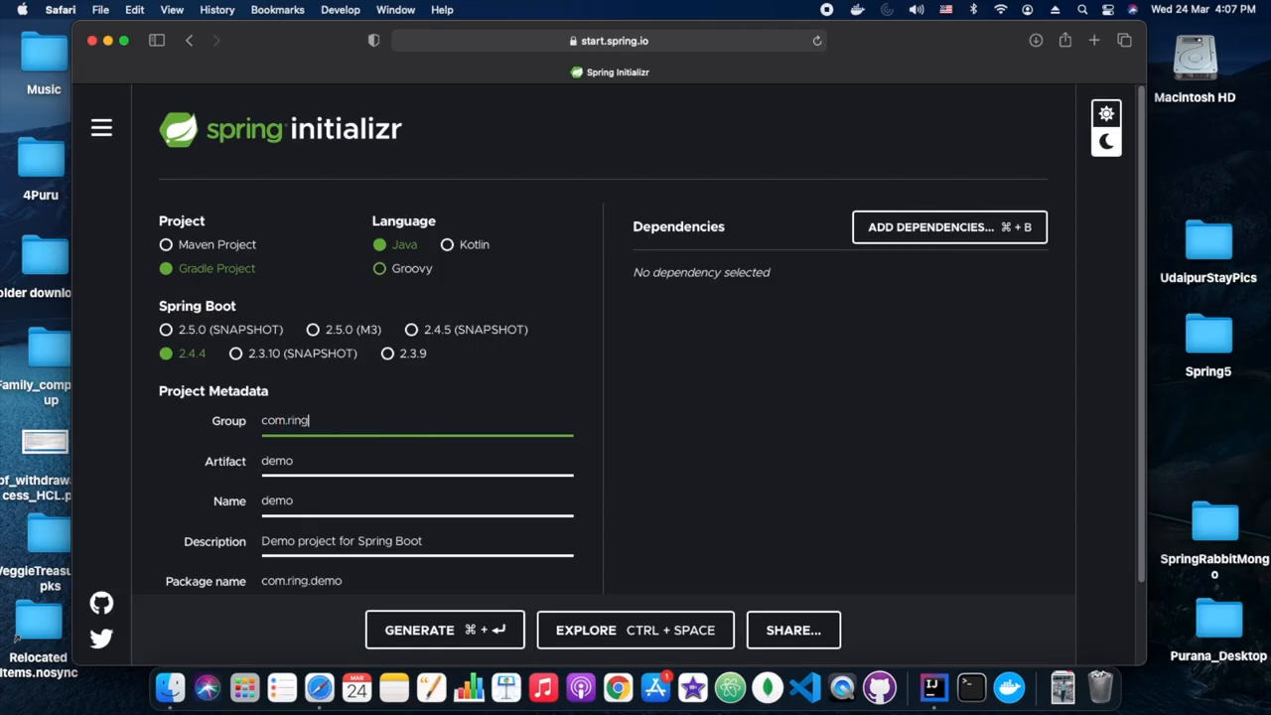
Enter group com.spring-remove-default-tomcat in Spring Initializr and generate the project.
type("spring-remove")
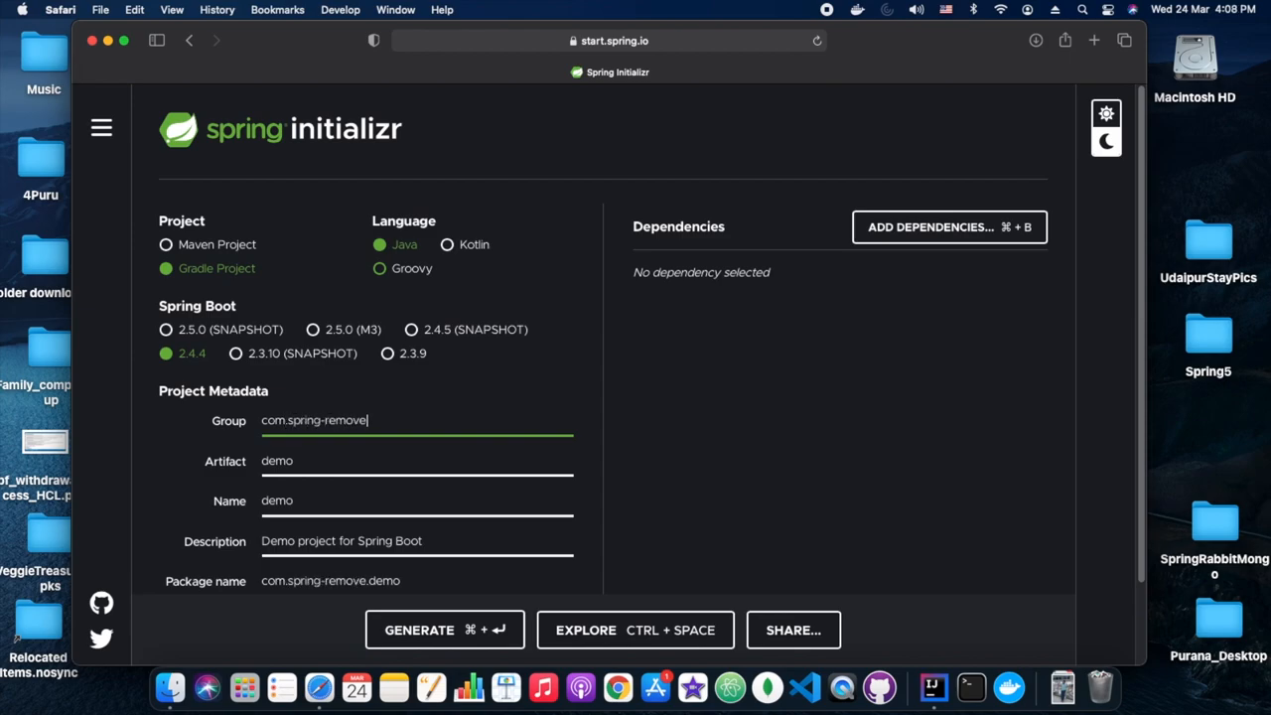
type("-default-tomcat")
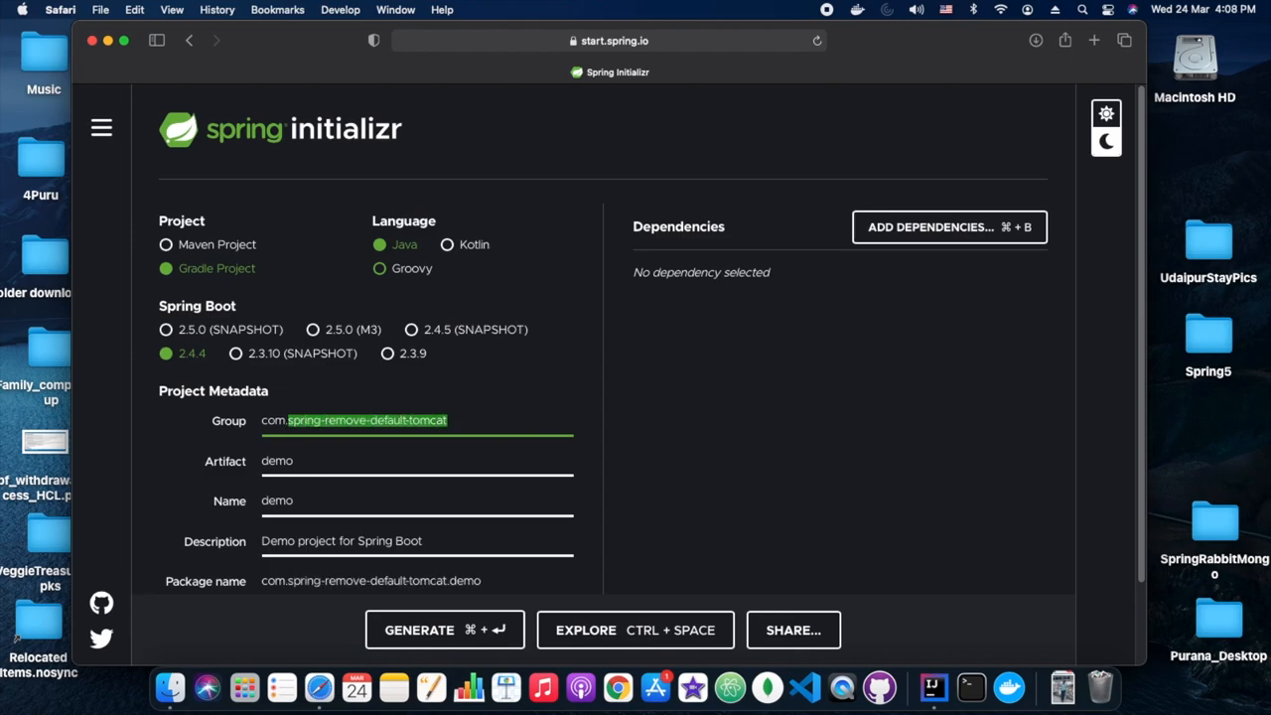
left_click(948, 227)
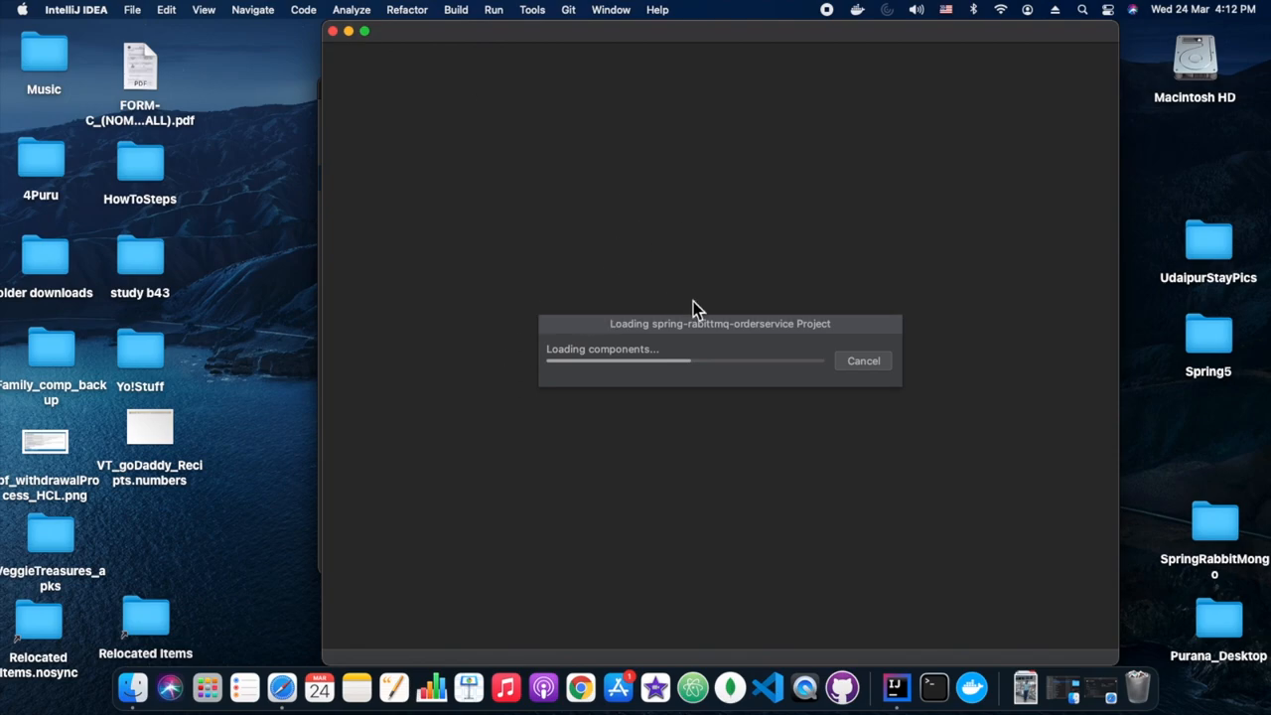
mouse_move(558, 571)
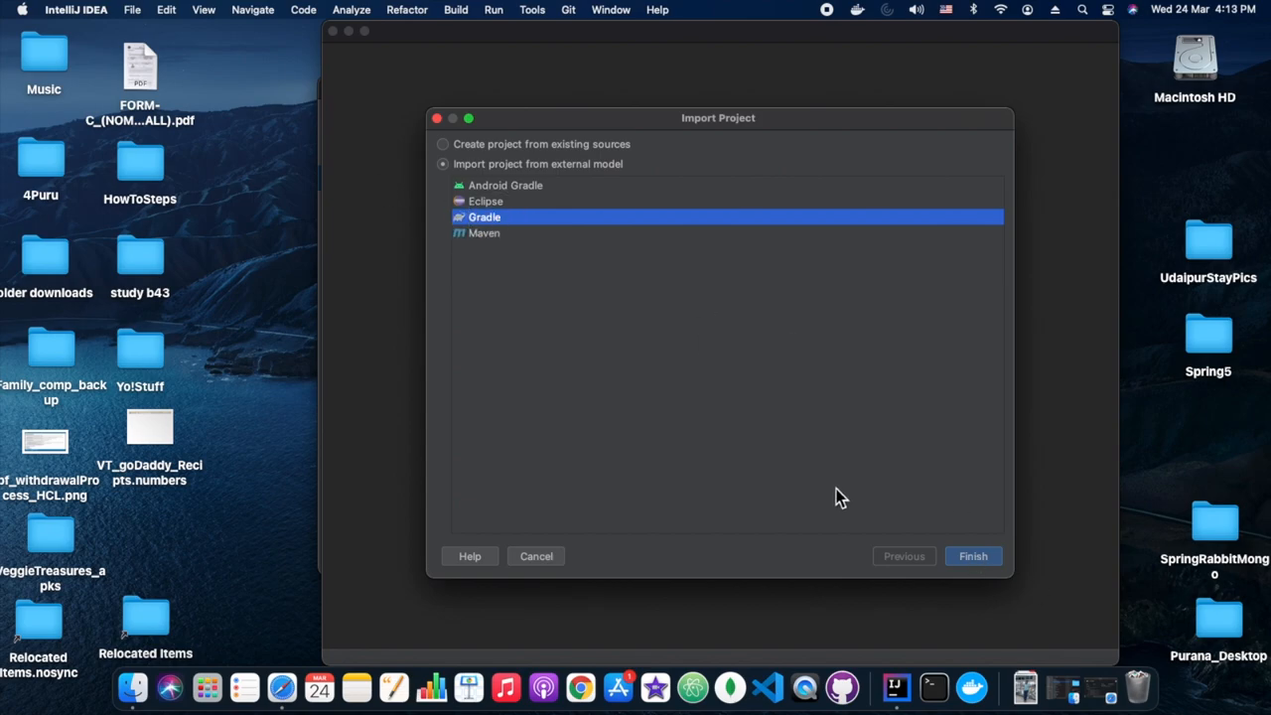
Confirm importing spring-remove-default-tomcat as a Gradle project.
left_click(972, 554)
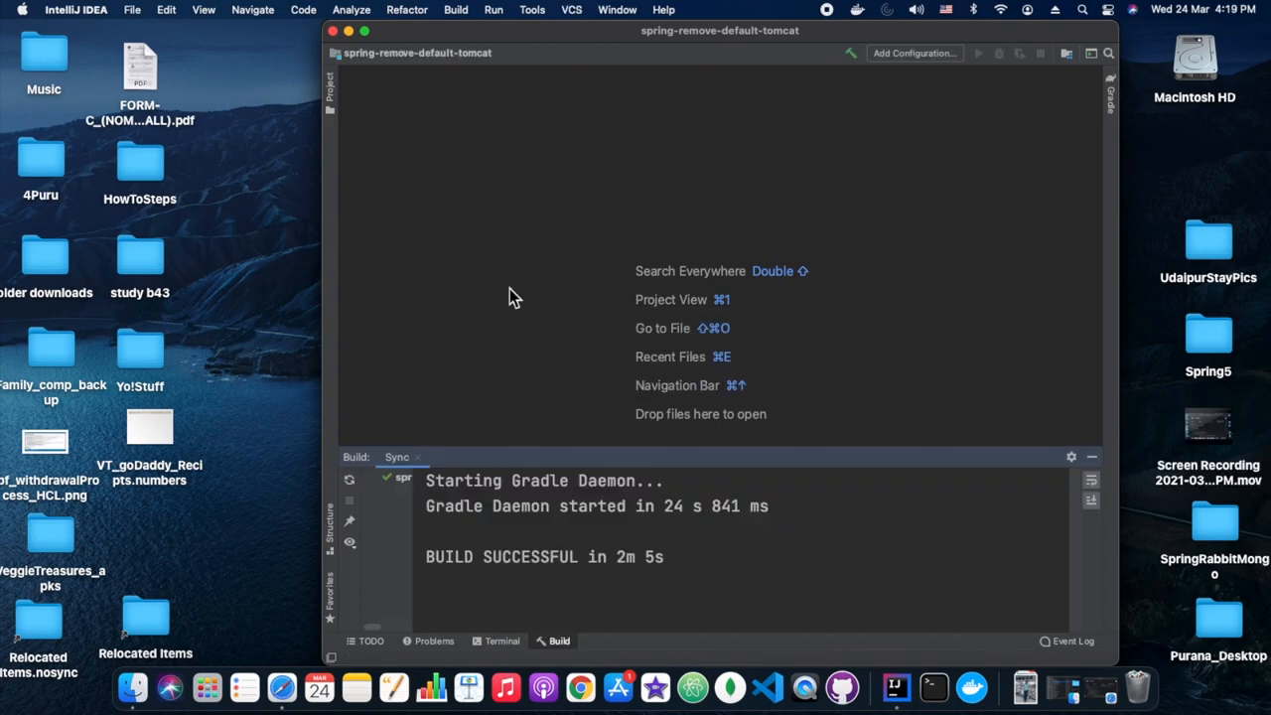
mouse_move(521, 265)
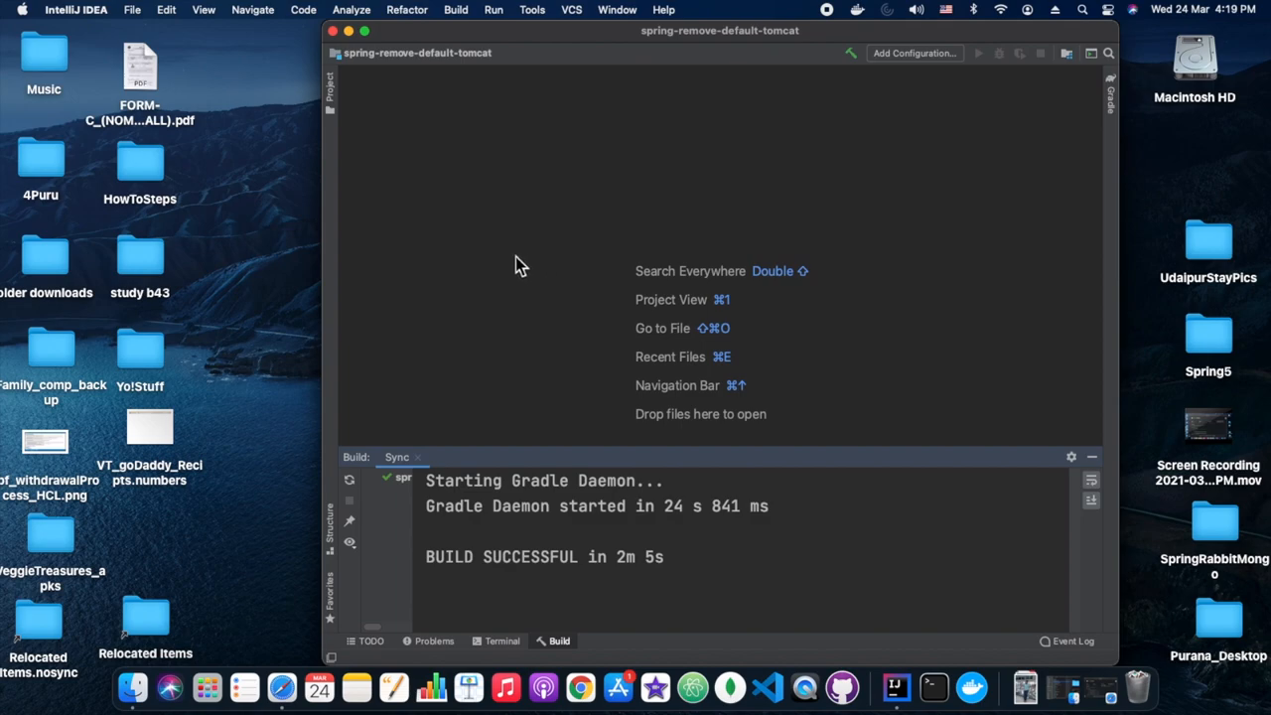
mouse_move(541, 275)
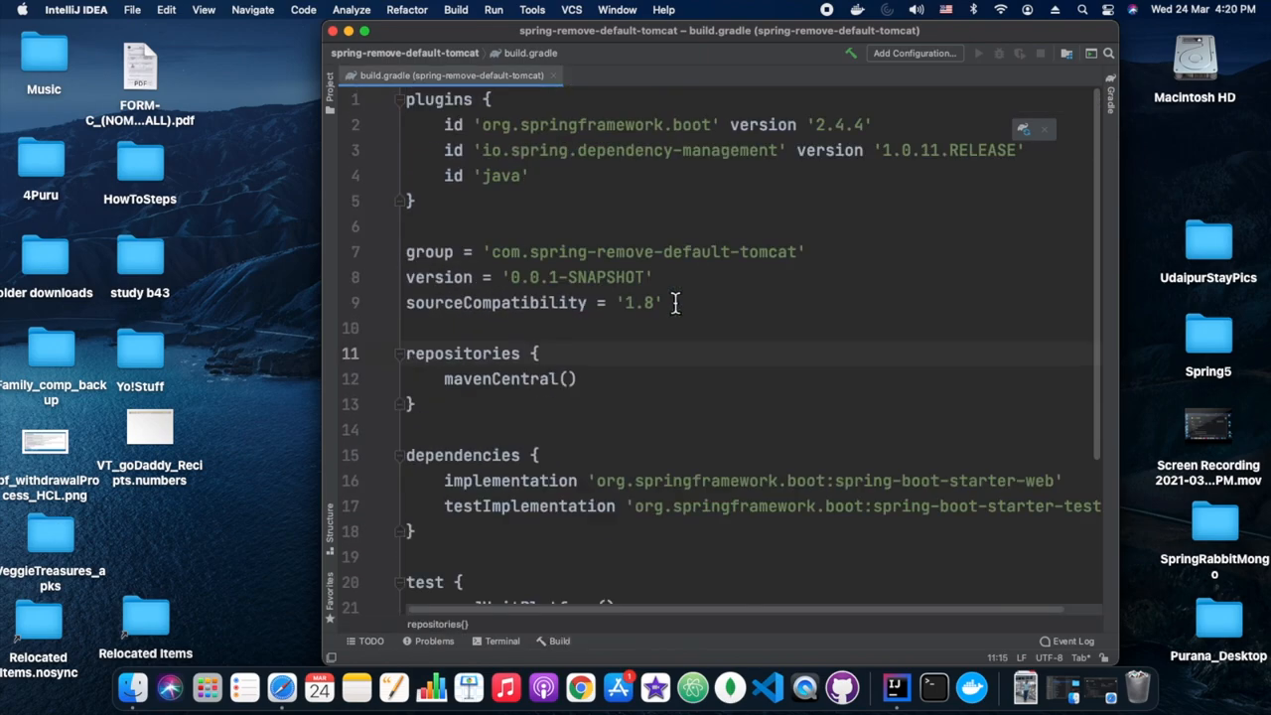
Add configurations { compile.exclude module: "spring-boot-start-tomcat" } below repositories, then maximize the window.
left_click(584, 429)
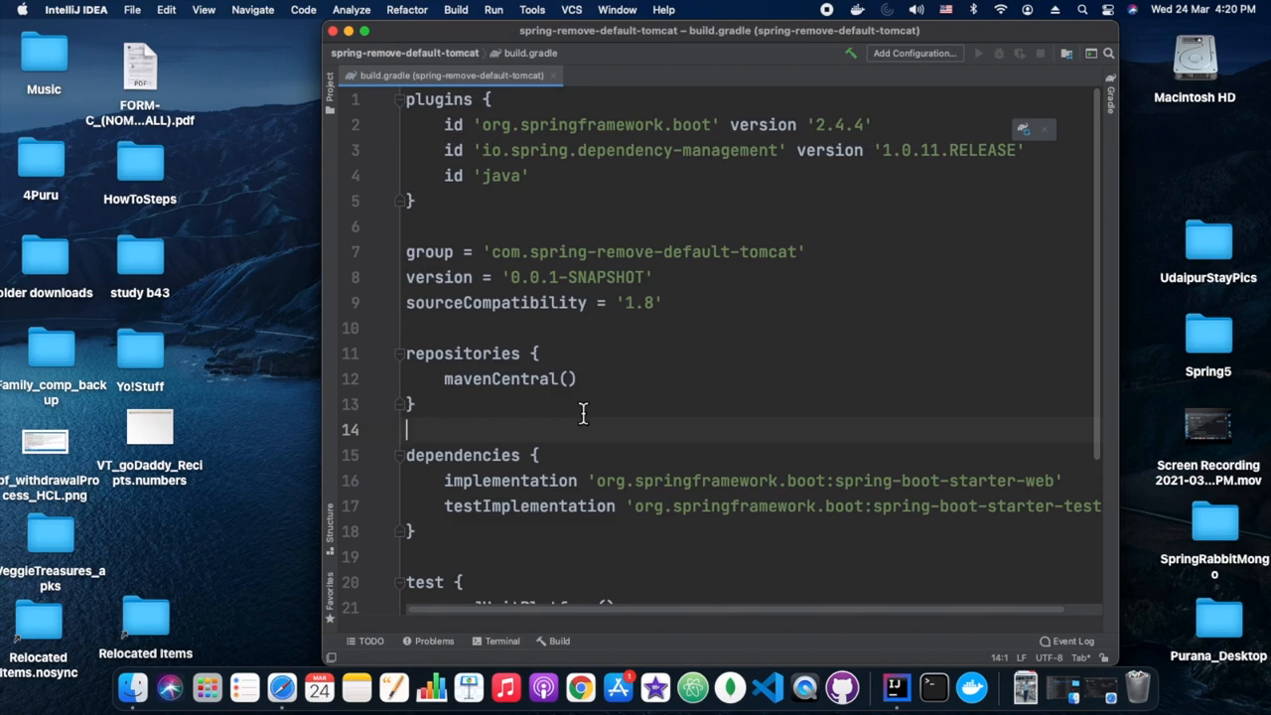
mouse_move(583, 412)
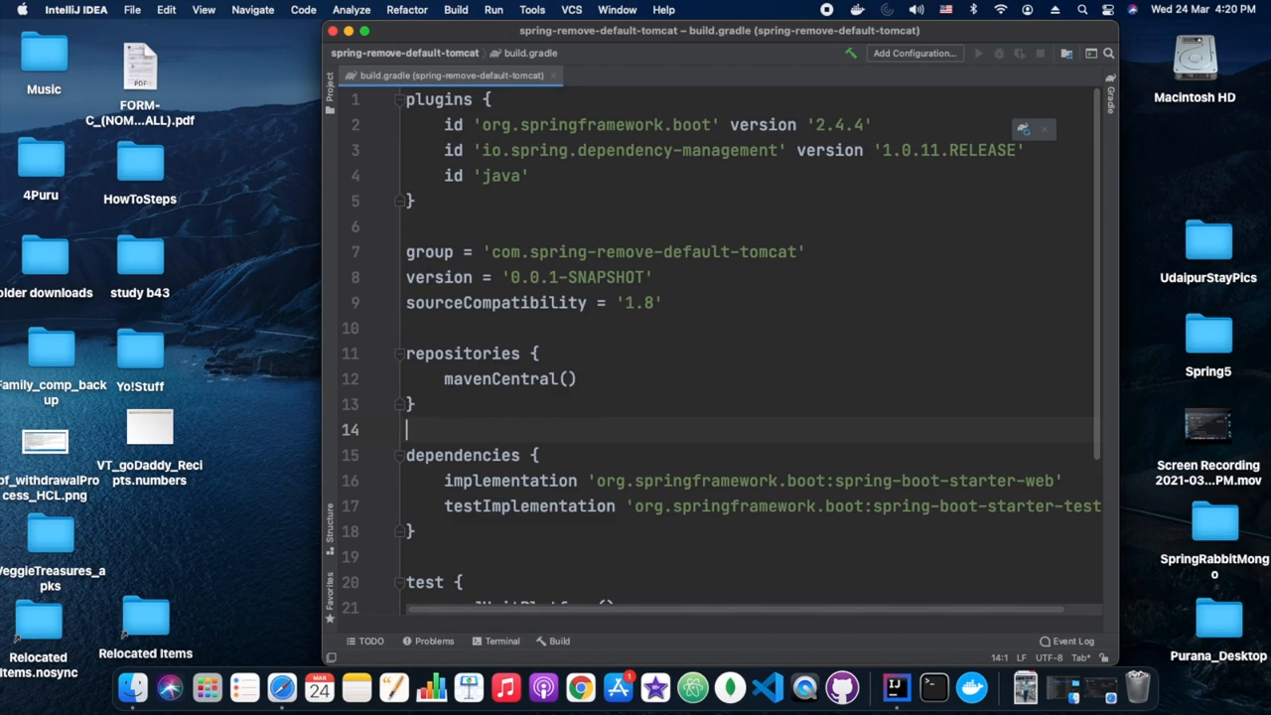
type("c")
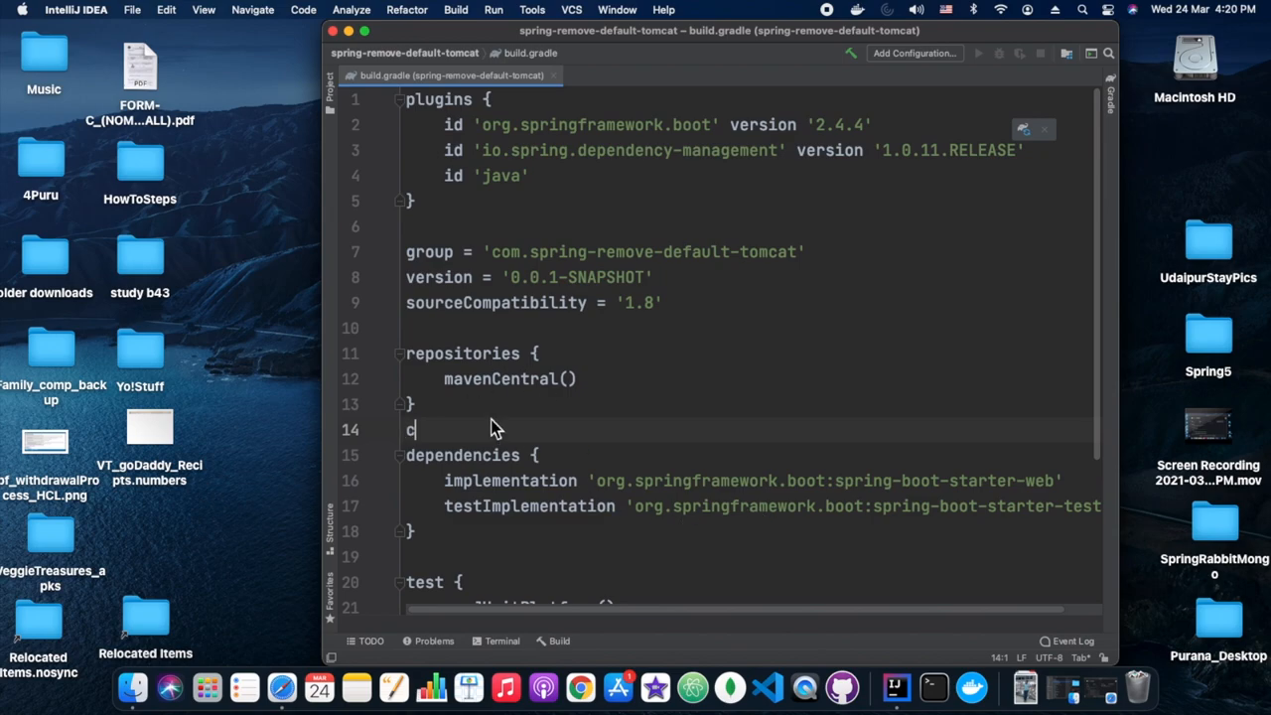
type("onfigurations{")
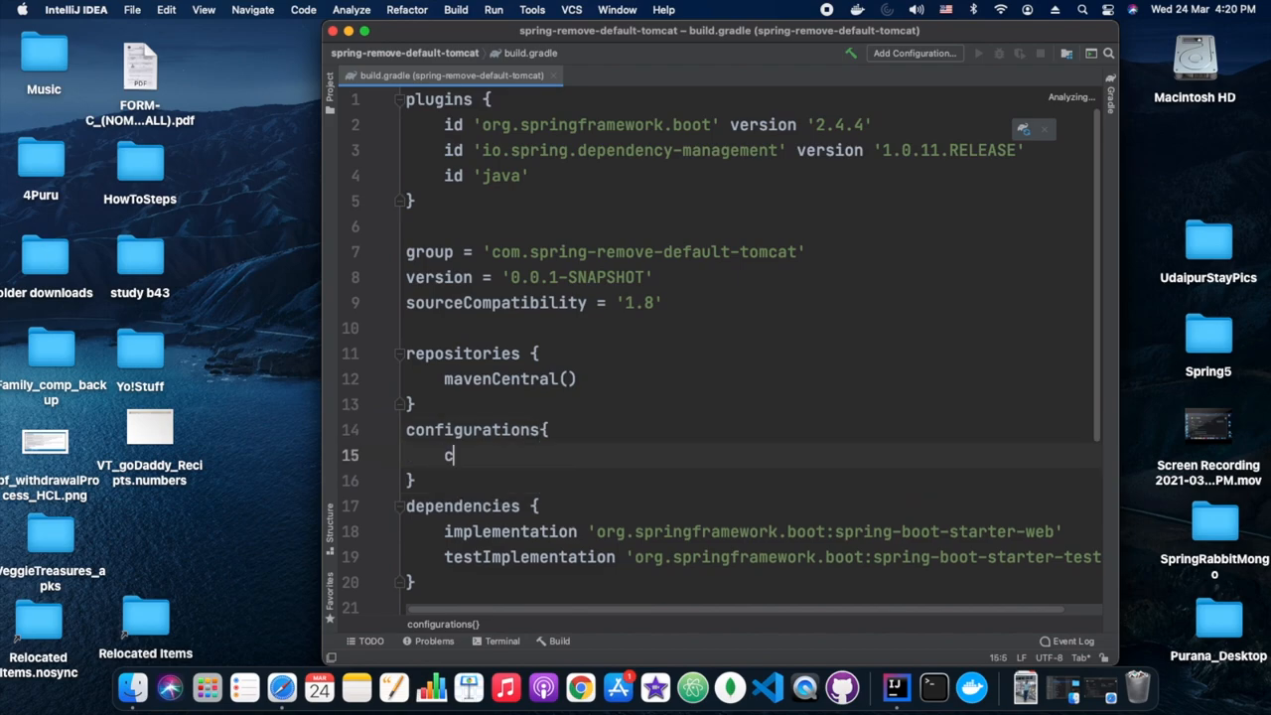
type("ompile.exclude")
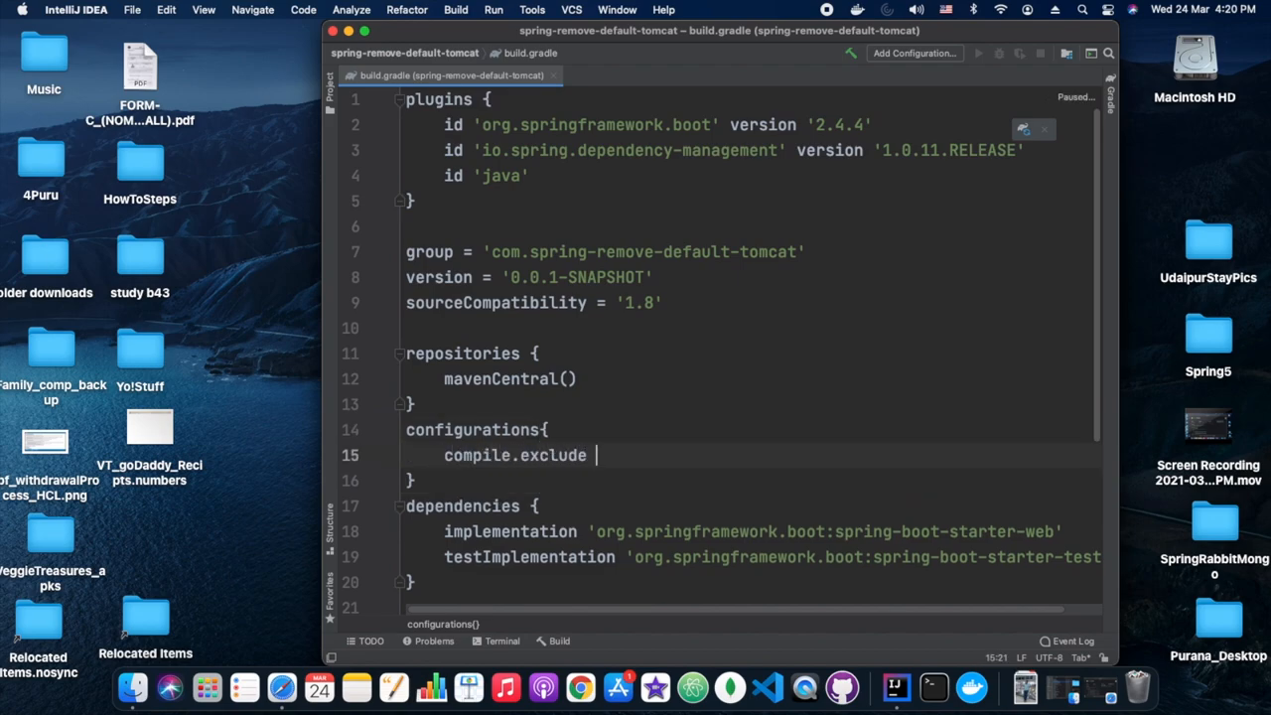
type("module:")
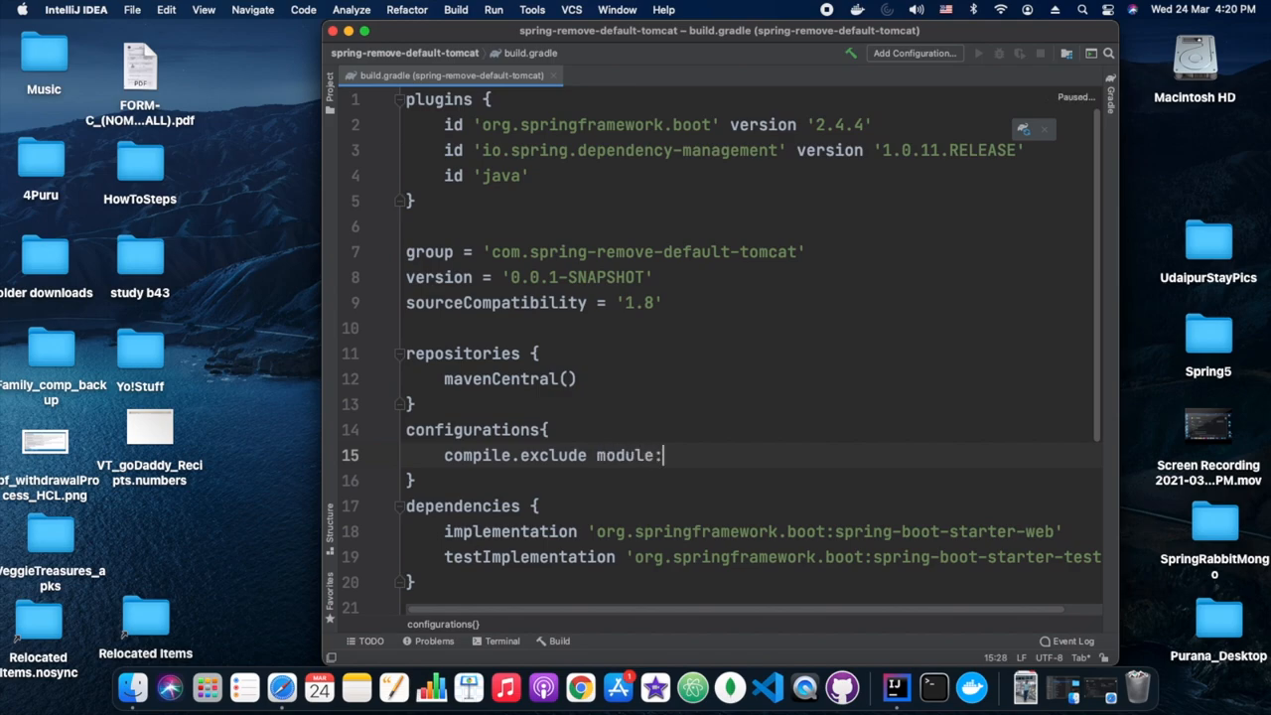
type("\"spring-boot\"")
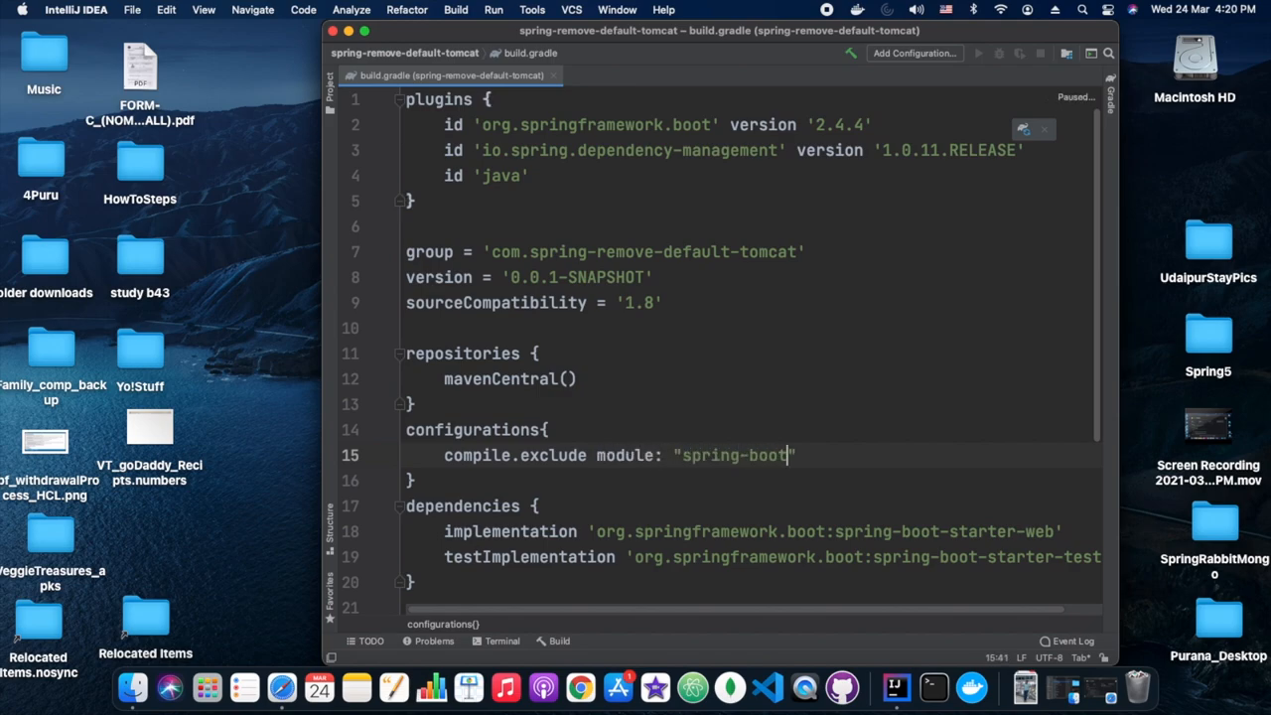
type("-start-tomc")
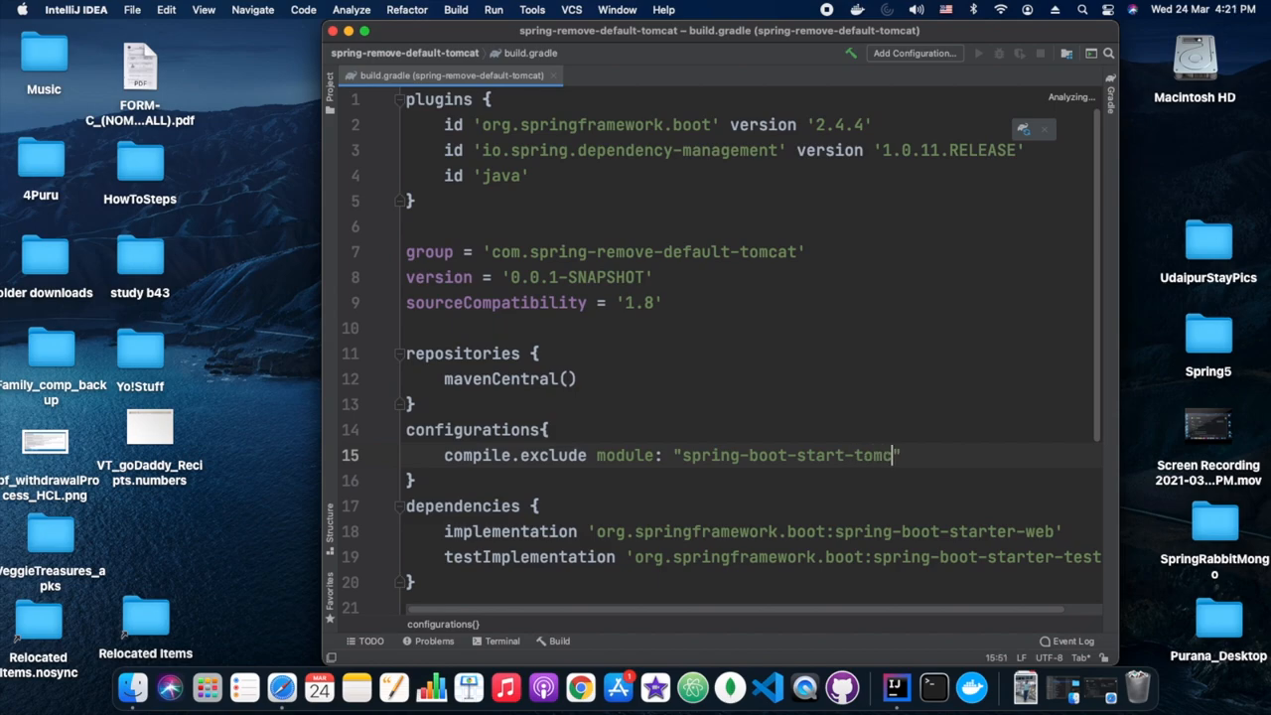
type("at")
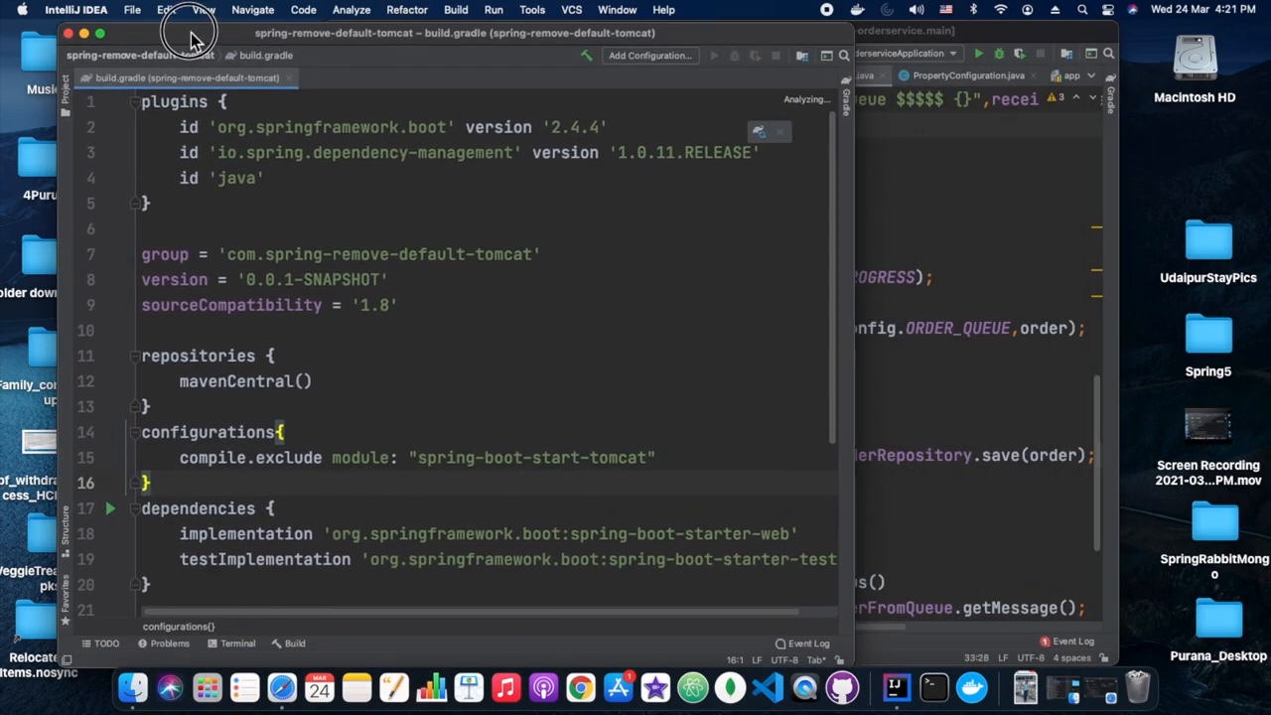
left_click(827, 75)
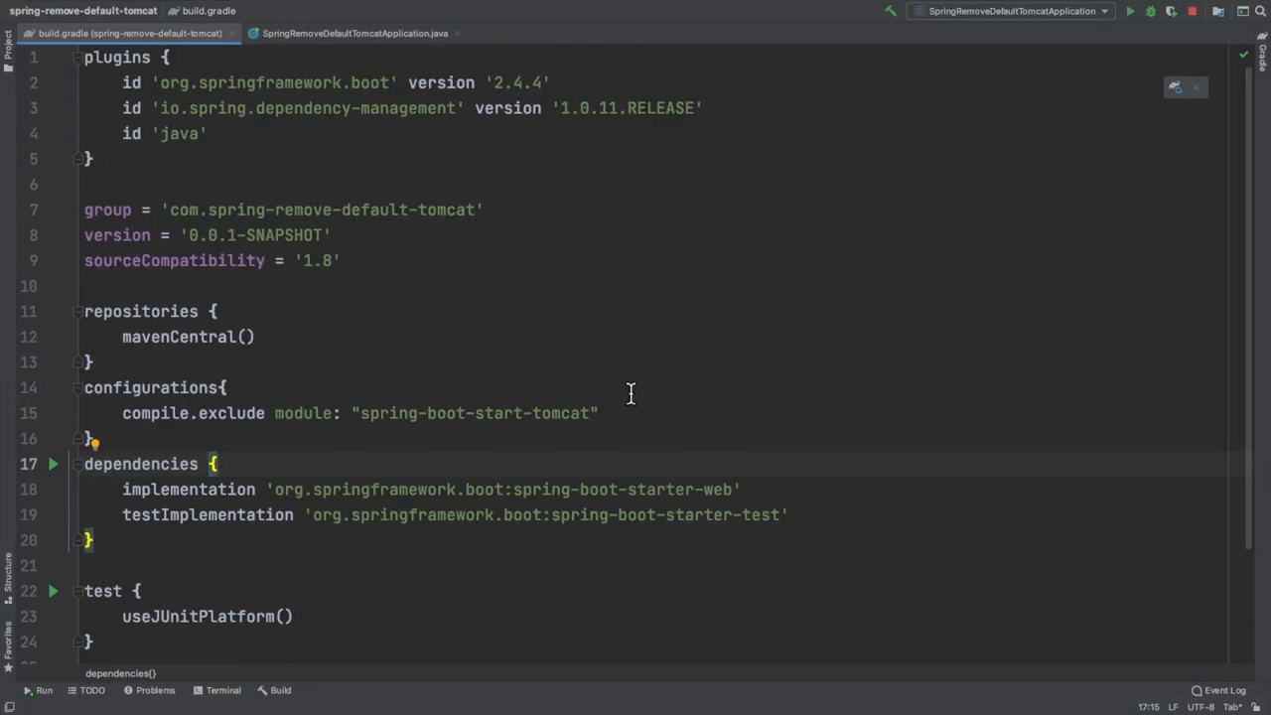
Add compile org.springframework.boot:spring-boot-starter-web:2.4.3 and spring-boot-starter-jetty:2.4.3 via code completion.
key("enter")
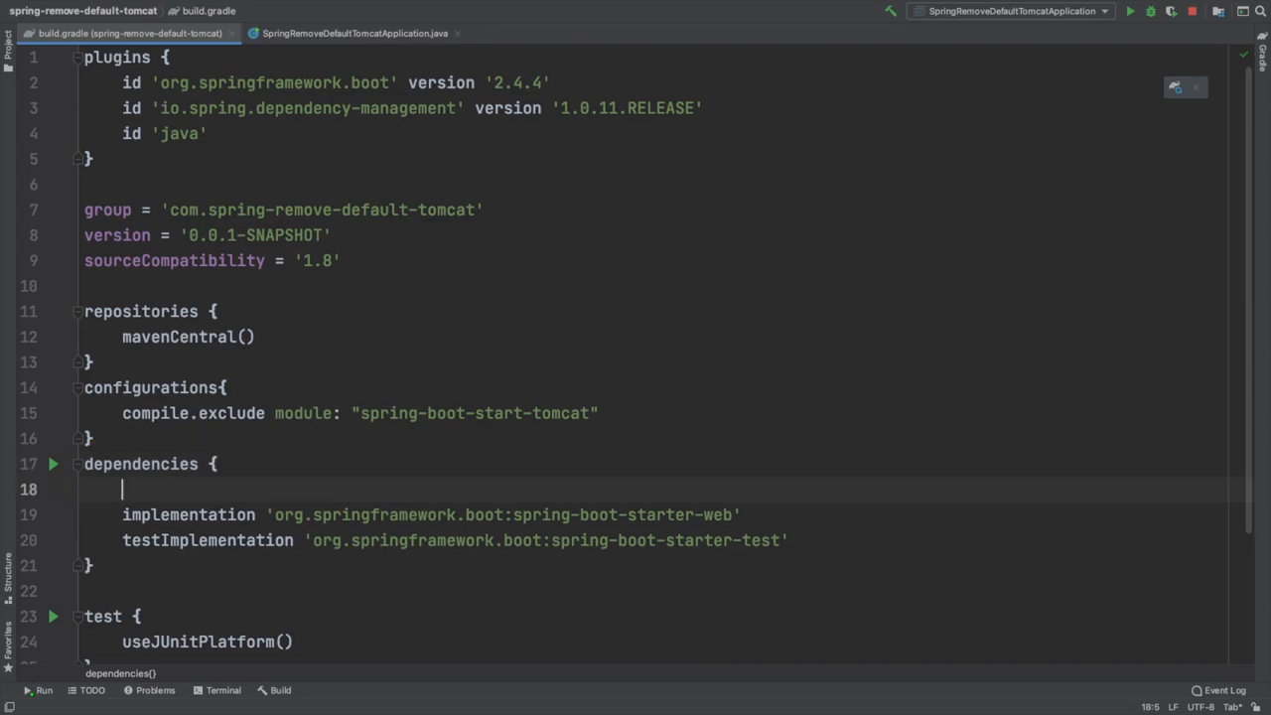
type("compile(")
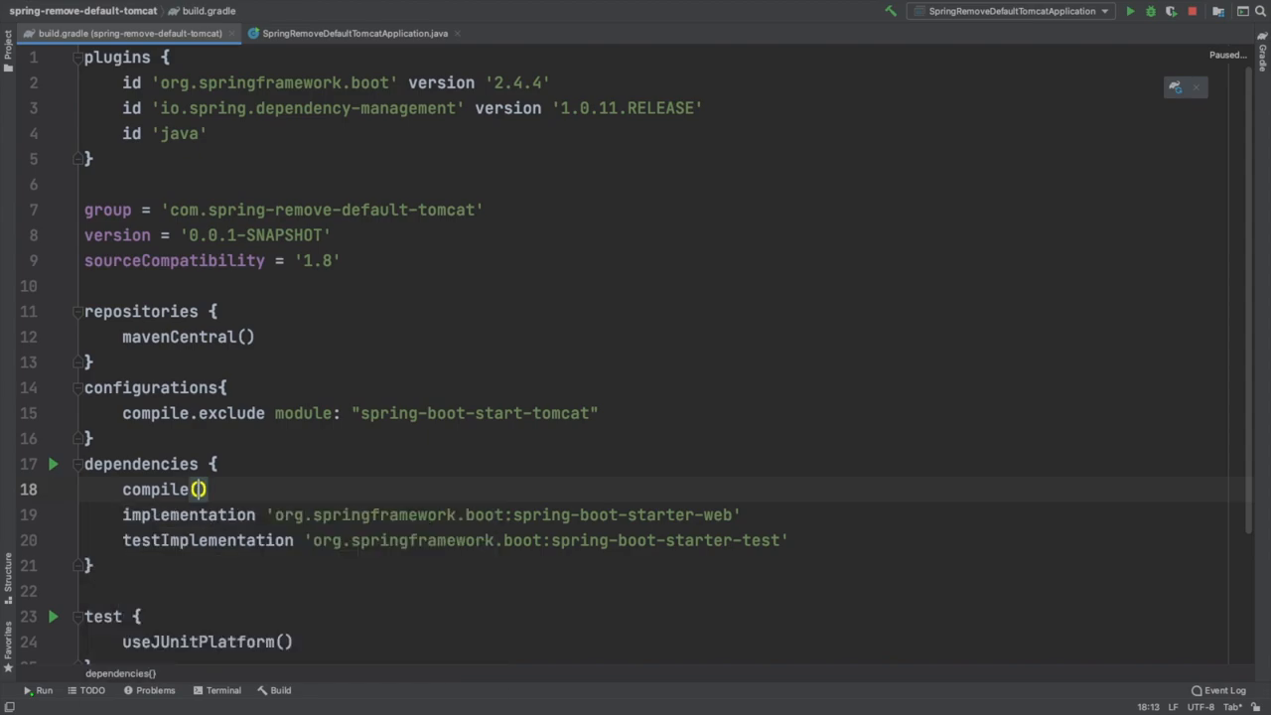
type("\"org.\"")
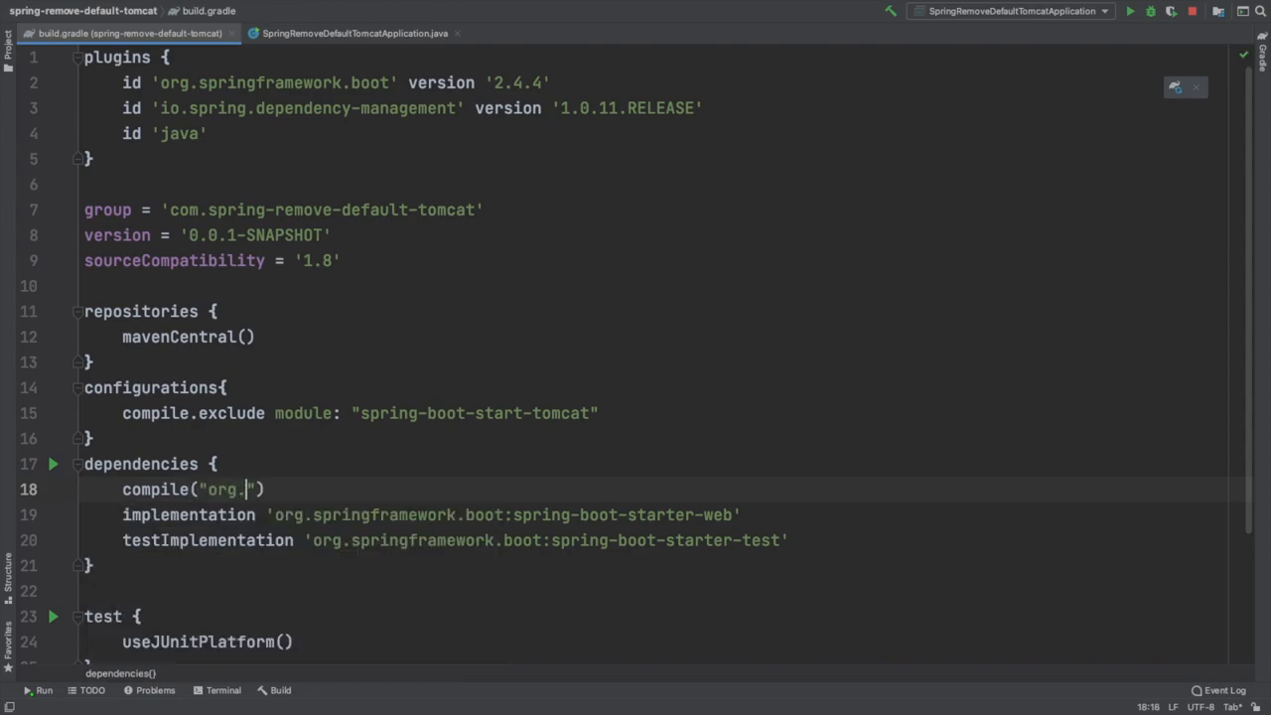
type("springframework")
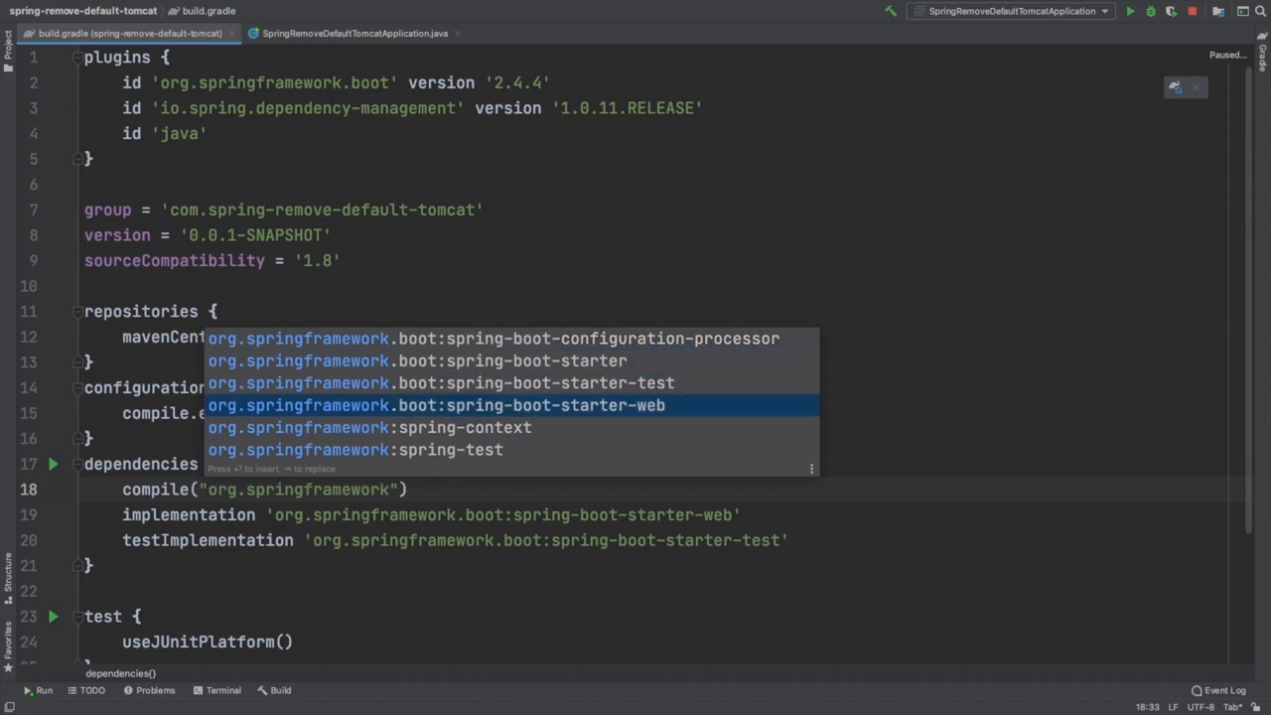
left_click(435, 405)
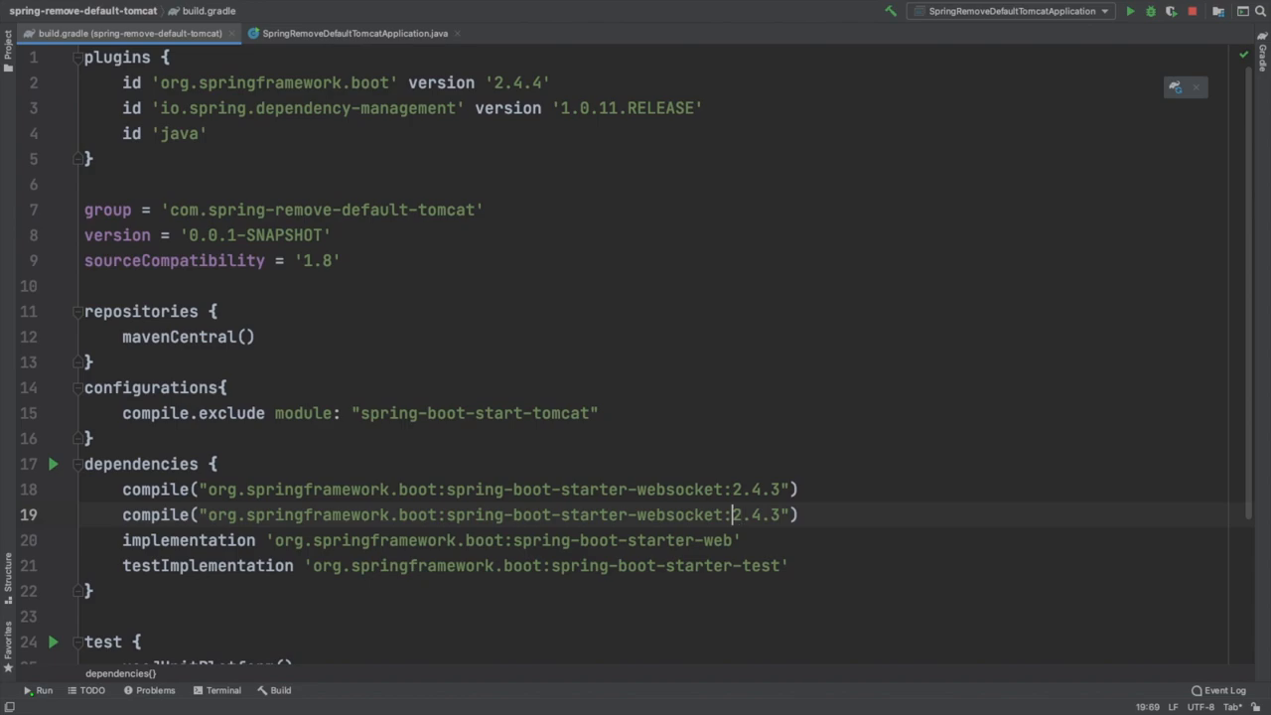
left_click(725, 489)
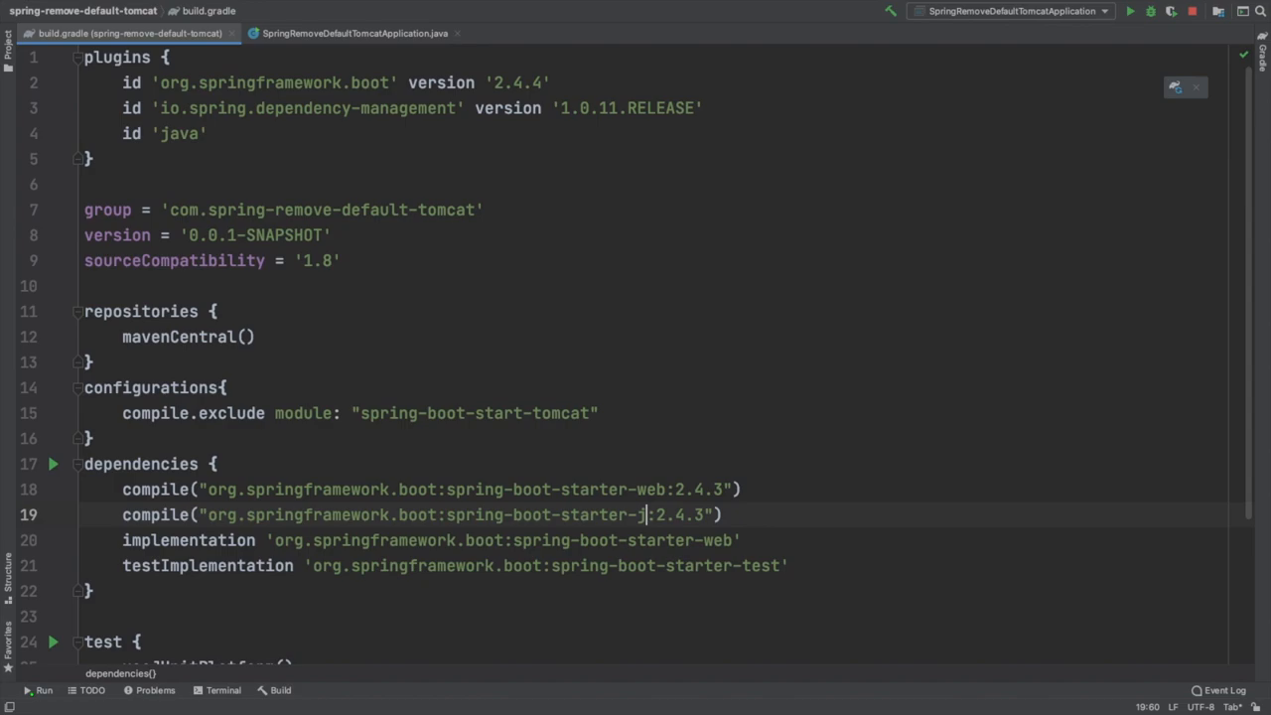
type("j")
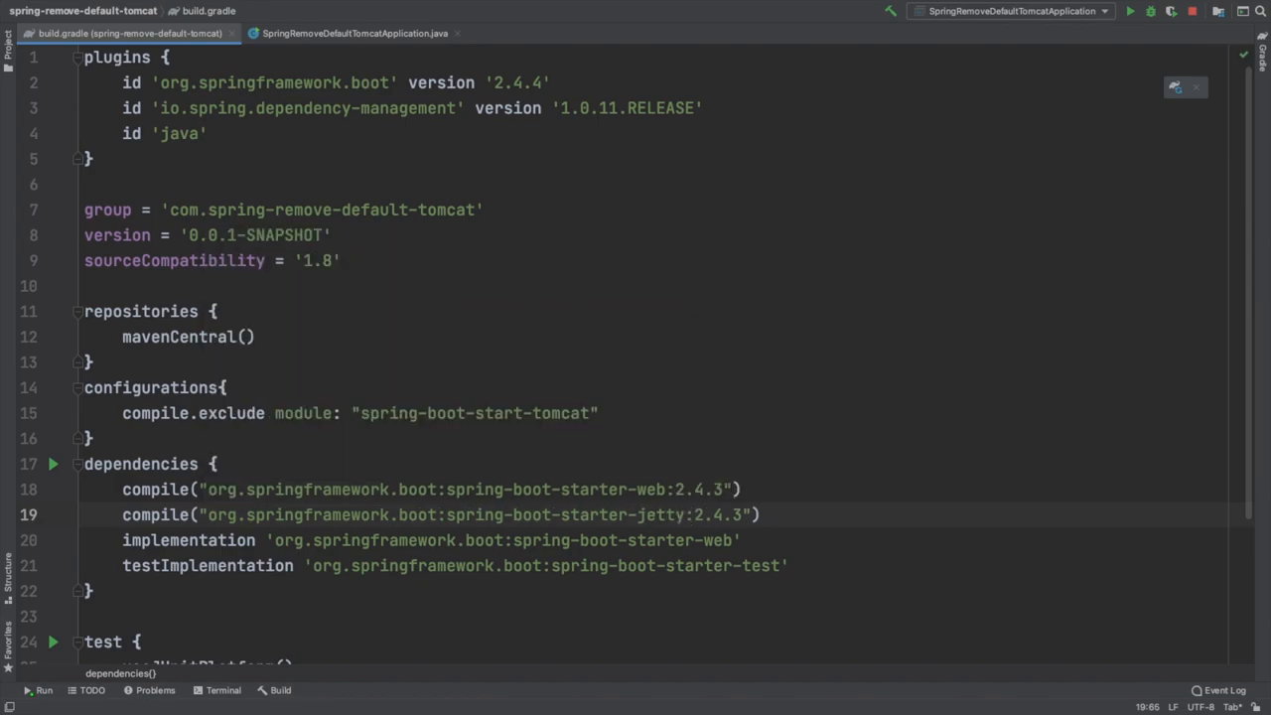
left_click(692, 514)
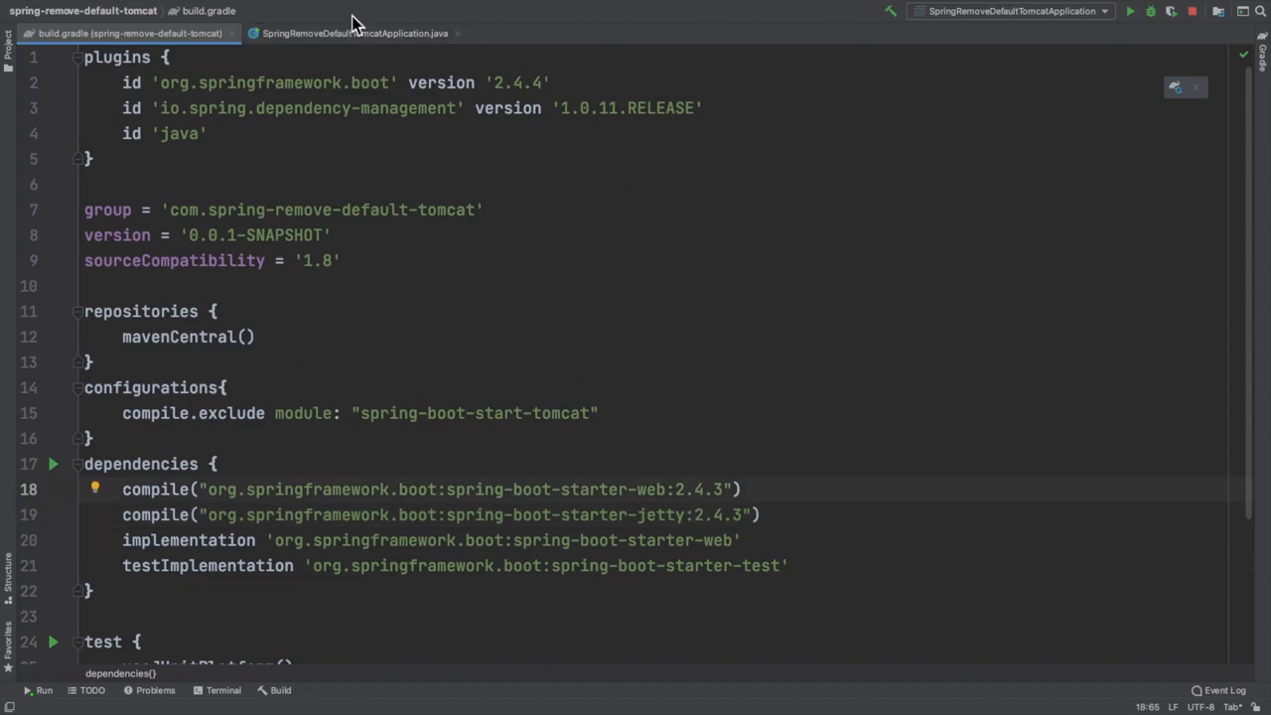
Create class TestController in package com.springremovedefaulttomcat.springremovedefaulttomcat.
left_click(352, 33)
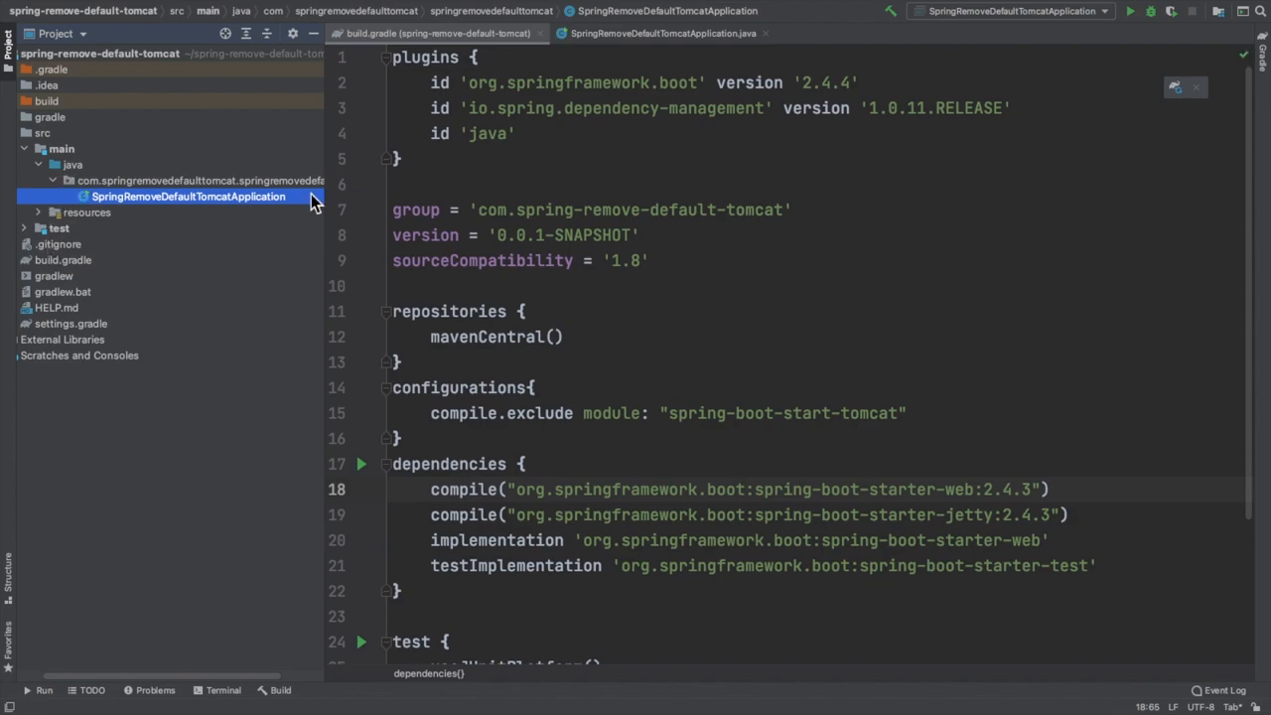
left_click(198, 180)
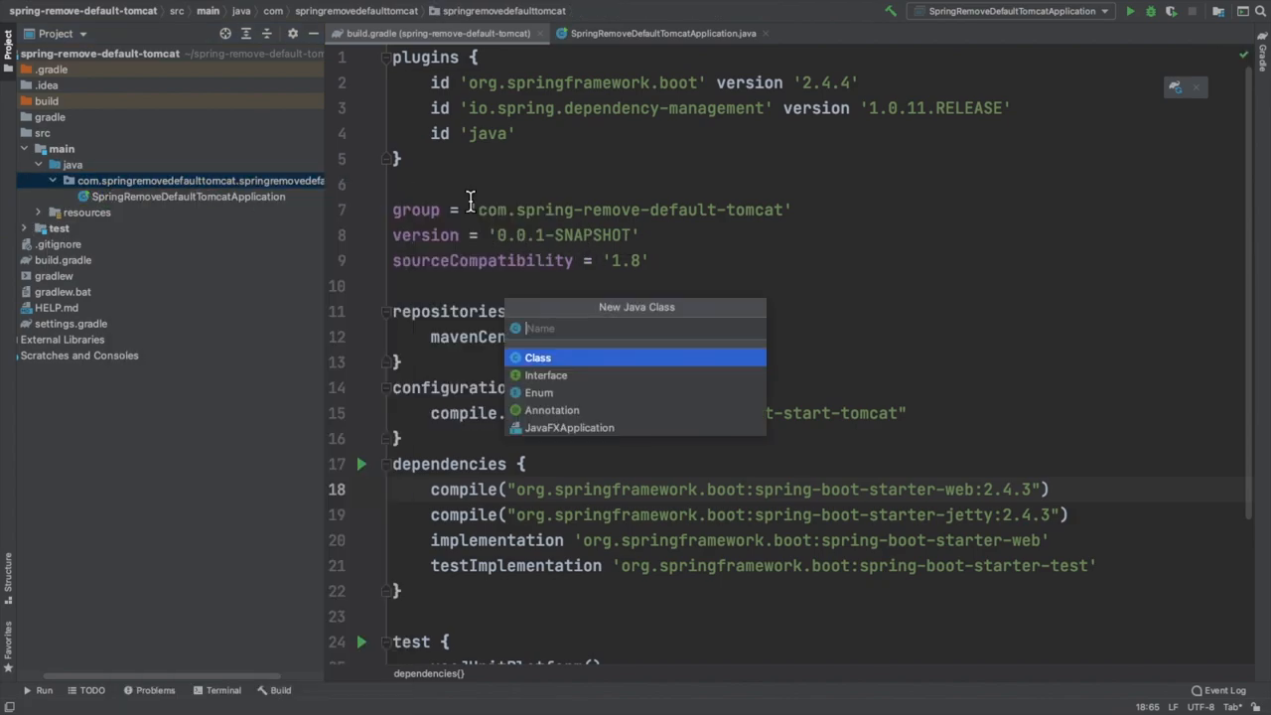
type("Test")
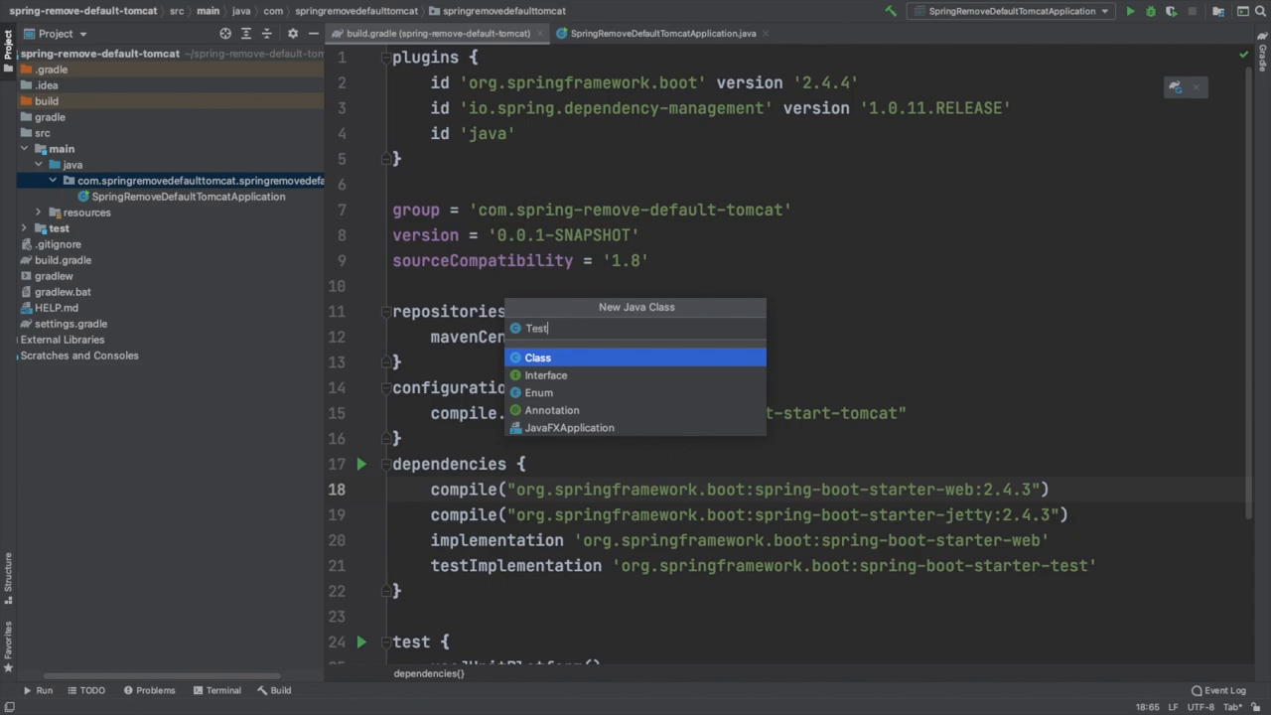
type("Controller")
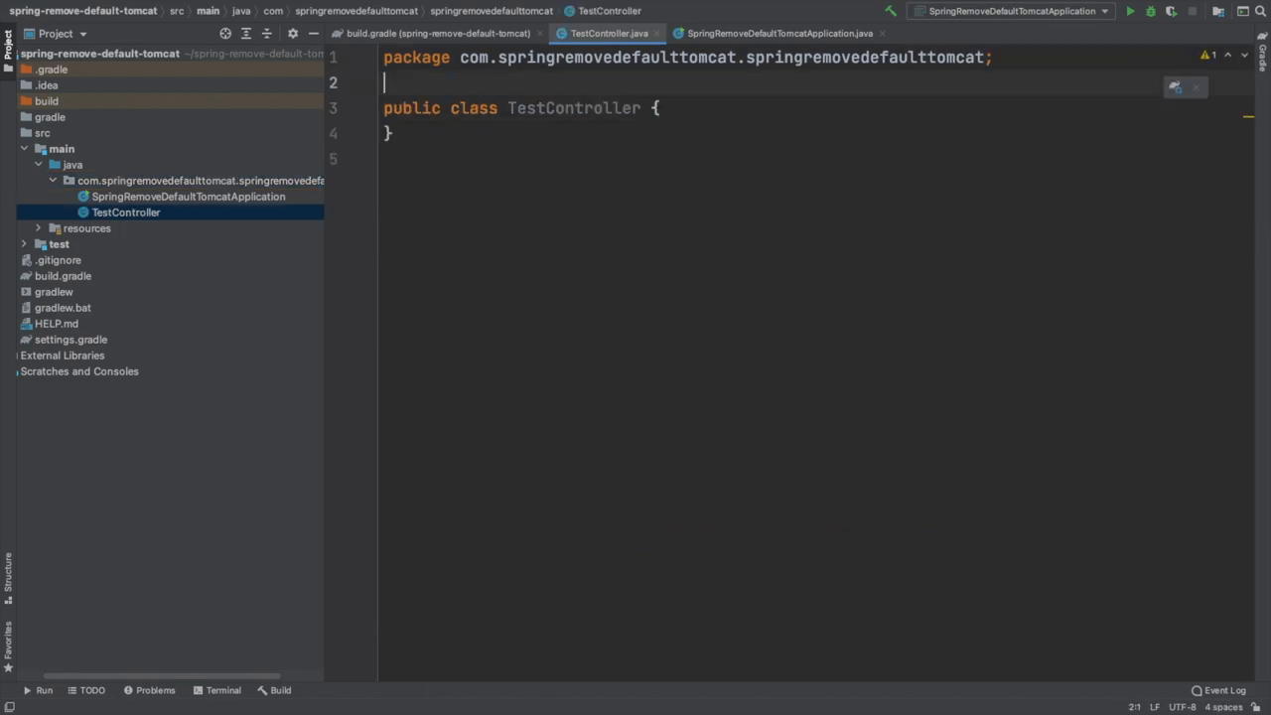
type("@RestController")
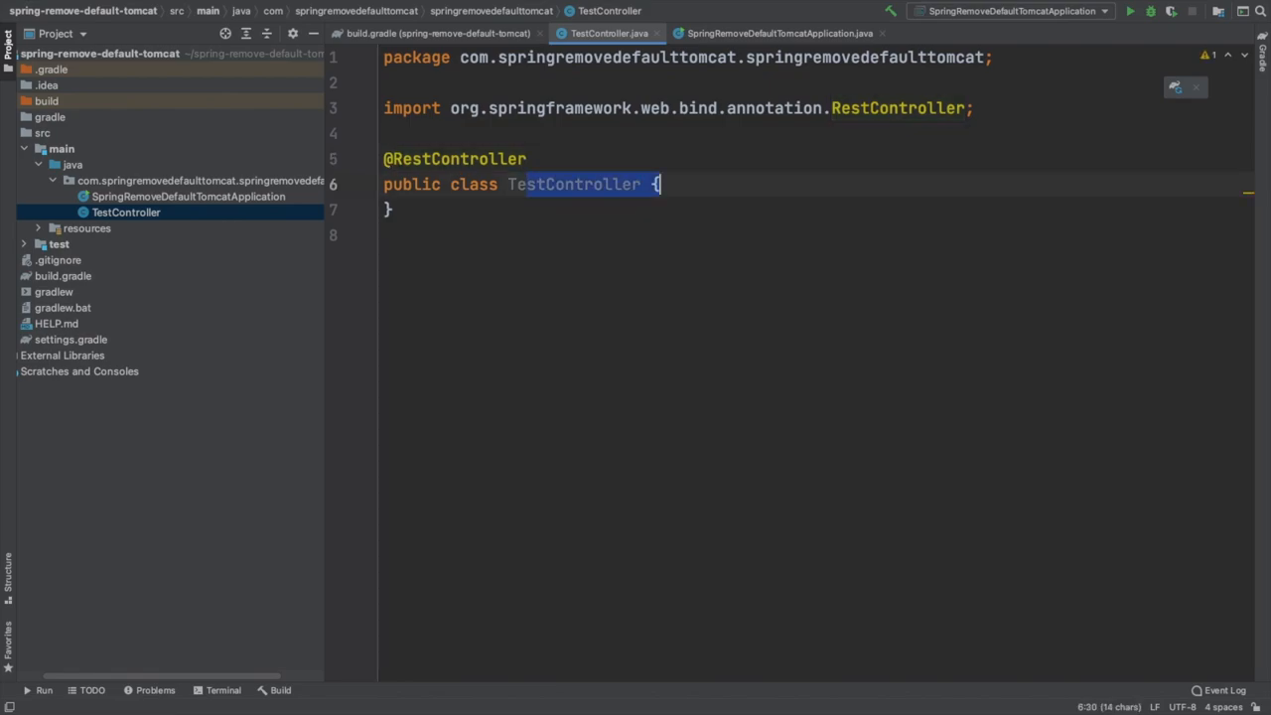
key("enter")
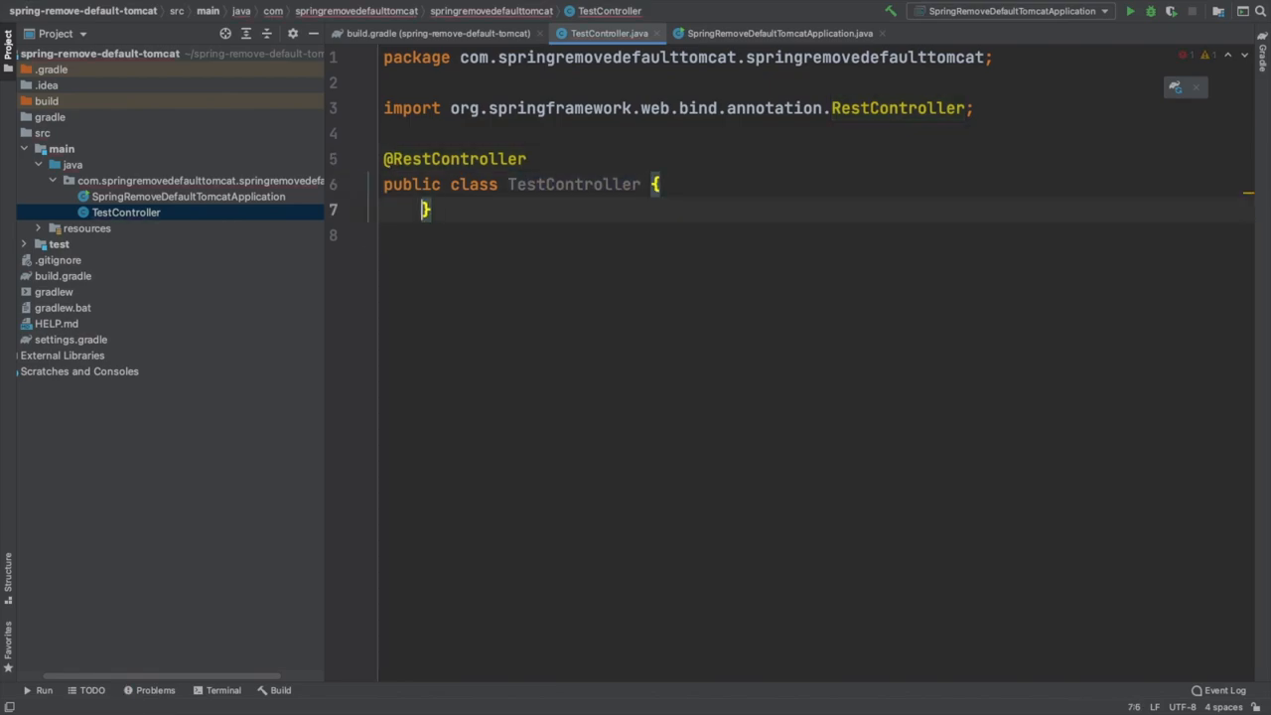
key("enter")
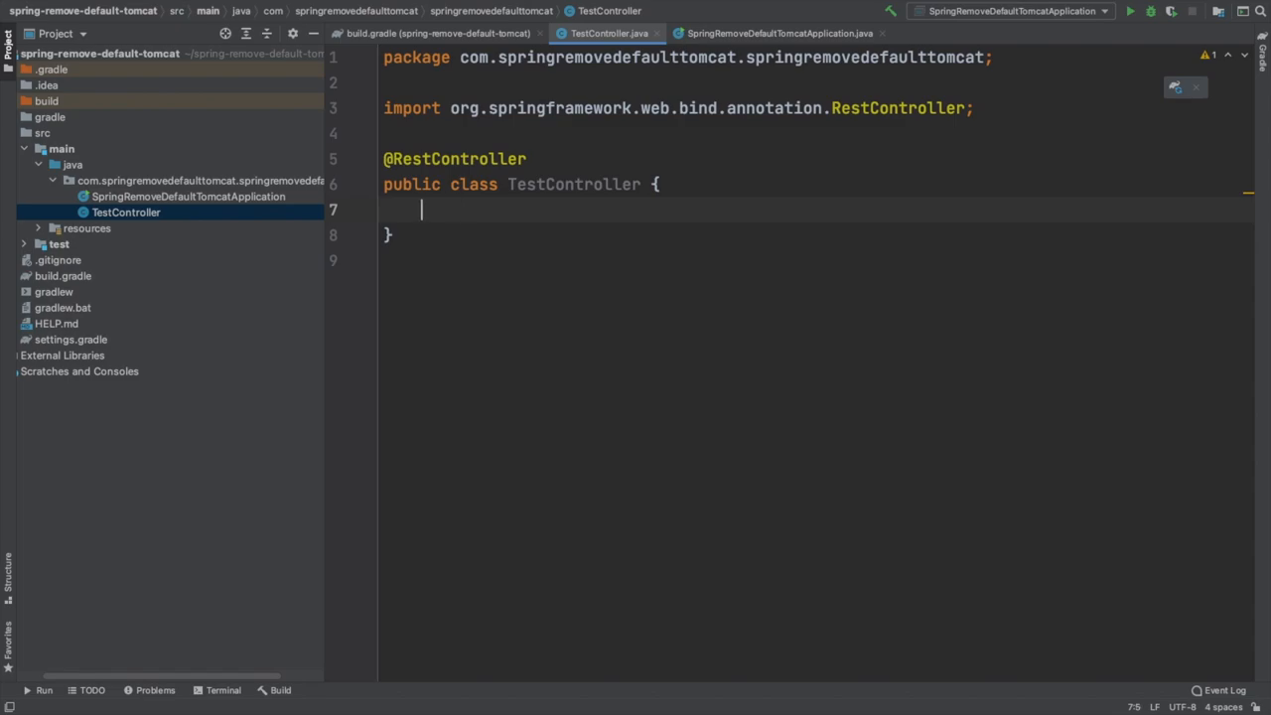
type("@GetMapping(\"/")
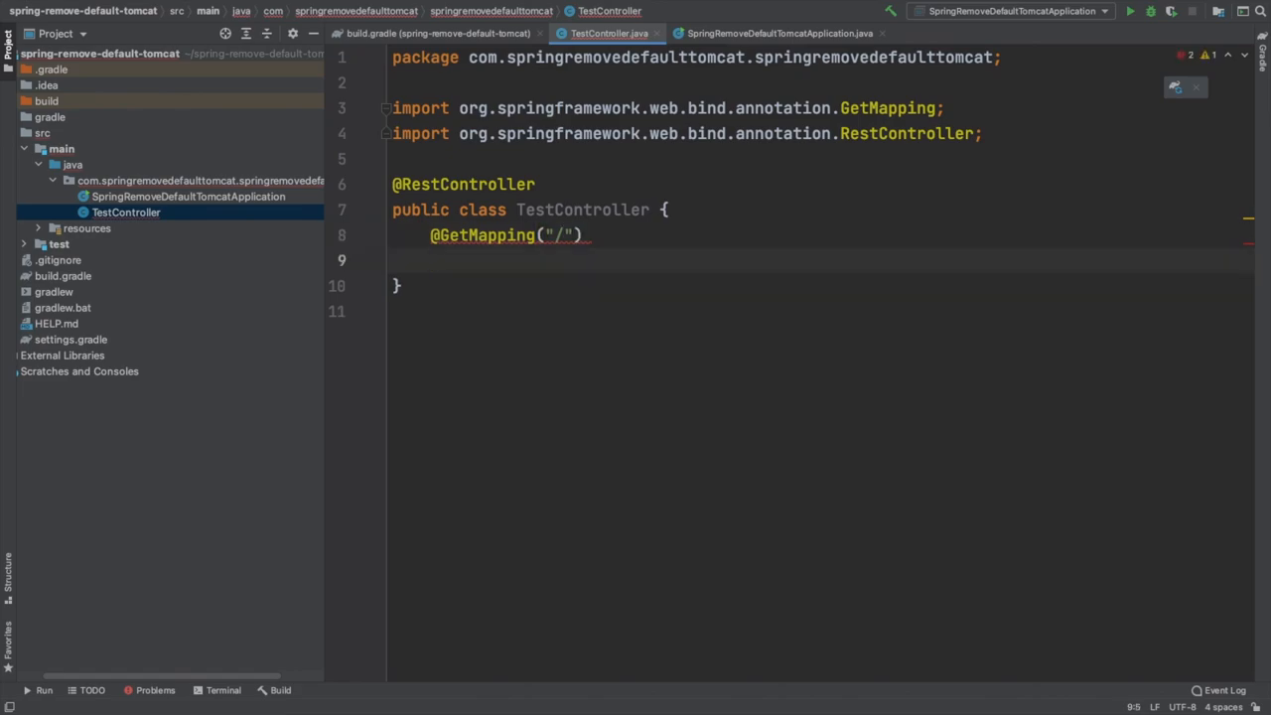
type("public STrin")
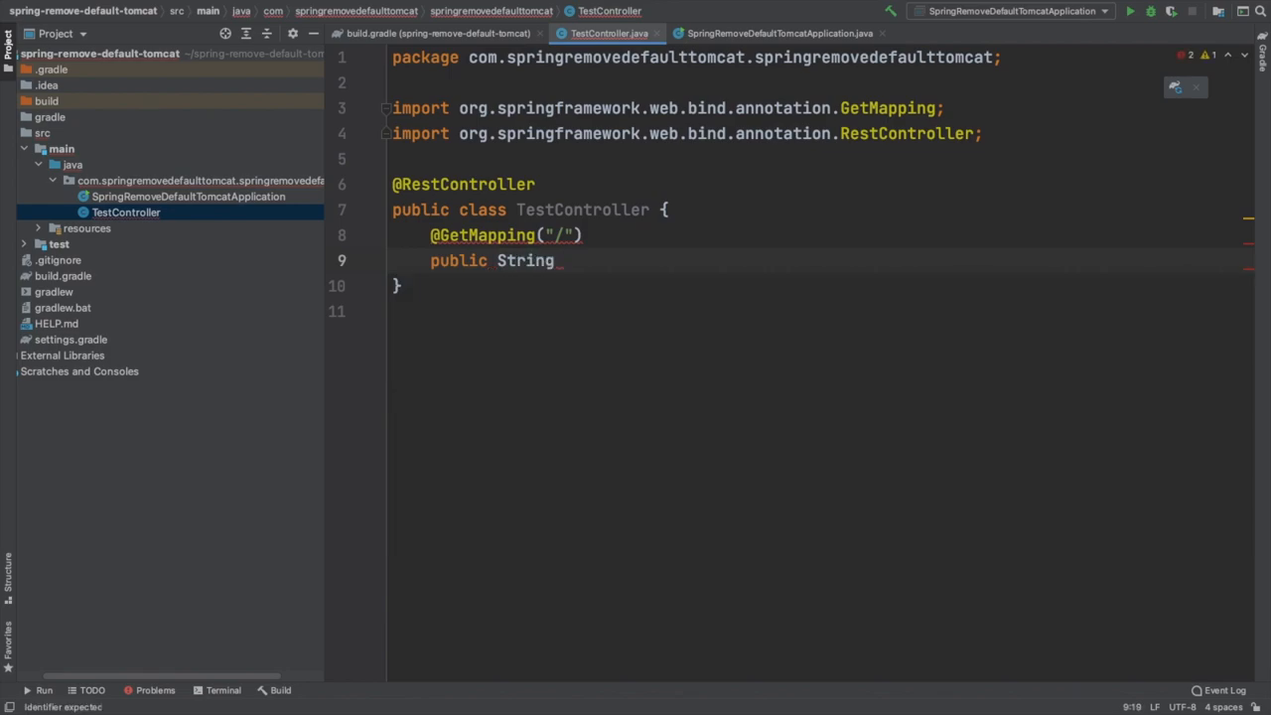
type("get")
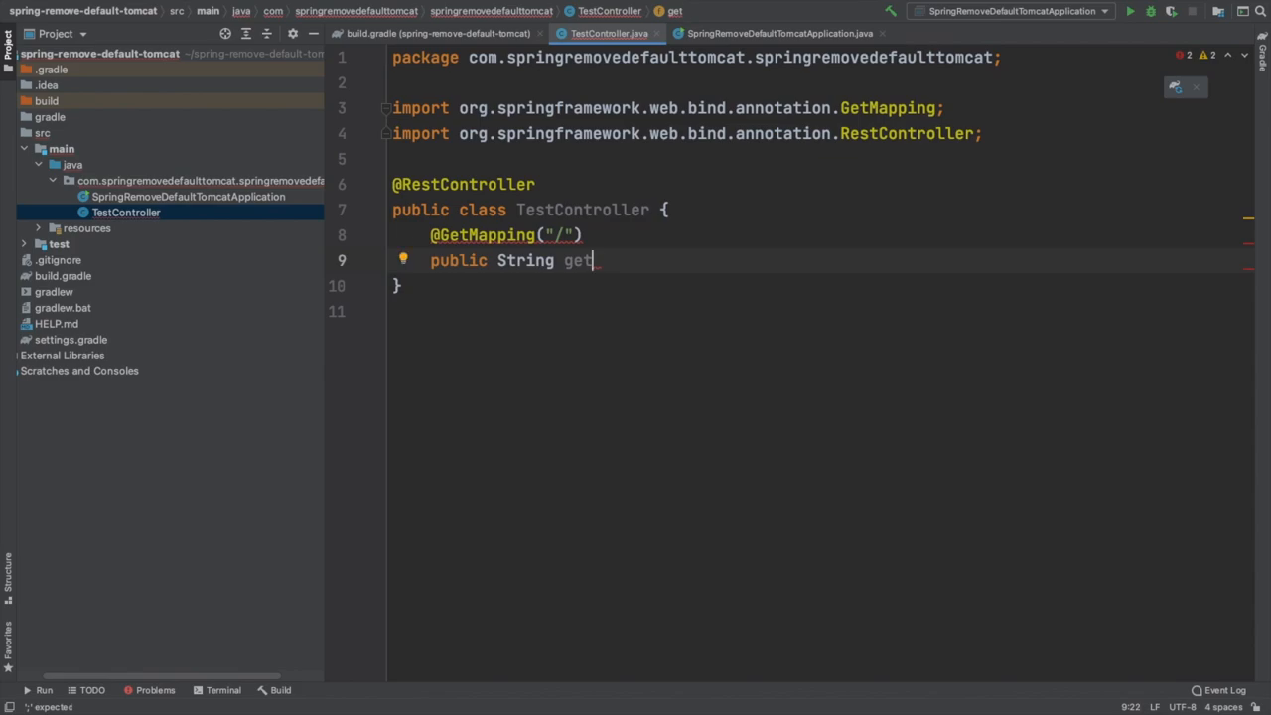
type("ToShowSomething(){")
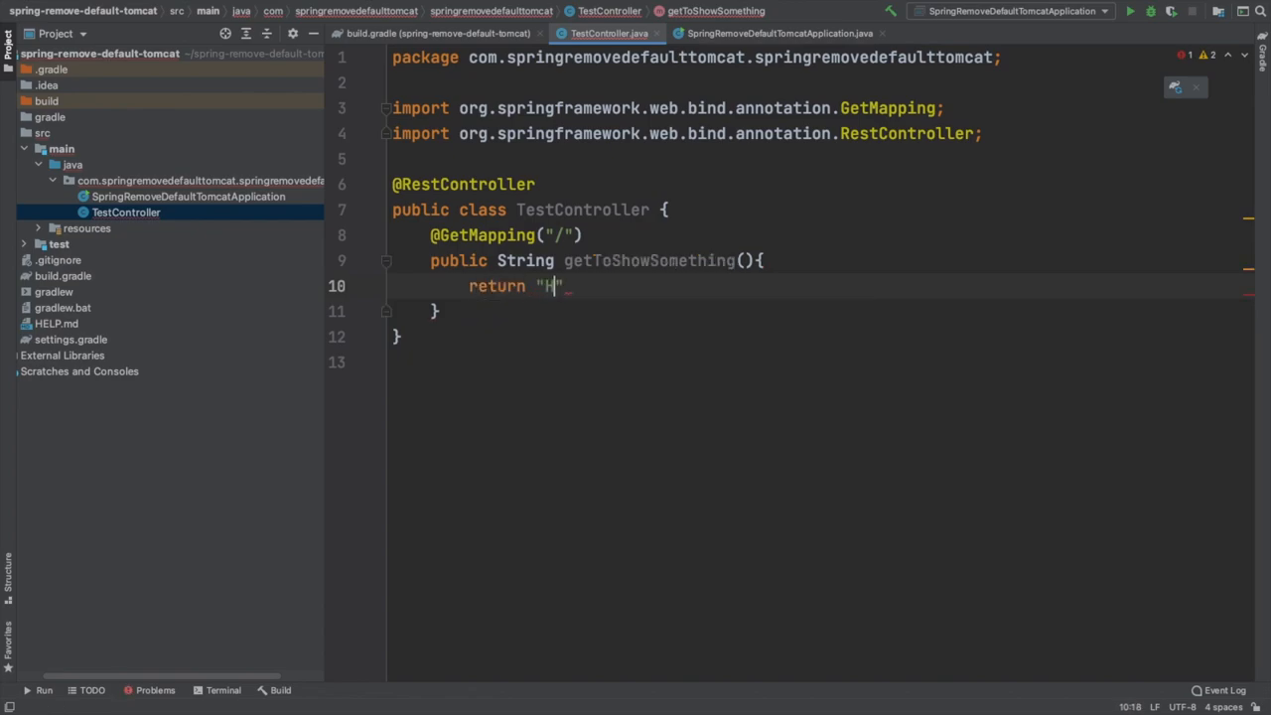
type("ello World")
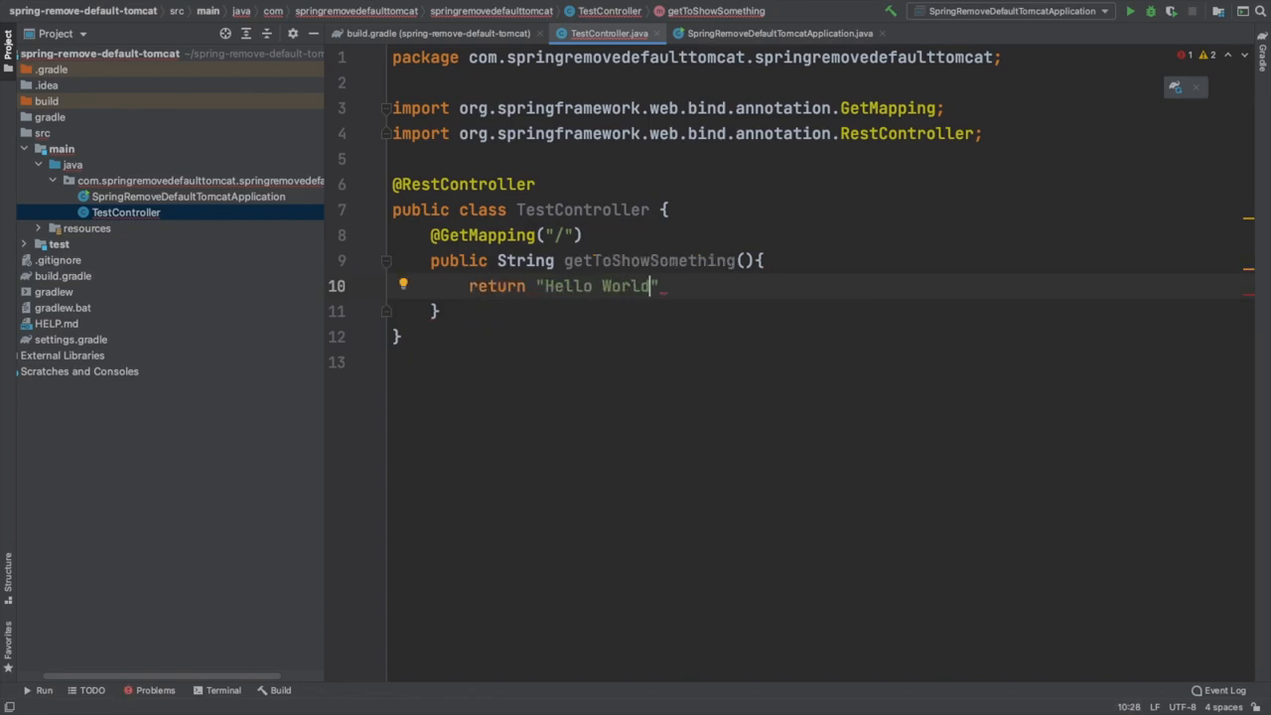
type("!! Le")
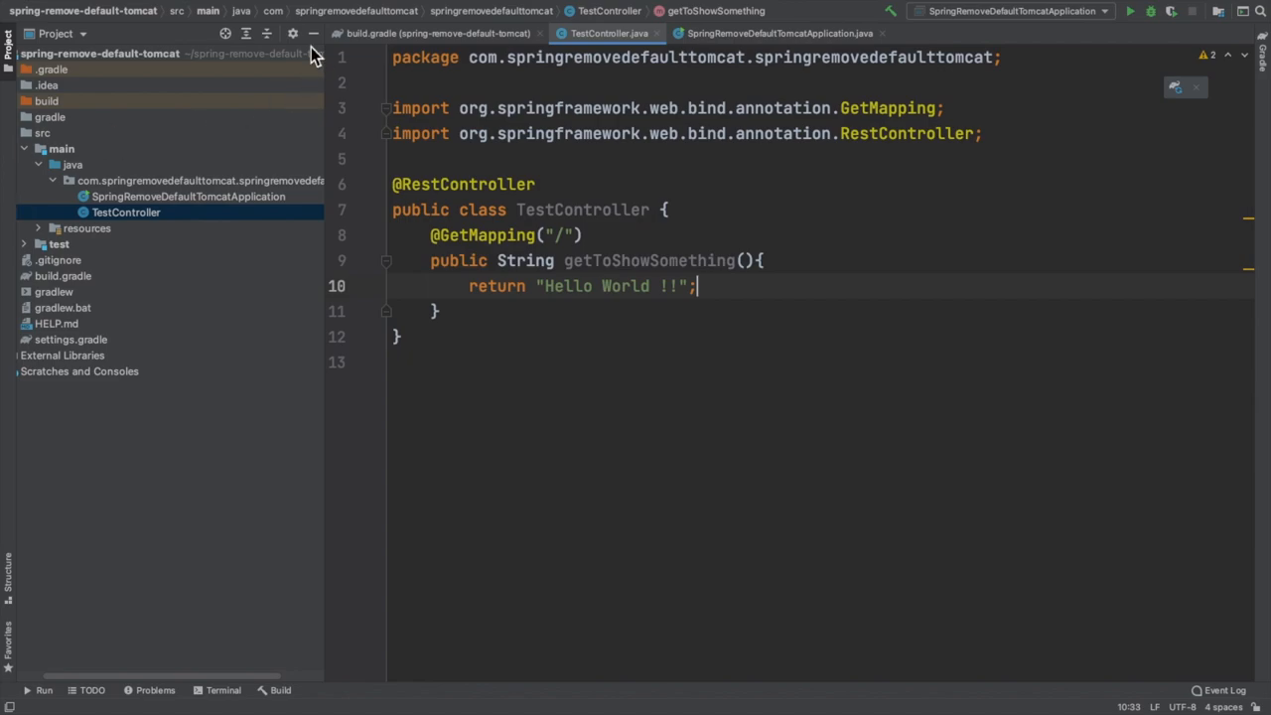
left_click(1129, 11)
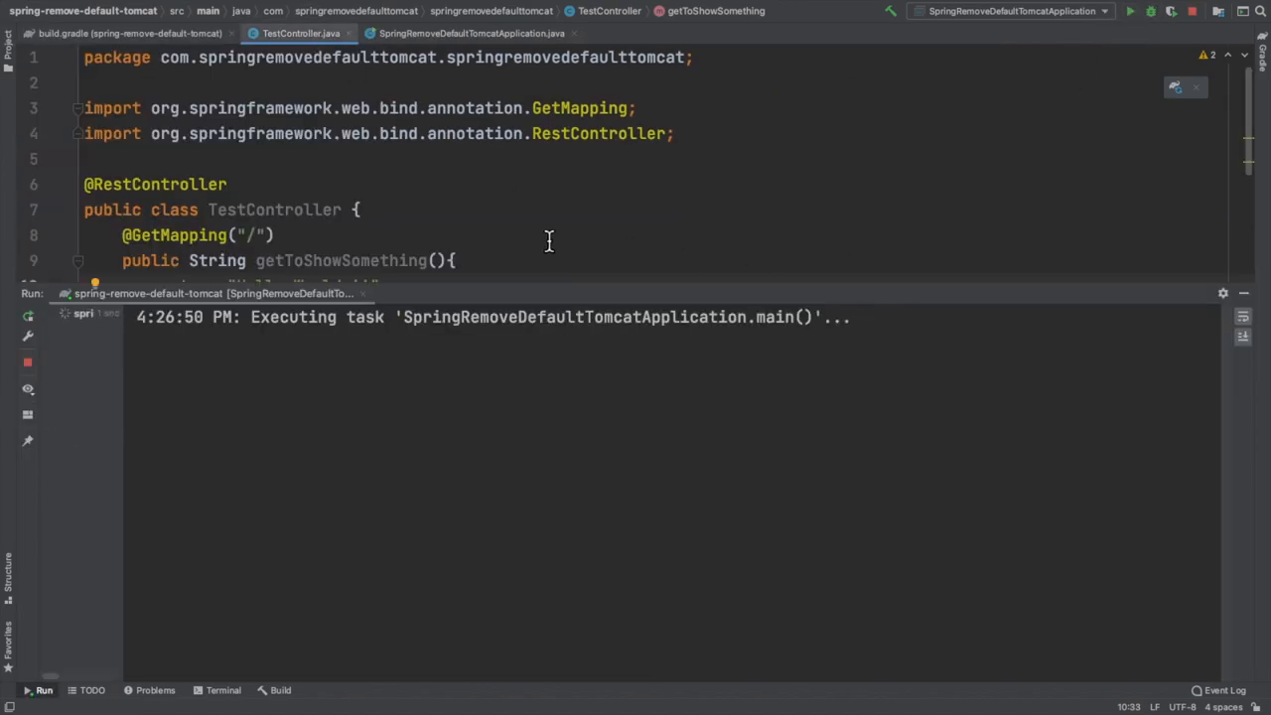
left_click(129, 32)
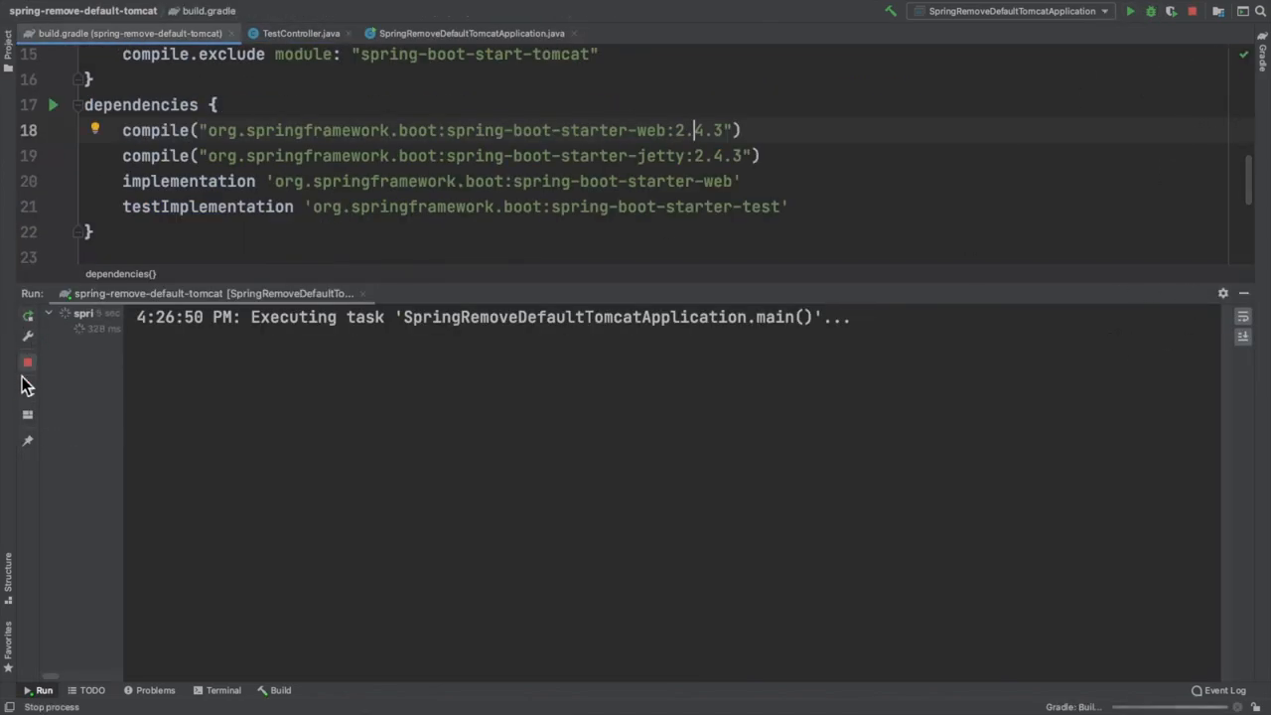
left_click(298, 33)
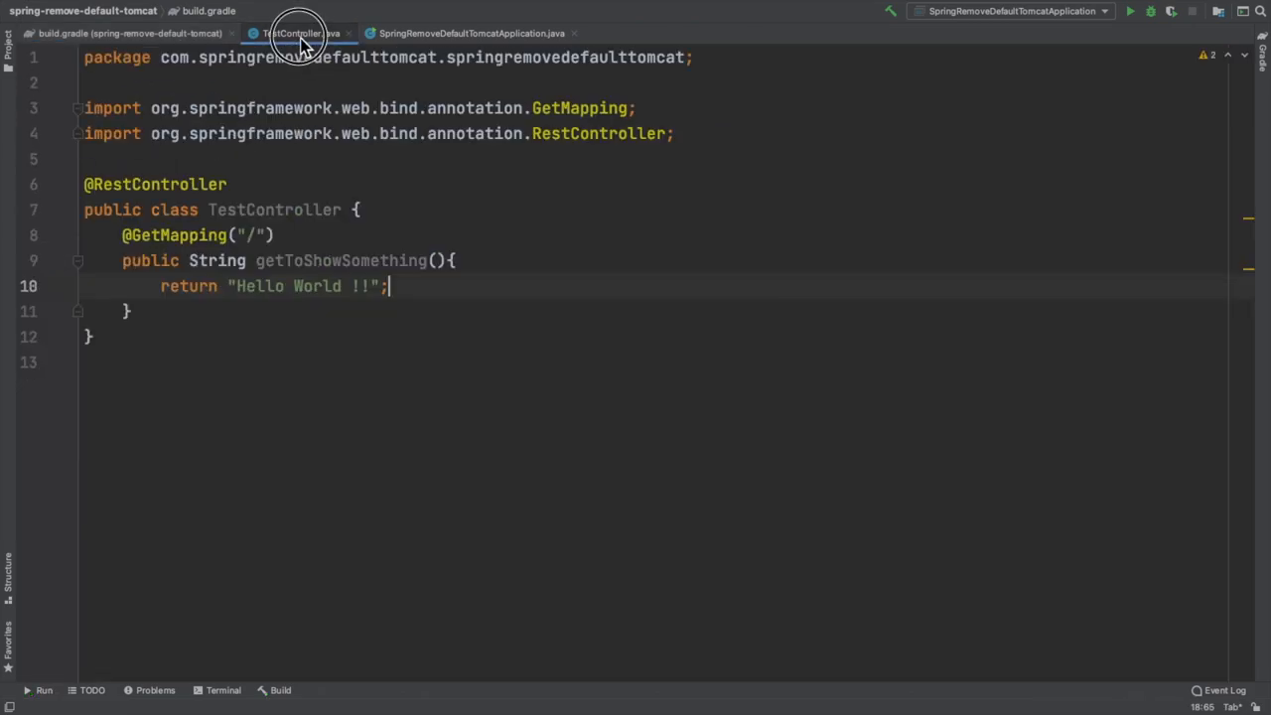
left_click(470, 33)
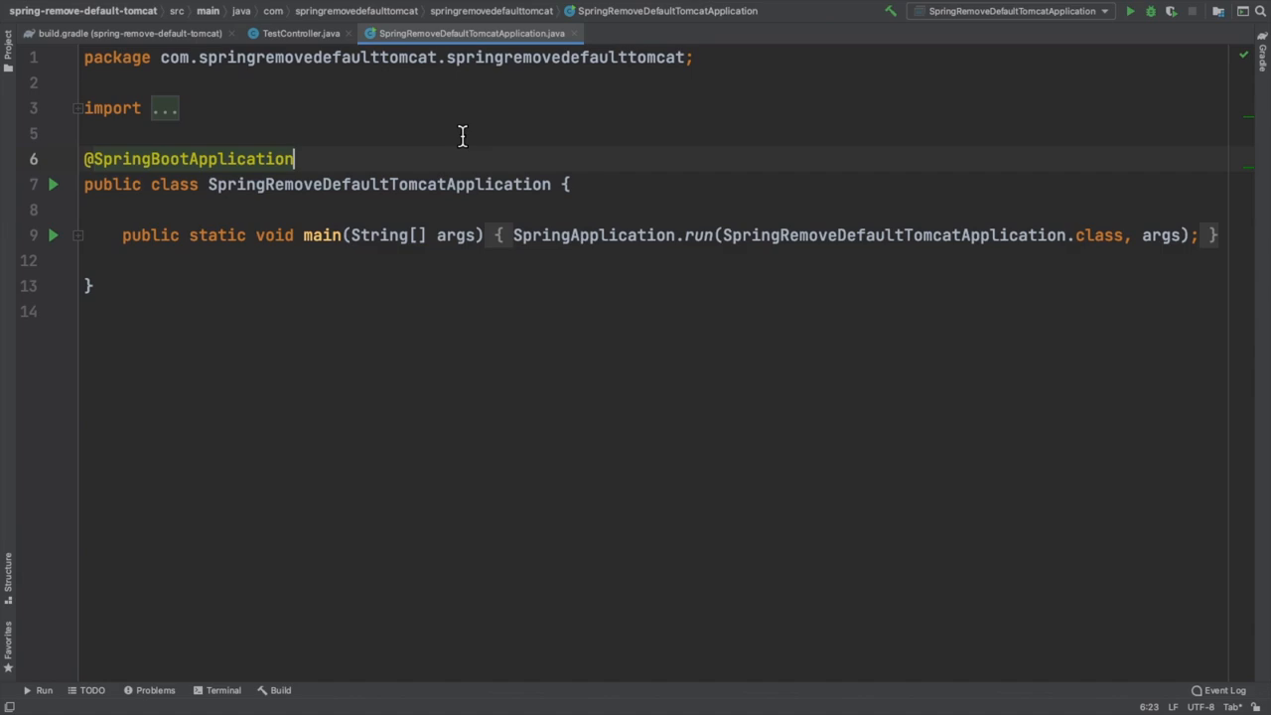
type("()")
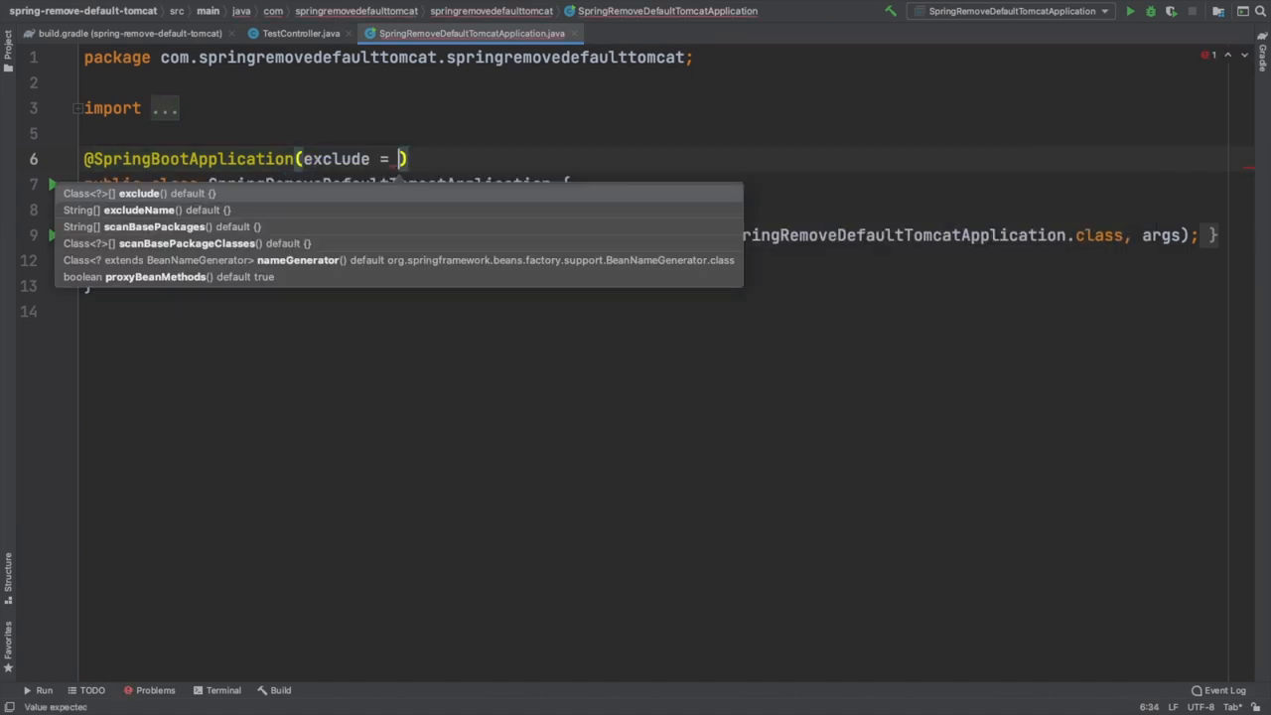
type("{}")
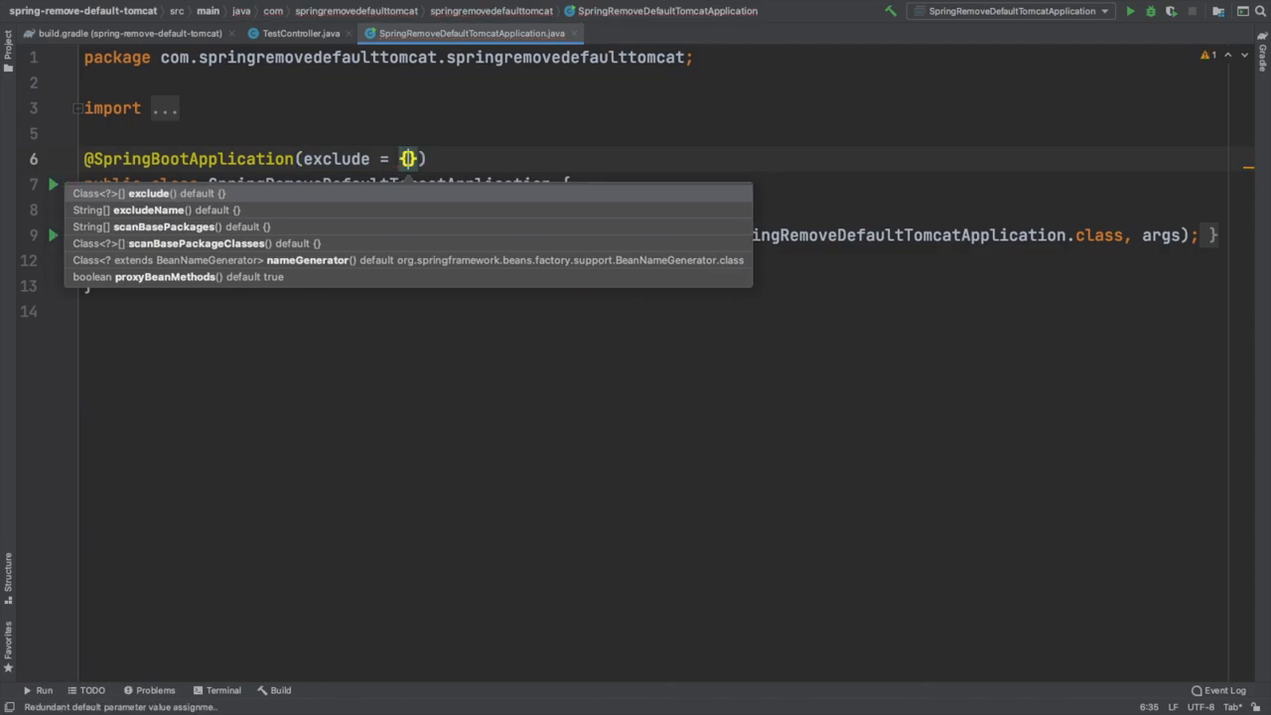
type("Em")
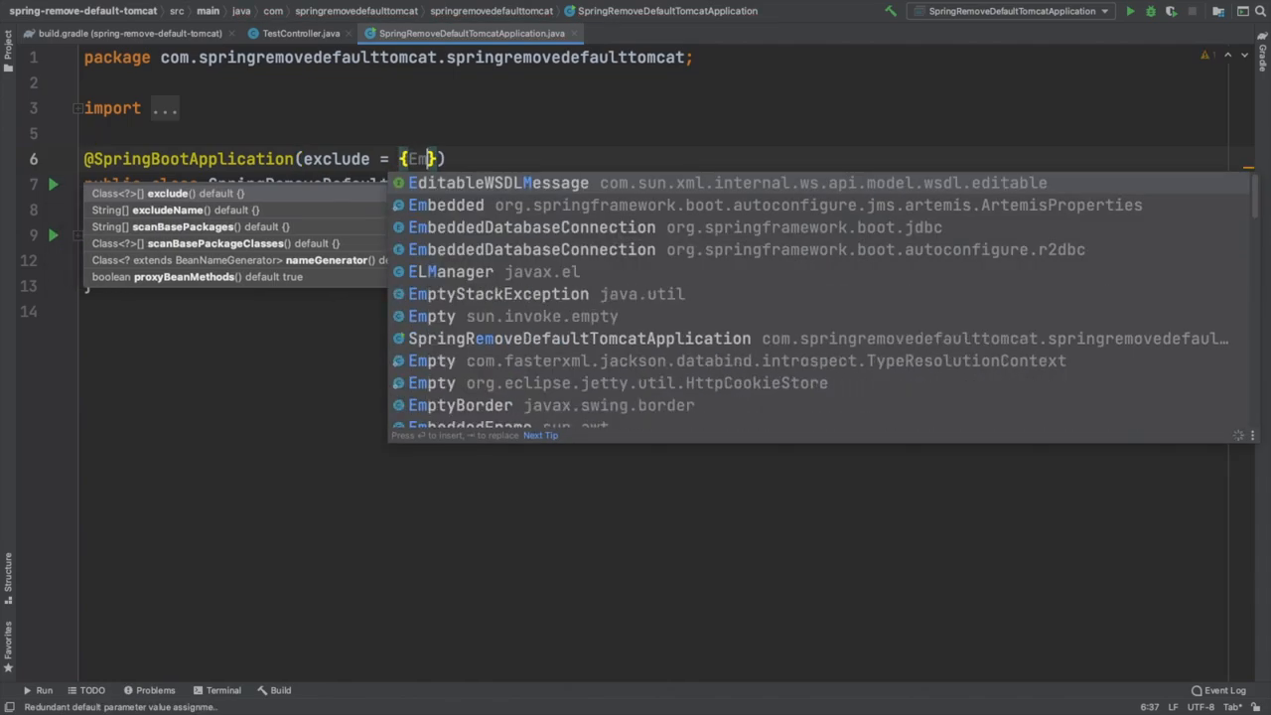
type("edded")
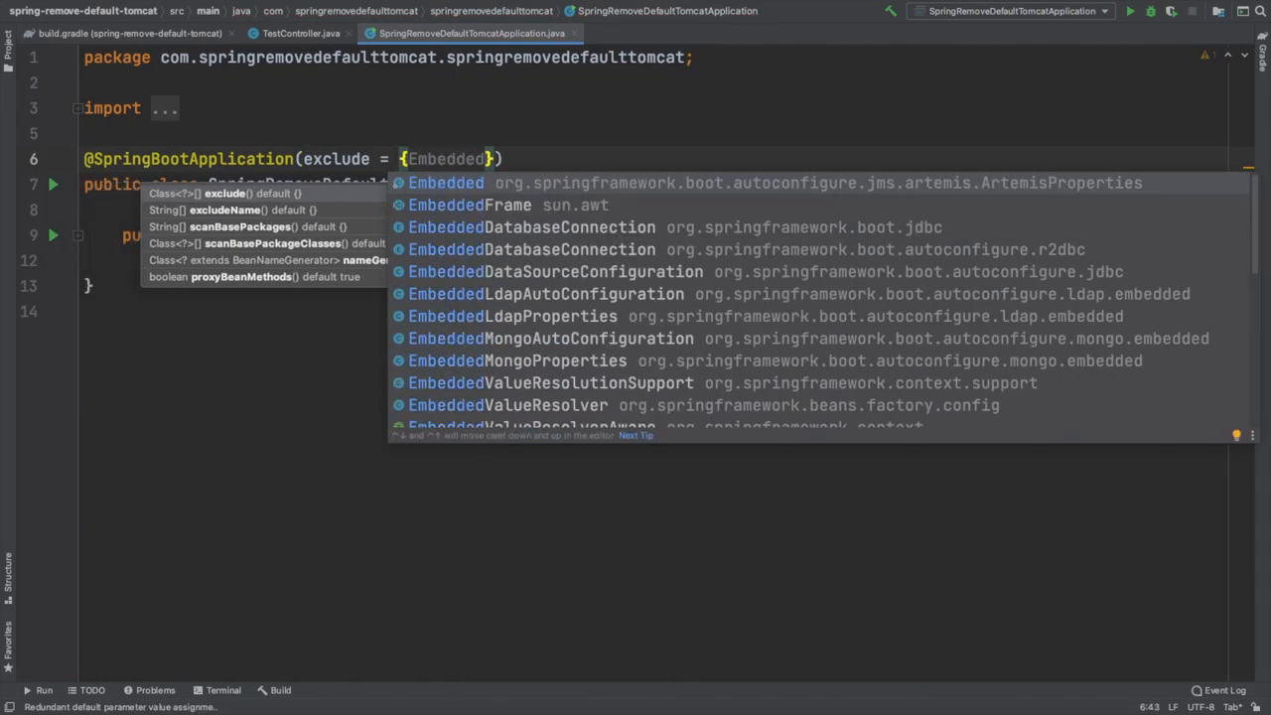
type("Ser")
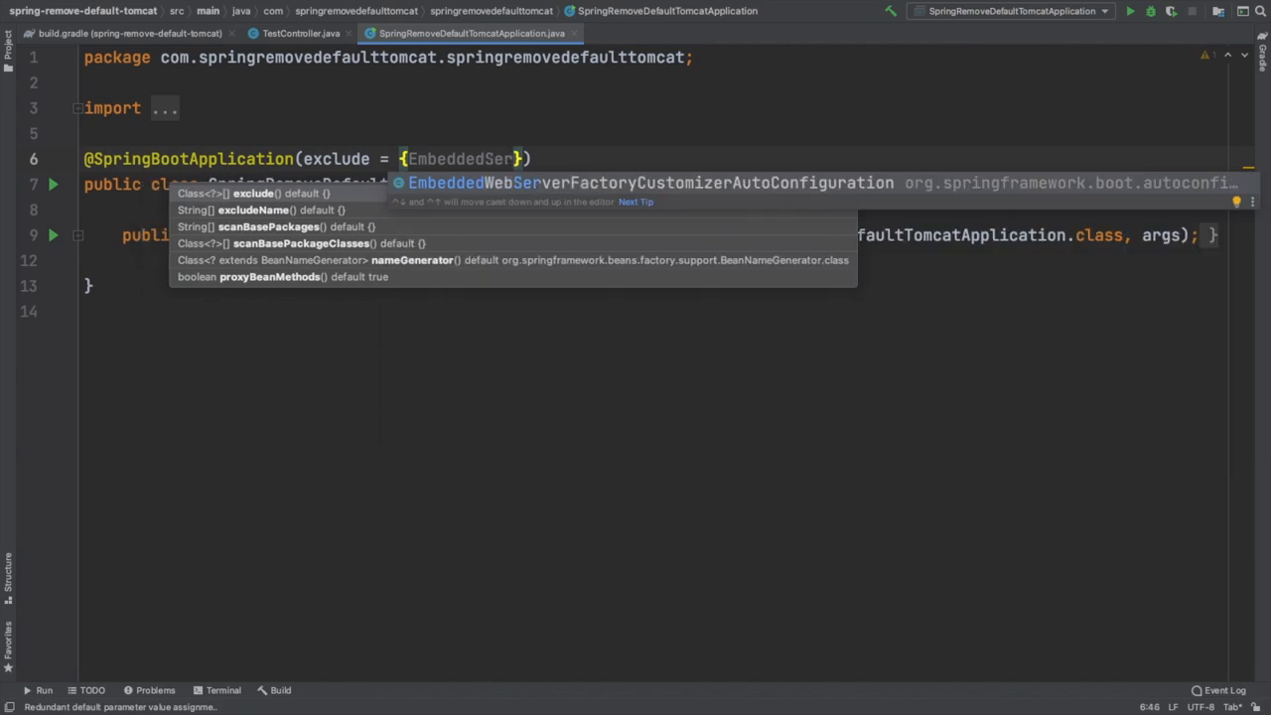
type("vletContainerAutoConf")
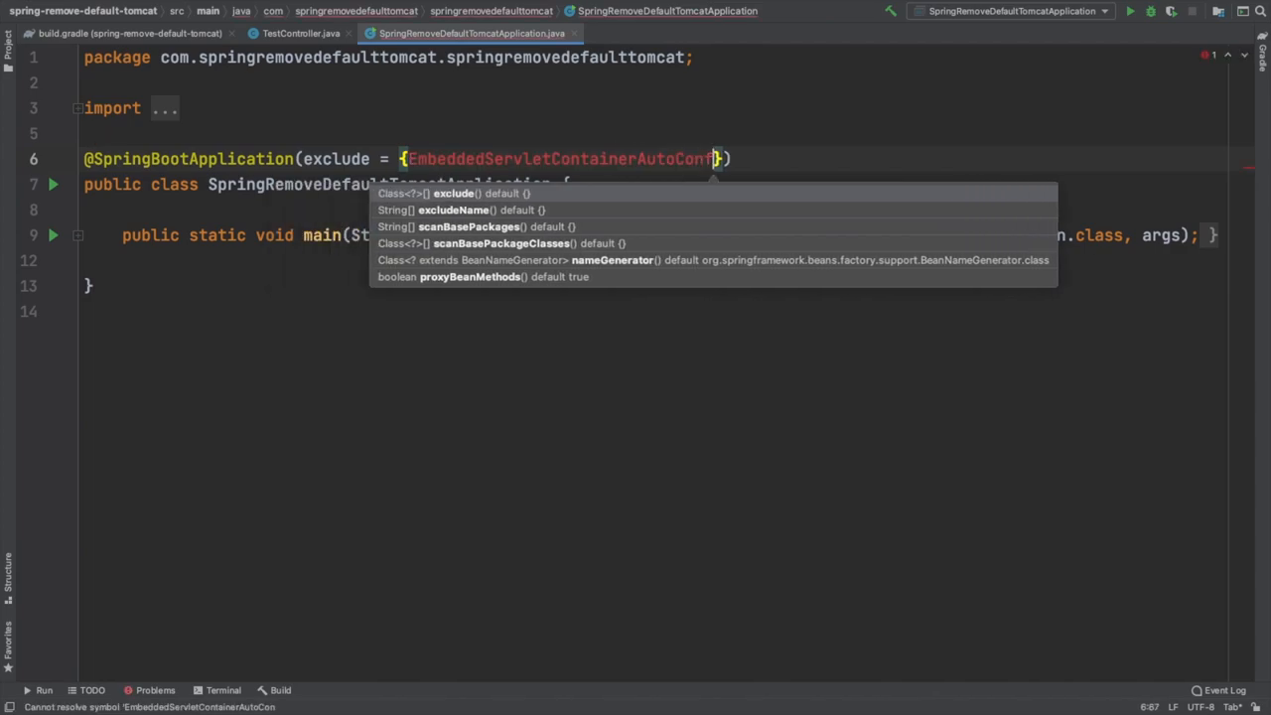
type("iguration")
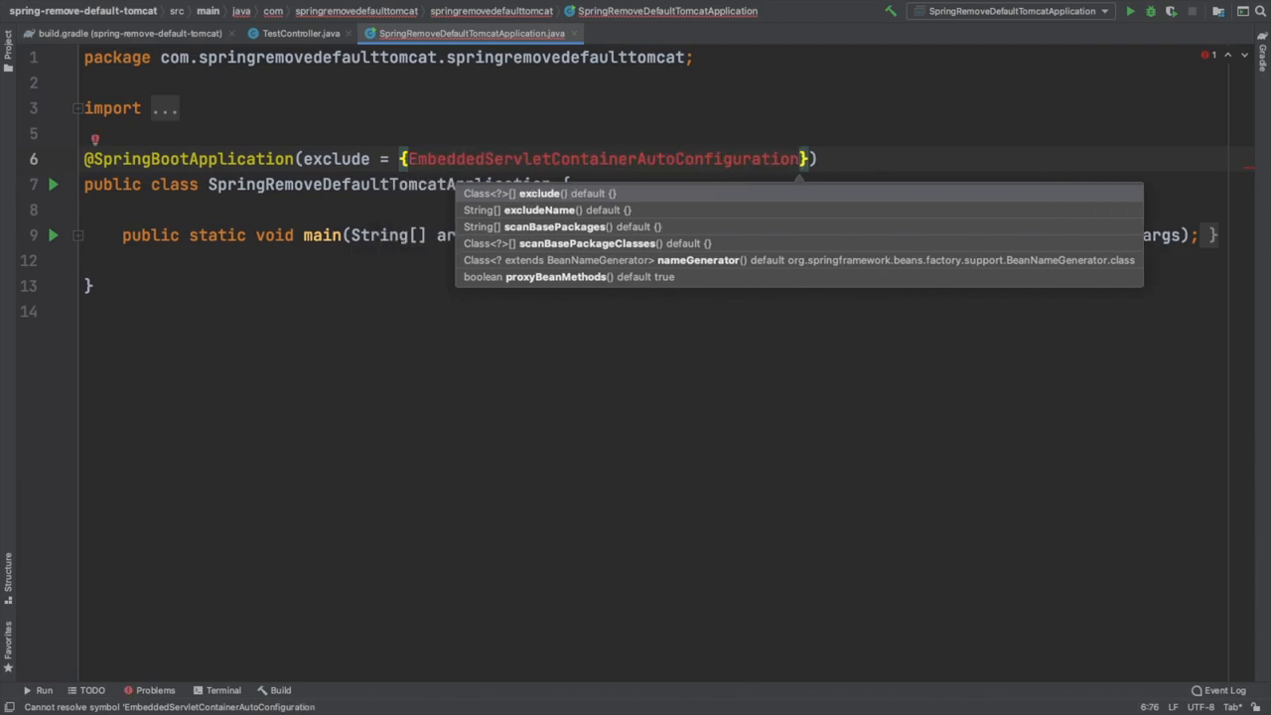
type(".class")
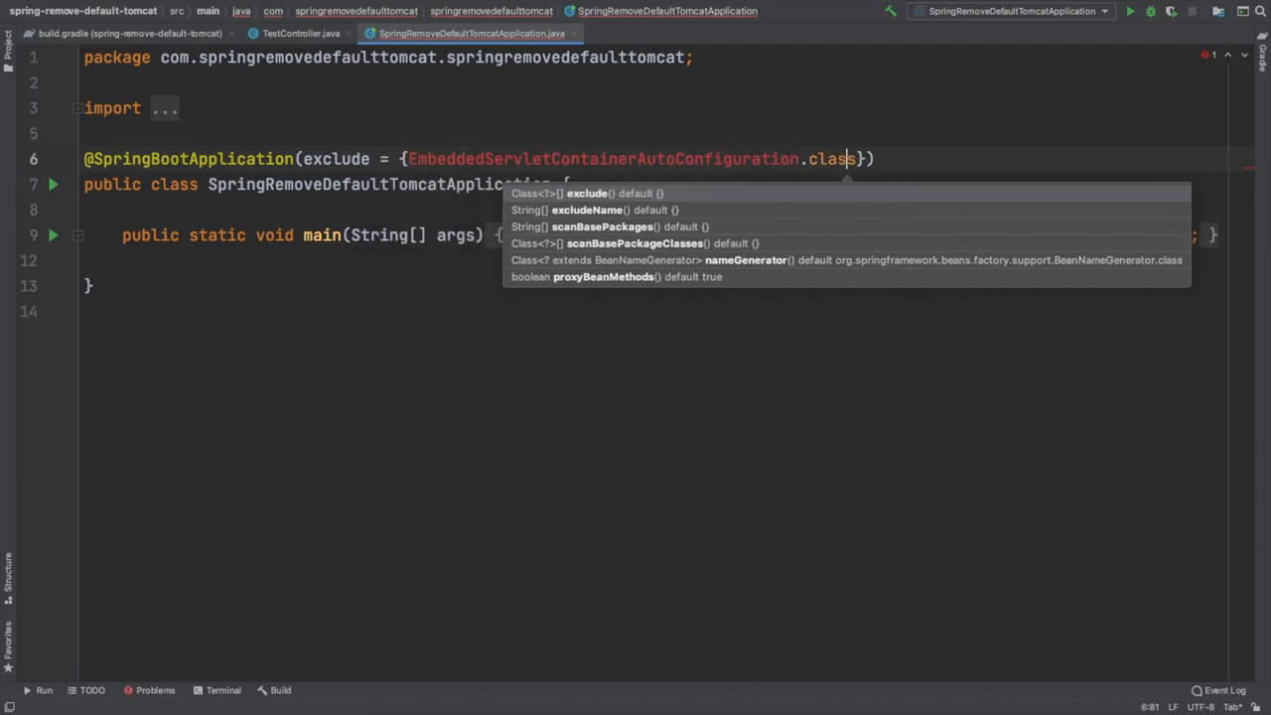
key("Enter")
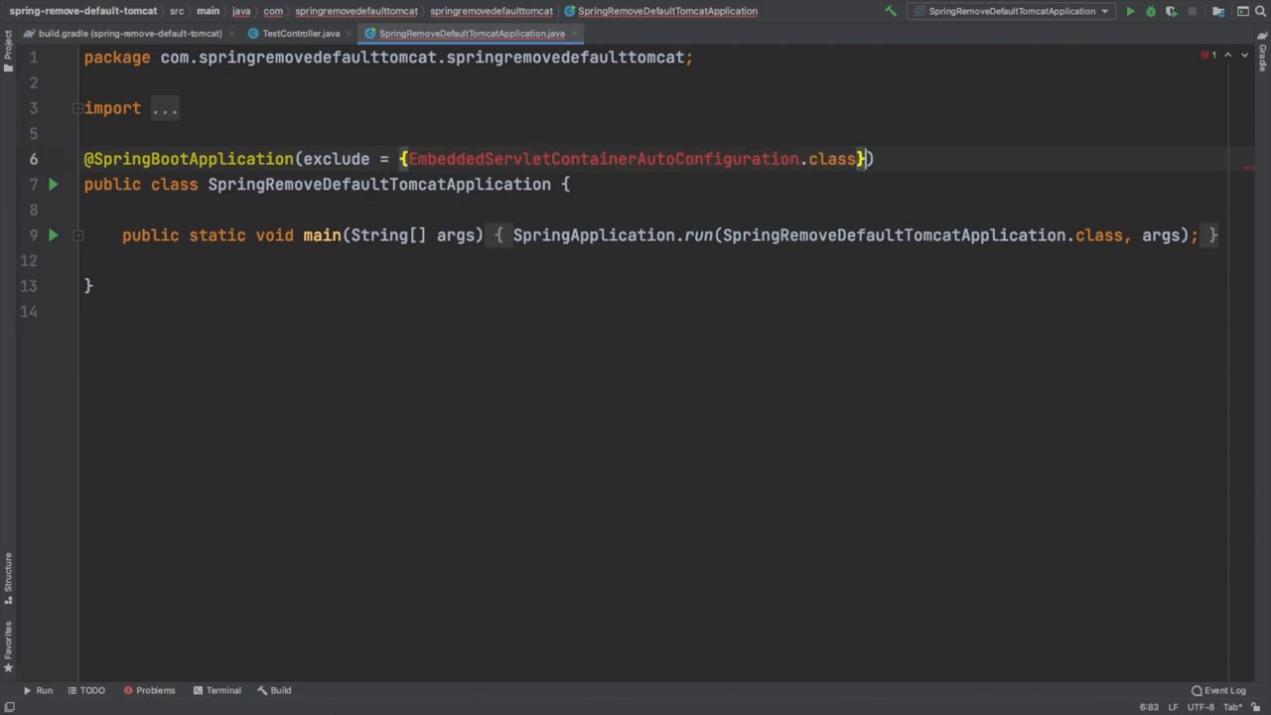
Append WebMvcAutoConfiguration.class to the exclude braces and dismiss the quick-fix popup.
type(", WebMvcAutoConfiguration.")
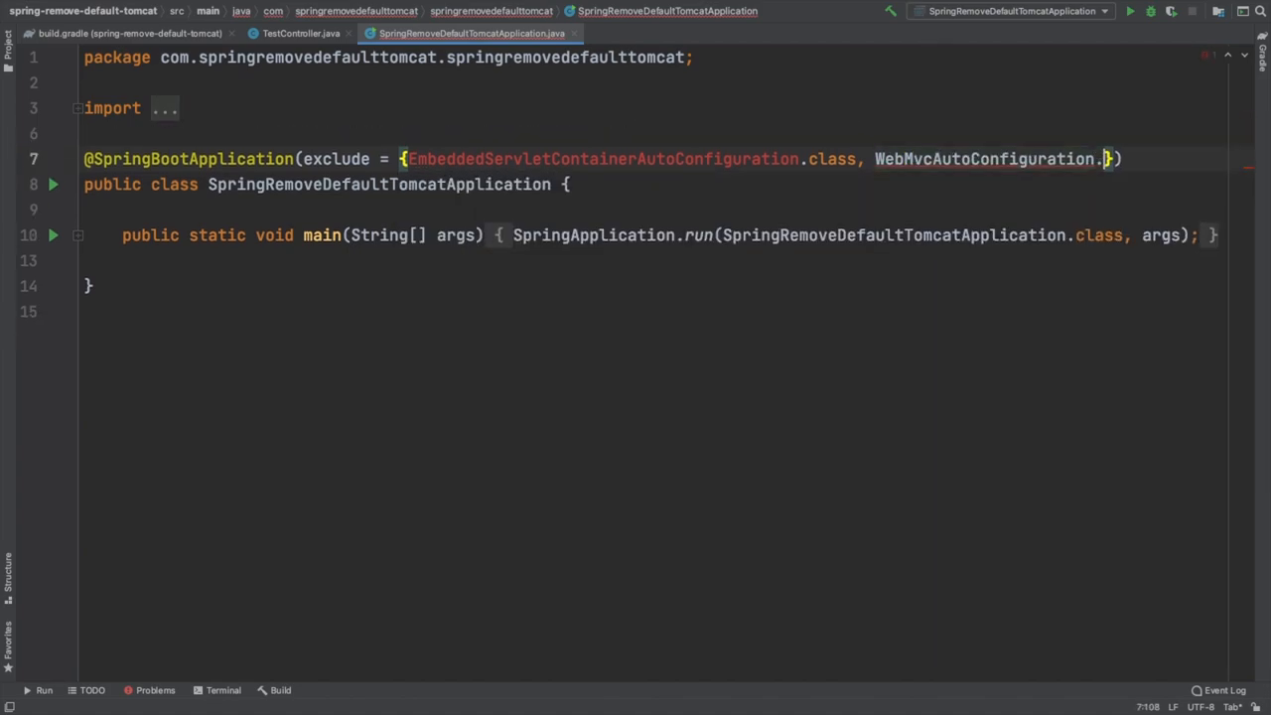
type("class")
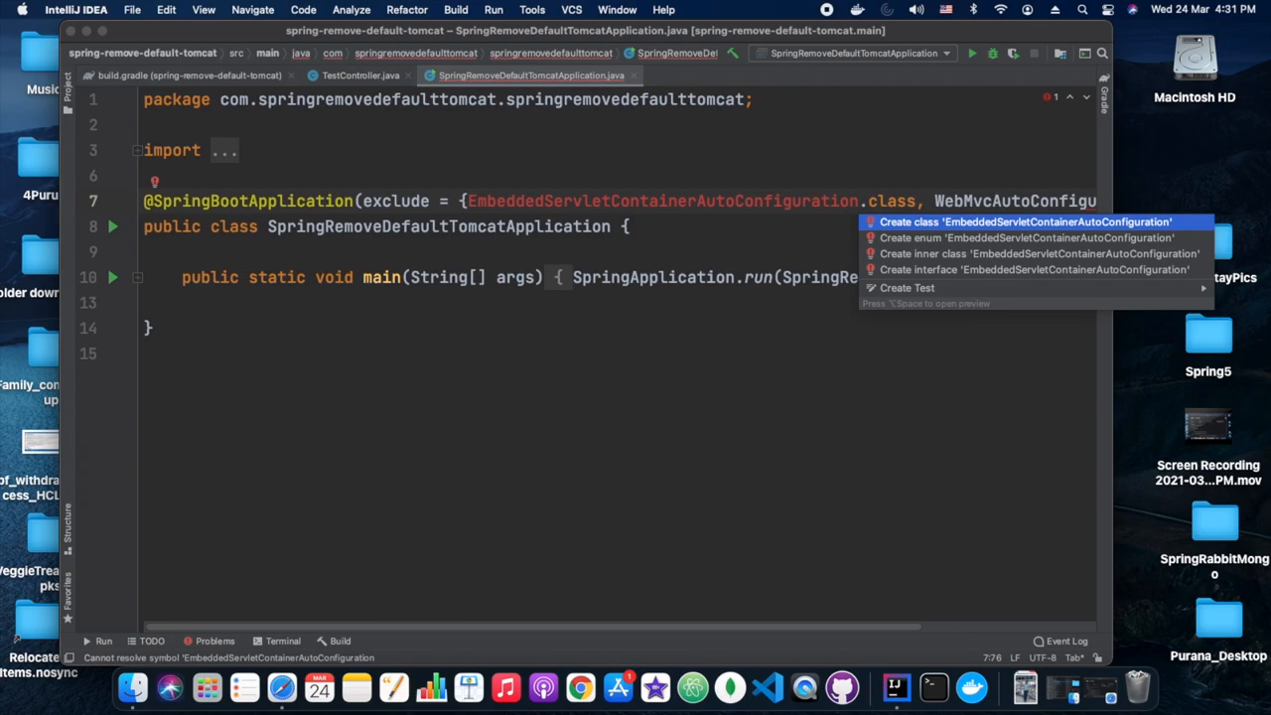
key("escape")
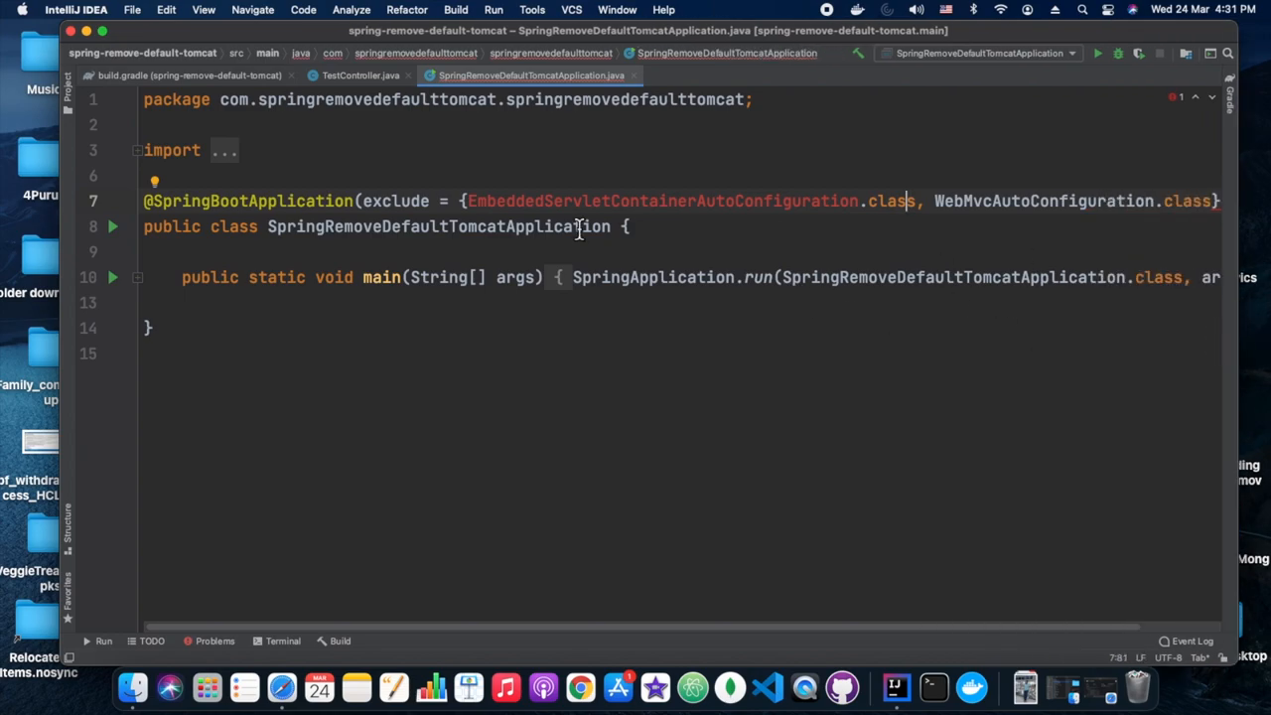
mouse_move(782, 231)
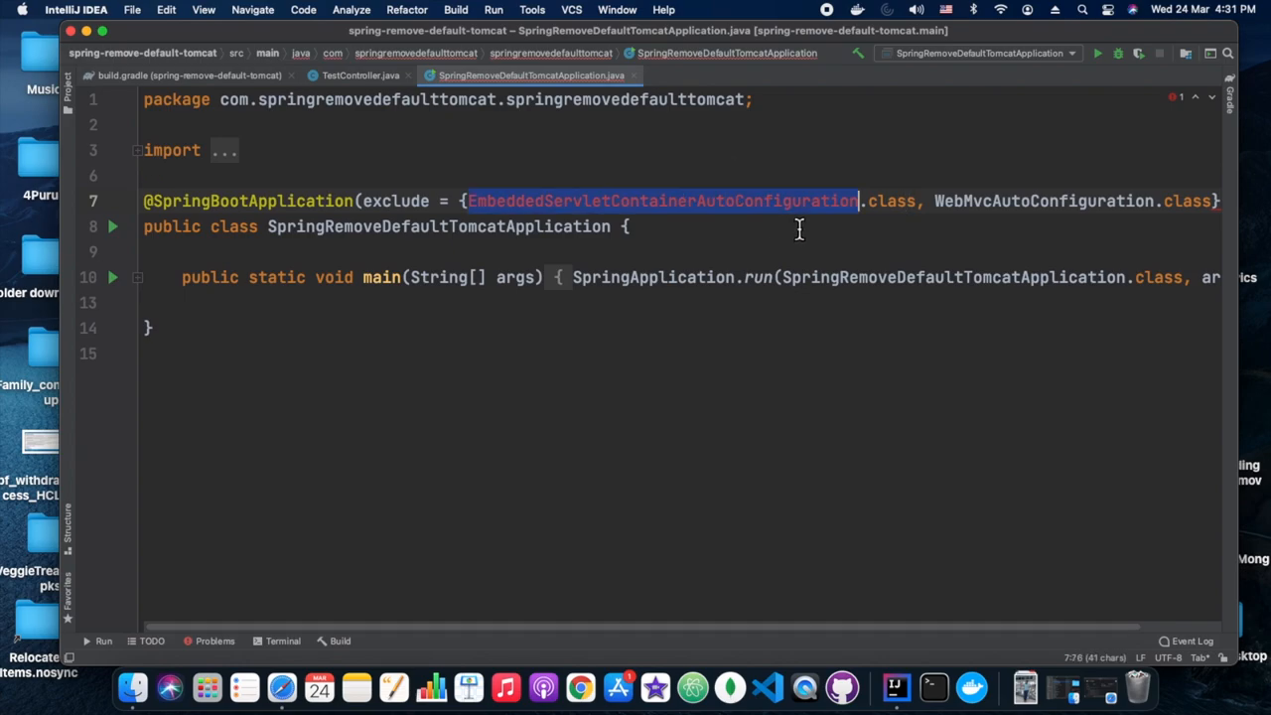
Retype Embedded in the exclude entry and scroll the completion list for a replacement class.
type("E")
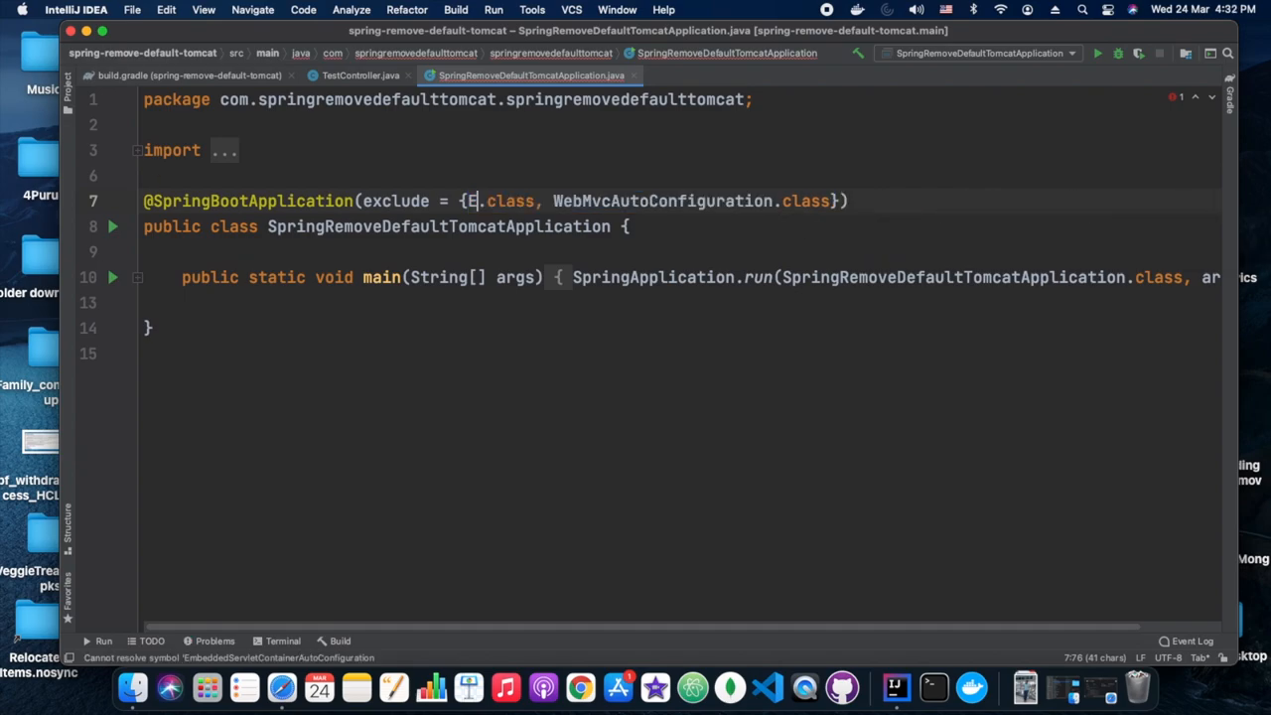
type("mbedded")
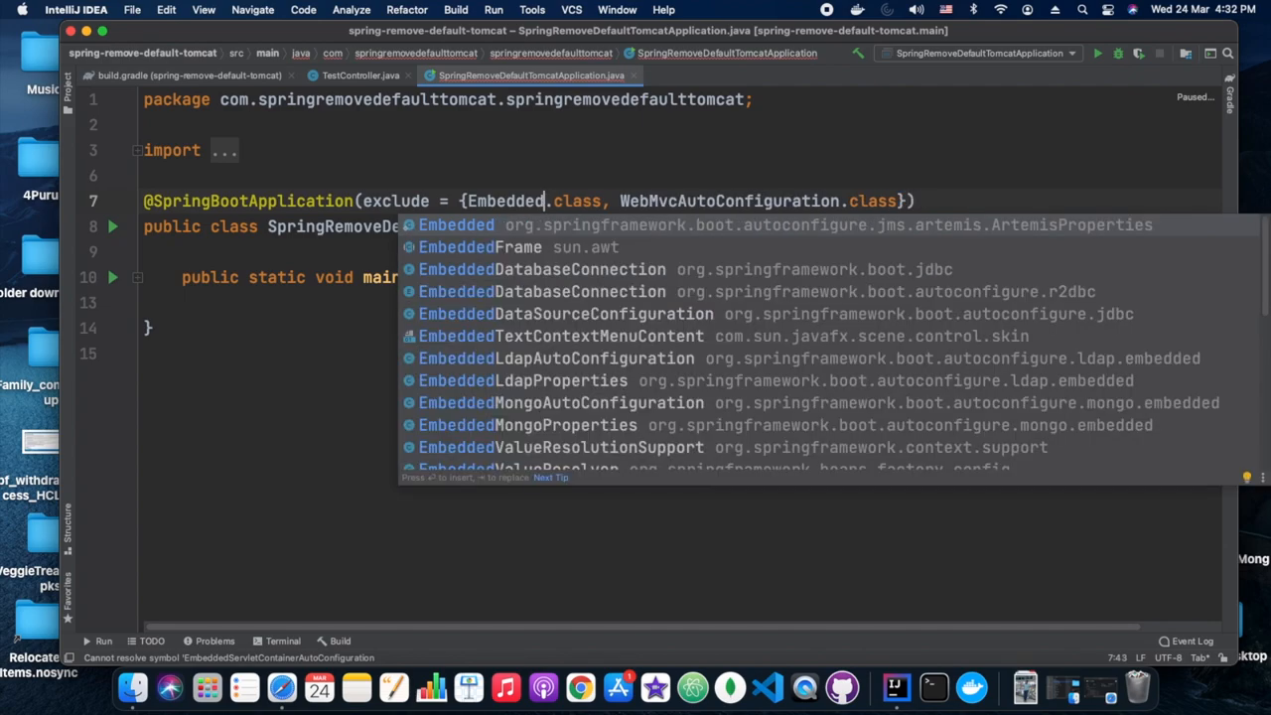
left_click(526, 424)
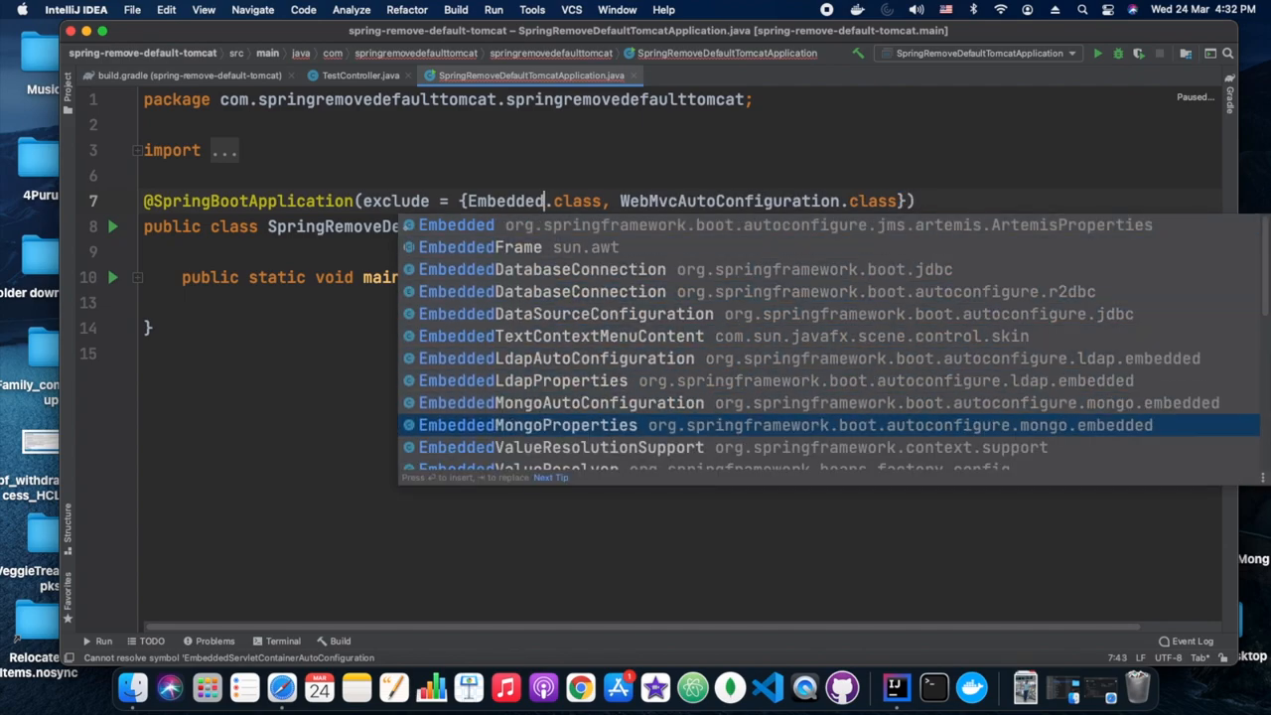
scroll("down", 3)
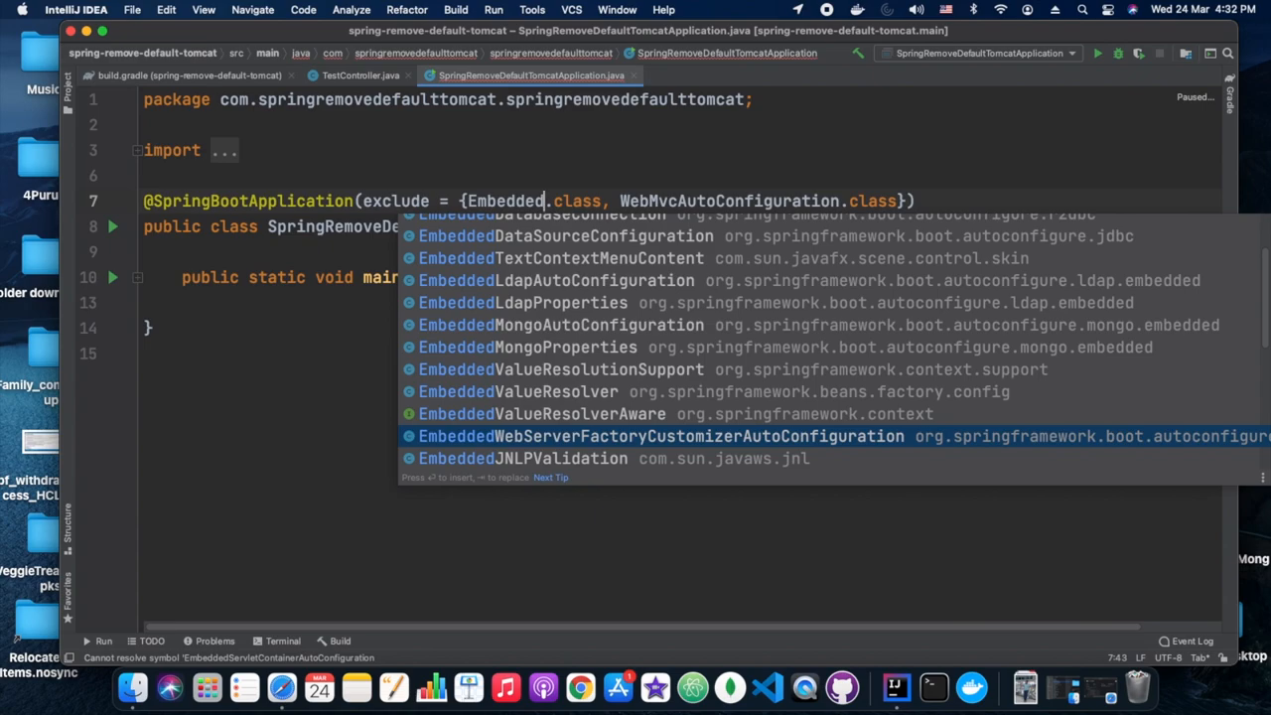
scroll("down", 3)
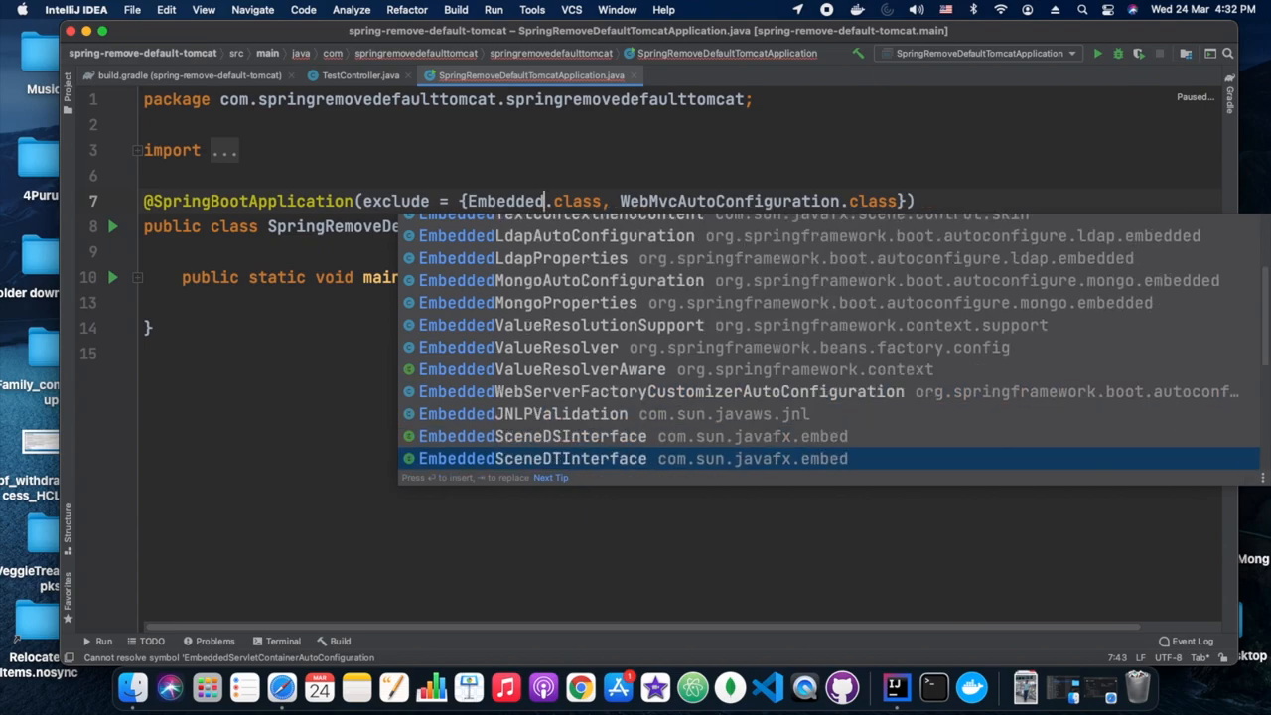
scroll("down", 3)
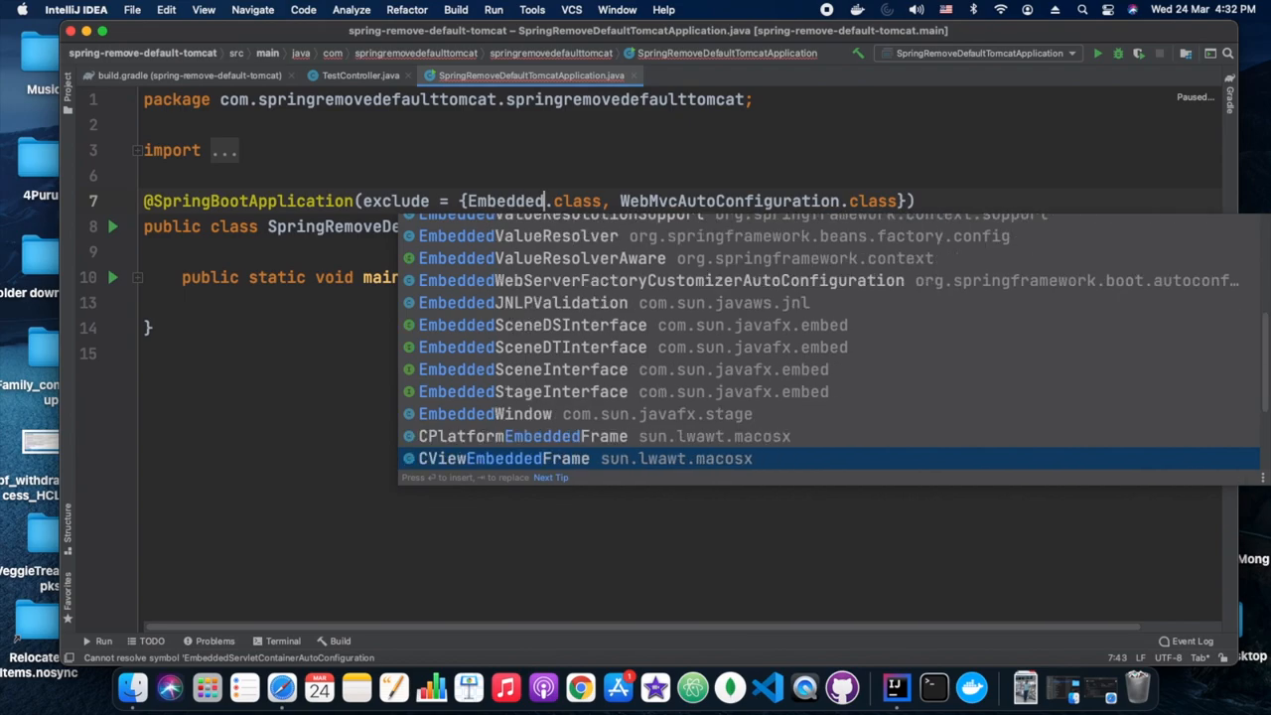
scroll("down", 3)
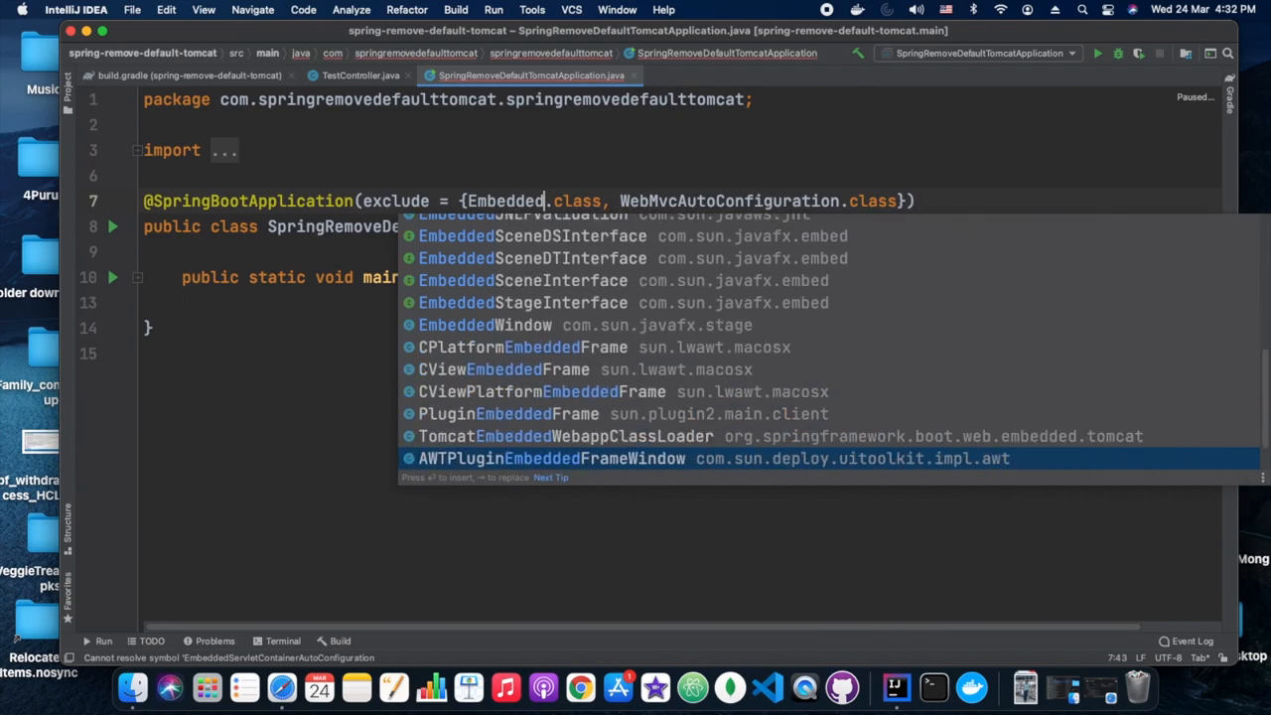
key("Up")
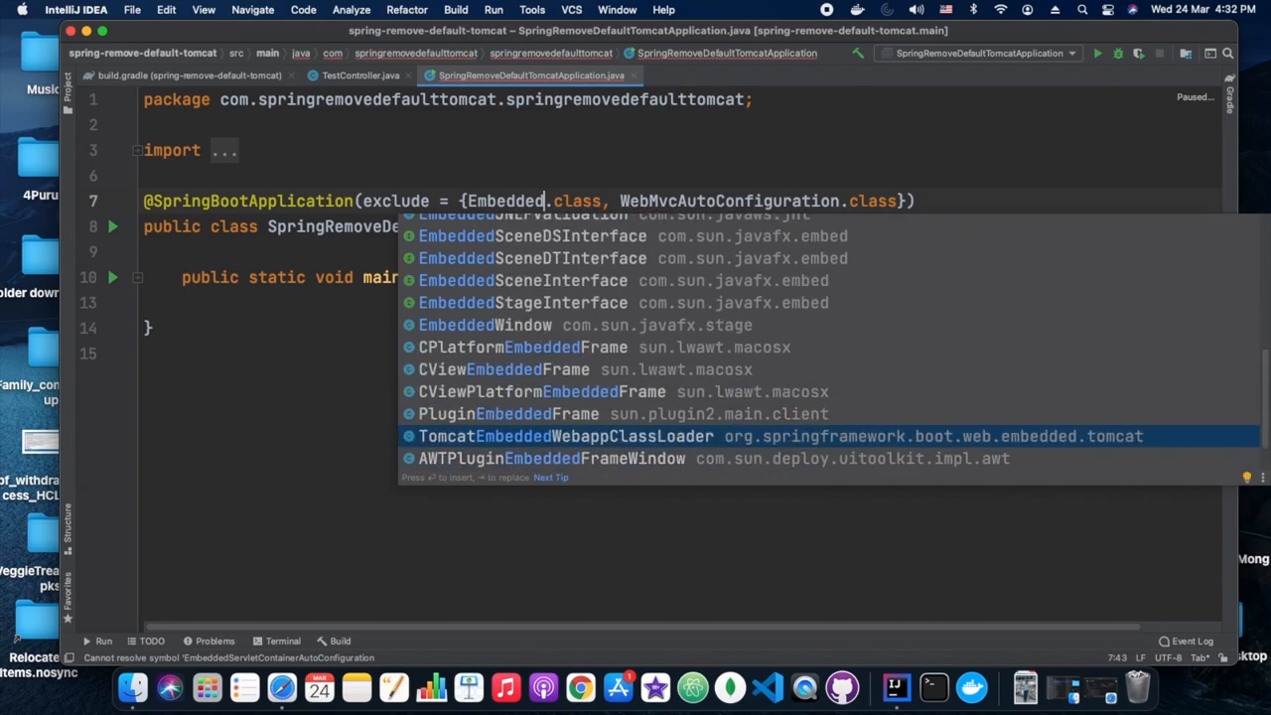
scroll("down", 3)
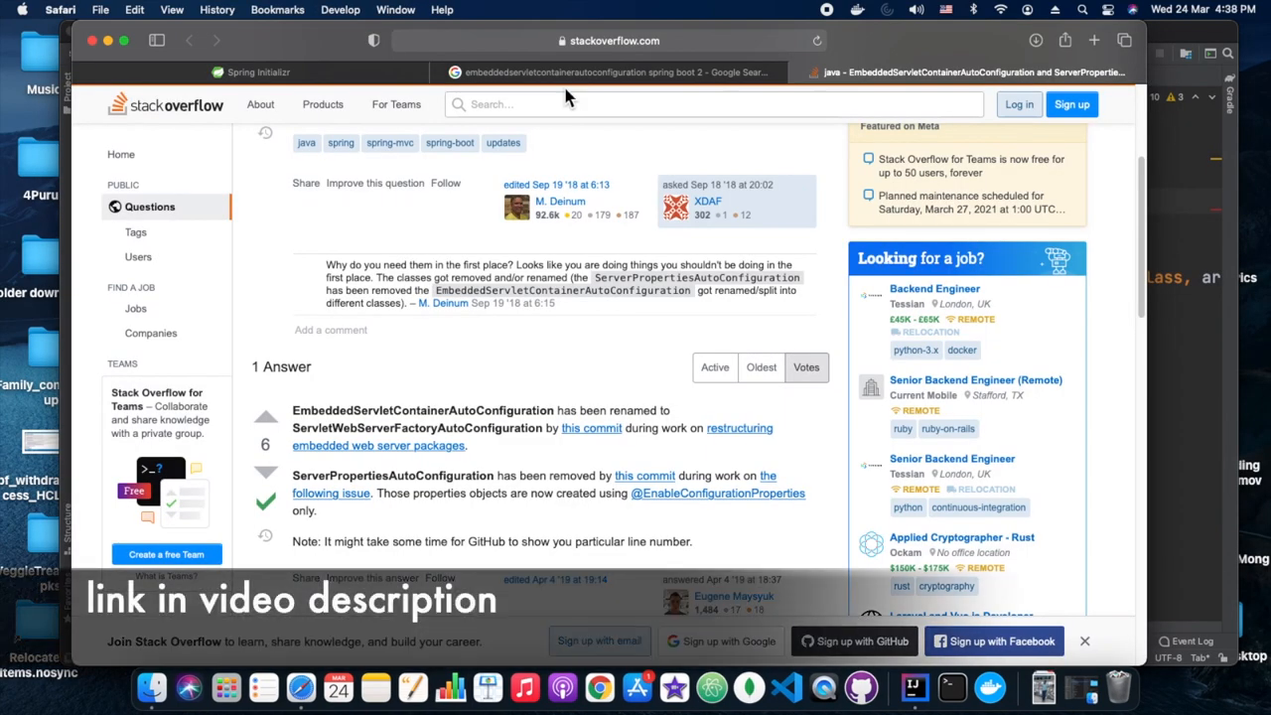
Scroll the Safari Stack Overflow thread to the answer naming ServletWebServerFactoryAutoConfiguration.
scroll("up", 3)
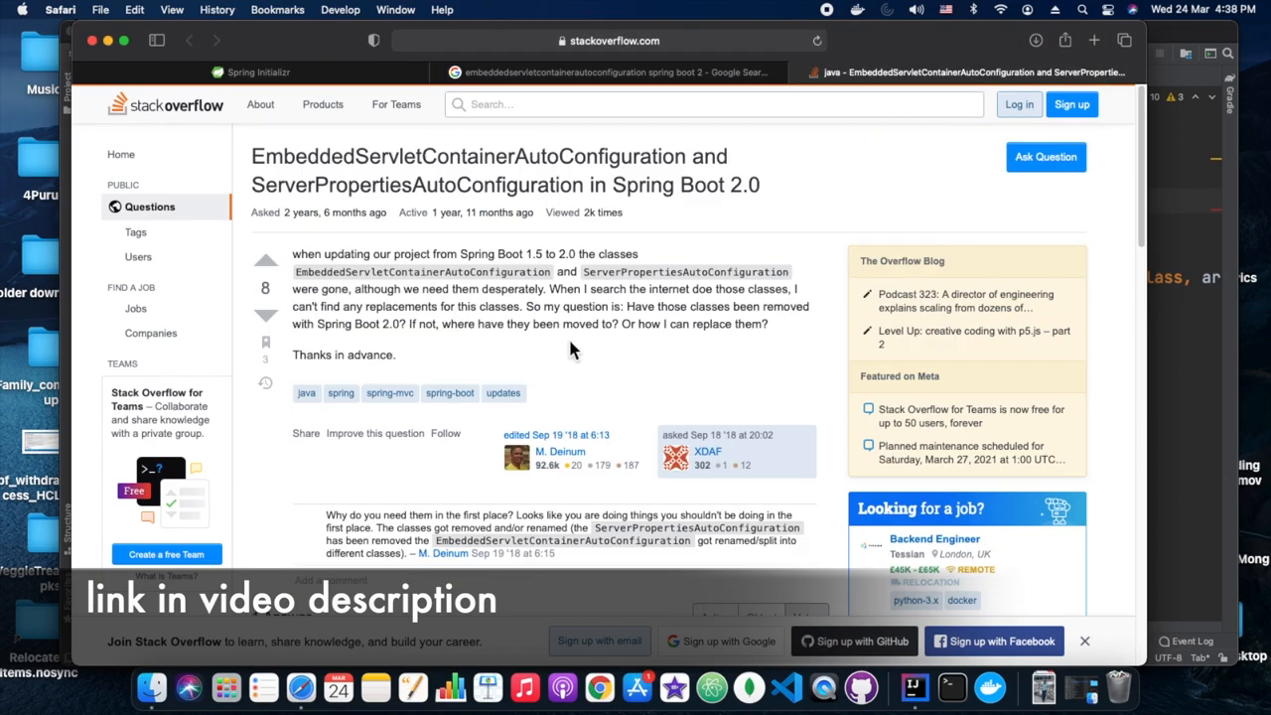
mouse_move(752, 207)
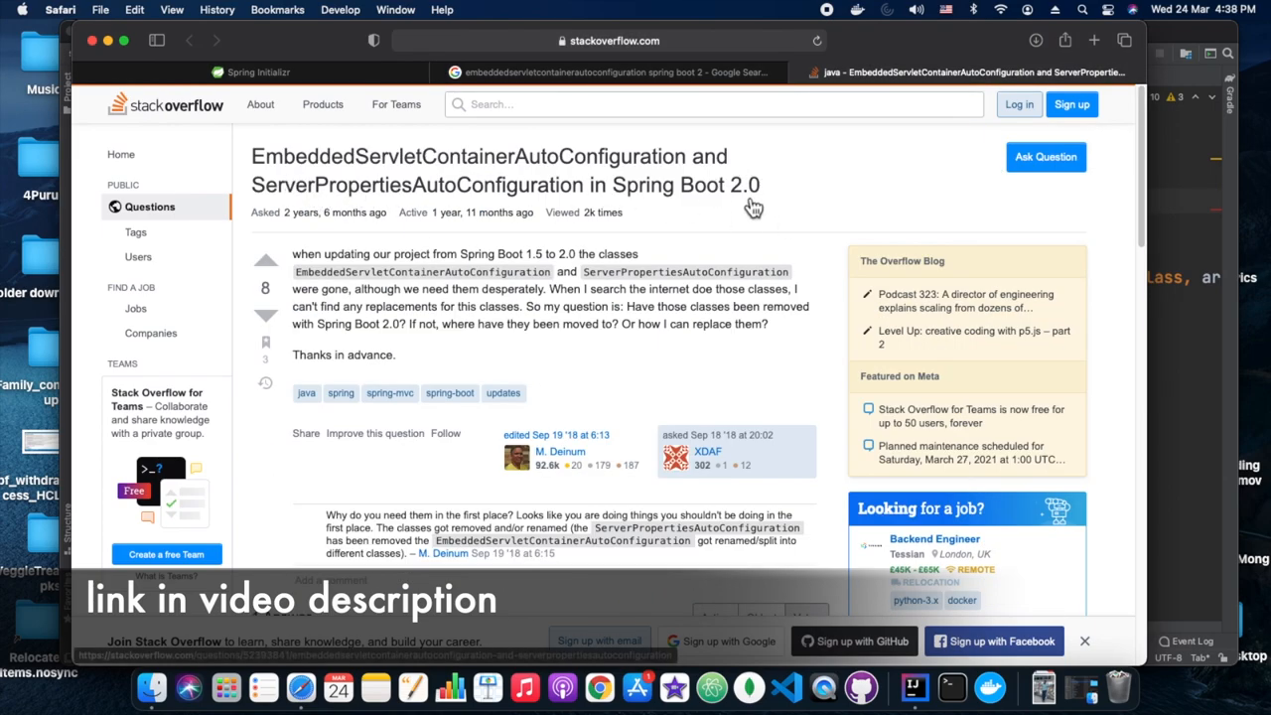
scroll("down", 3)
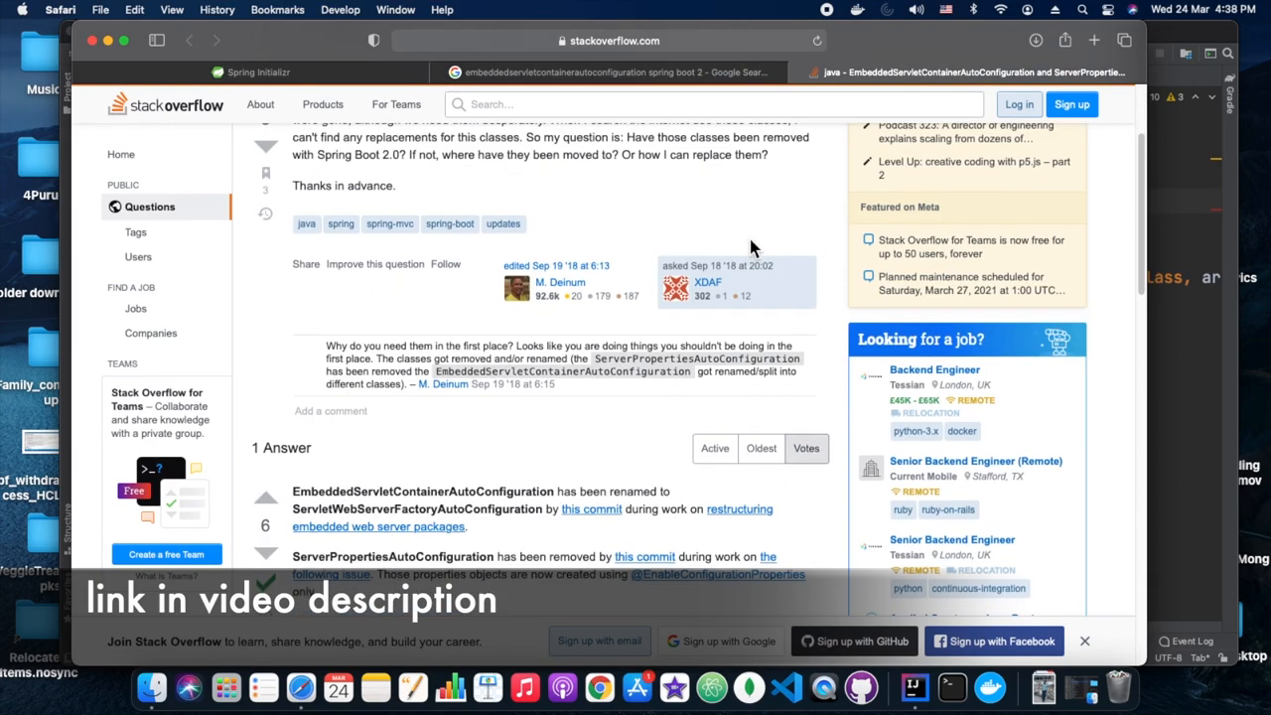
scroll("down", 3)
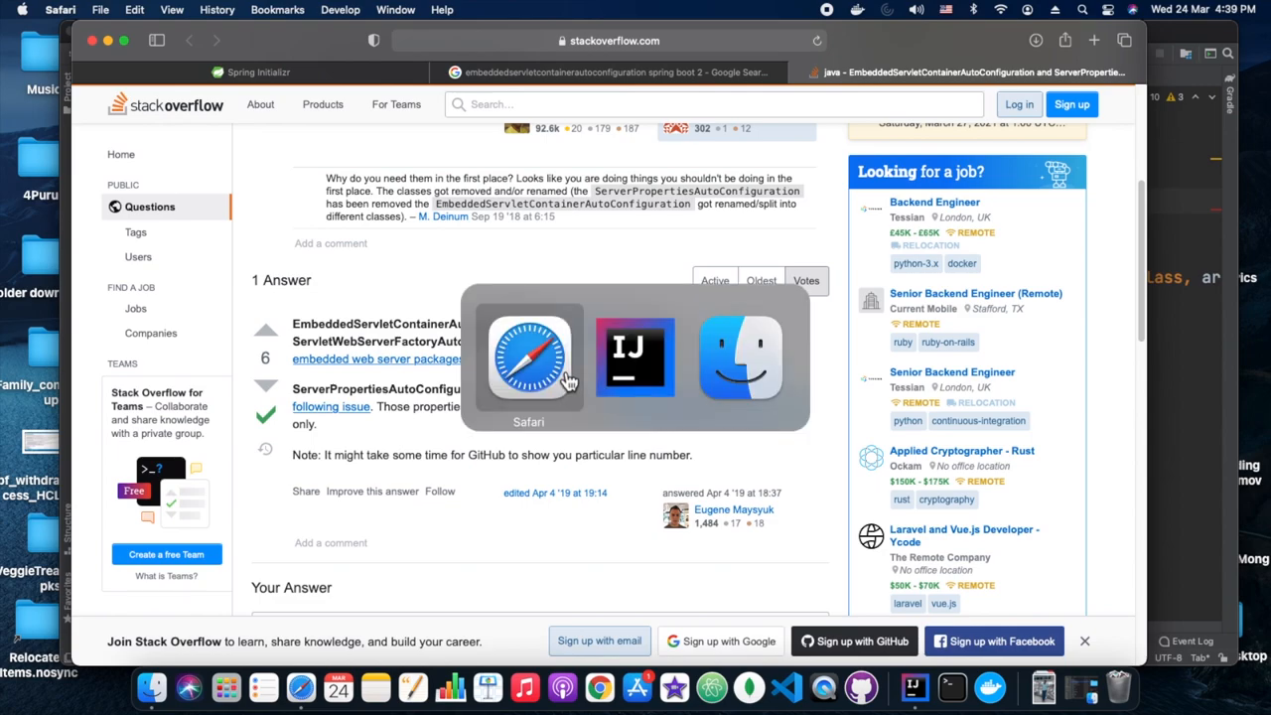
Change the exclude list to ServletWebServerFactoryAutoConfiguration.class, rebuild with Gradle, and run main().
left_click(635, 356)
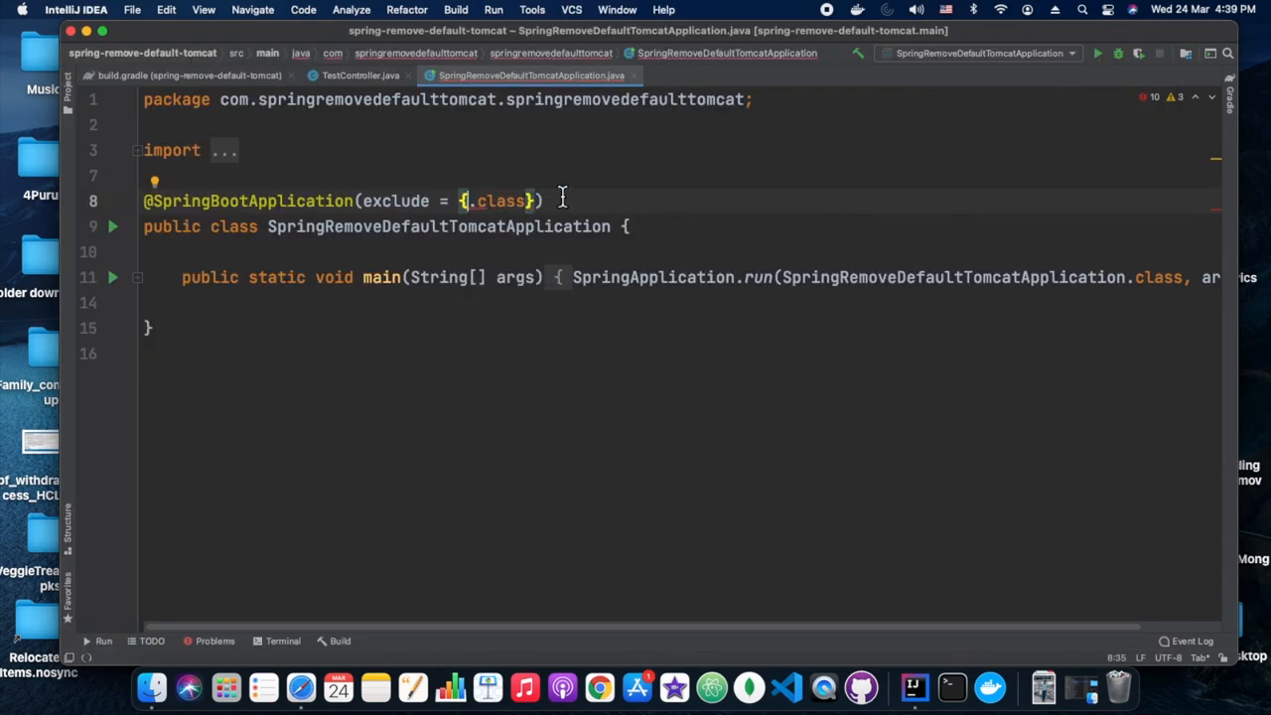
type("SER")
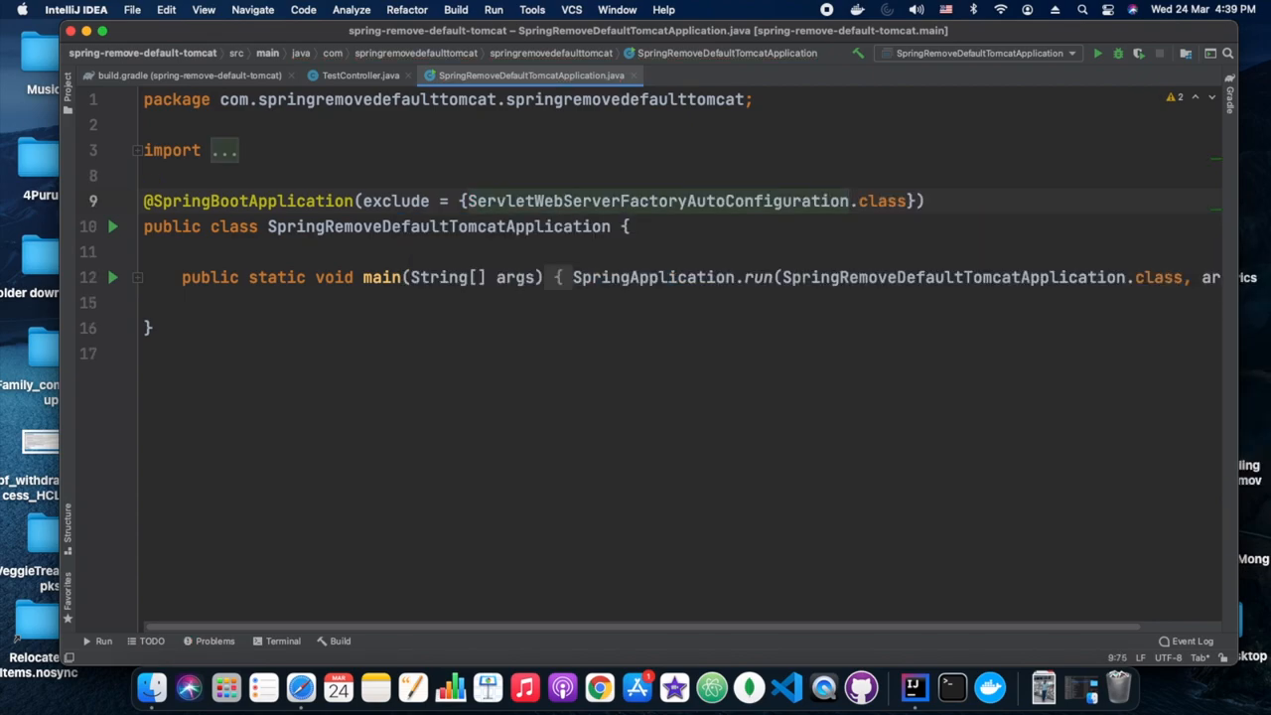
left_click(1096, 53)
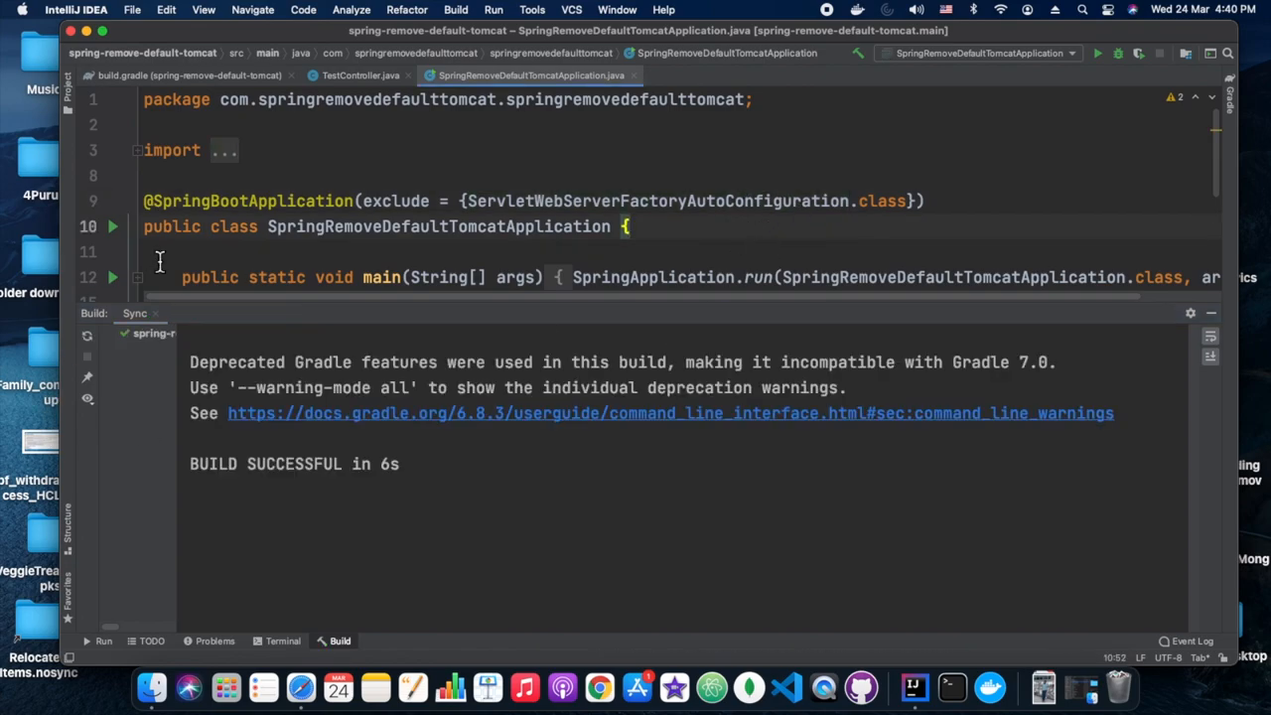
left_click(1097, 53)
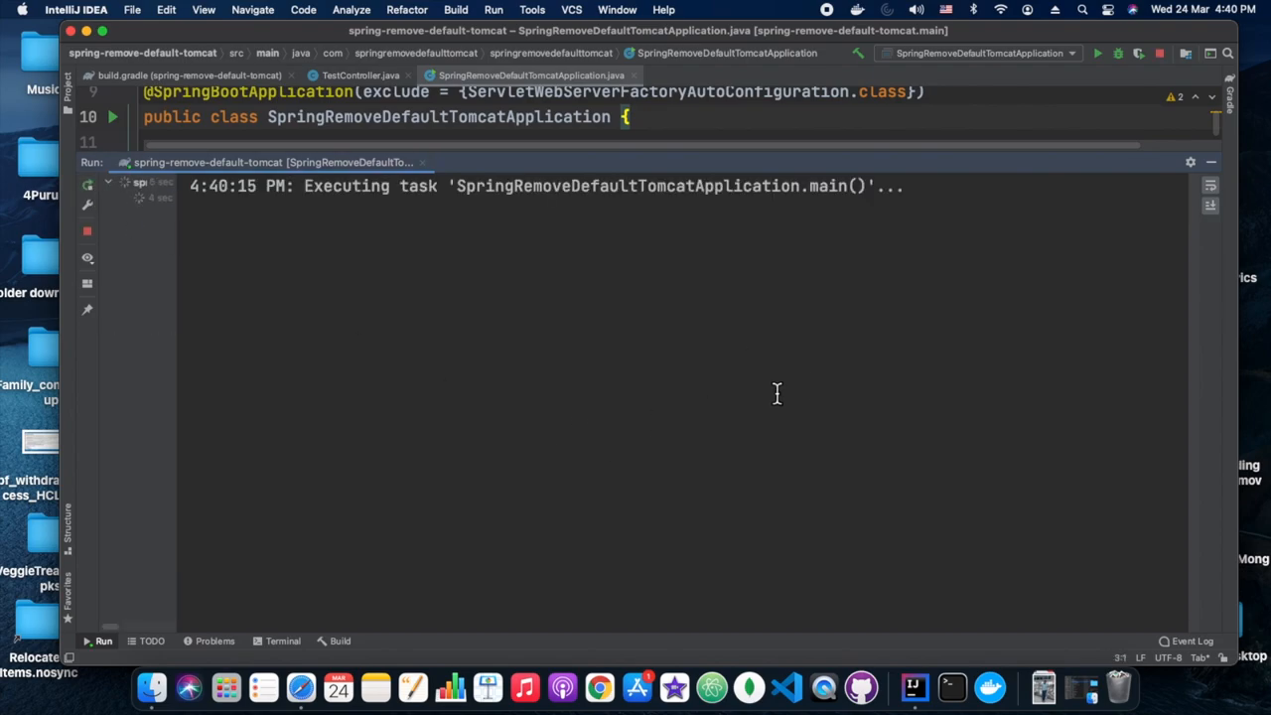
left_click(300, 687)
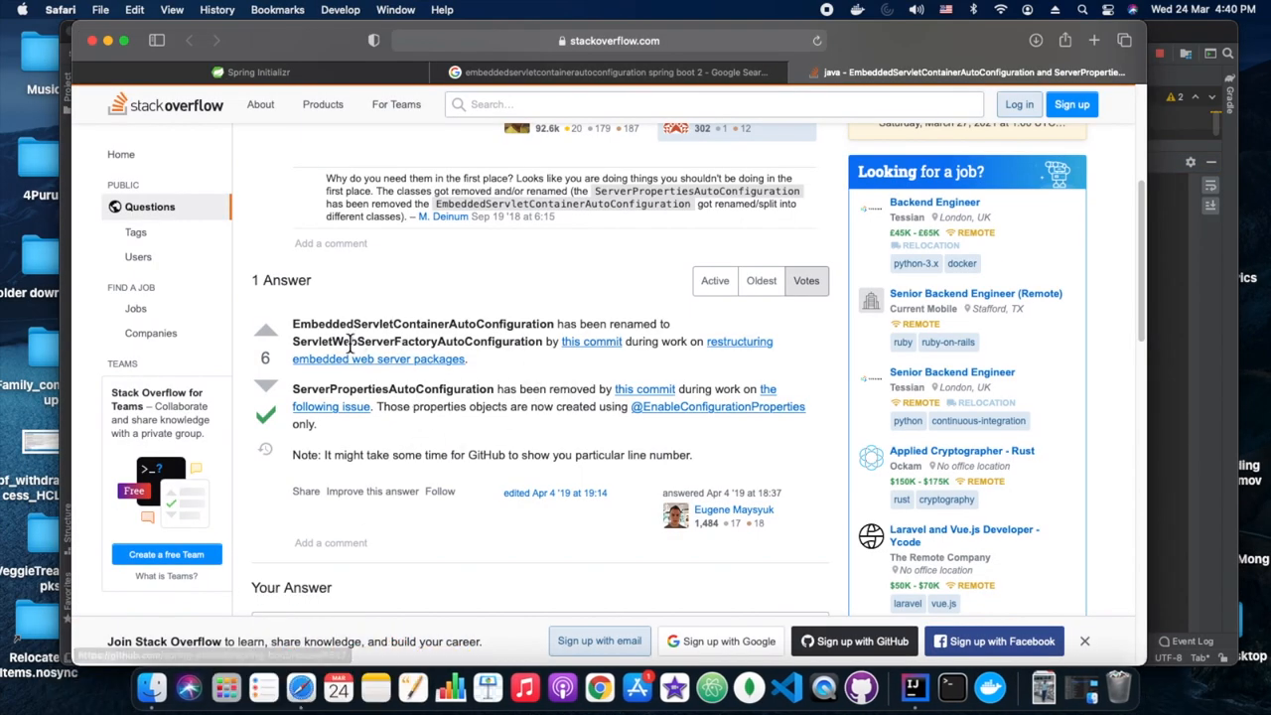
scroll("down", 3)
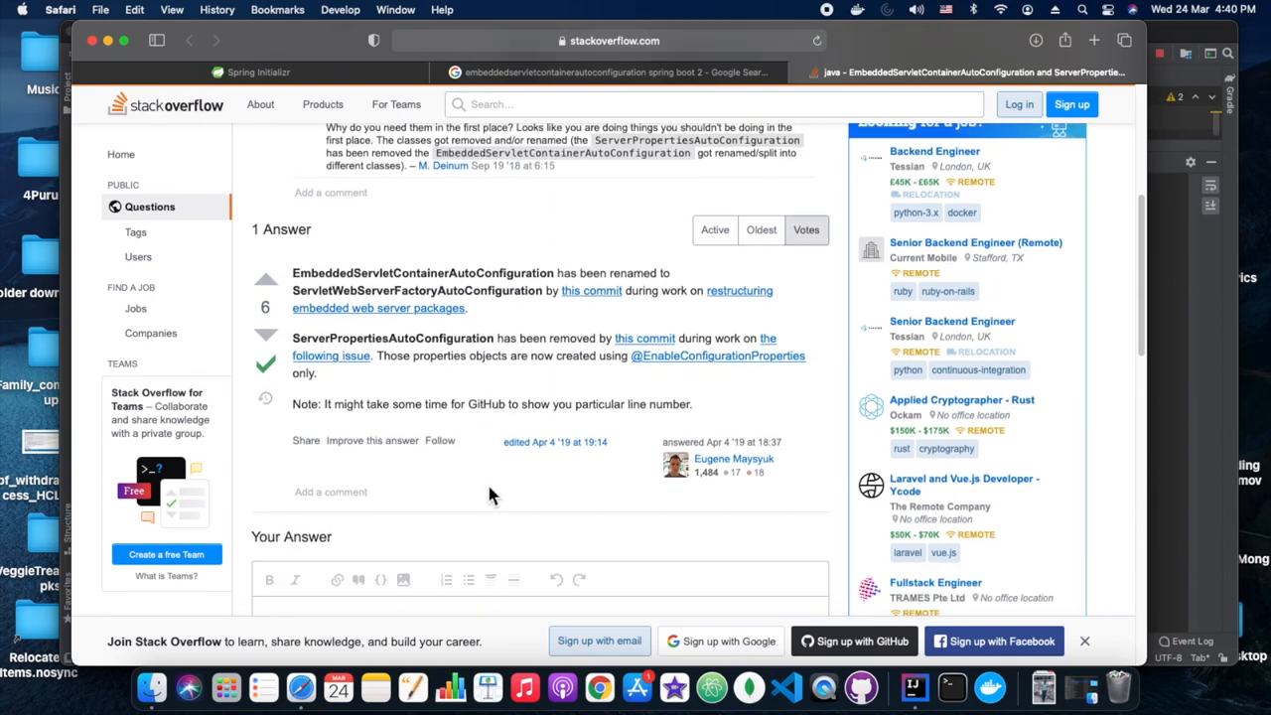
mouse_move(586, 345)
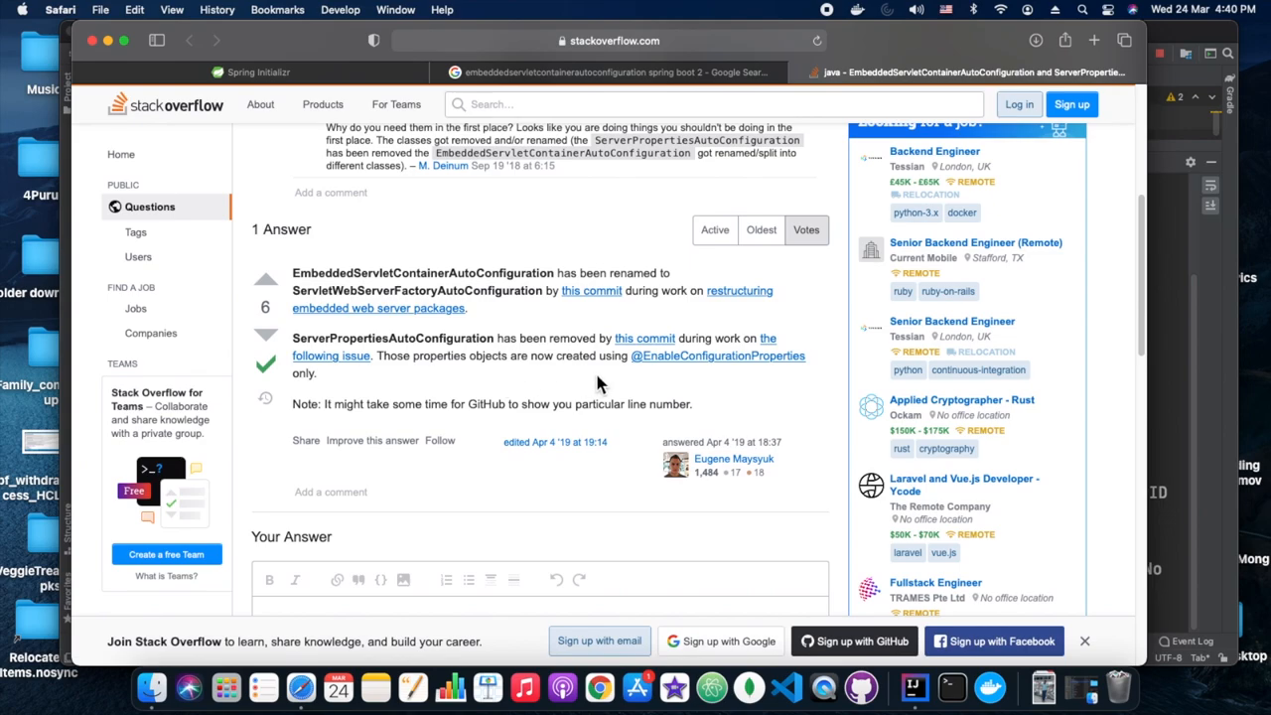
mouse_move(538, 382)
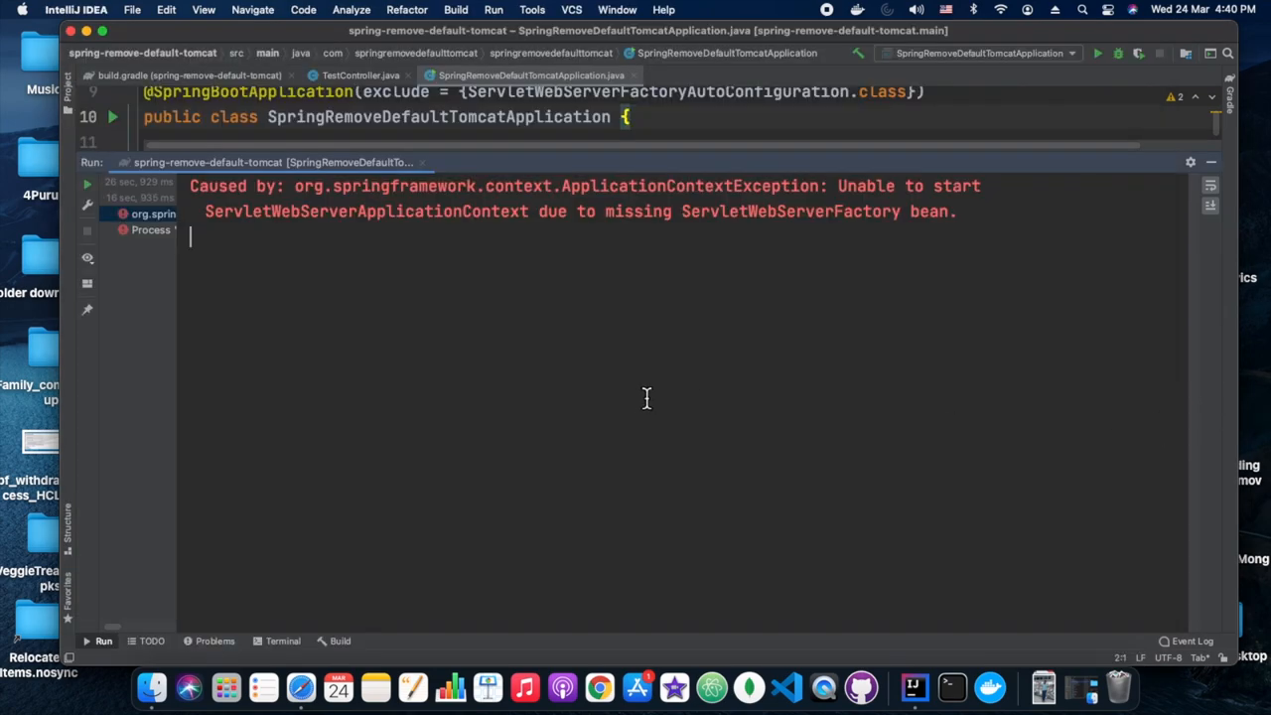
mouse_move(683, 226)
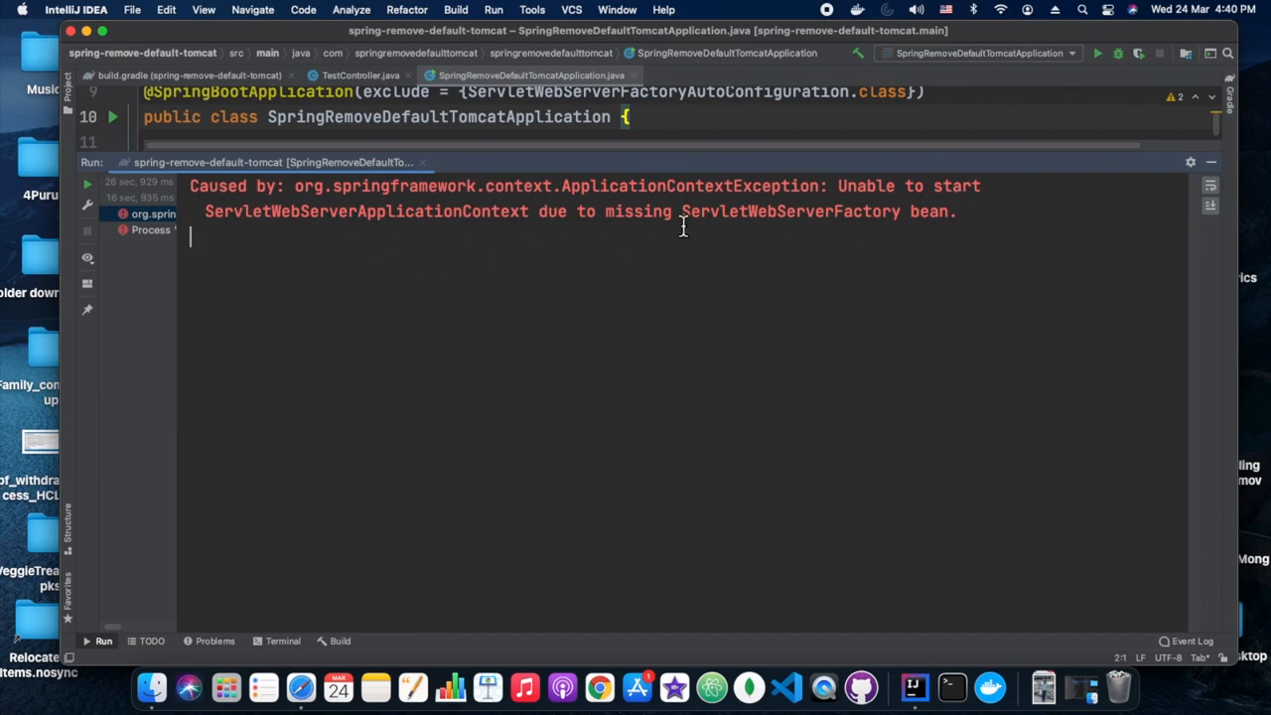
Scroll the Run console stack trace for the missing ServletWebServerFactory bean error.
scroll("up", 3)
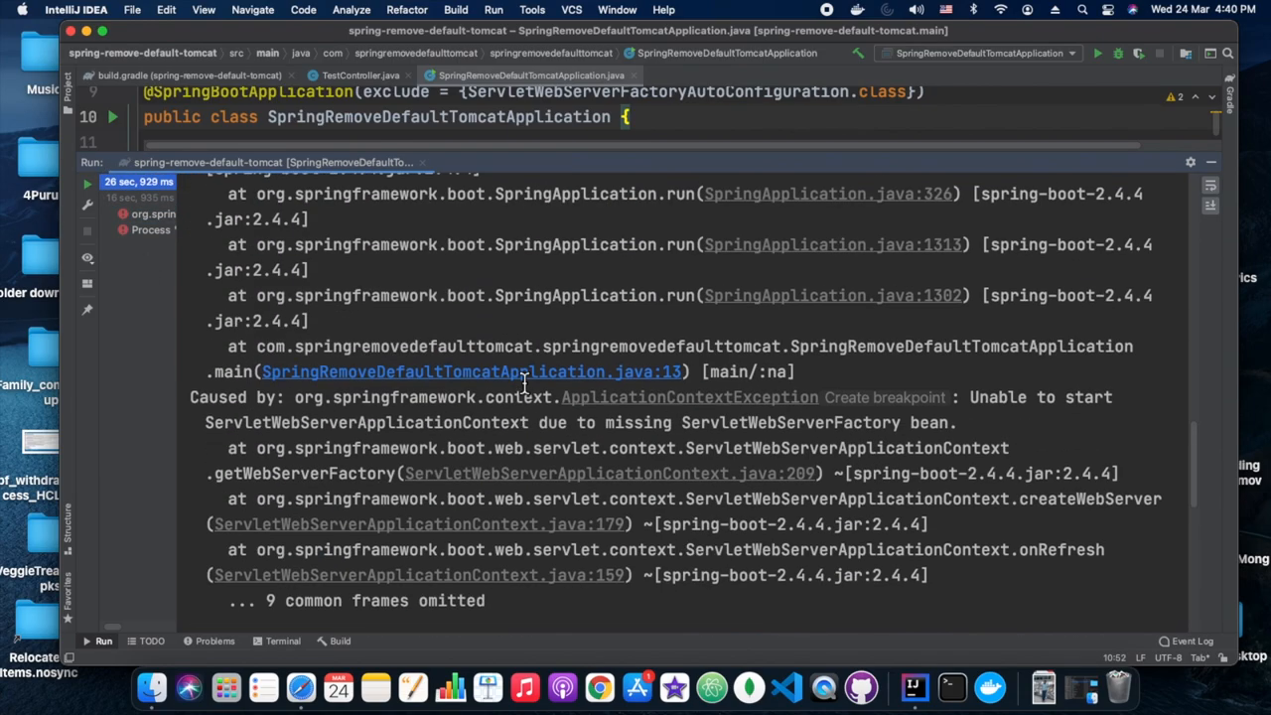
scroll("down", 3)
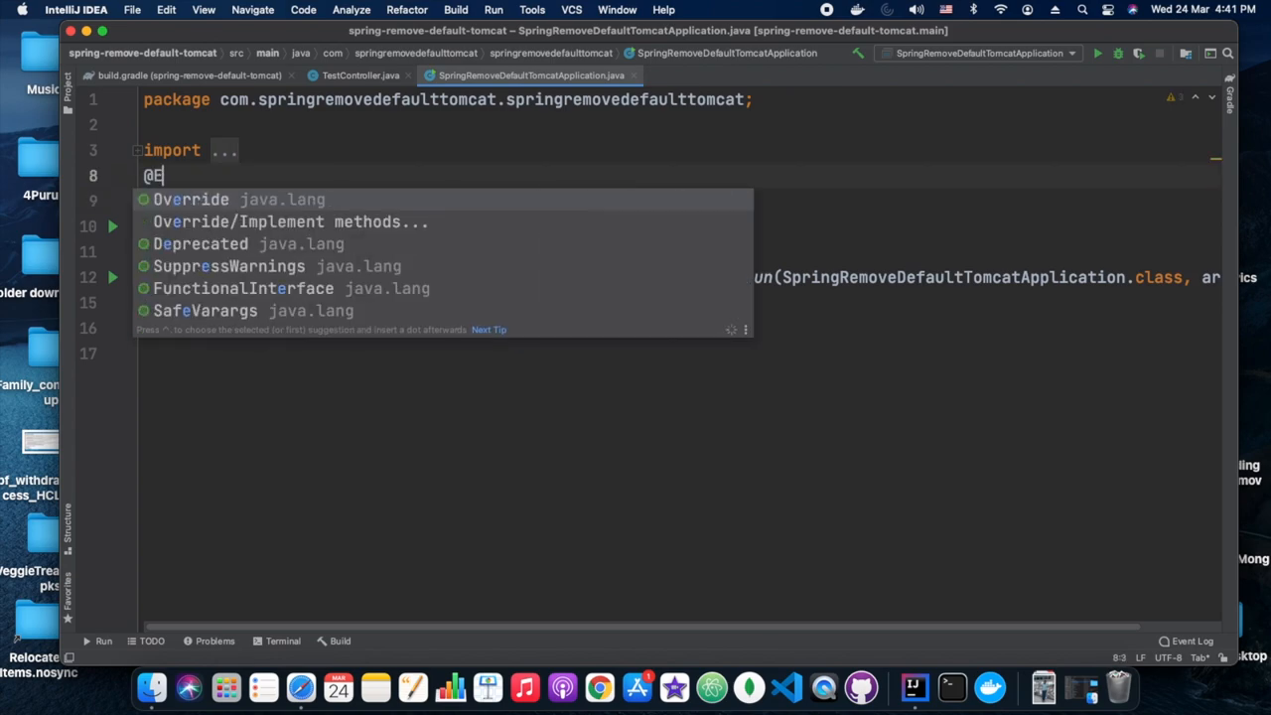
type("nableC")
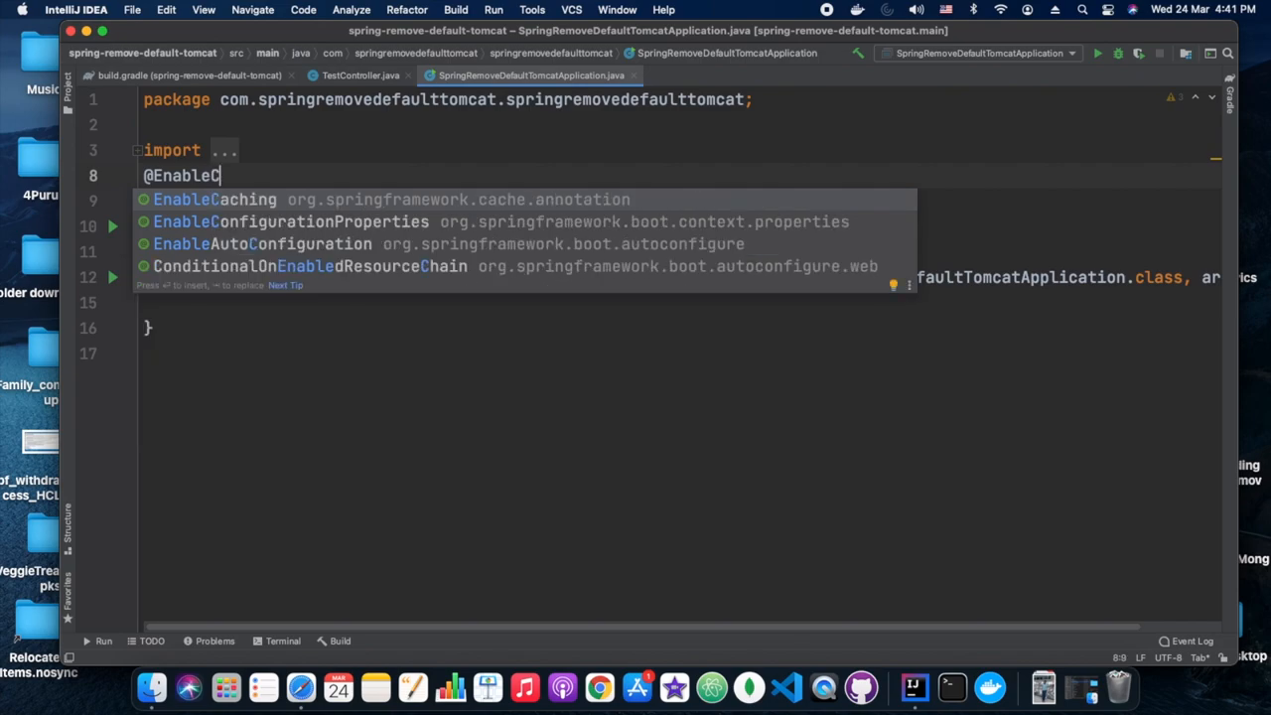
left_click(300, 687)
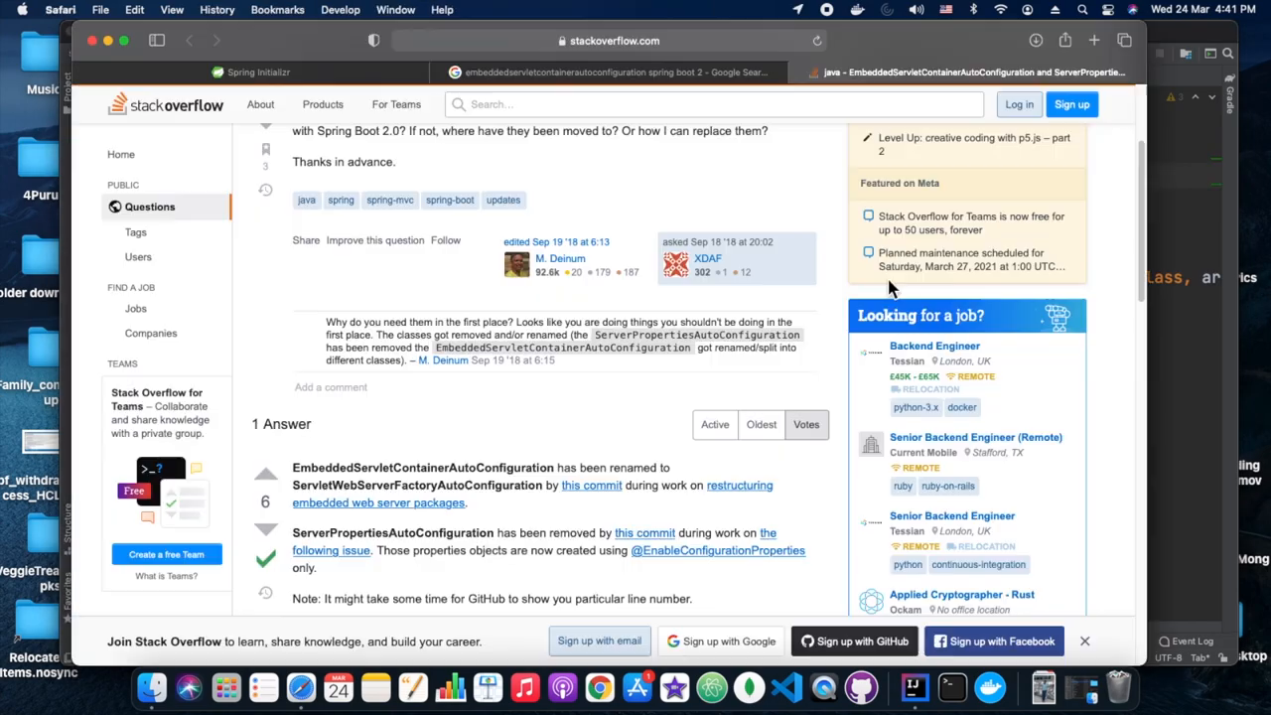
scroll("down", 3)
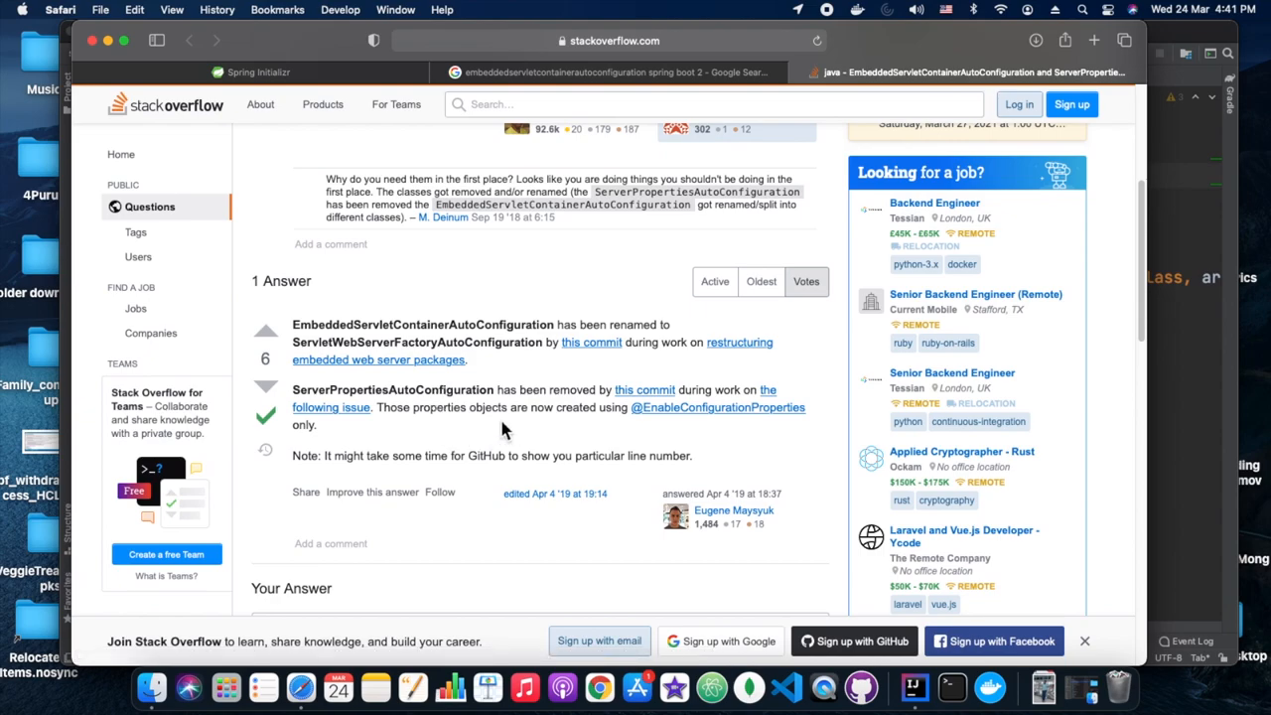
left_click(911, 687)
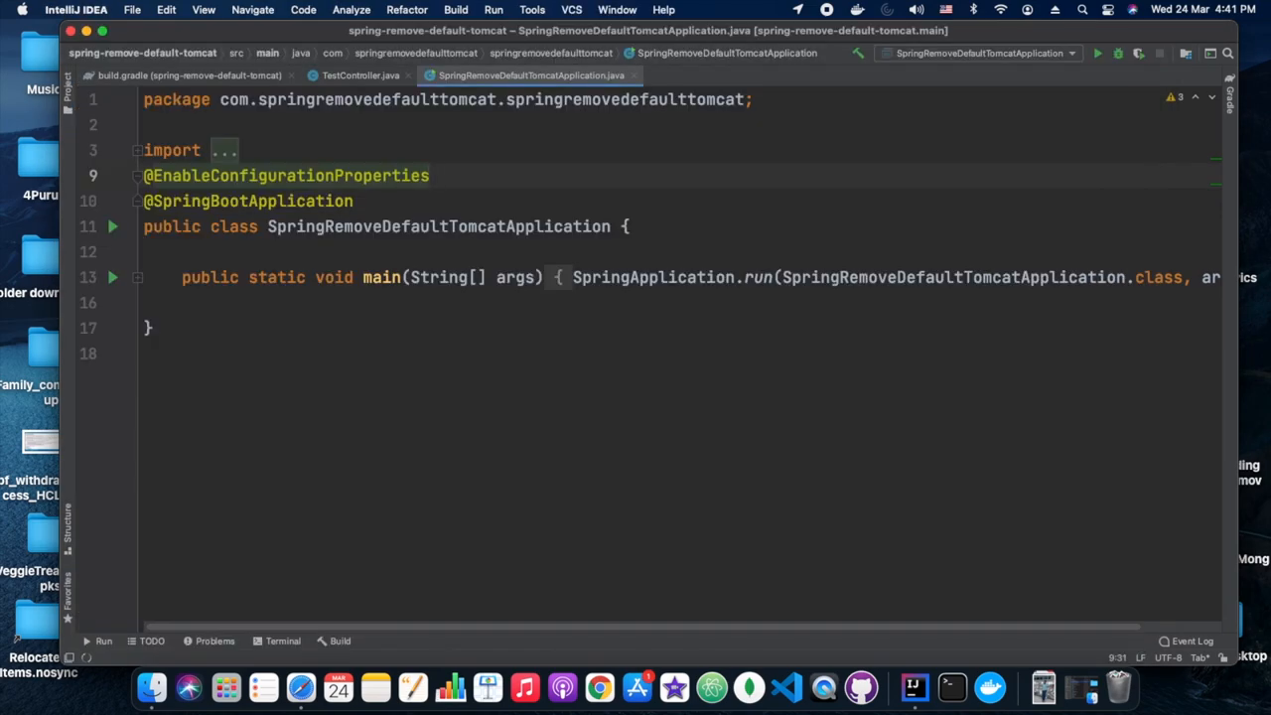
type("()")
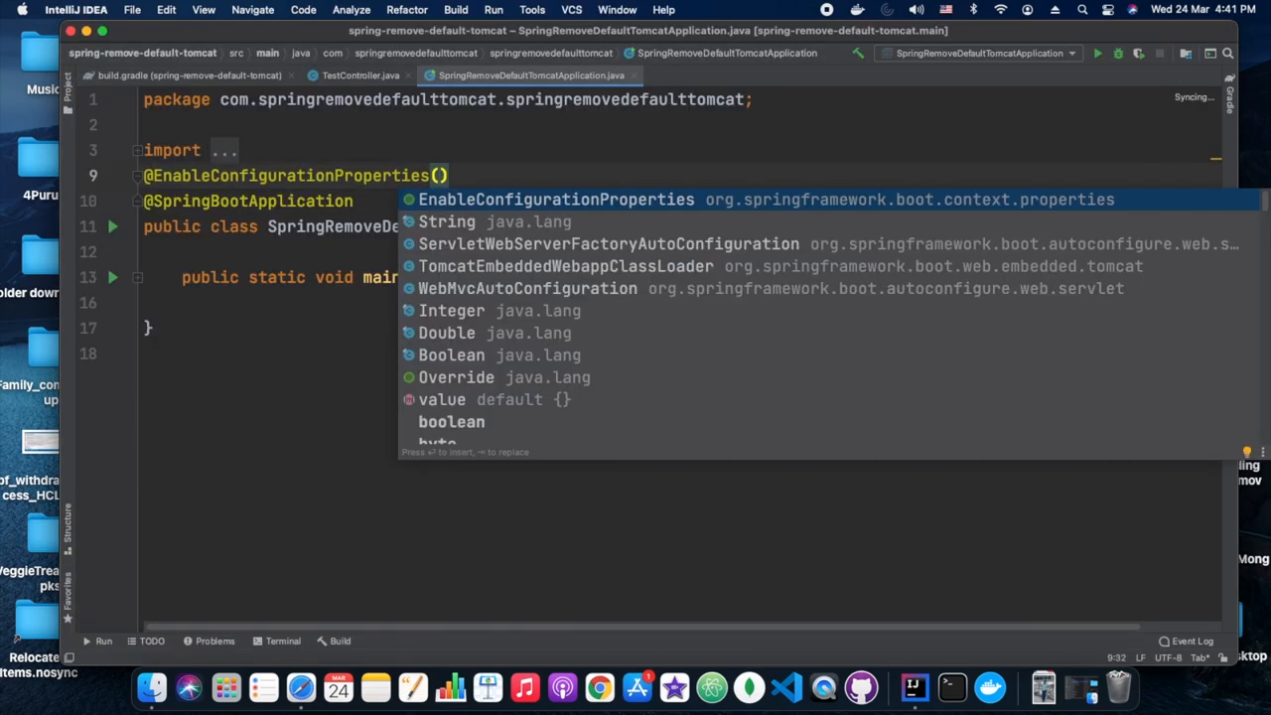
key("Escape")
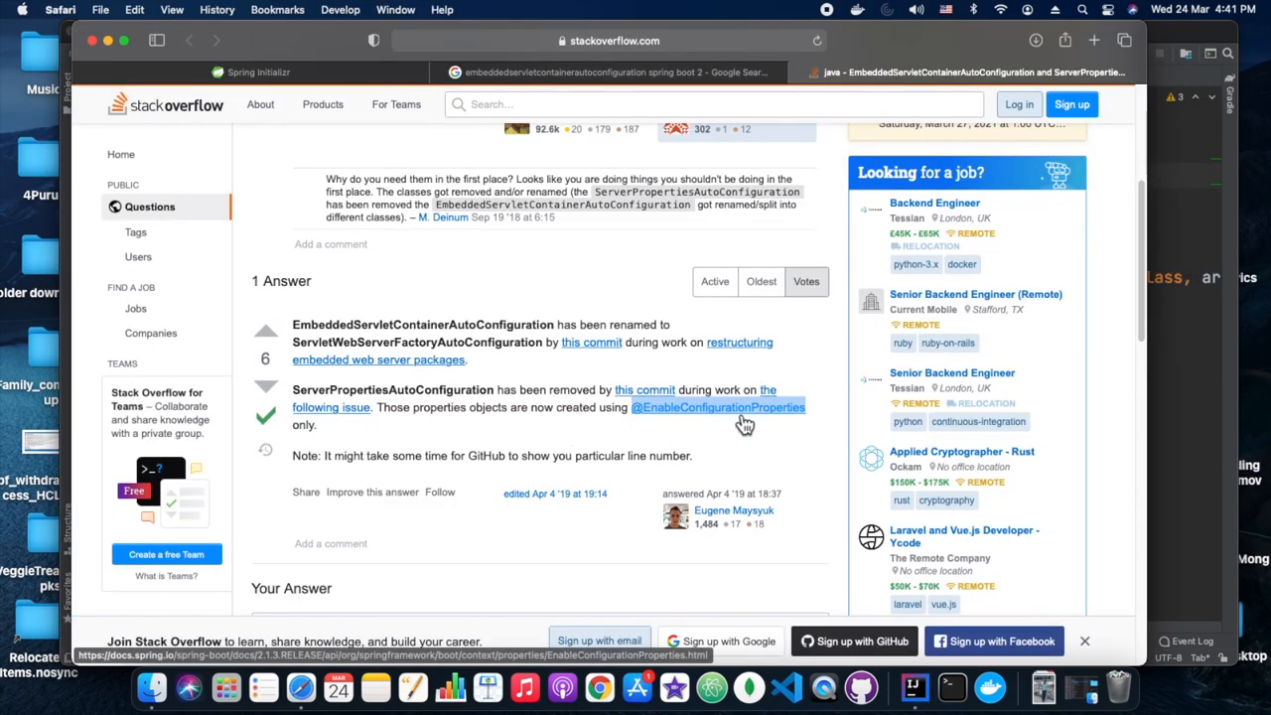
left_click(718, 407)
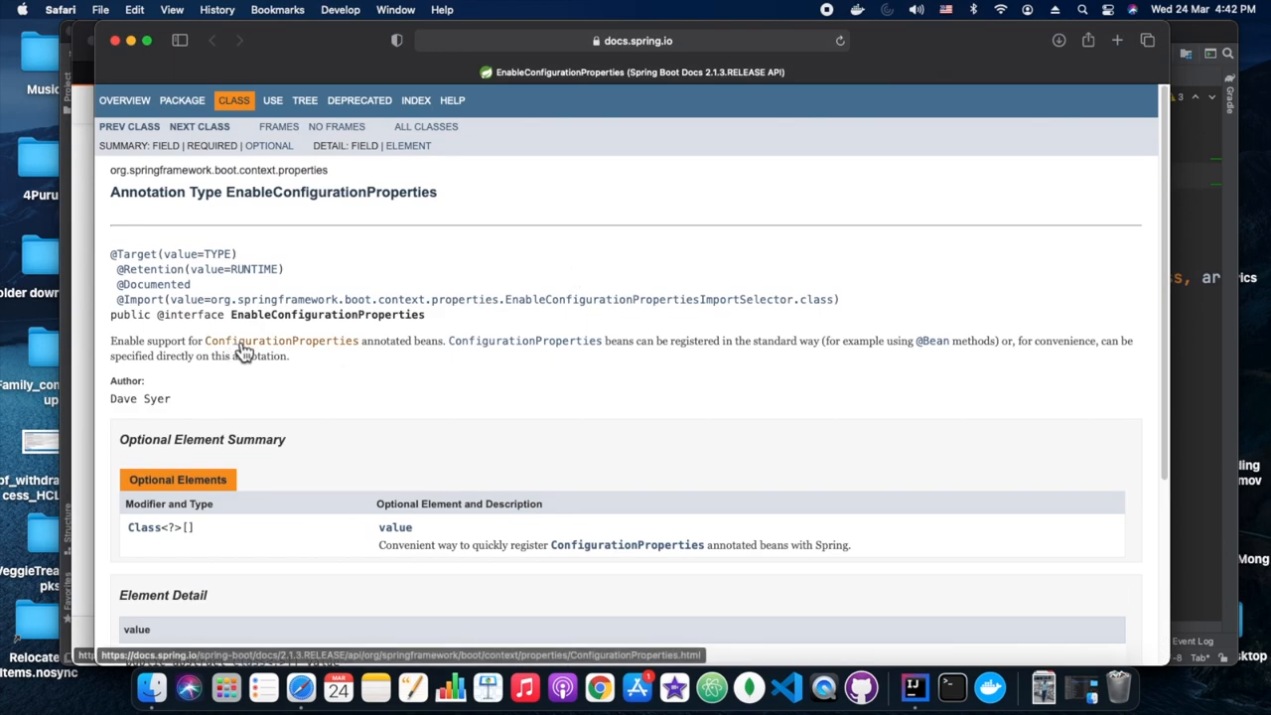
scroll("down", 3)
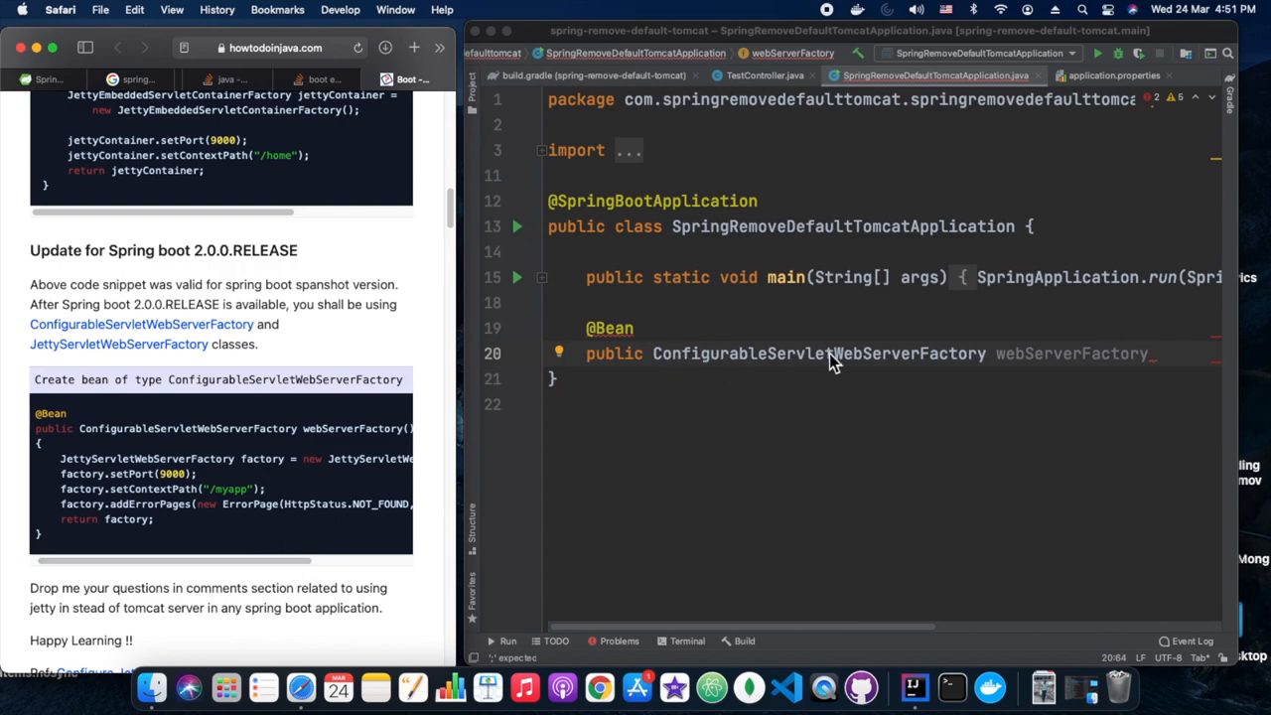
Complete webServerFactory() and add 'JettyServletWebServerFactory factory = new JettyServletWebServerFactory()' inside it.
left_click(1152, 354)
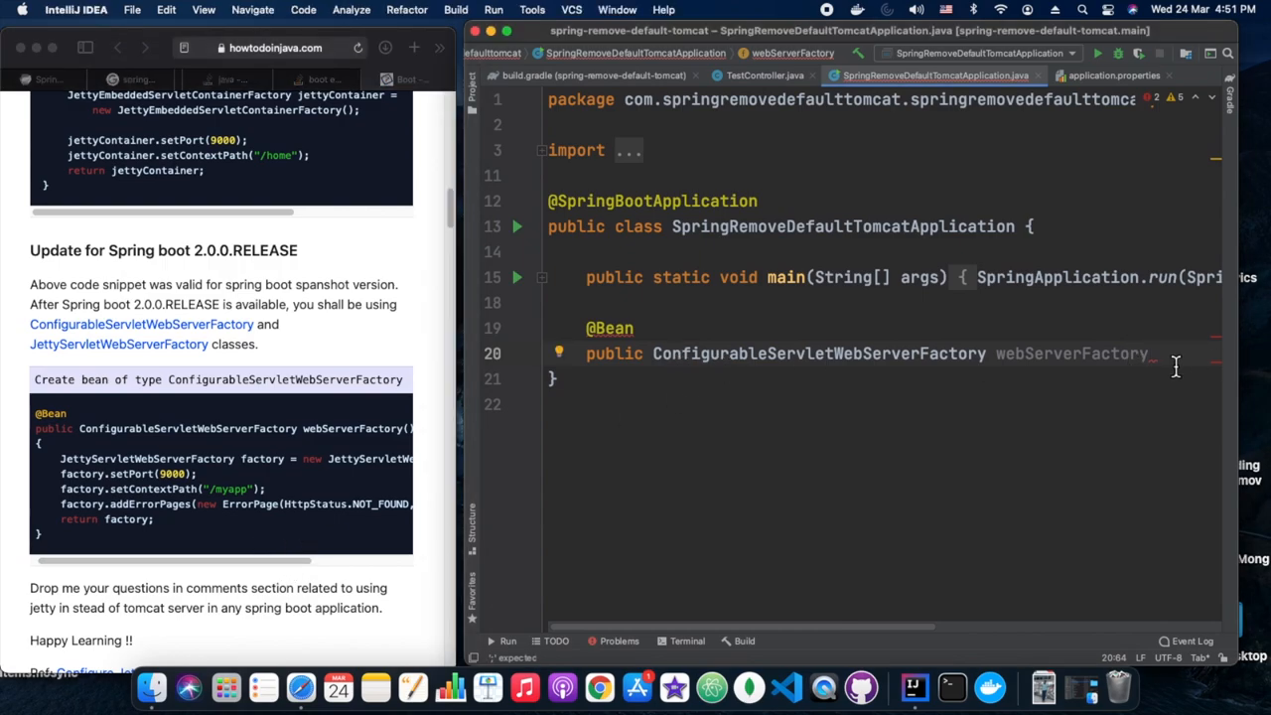
type("(){")
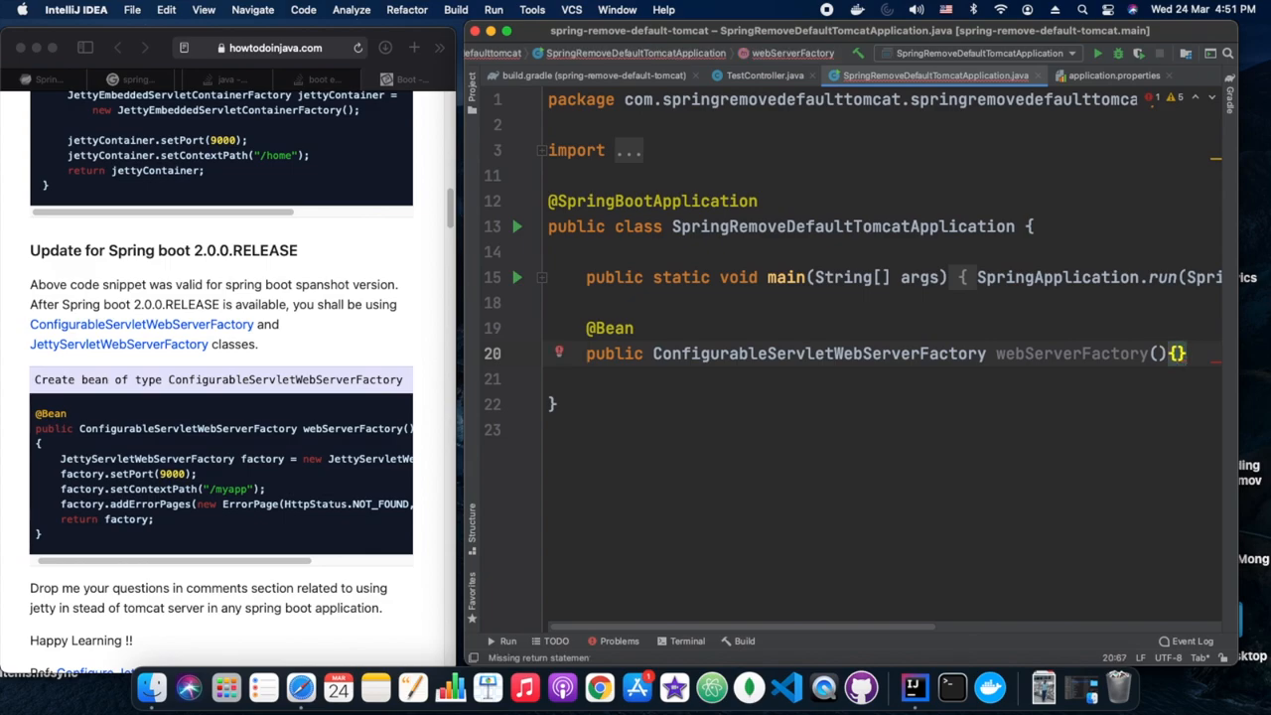
key("enter")
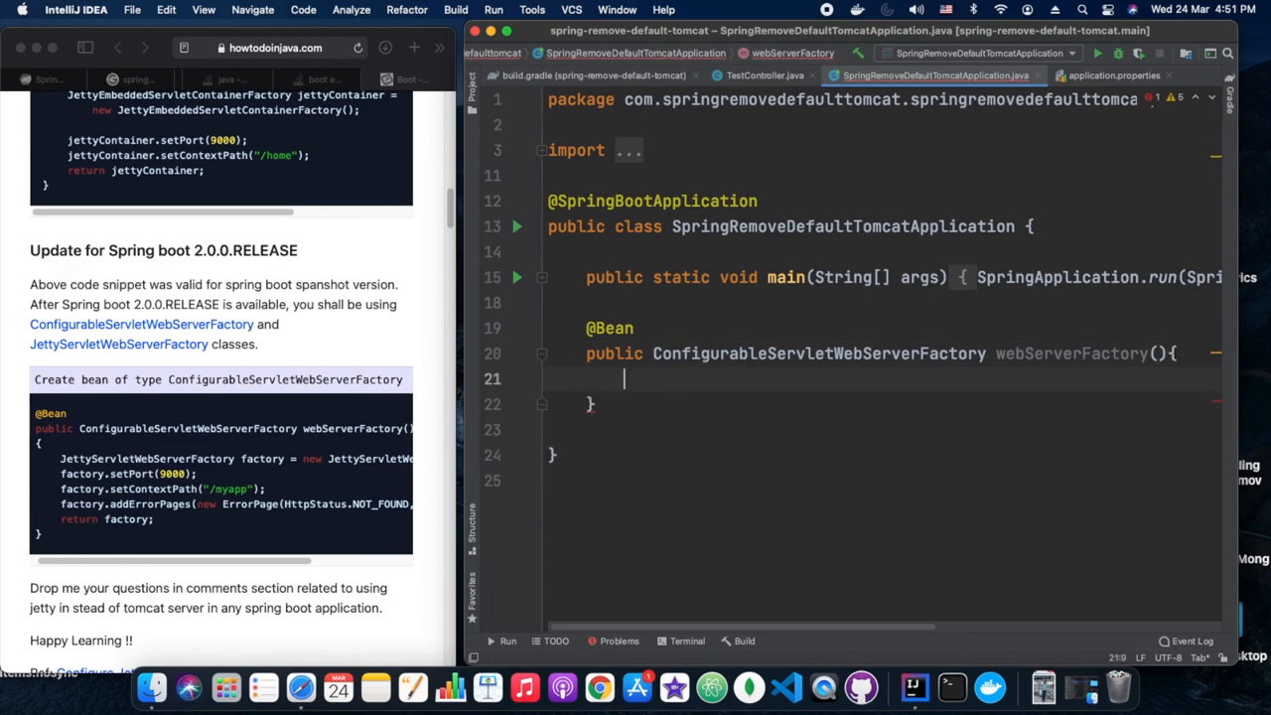
type("Jett")
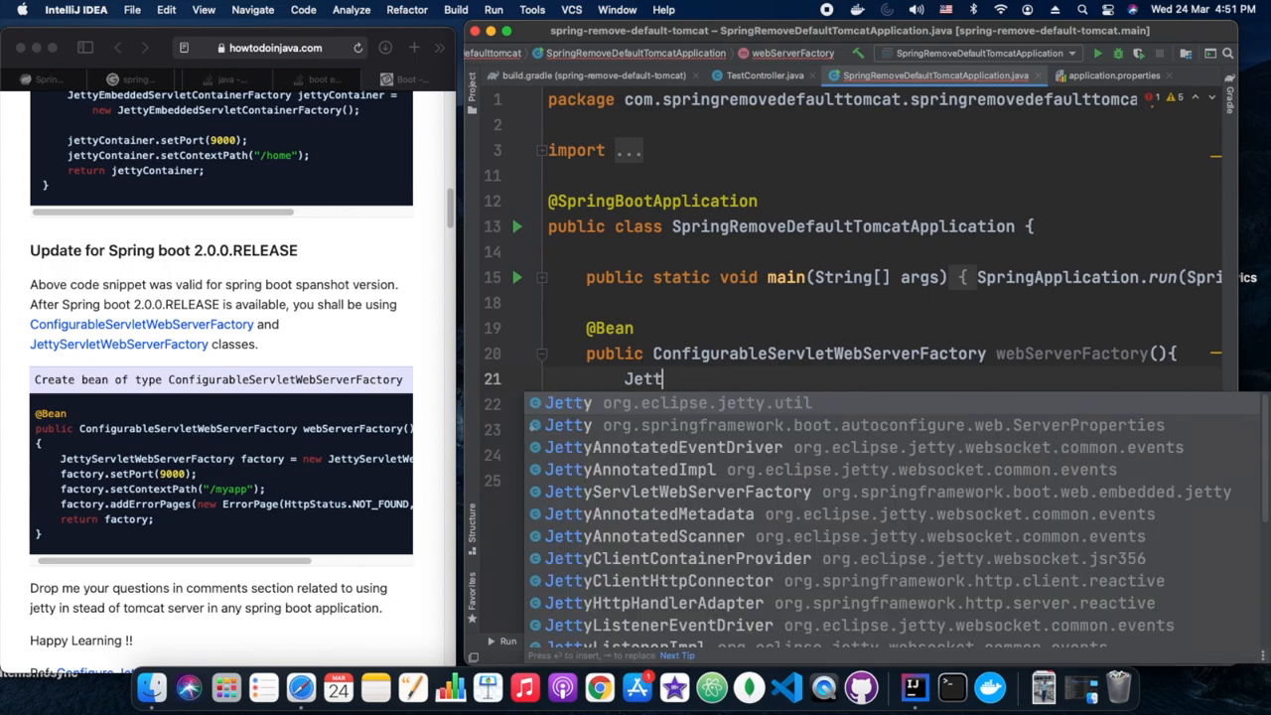
type("ServerCustomize")
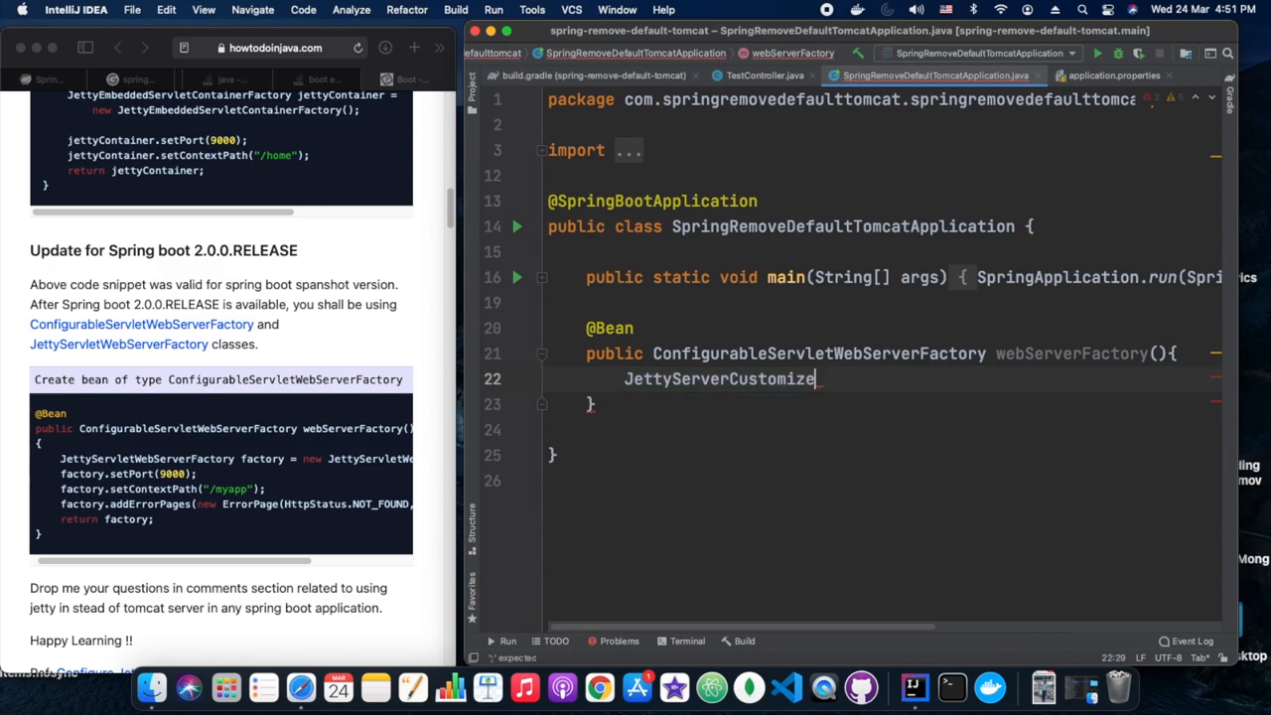
key("Backspace")
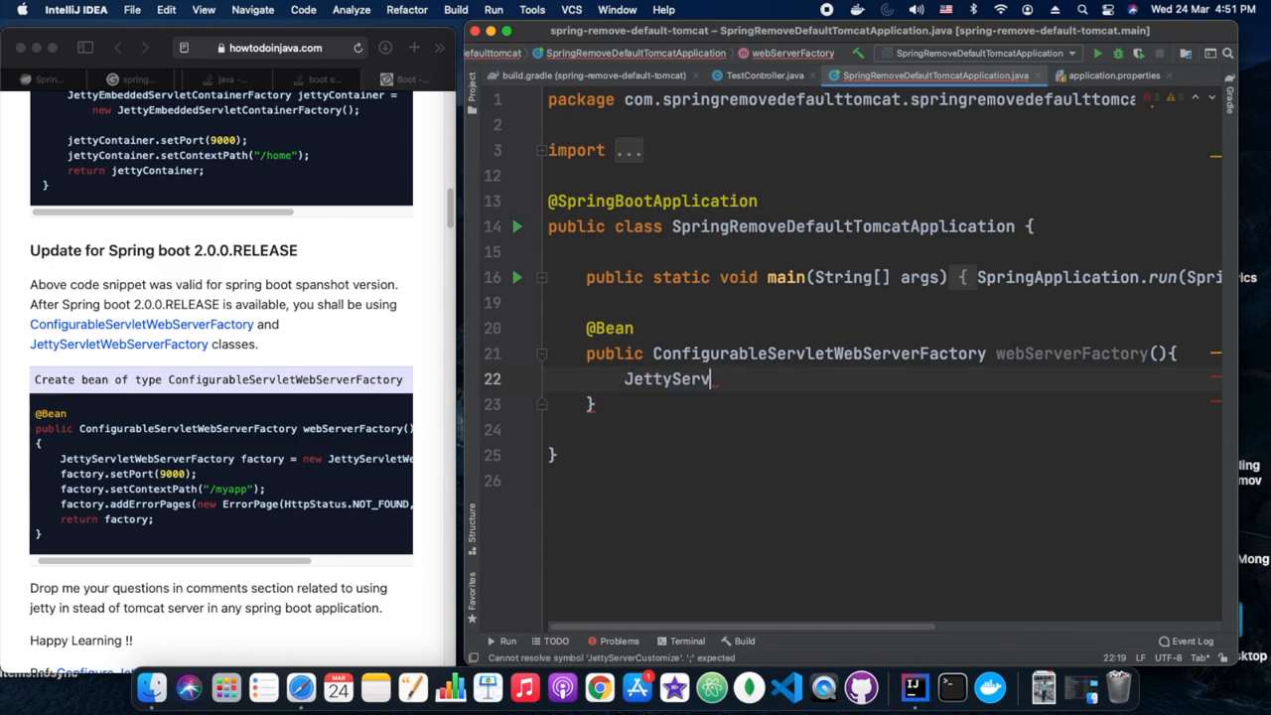
key("Backspace")
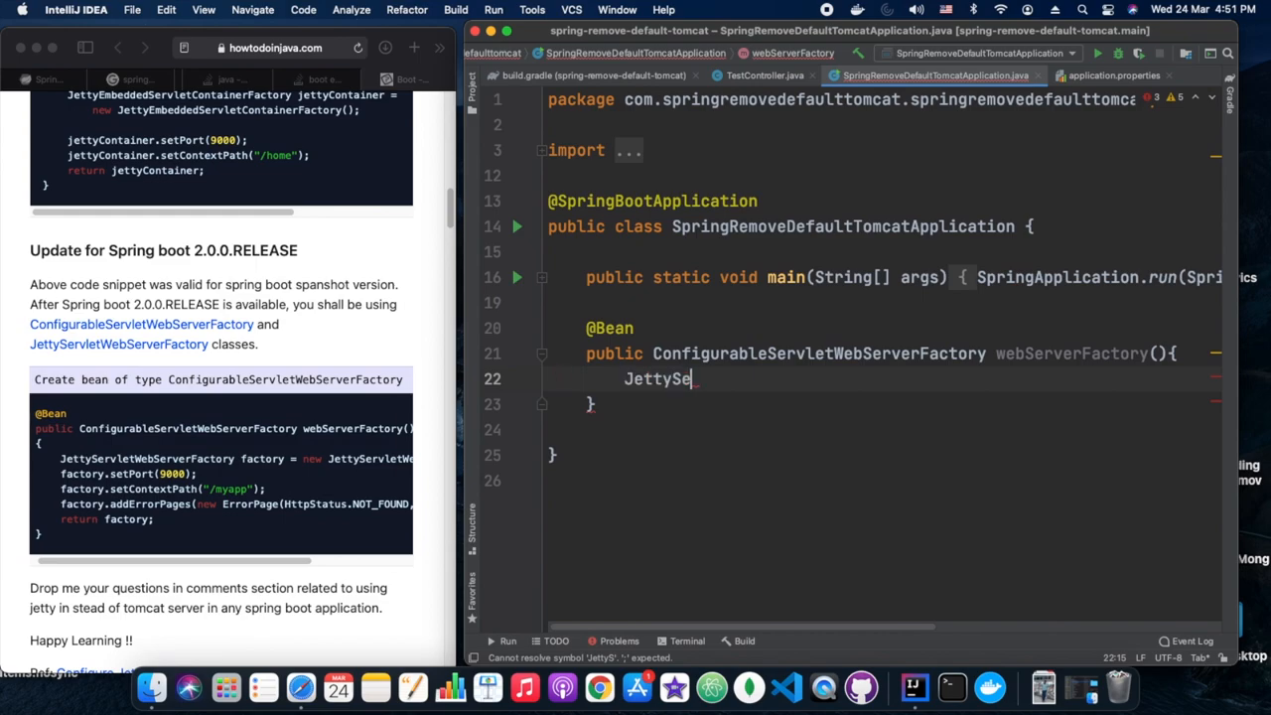
type("rvletWebServerFactory")
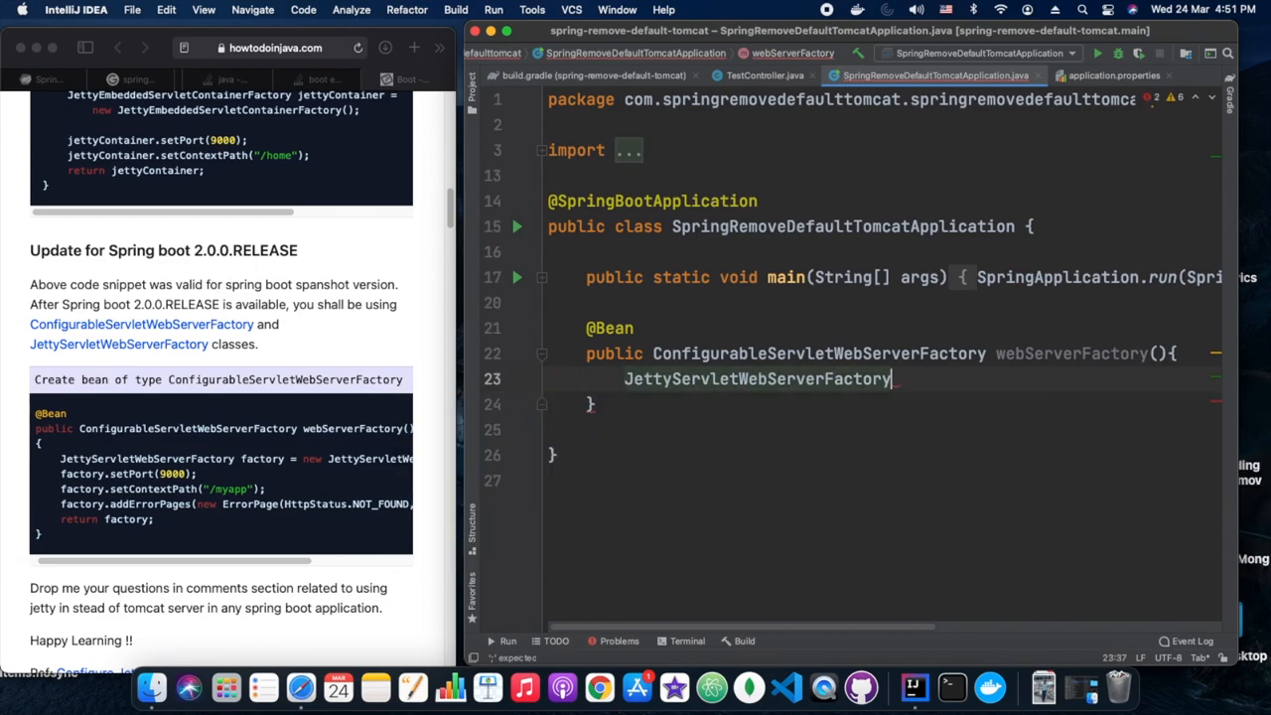
type("factory")
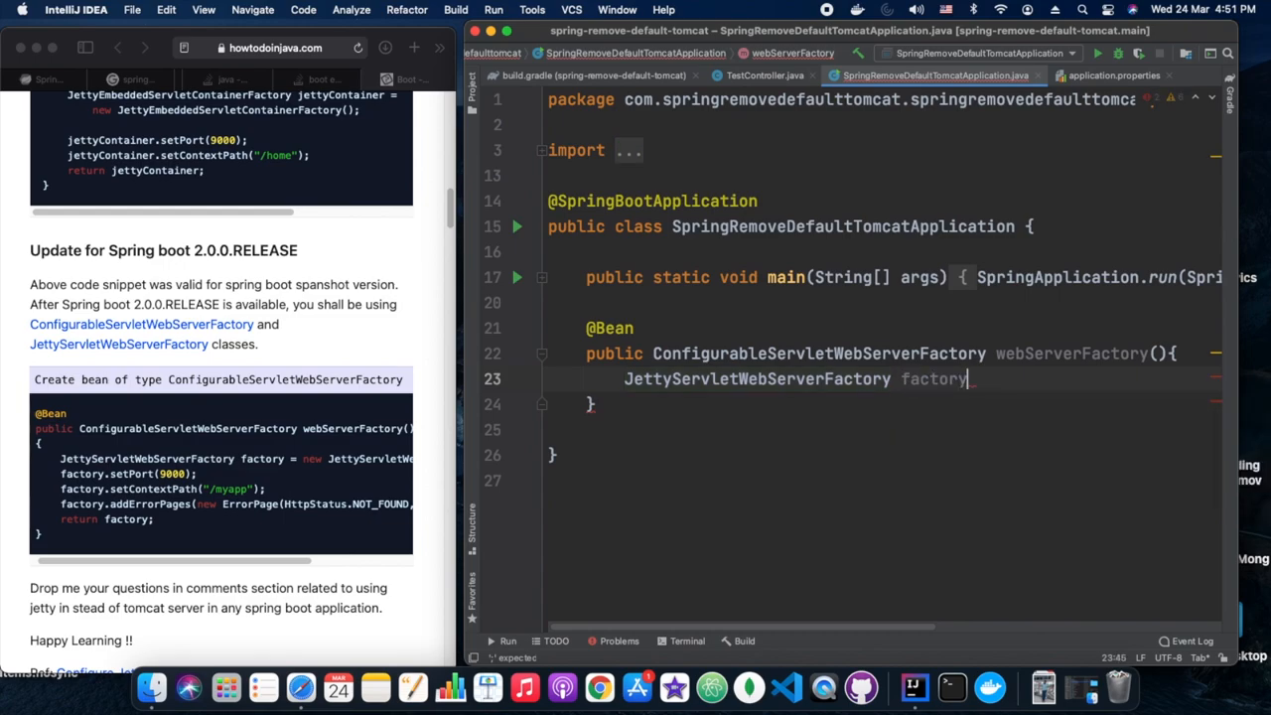
type("=")
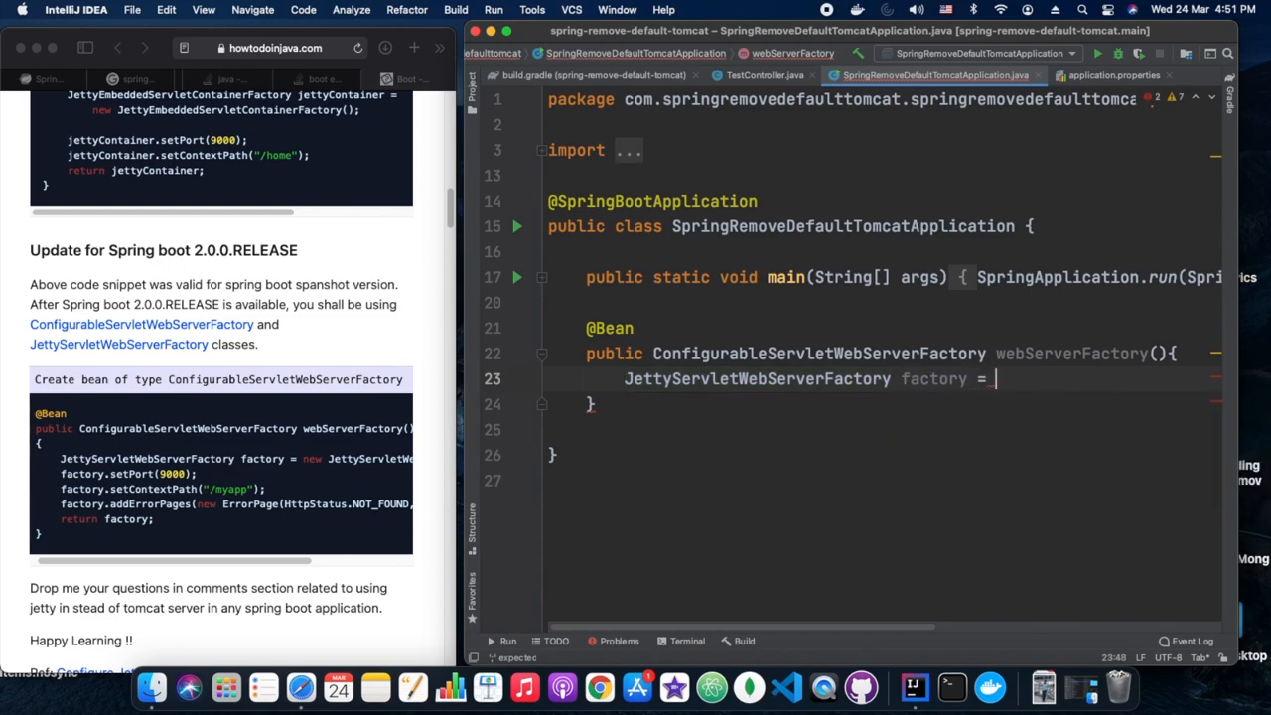
type("new JettyServletWebServerFactory(")
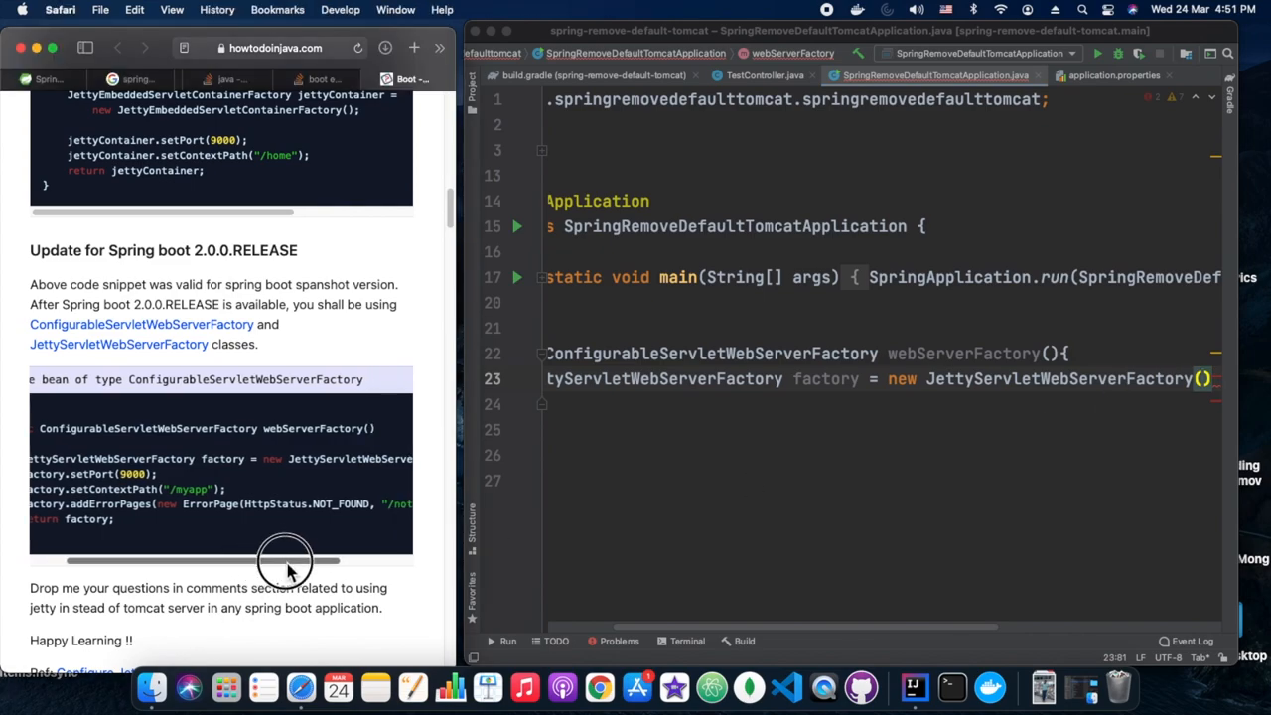
left_click_drag(283, 562, 364, 562)
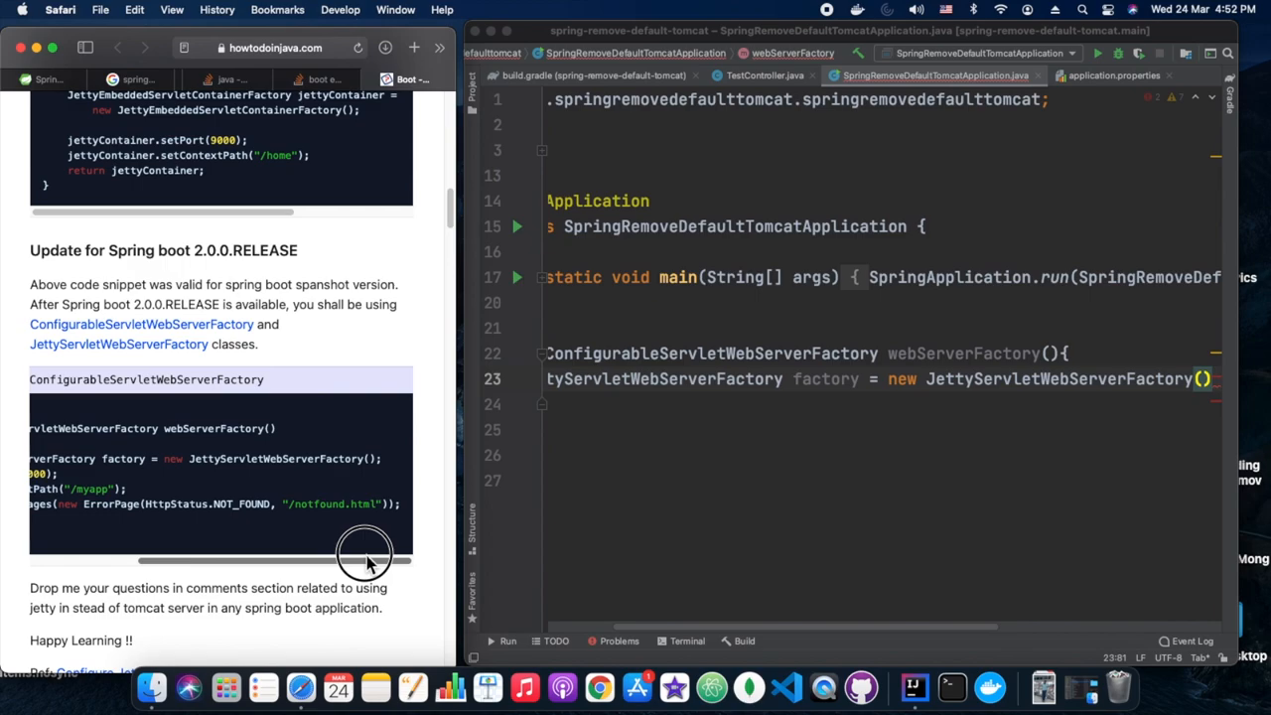
left_click_drag(365, 561, 227, 561)
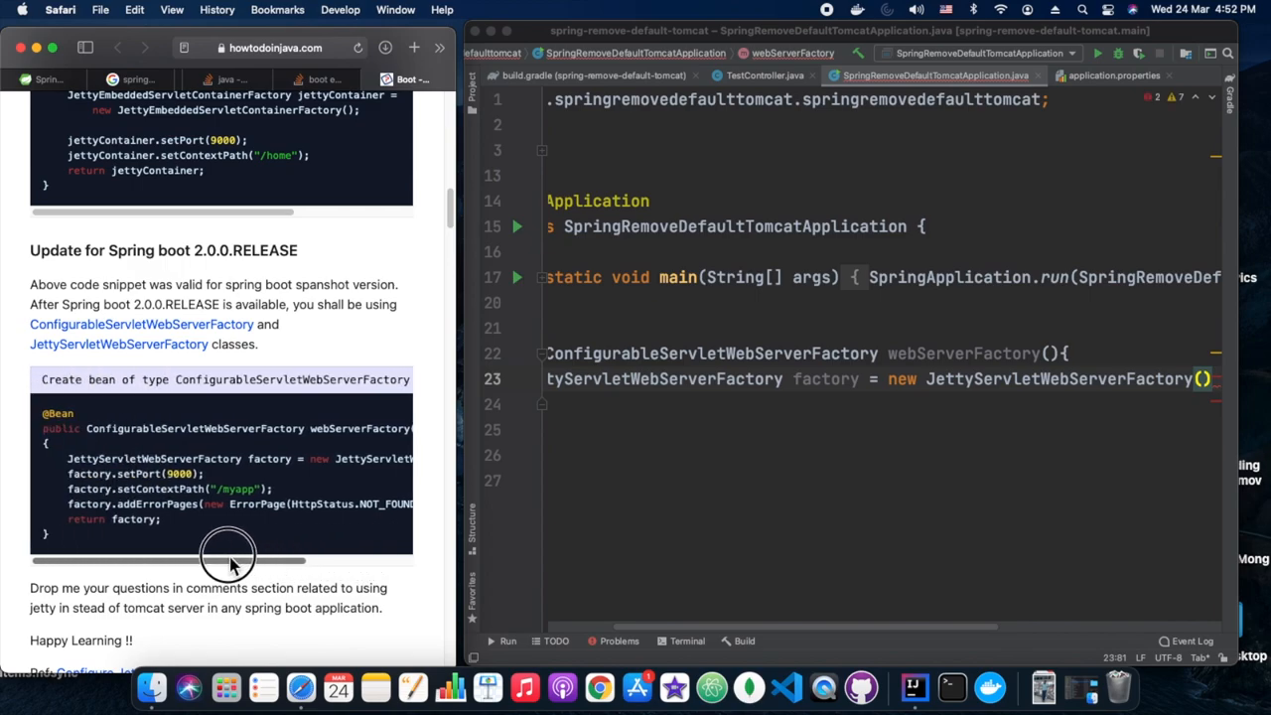
left_click_drag(228, 560, 268, 560)
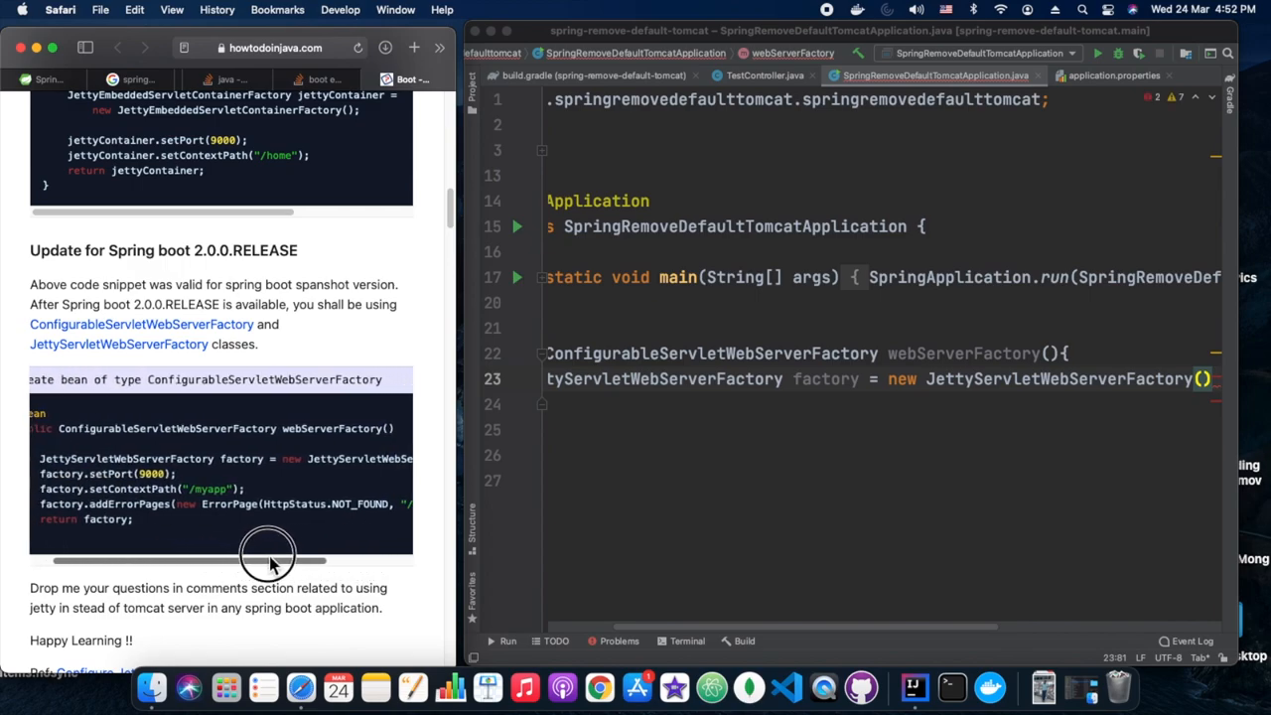
left_click(1147, 378)
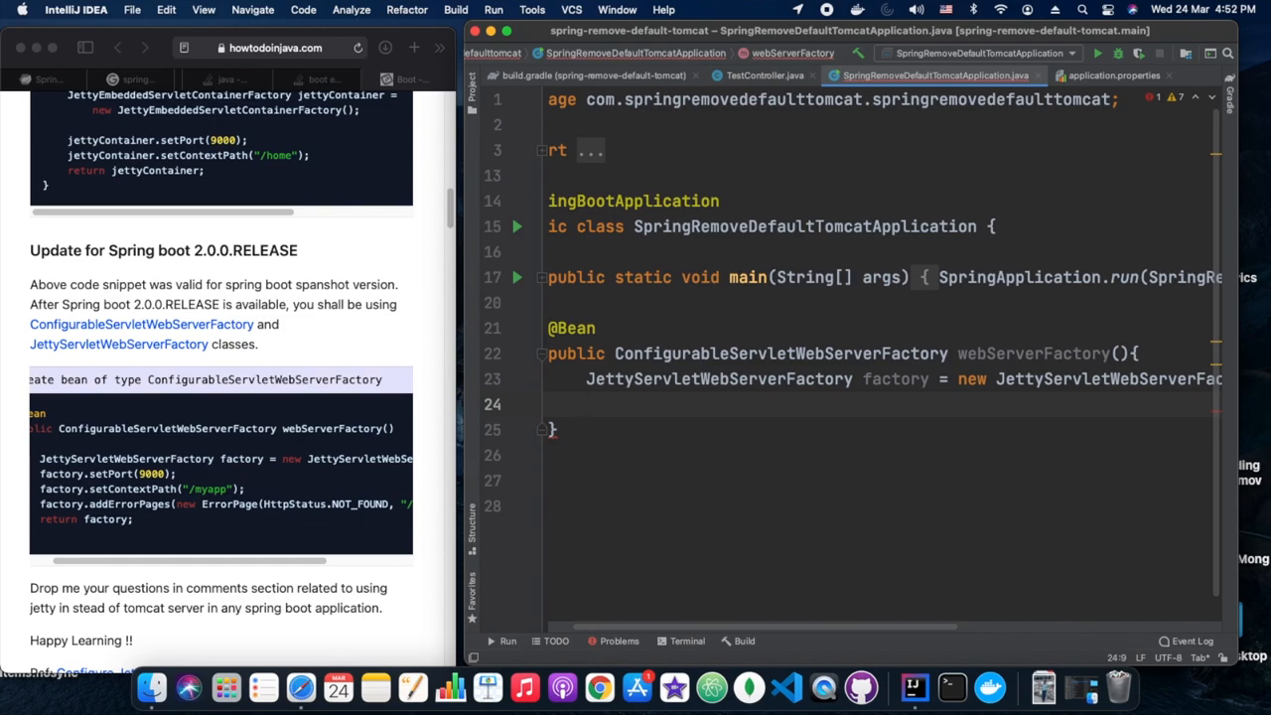
Add factory.setPort(9000) to the bean method.
type("factory.")
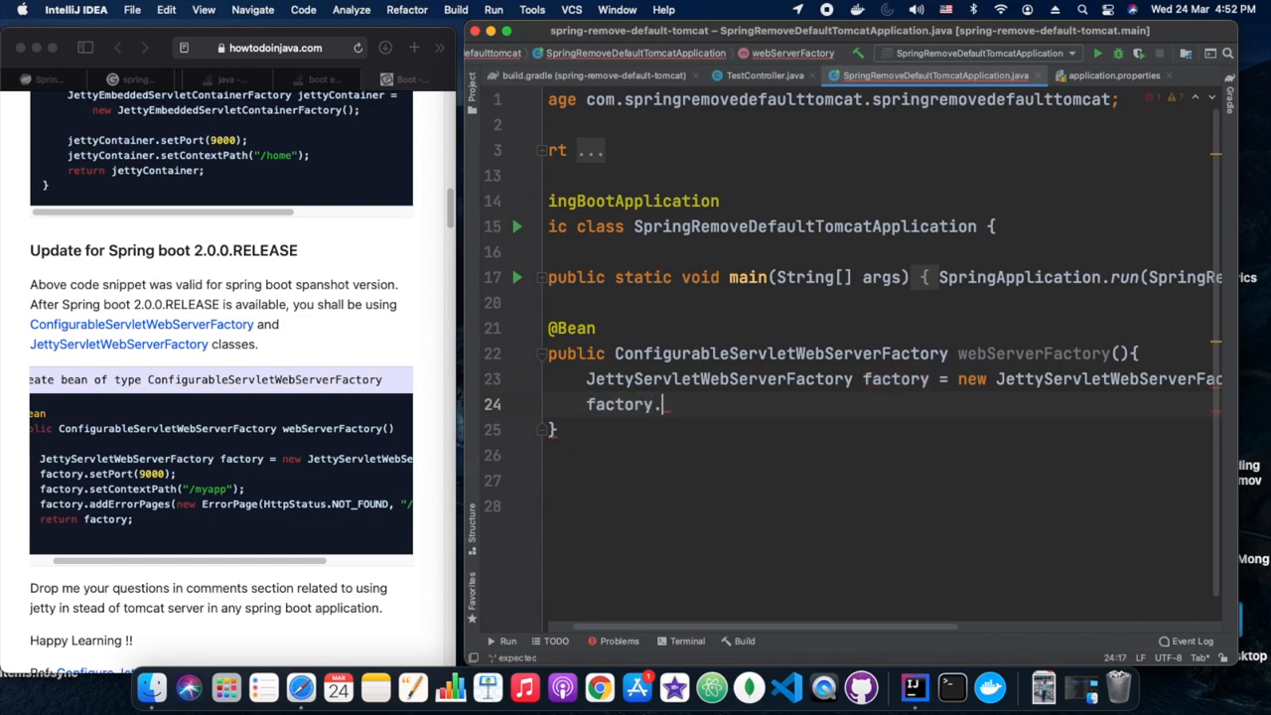
type("setp")
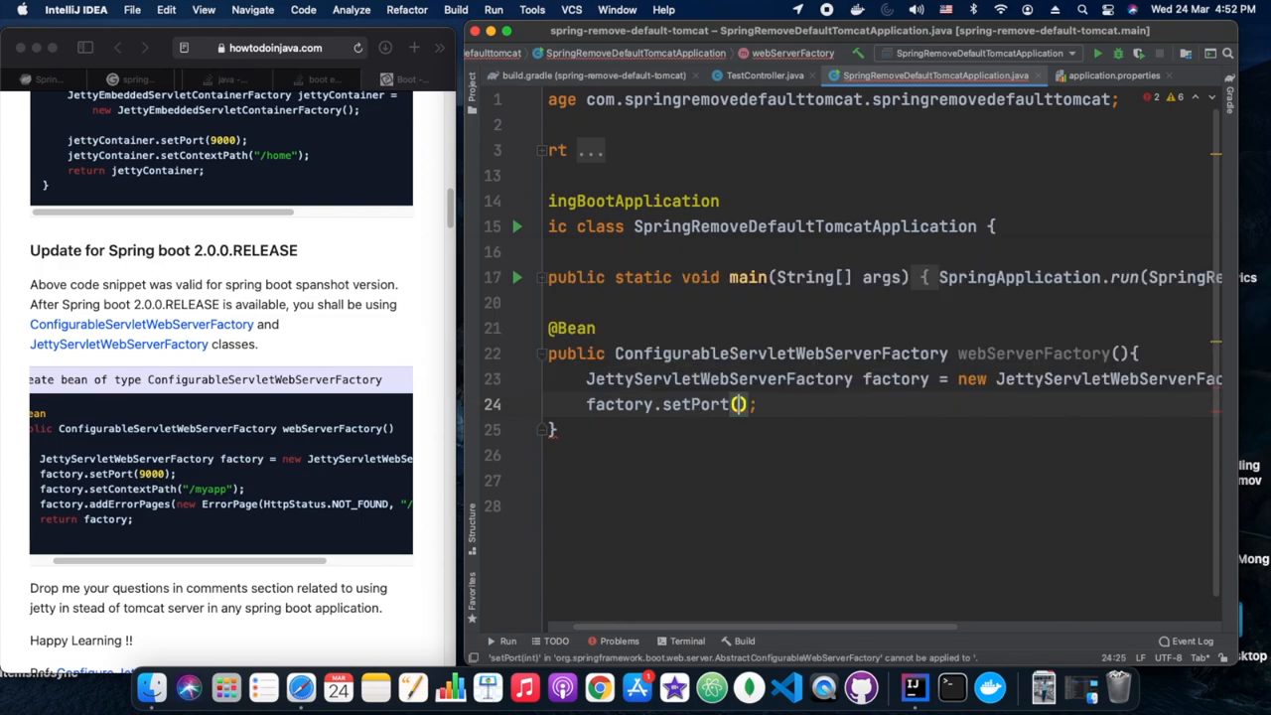
type("9000")
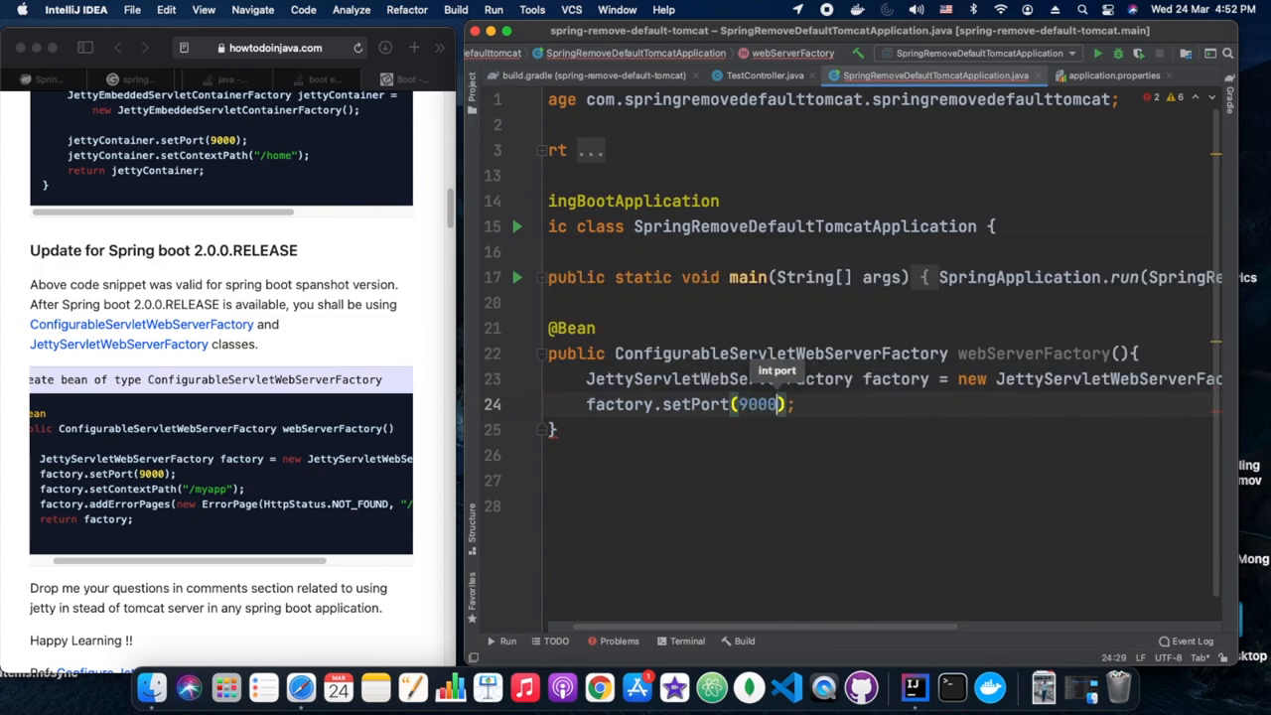
key("Return")
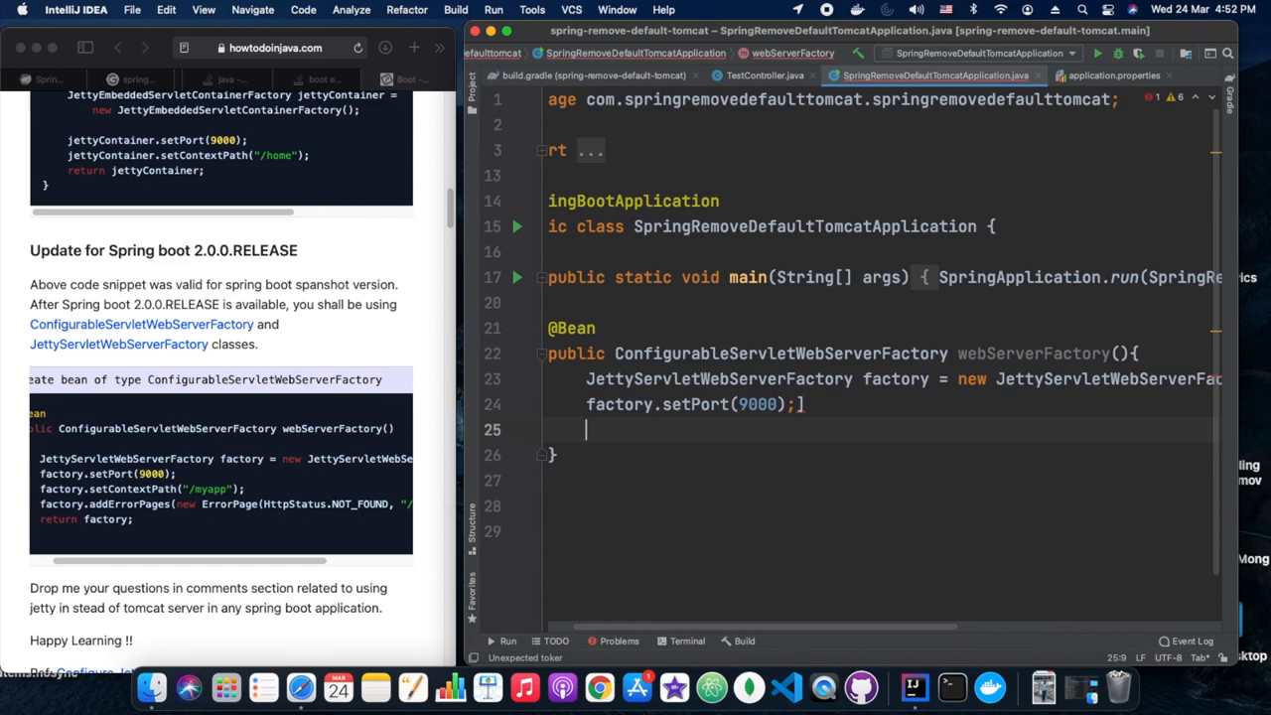
key("Backspace")
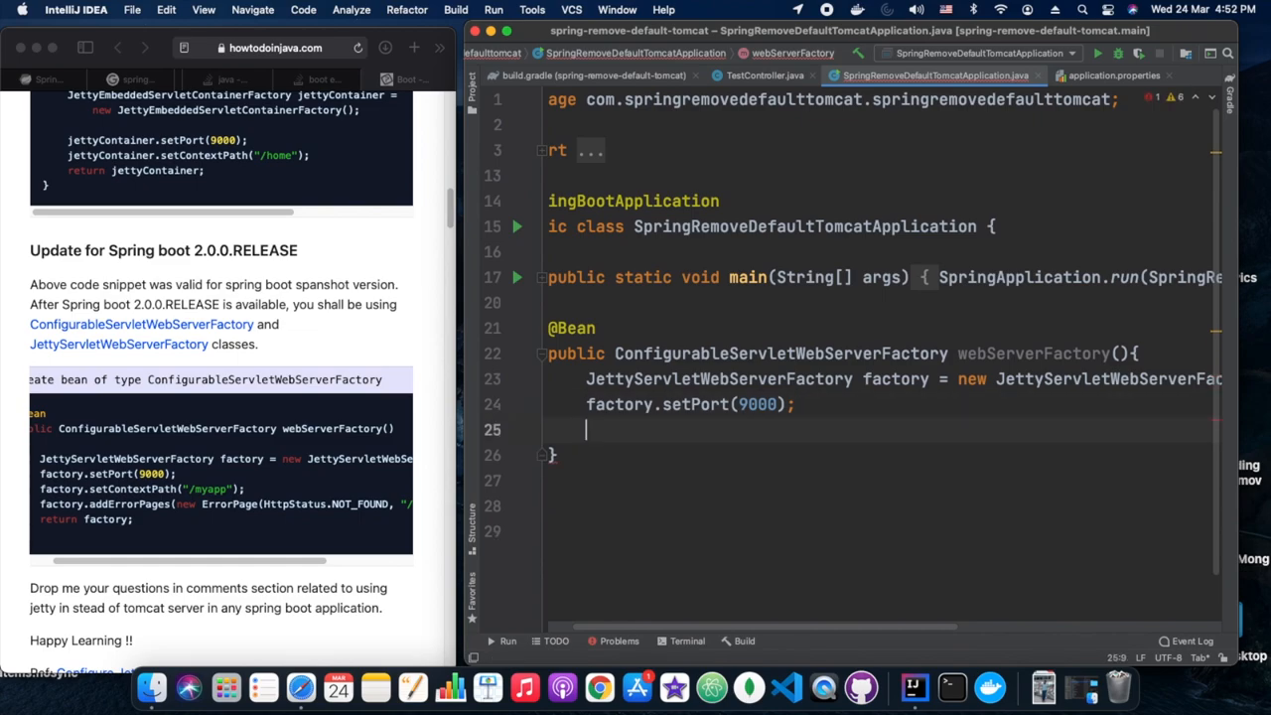
Add factory.setContextPath("/myapp") on the next line.
type("fat")
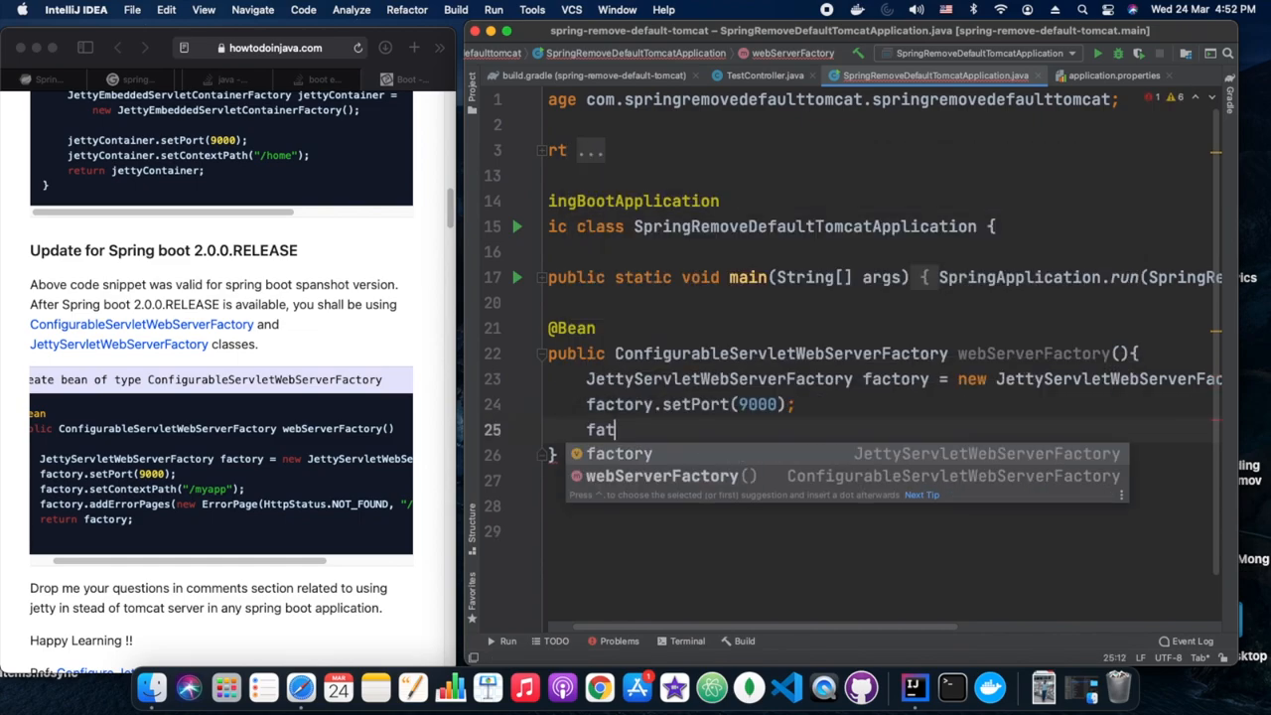
type("factory.setContext")
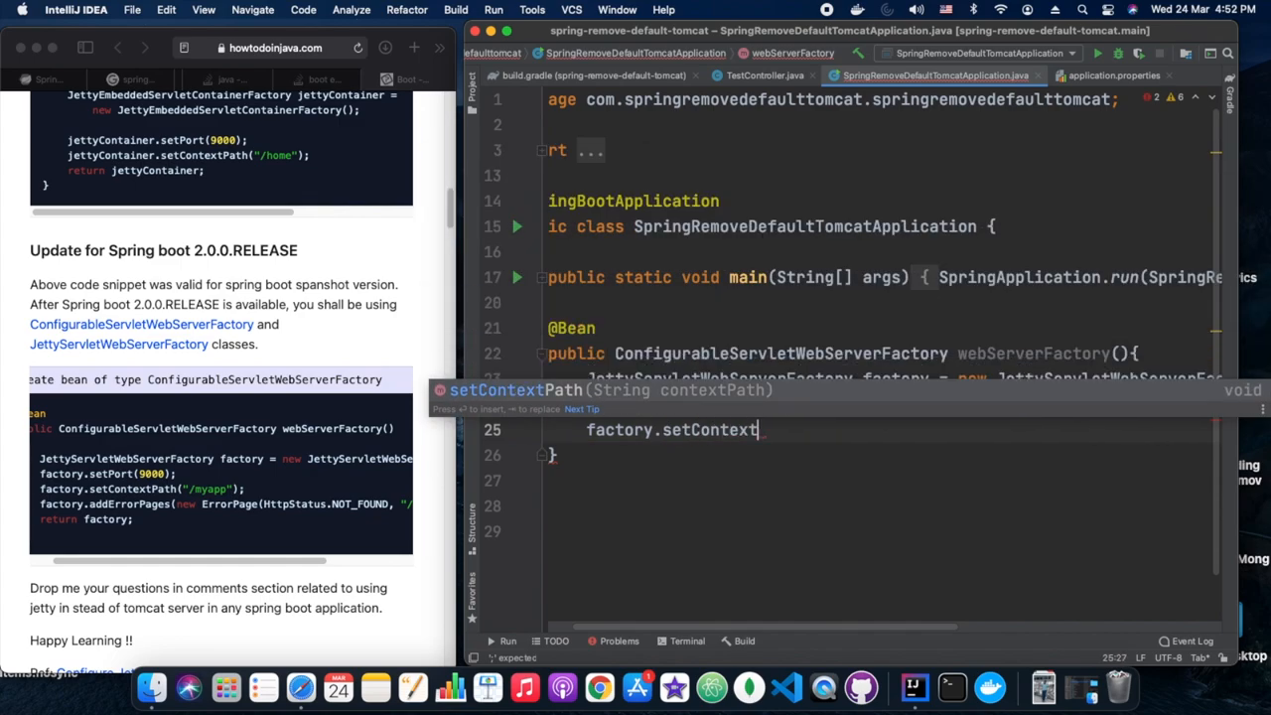
type("Path(")
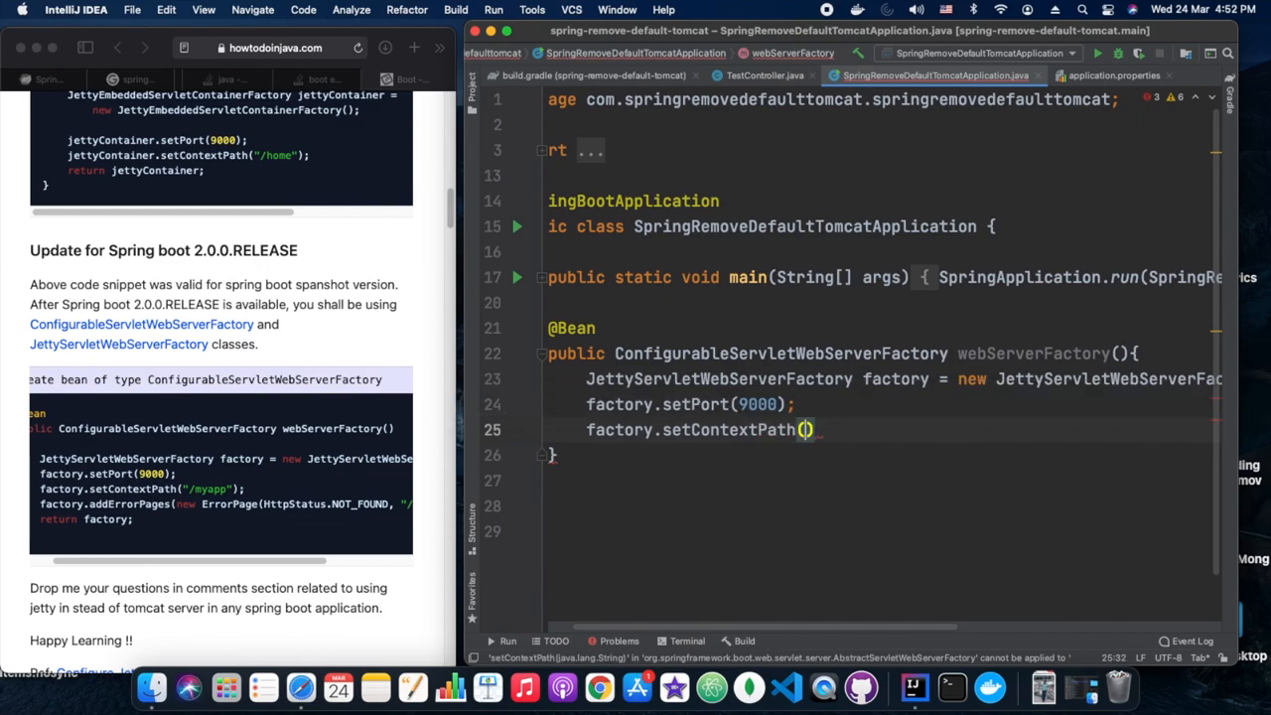
type("\"/my\"")
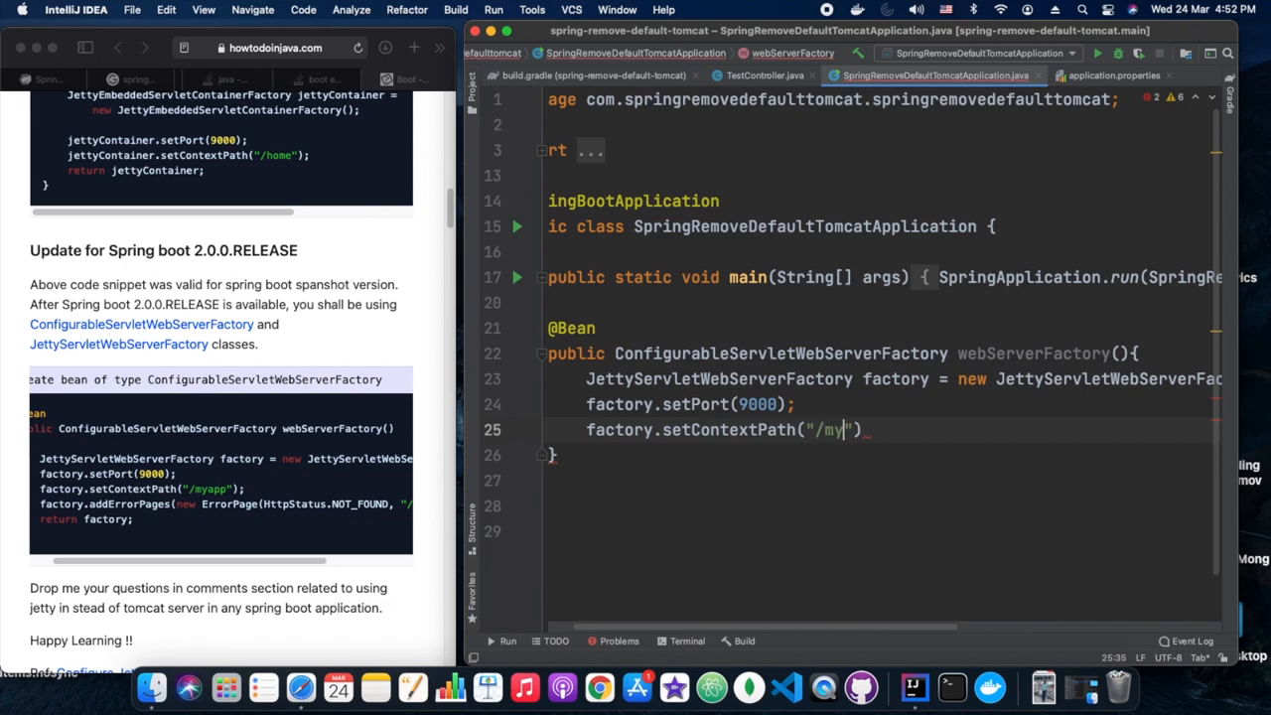
type("app")
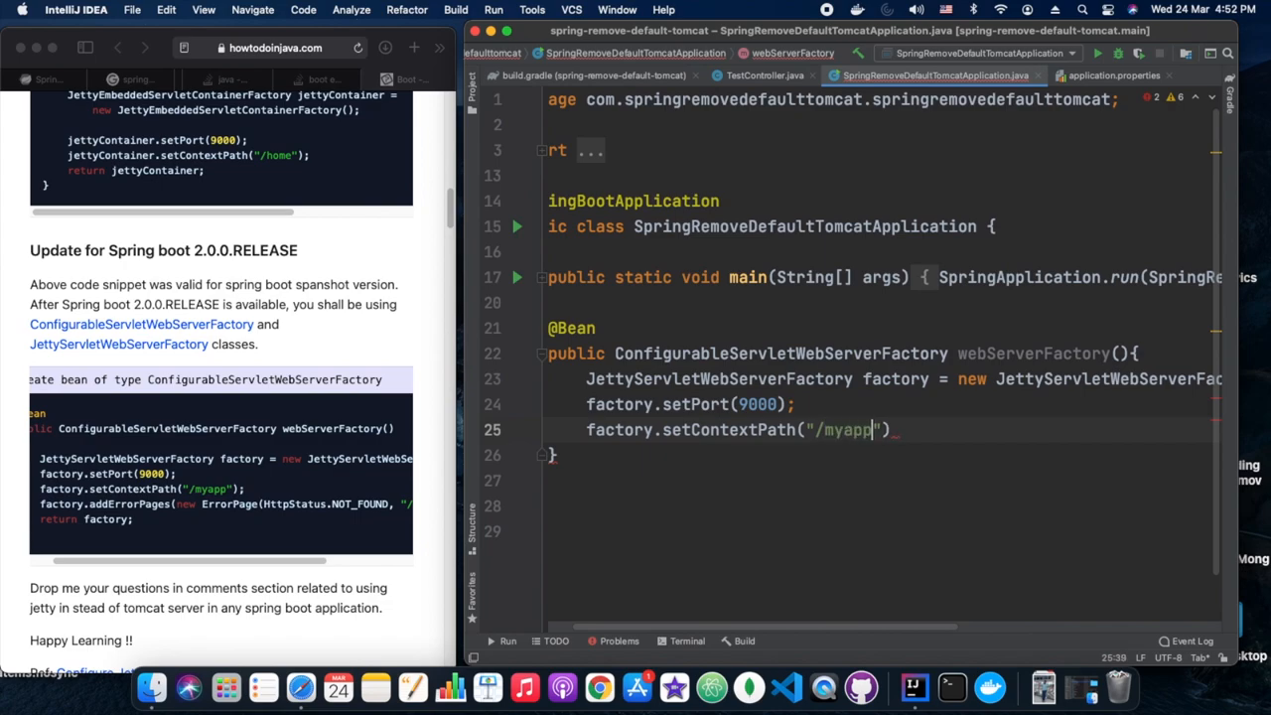
type(";")
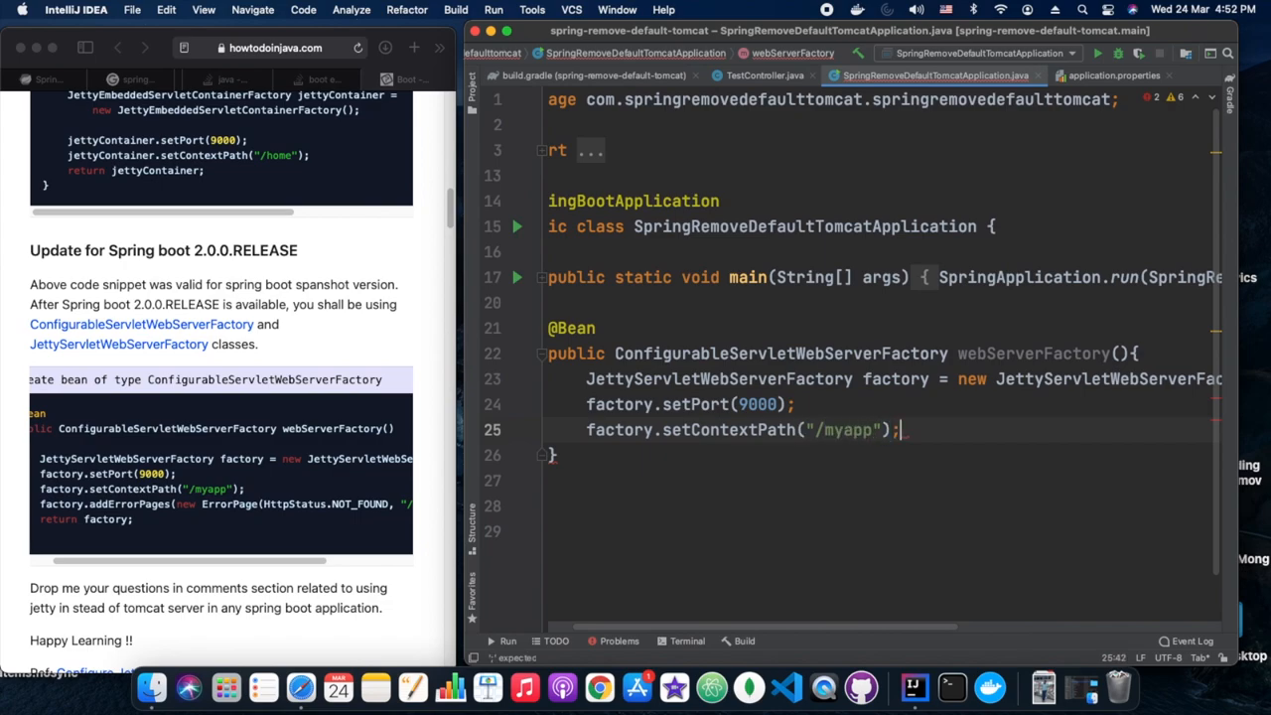
End the method with return factory;.
type("factory")
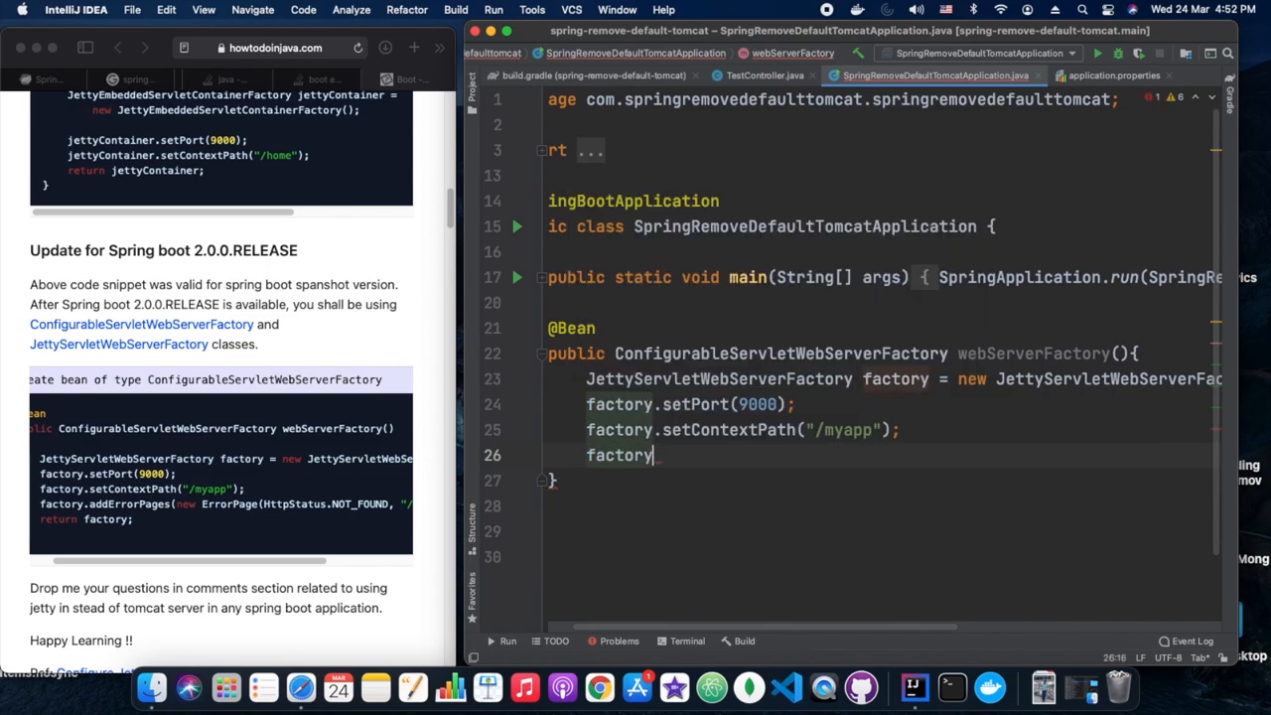
type(".add")
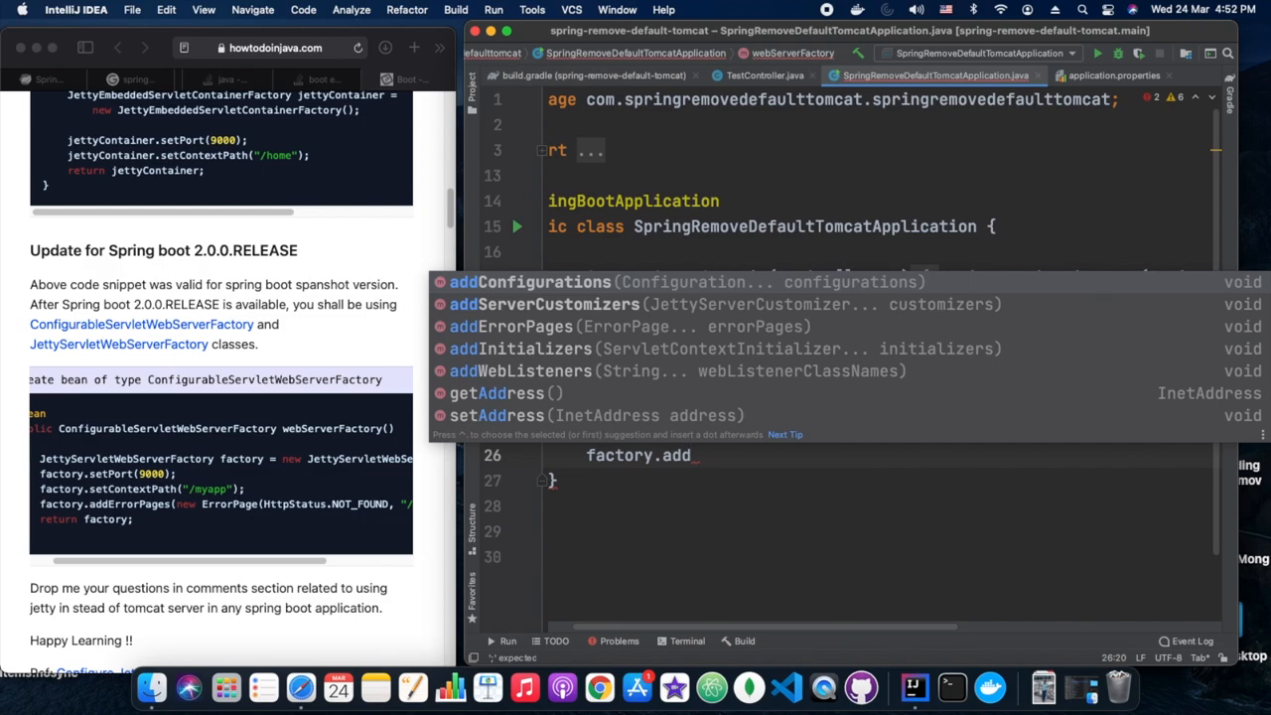
key("Backspace")
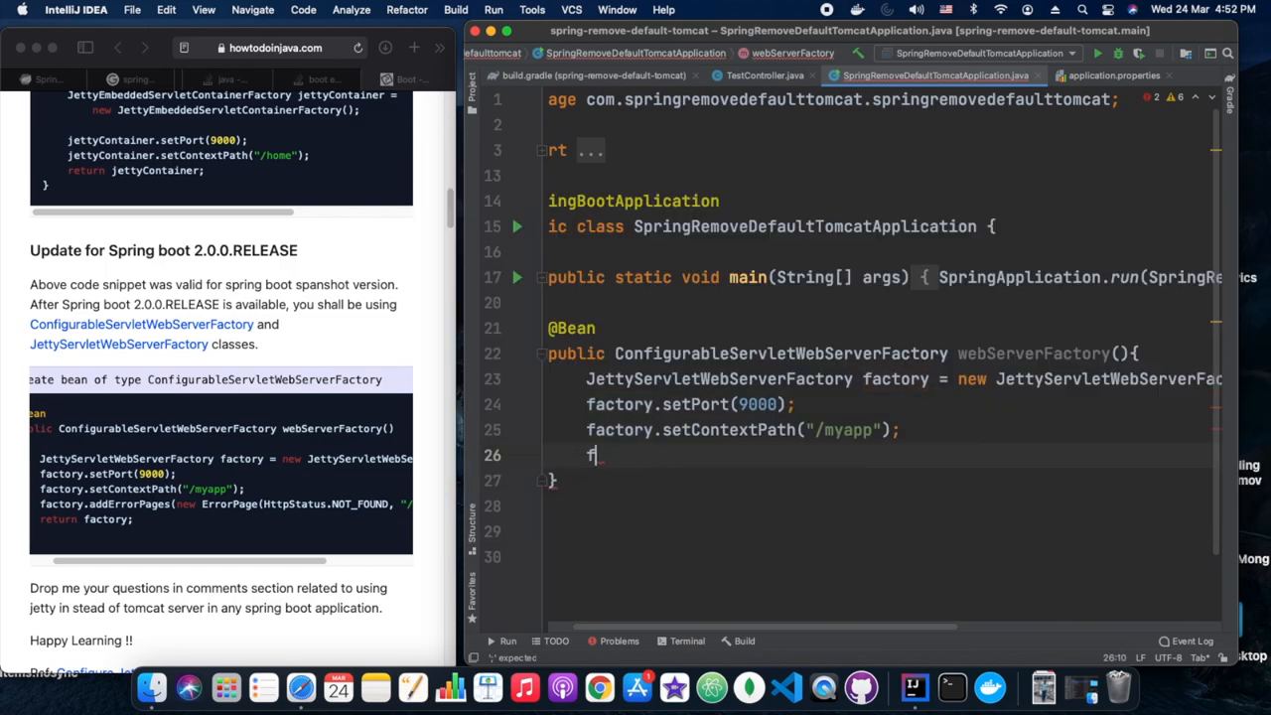
type("eturn")
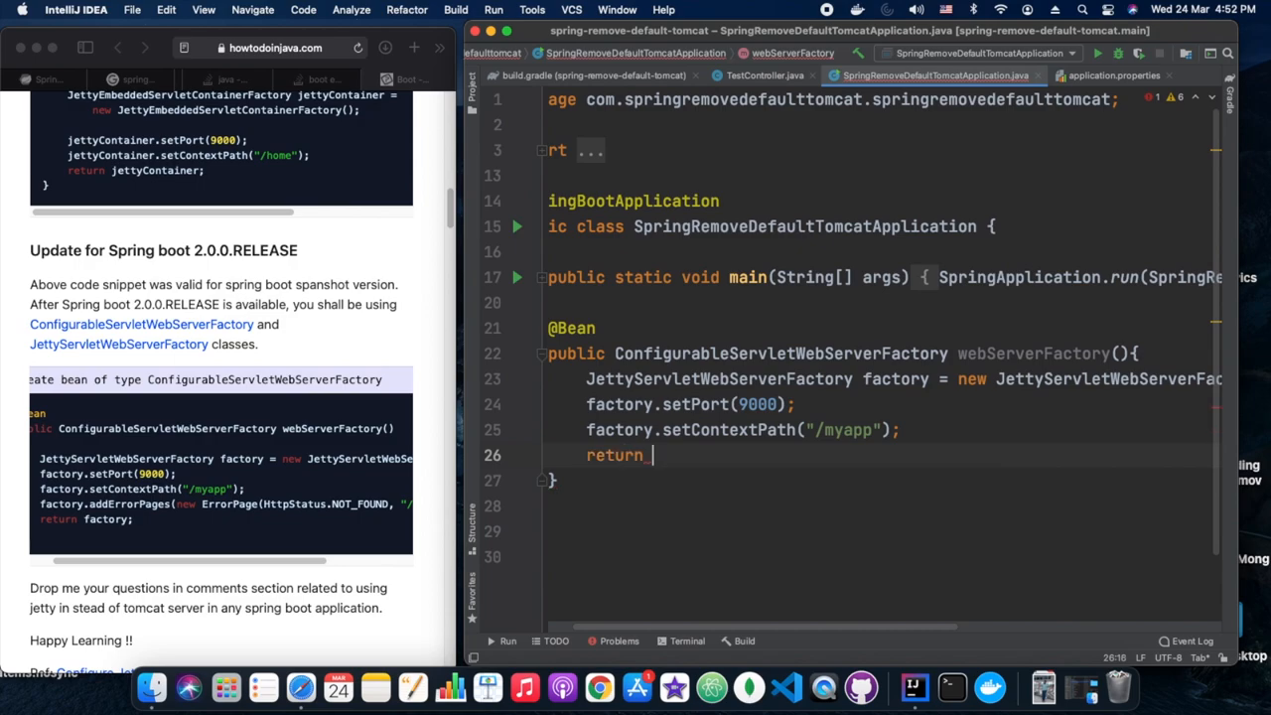
type("factory;")
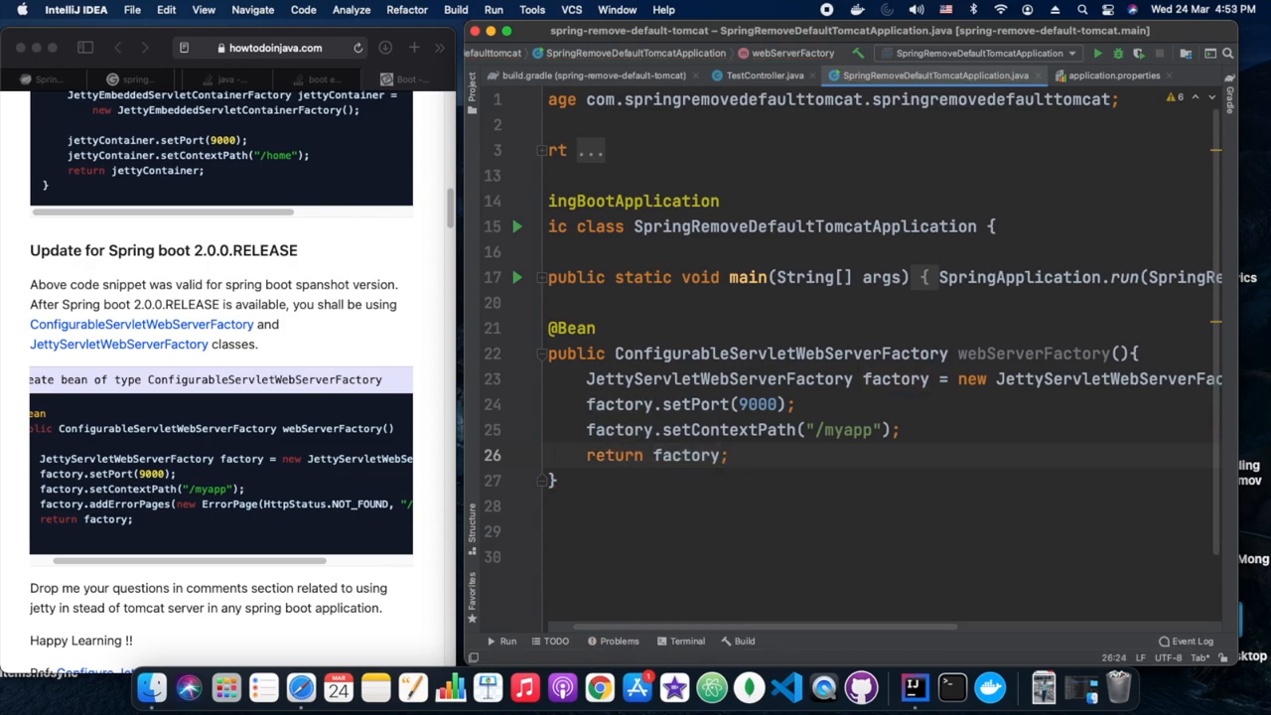
mouse_move(340, 440)
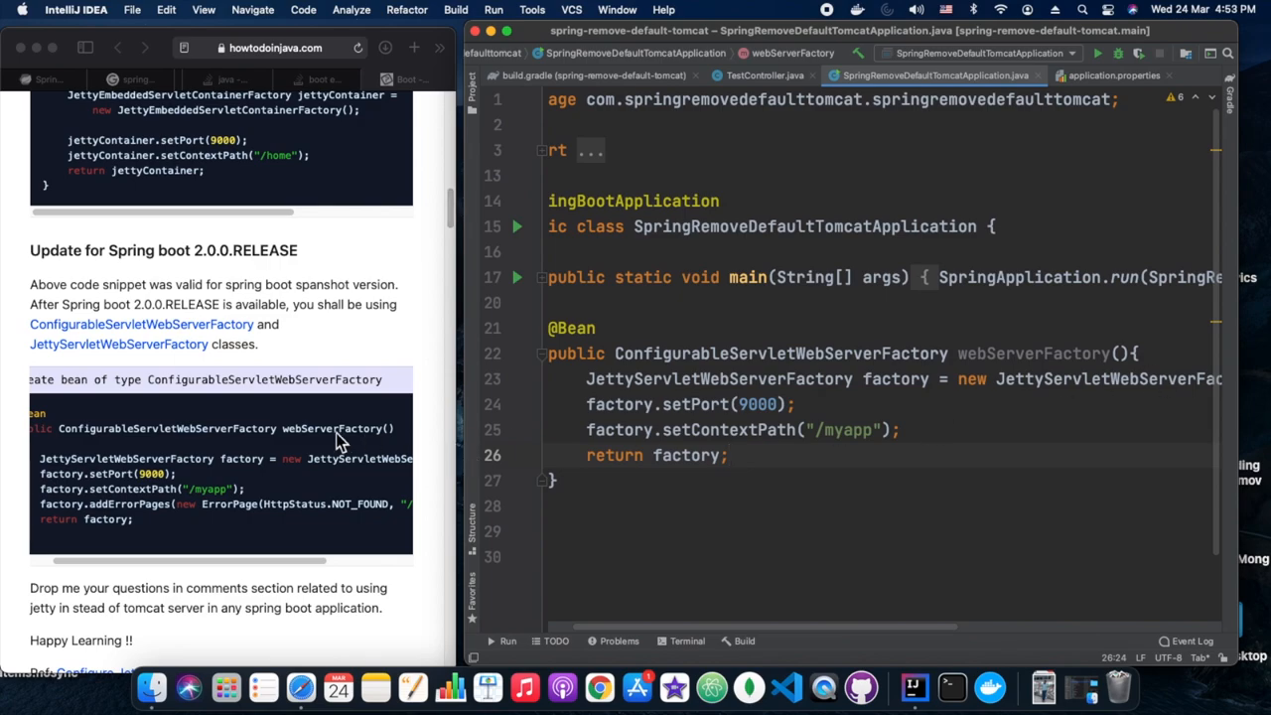
scroll("down", 3)
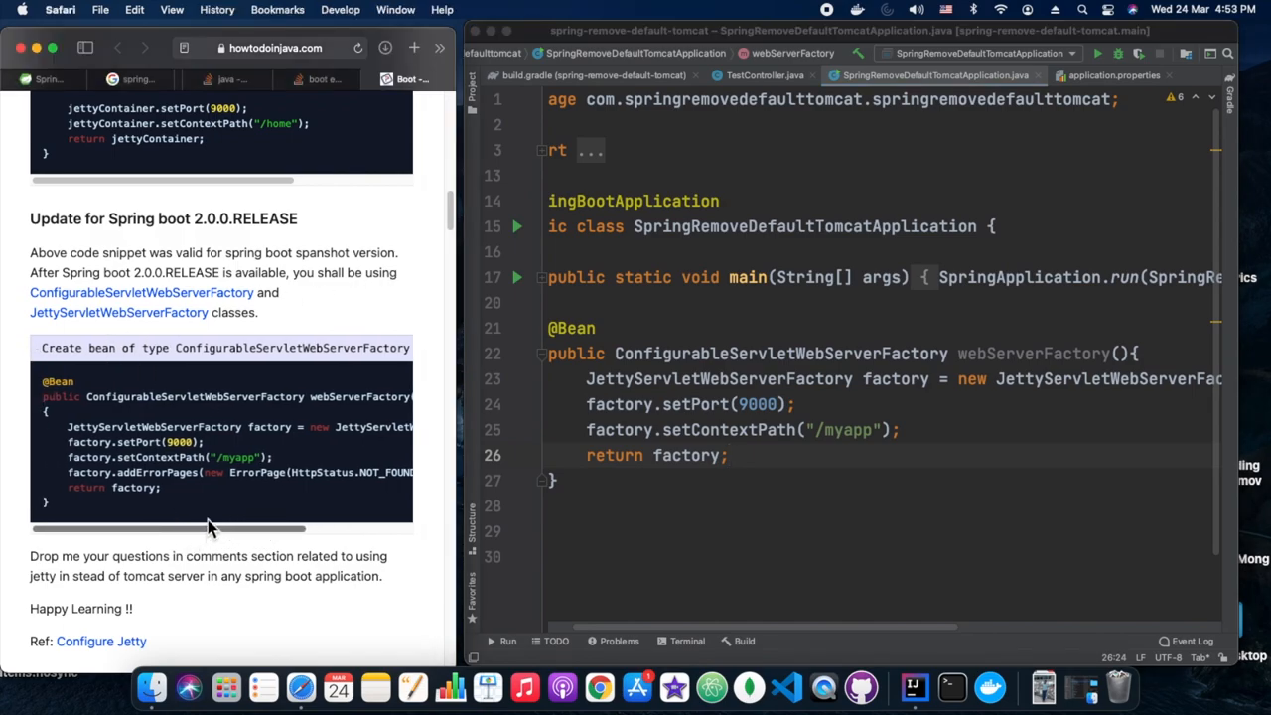
Open build.gradle and launch SpringRemoveDefaultTomcatApplication, watching Jetty start on port 8080 at /myapp.
left_click(773, 169)
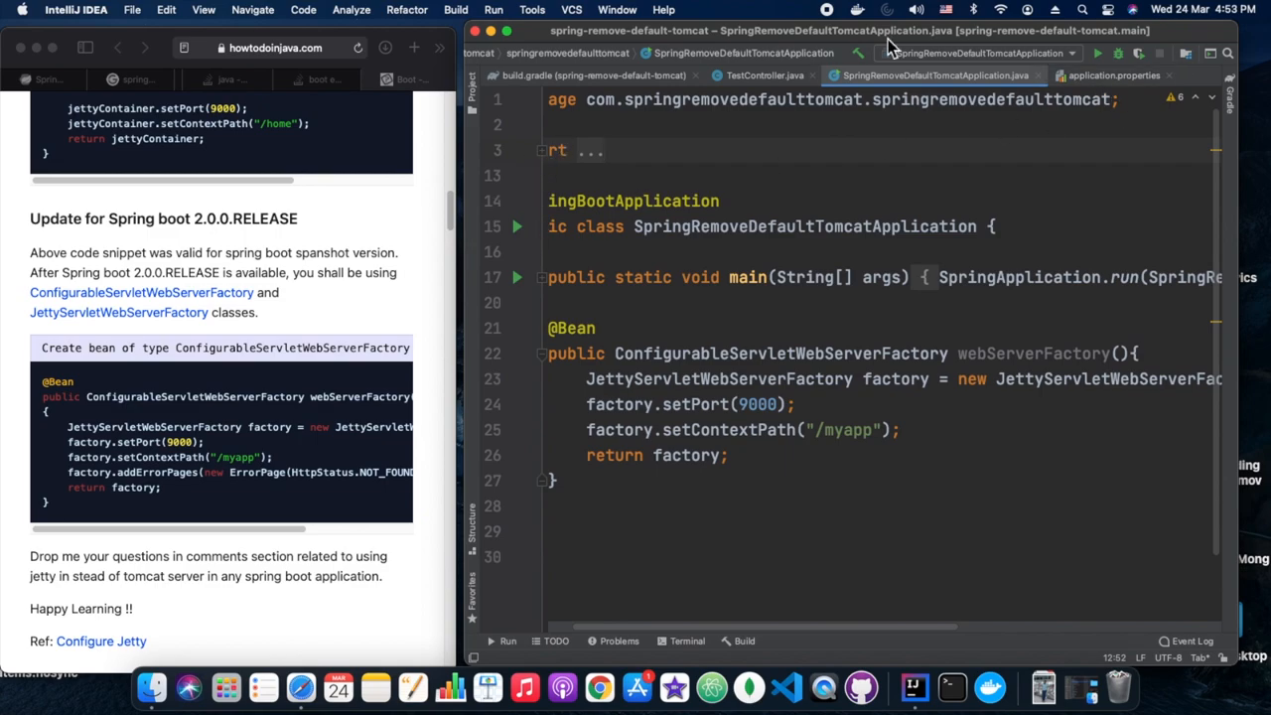
left_click(591, 74)
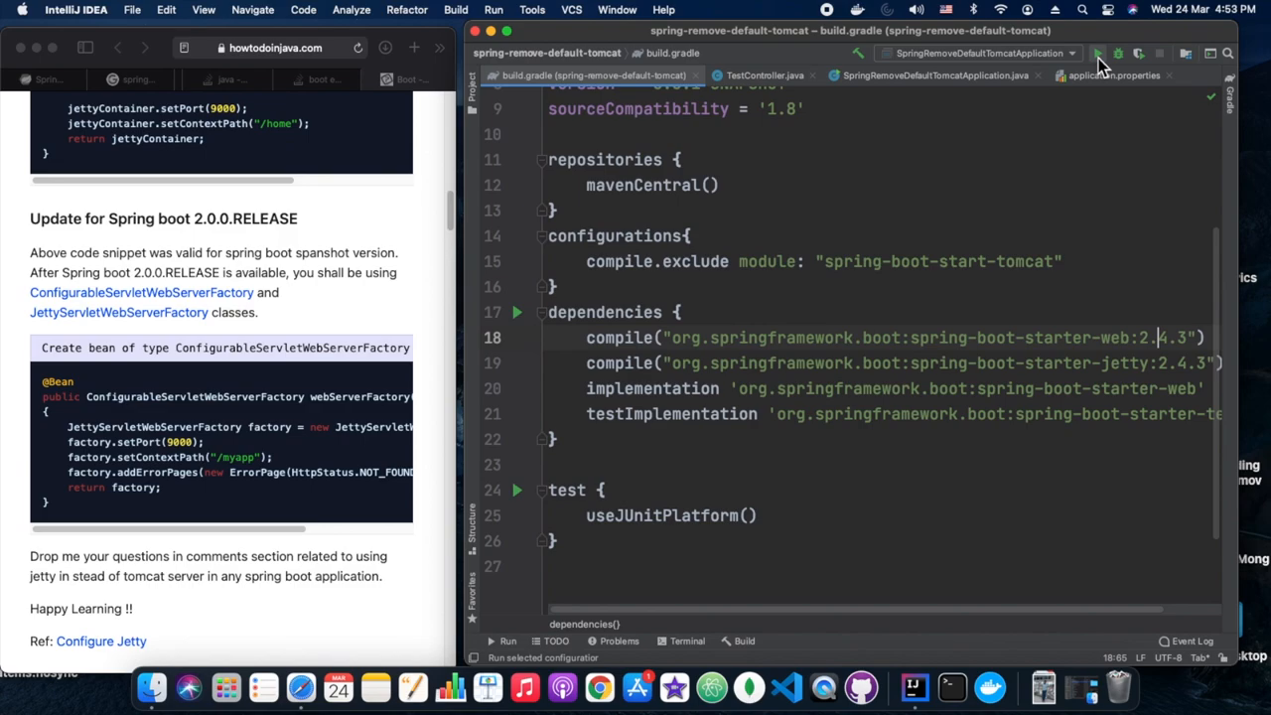
mouse_move(695, 556)
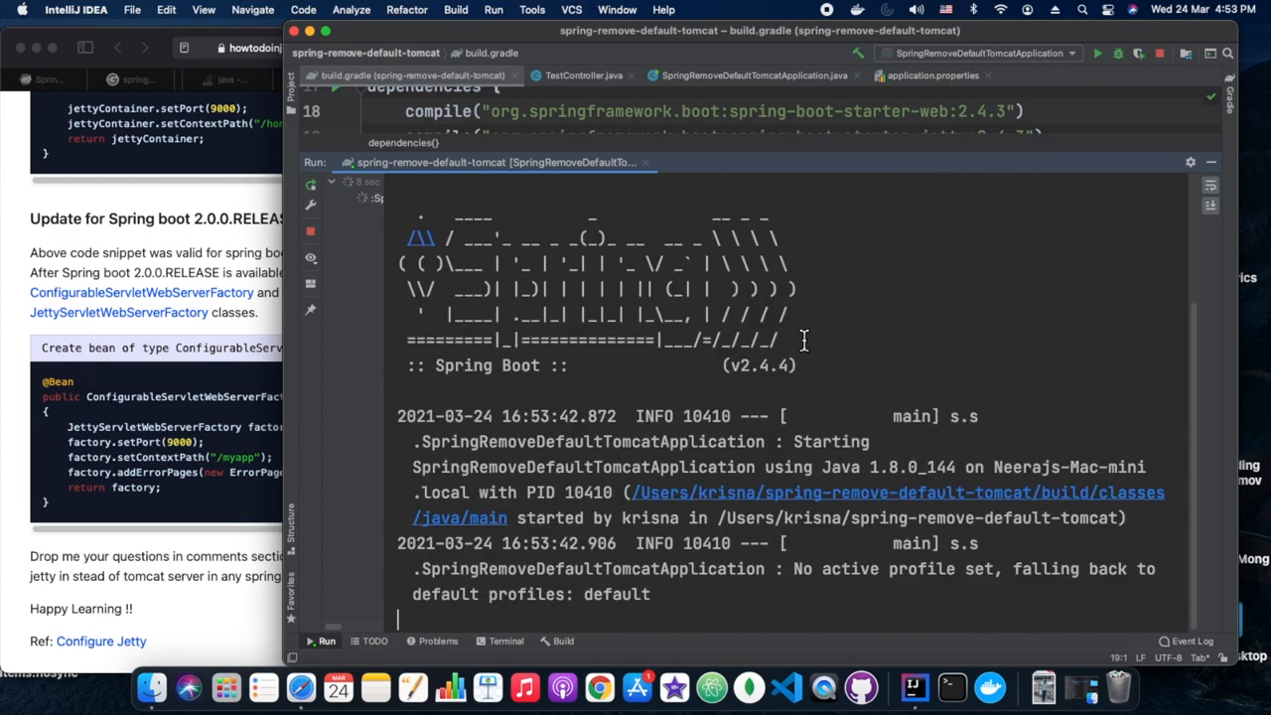
mouse_move(905, 434)
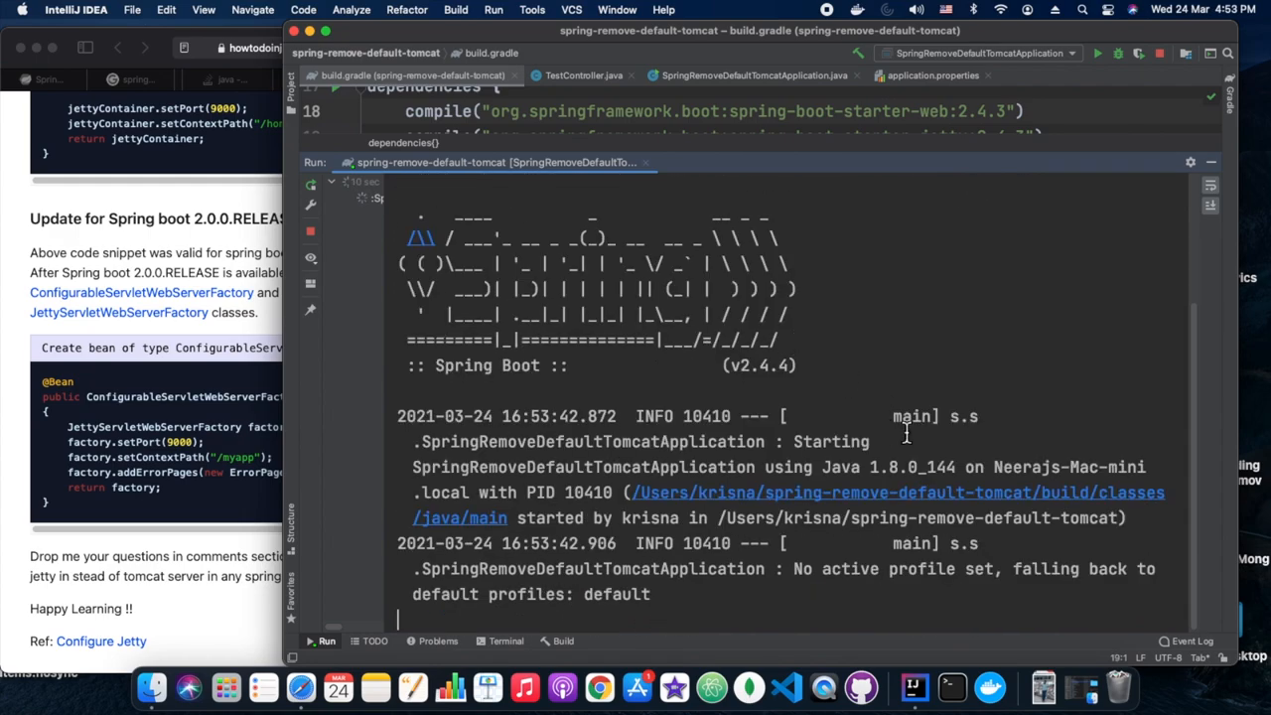
scroll("down", 3)
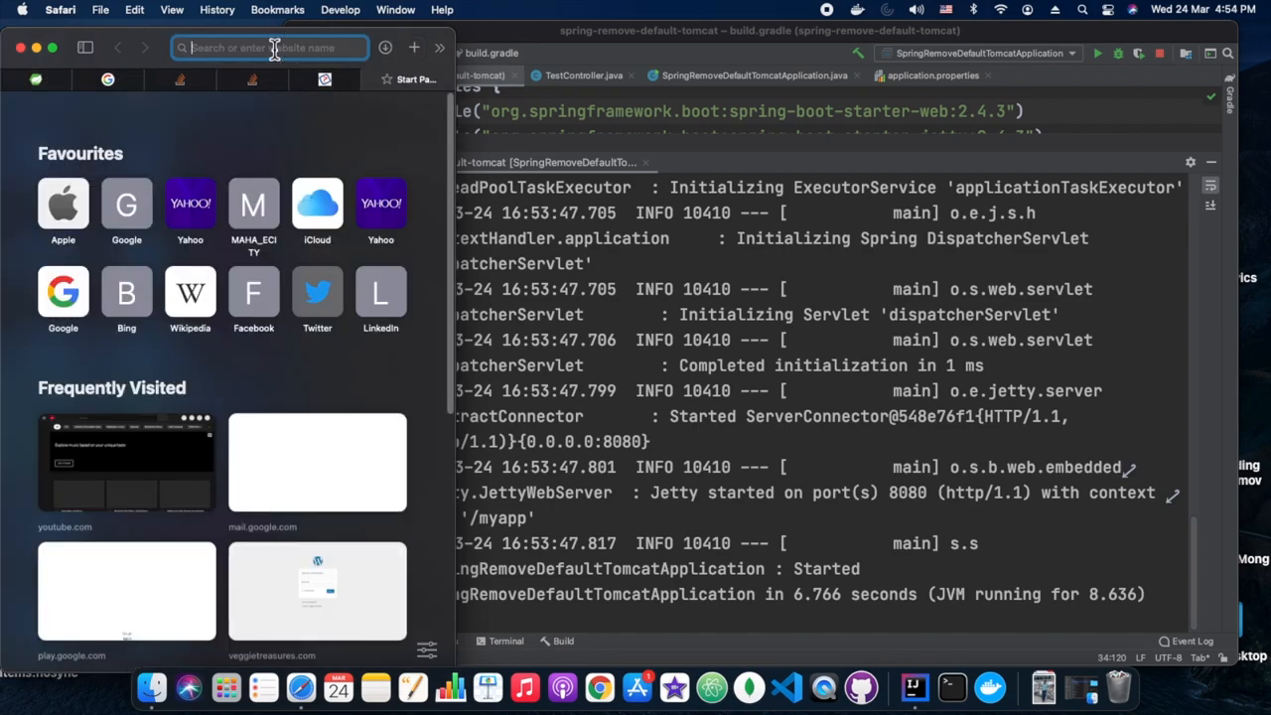
Try localhost:15672, then load localhost:8080/ in Safari and get an error page.
type("localhost:15672")
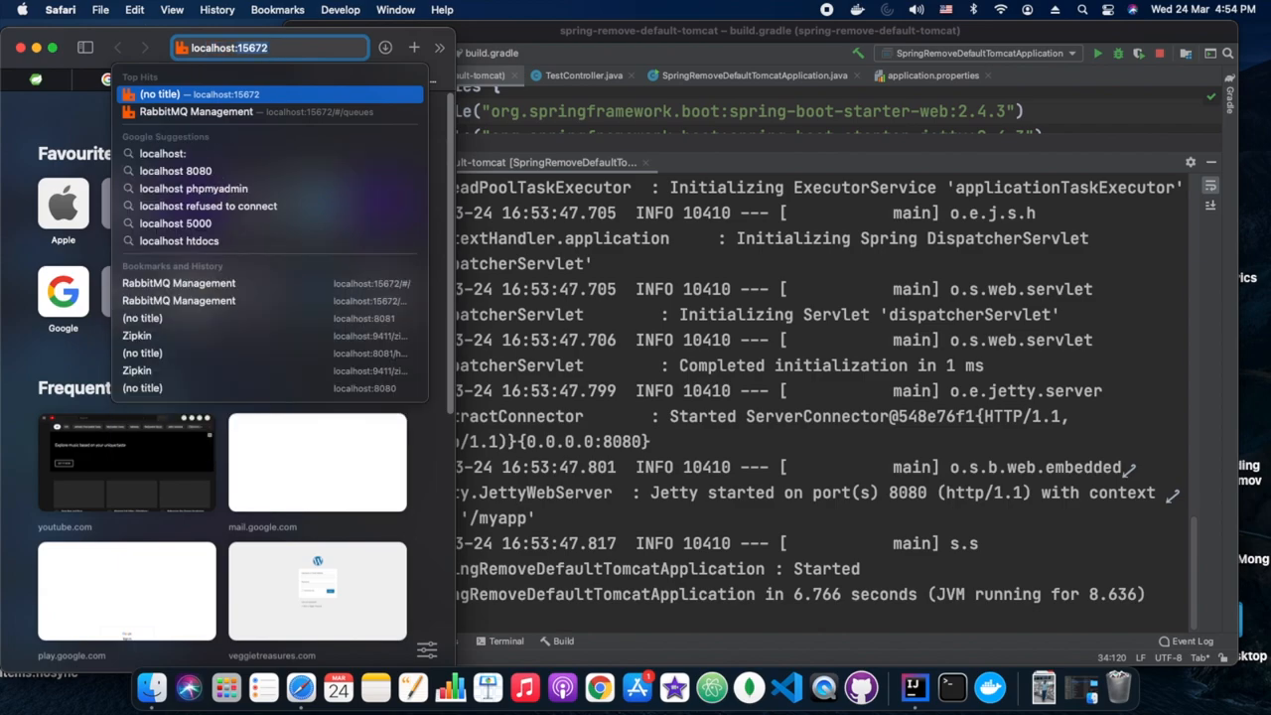
type("localhost:8080/")
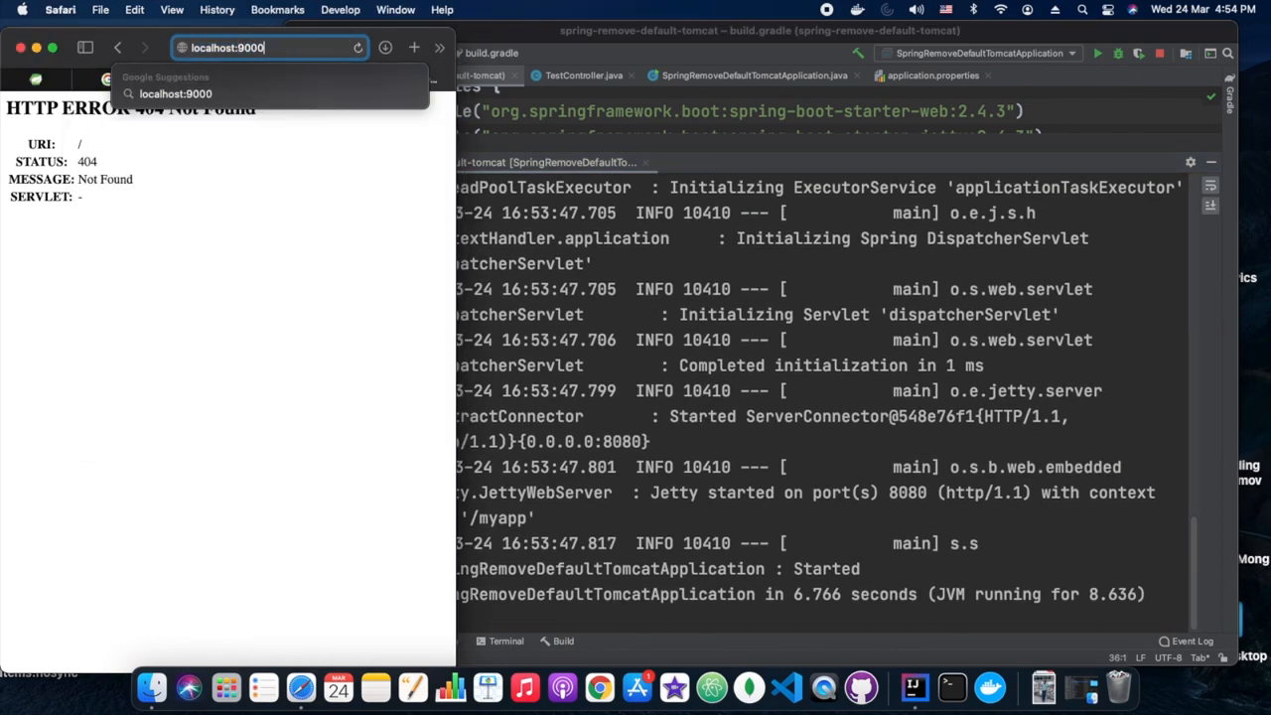
key("Return")
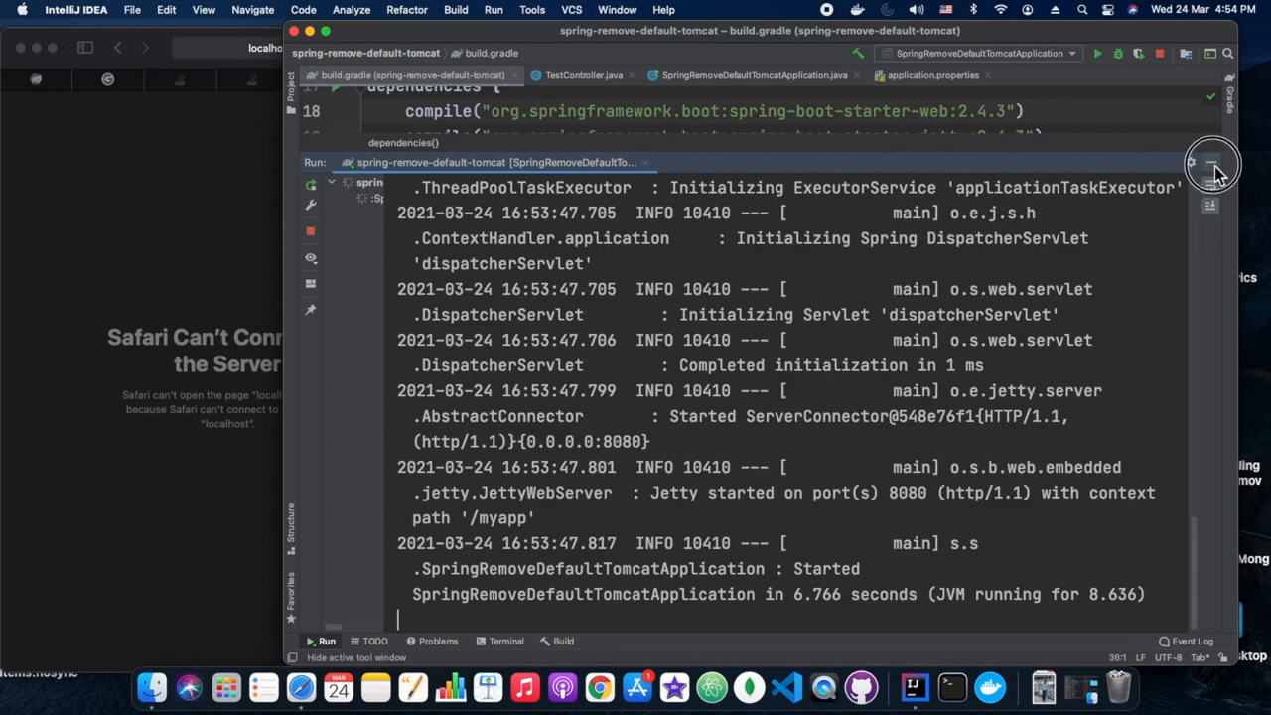
Hide the Run panel and drop factory.setPort(9000) from the application class, checking TestController.
left_click(1209, 164)
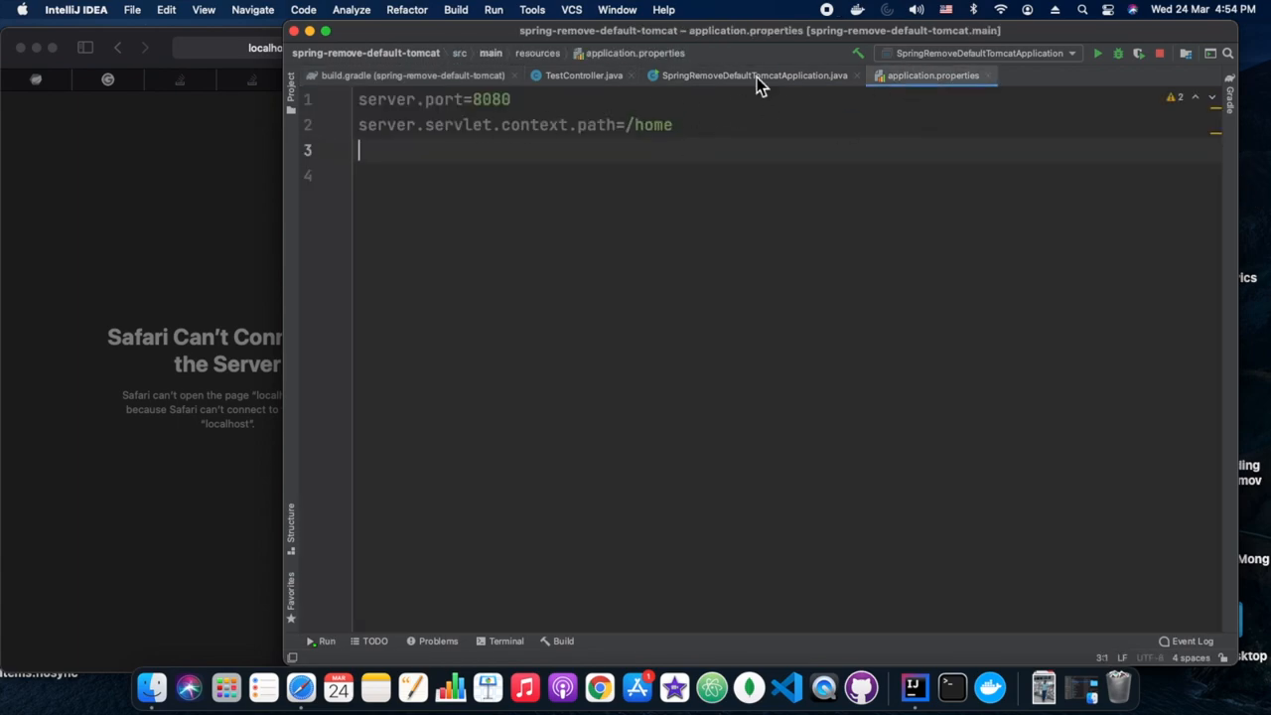
left_click(750, 74)
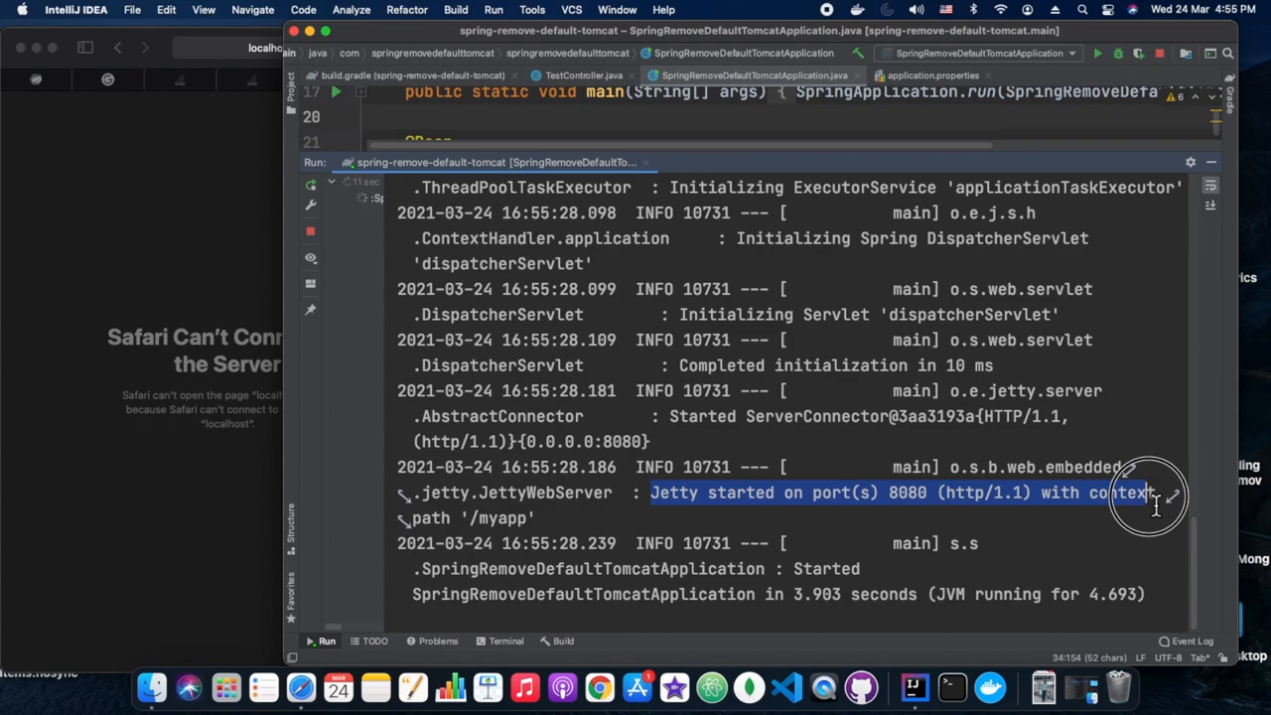
scroll("up", 3)
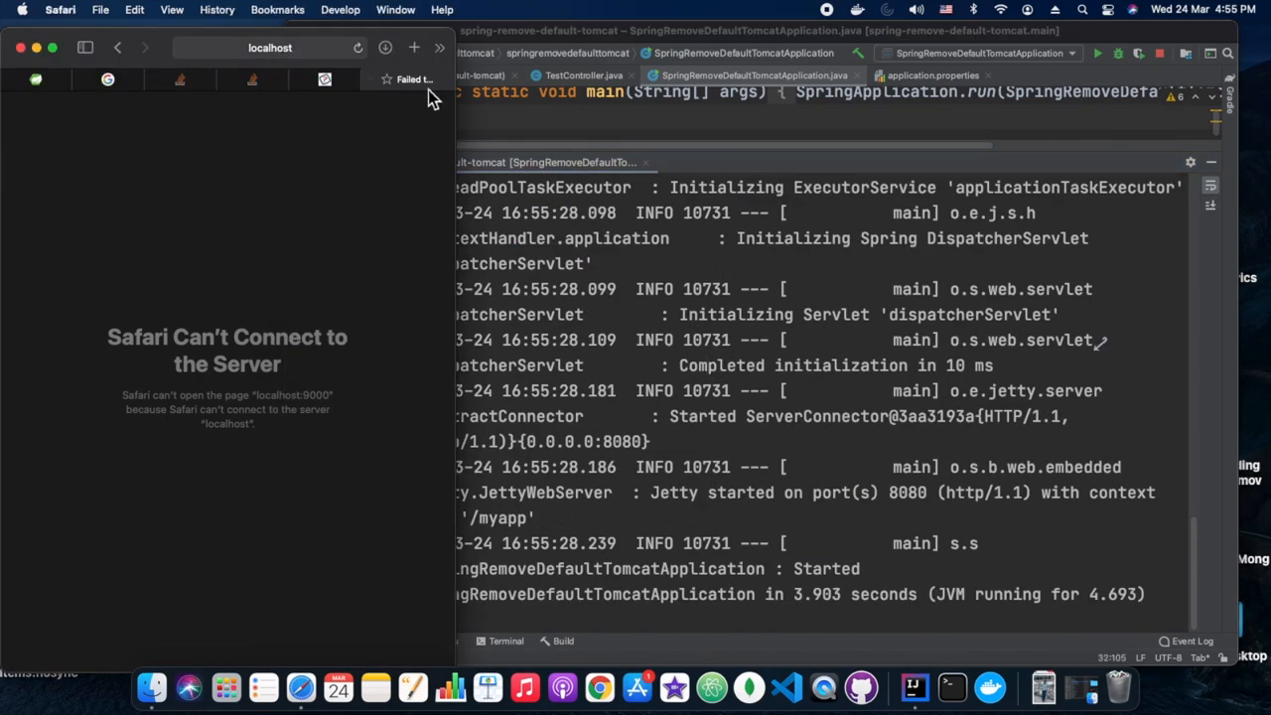
left_click(268, 46)
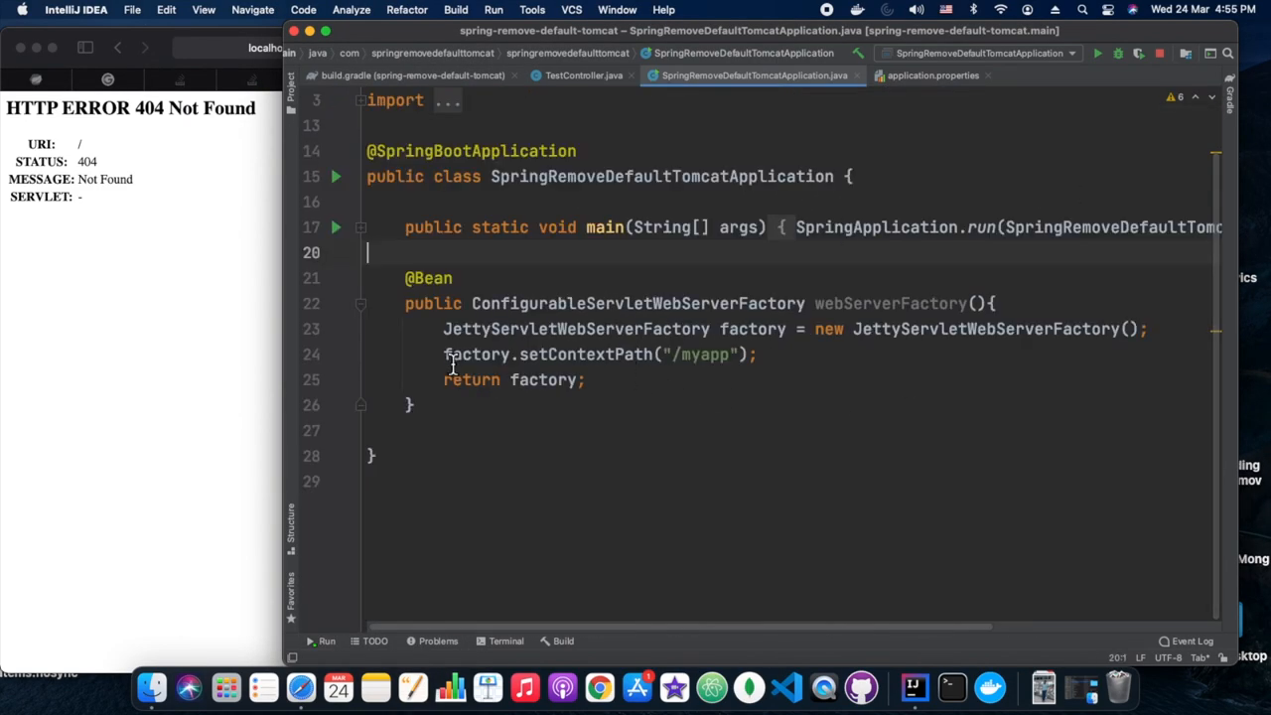
left_click(583, 75)
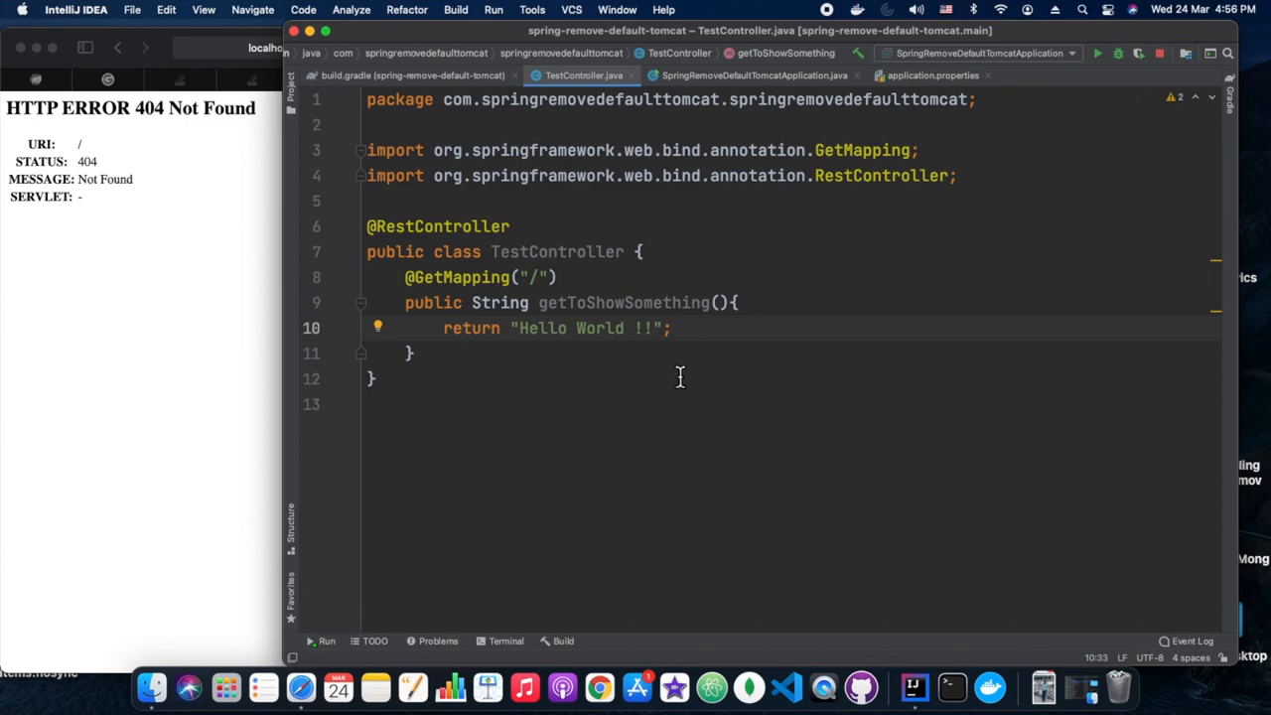
mouse_move(930, 75)
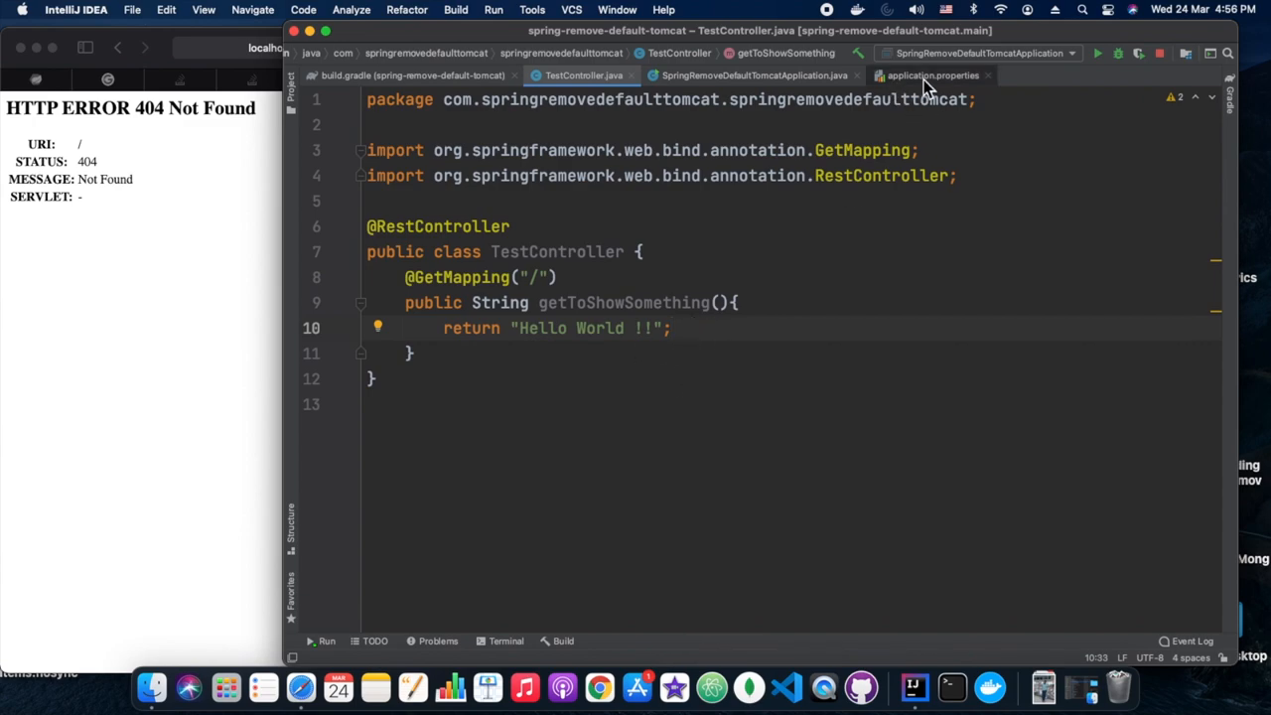
left_click(407, 75)
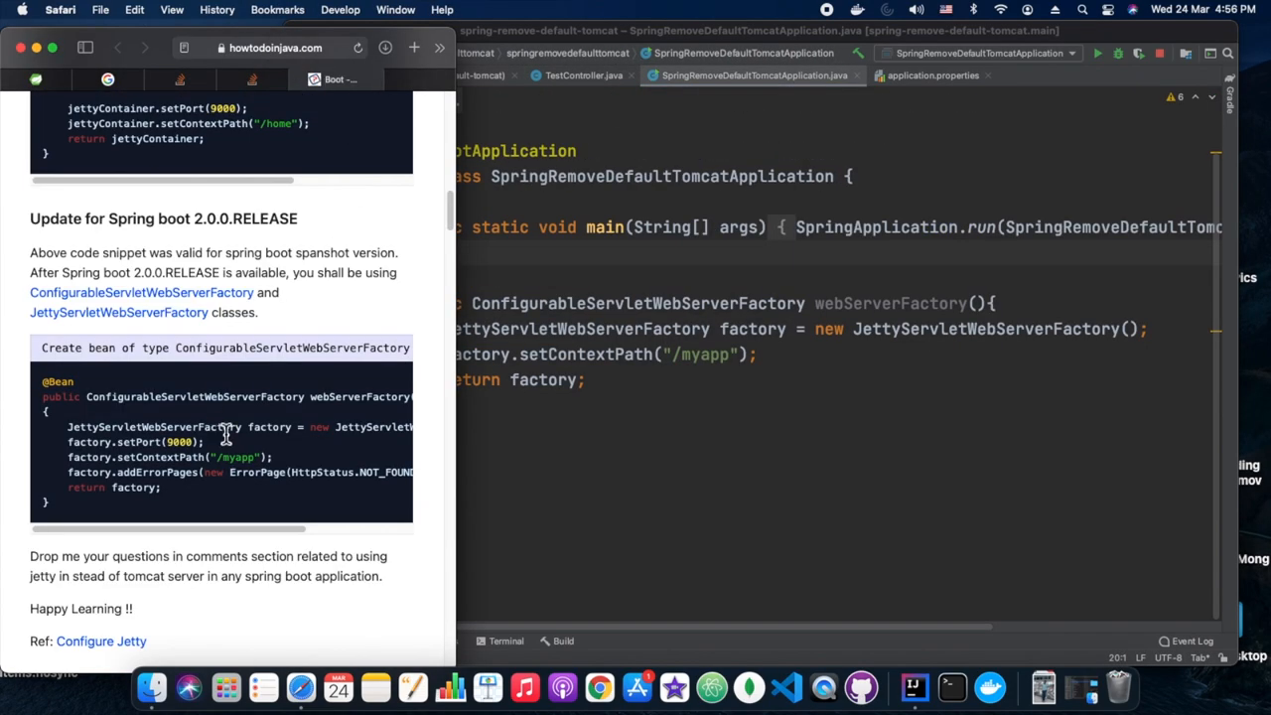
Load localhost:8080/ in Safari and reload until it shows 'Hello World !!'.
scroll("right", 3)
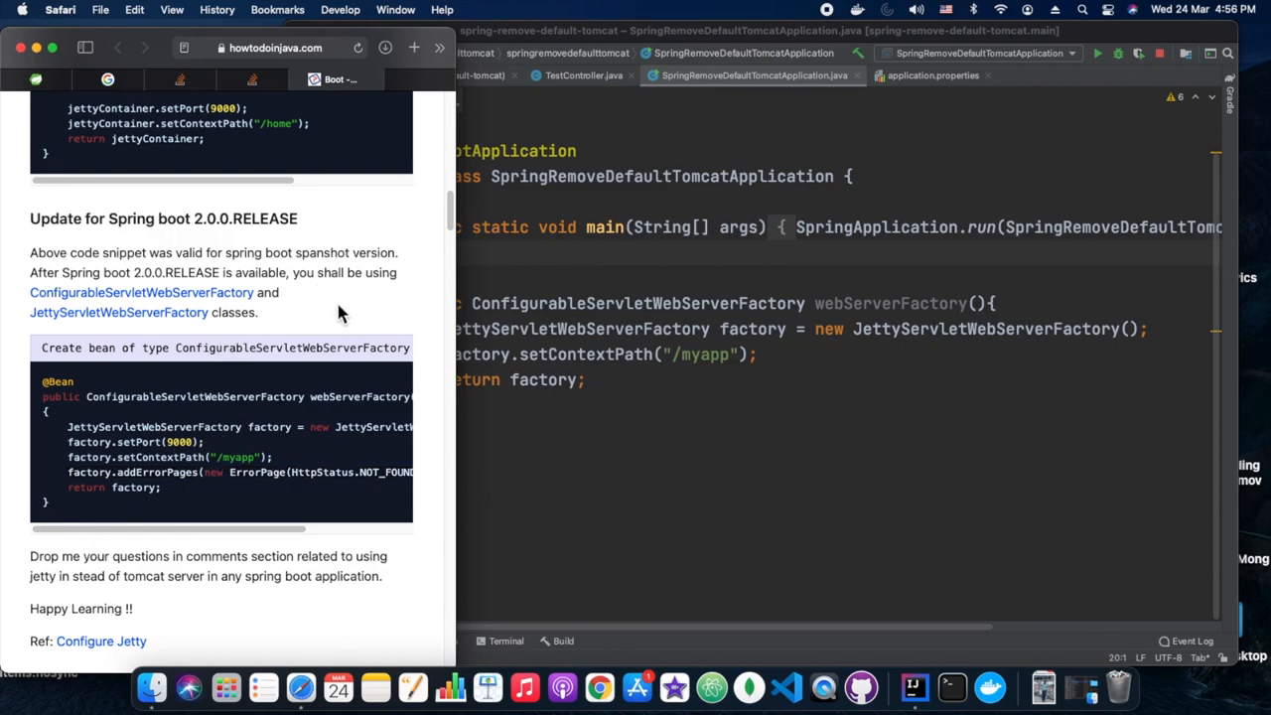
scroll("up", 3)
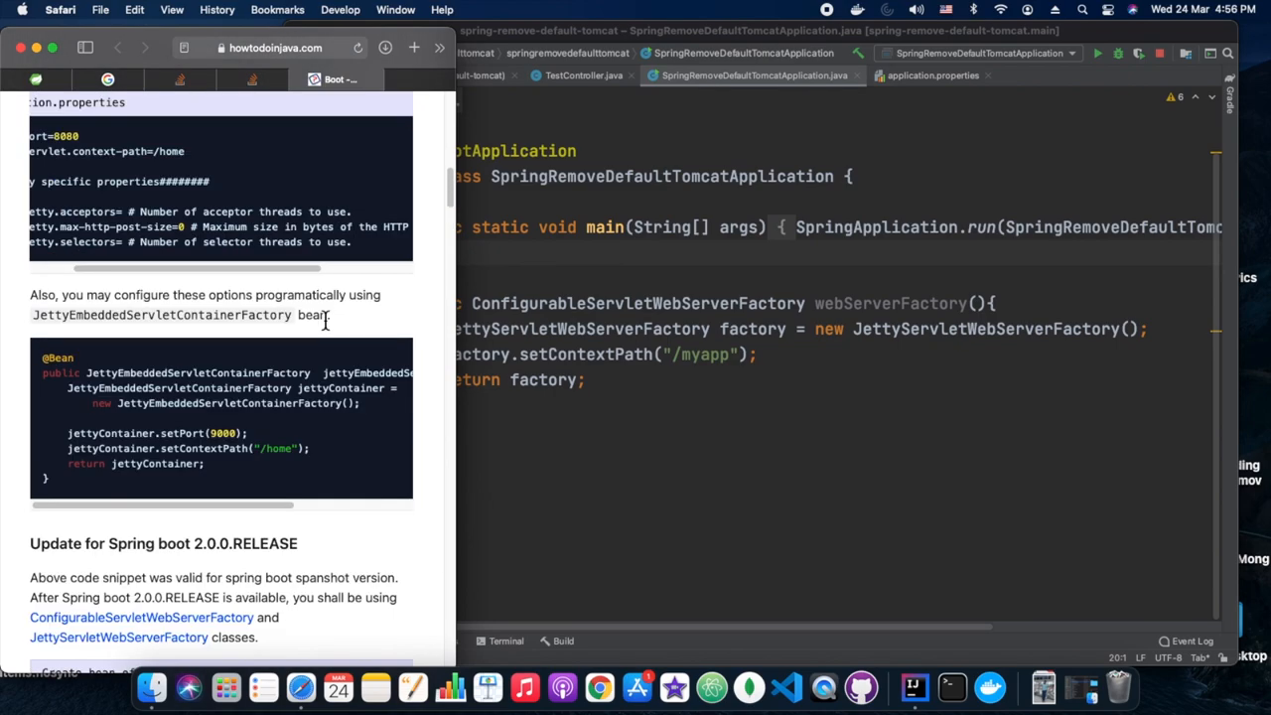
scroll("down", 3)
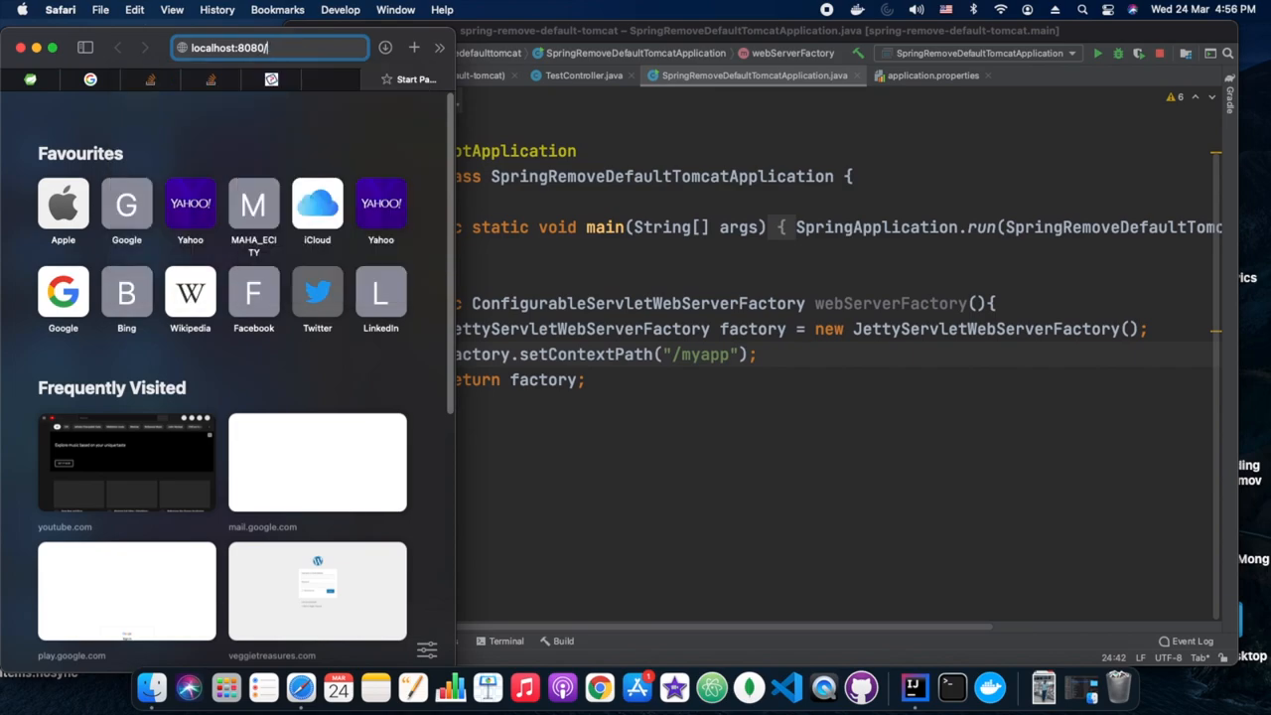
key("Return")
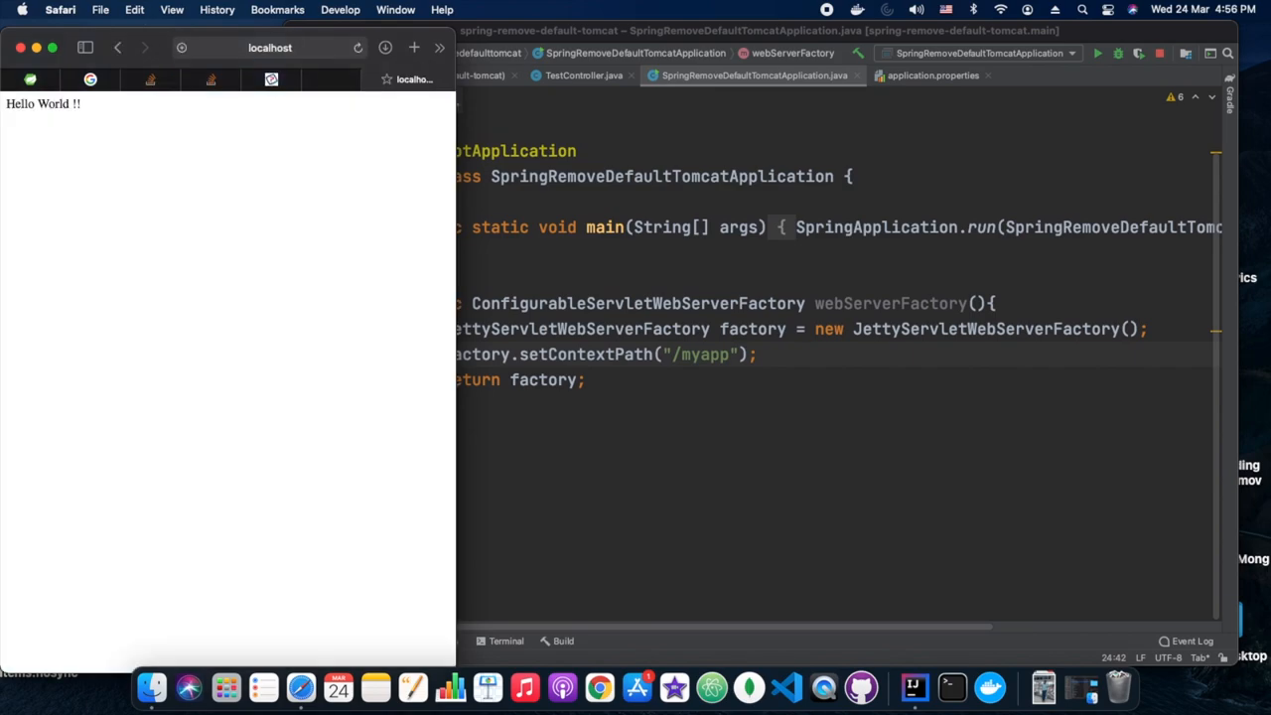
mouse_move(83, 221)
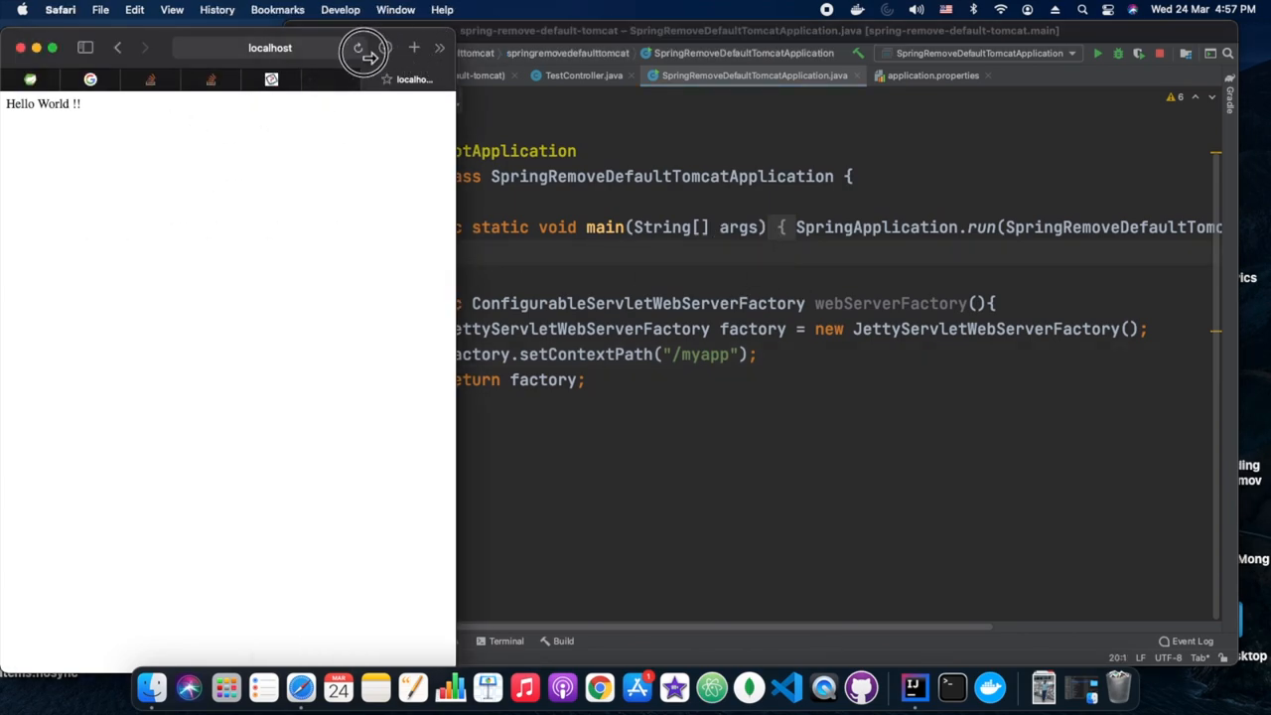
left_click(357, 46)
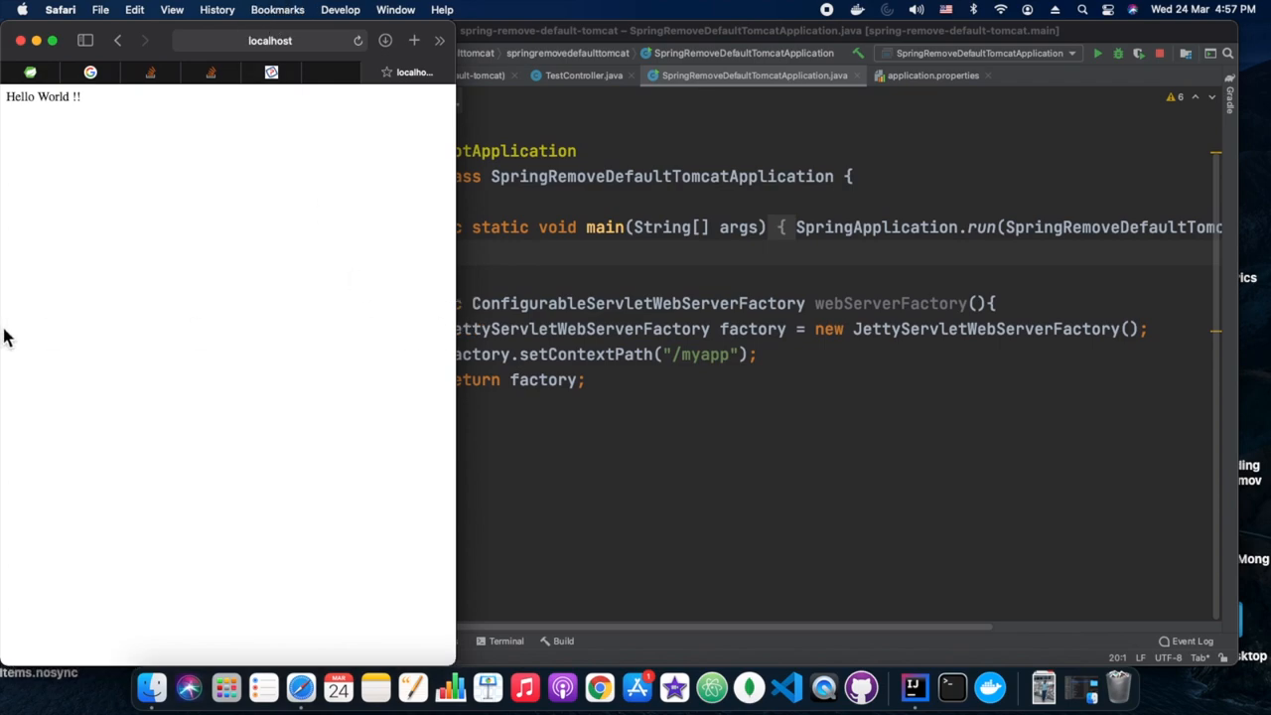
left_click(613, 454)
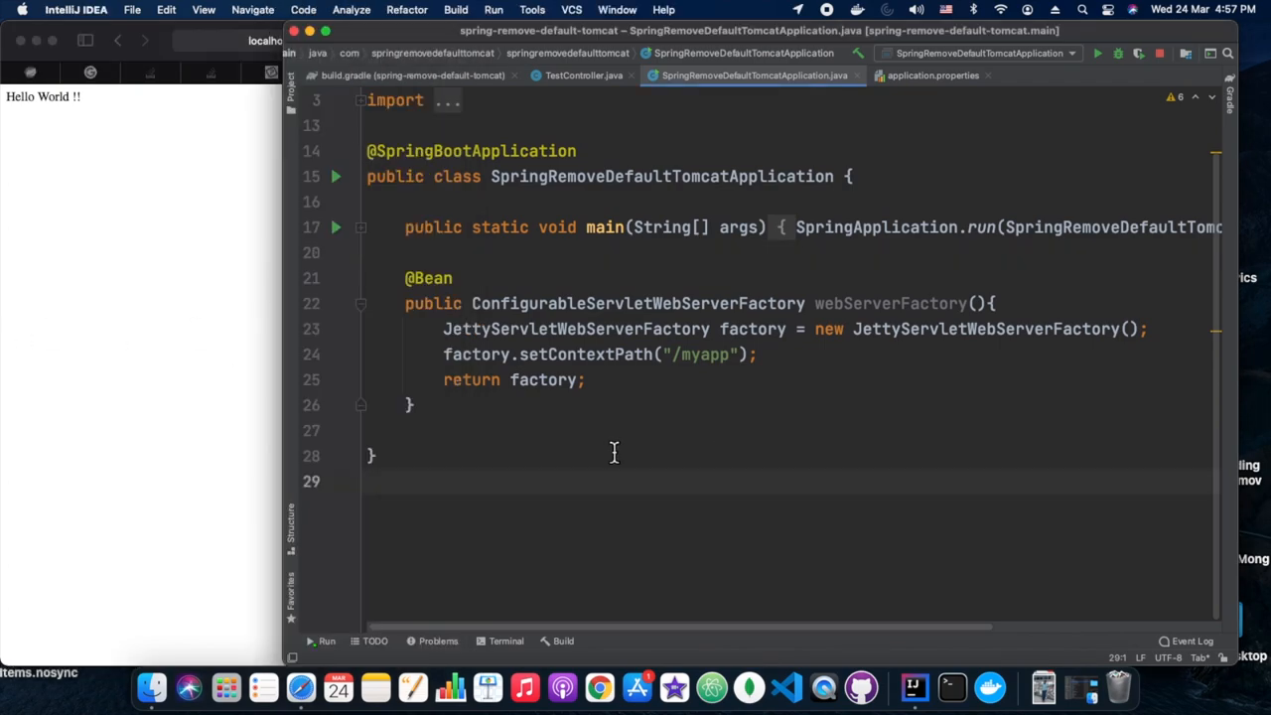
Review application.properties and the build.gradle dependencies, then reopen the main application class.
scroll("up", 3)
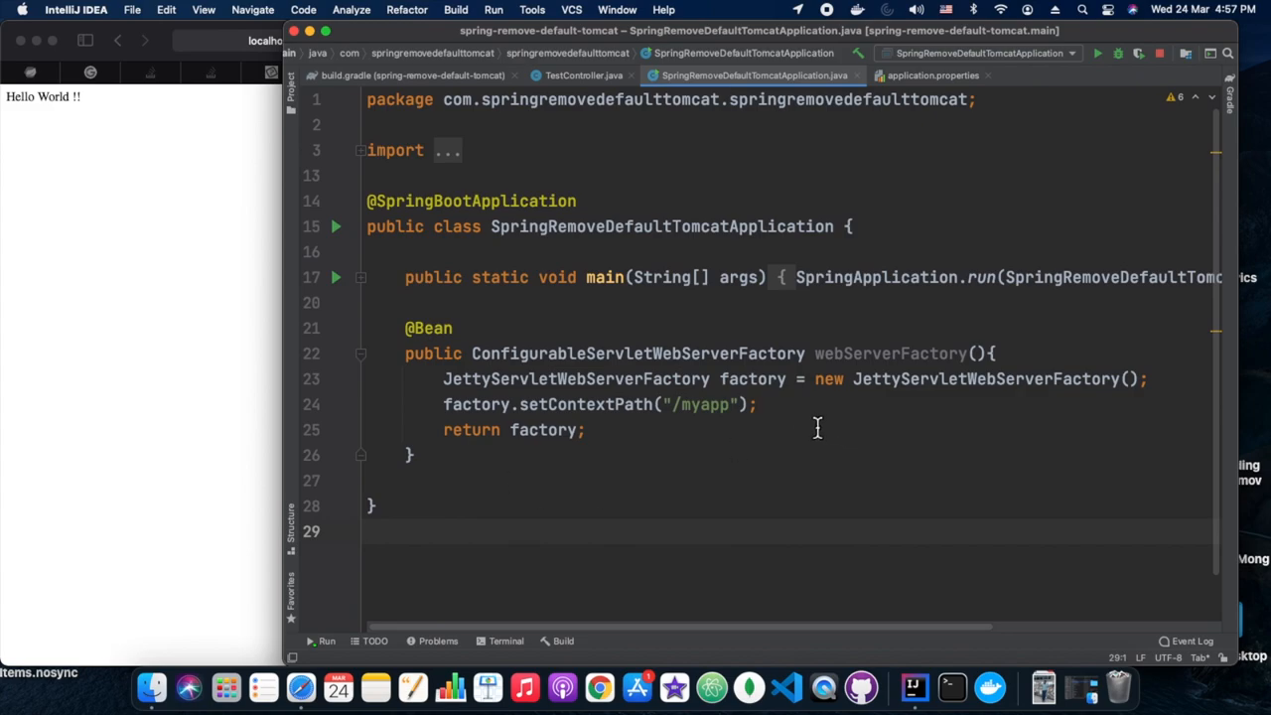
left_click(930, 75)
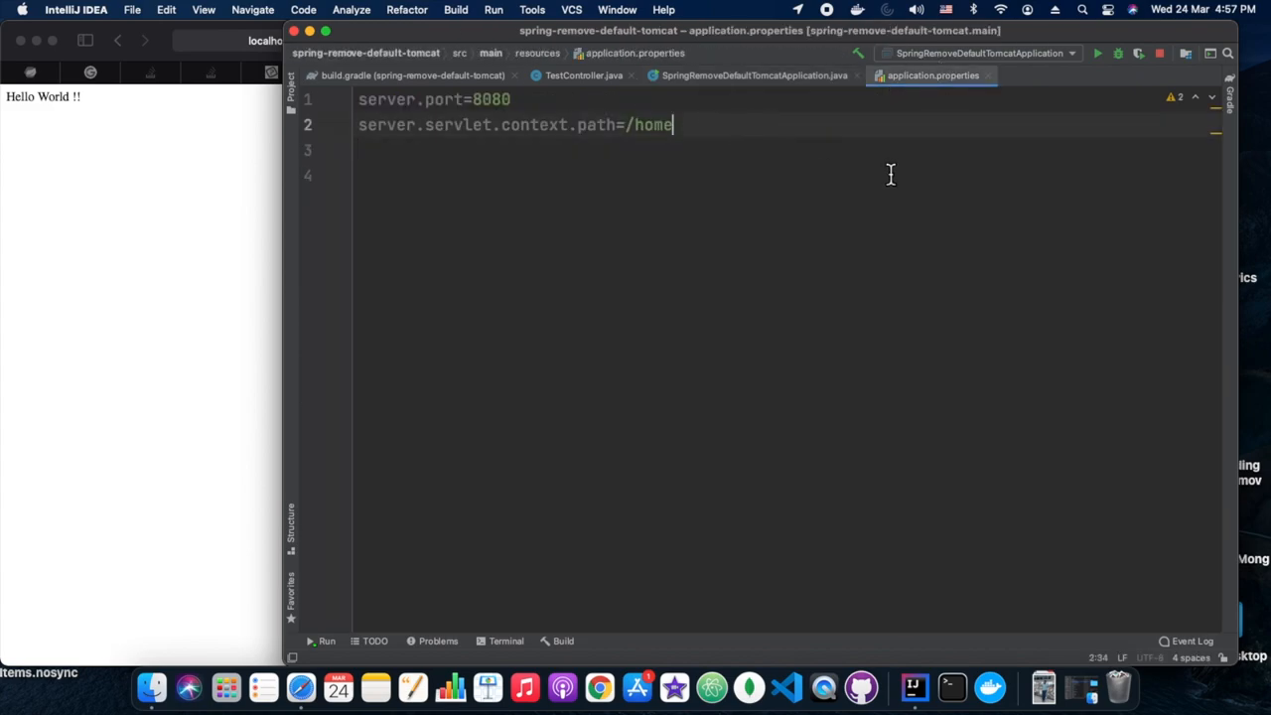
left_click(407, 76)
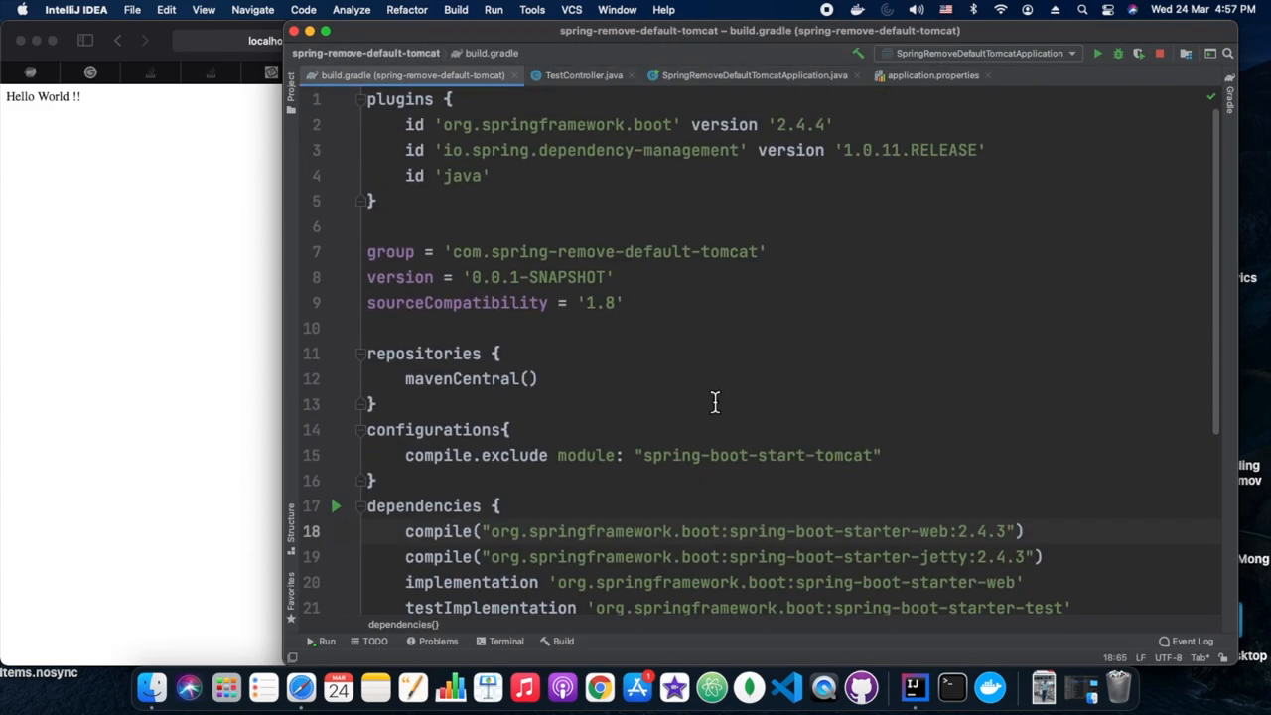
scroll("down", 3)
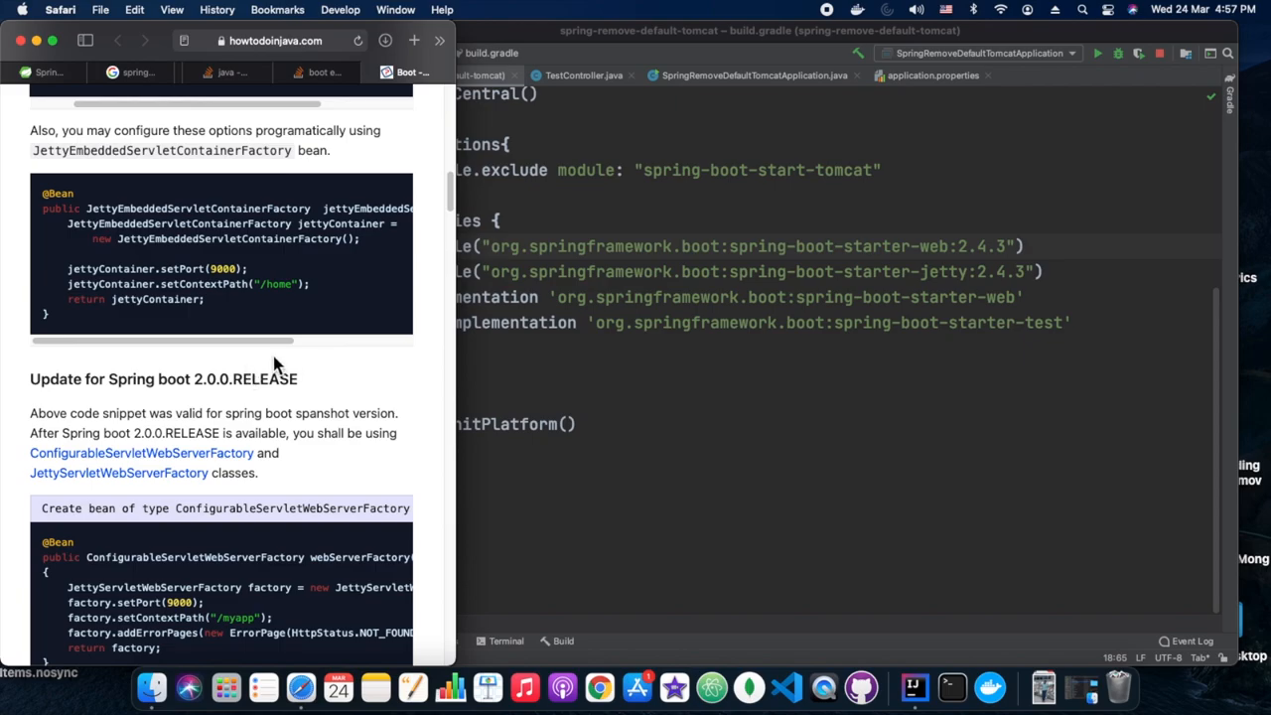
scroll("up", 3)
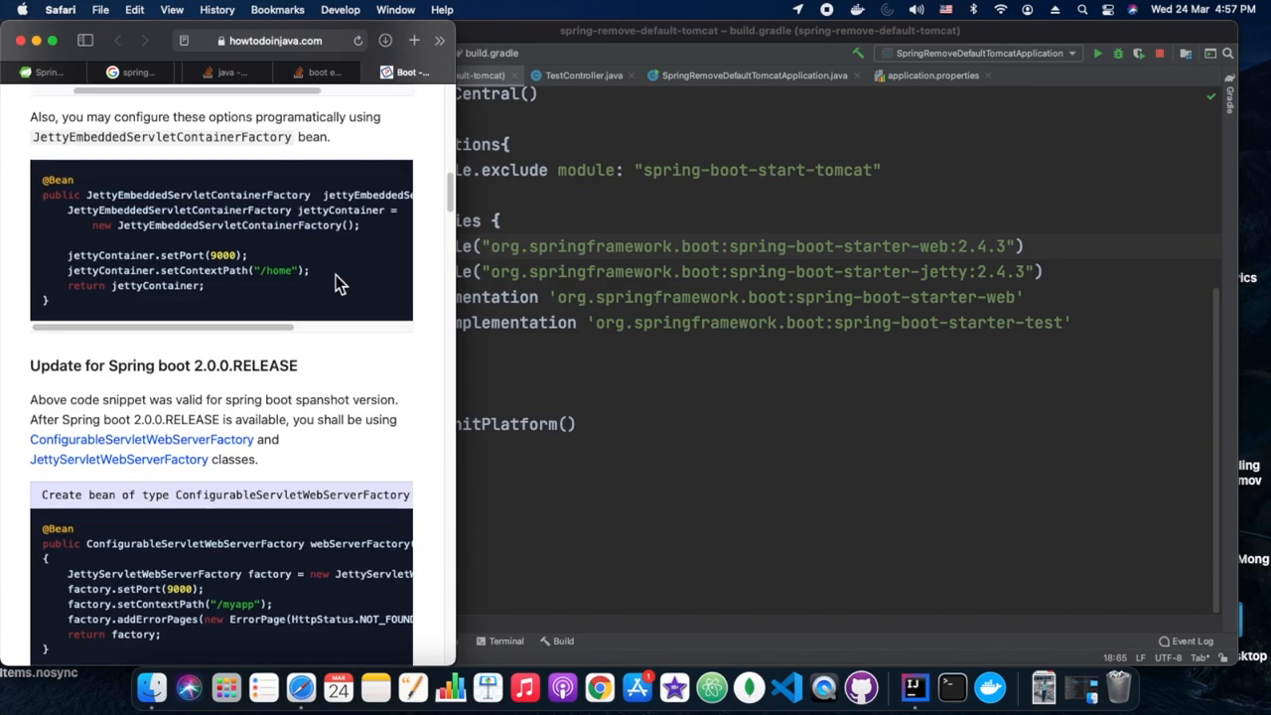
scroll("down", 3)
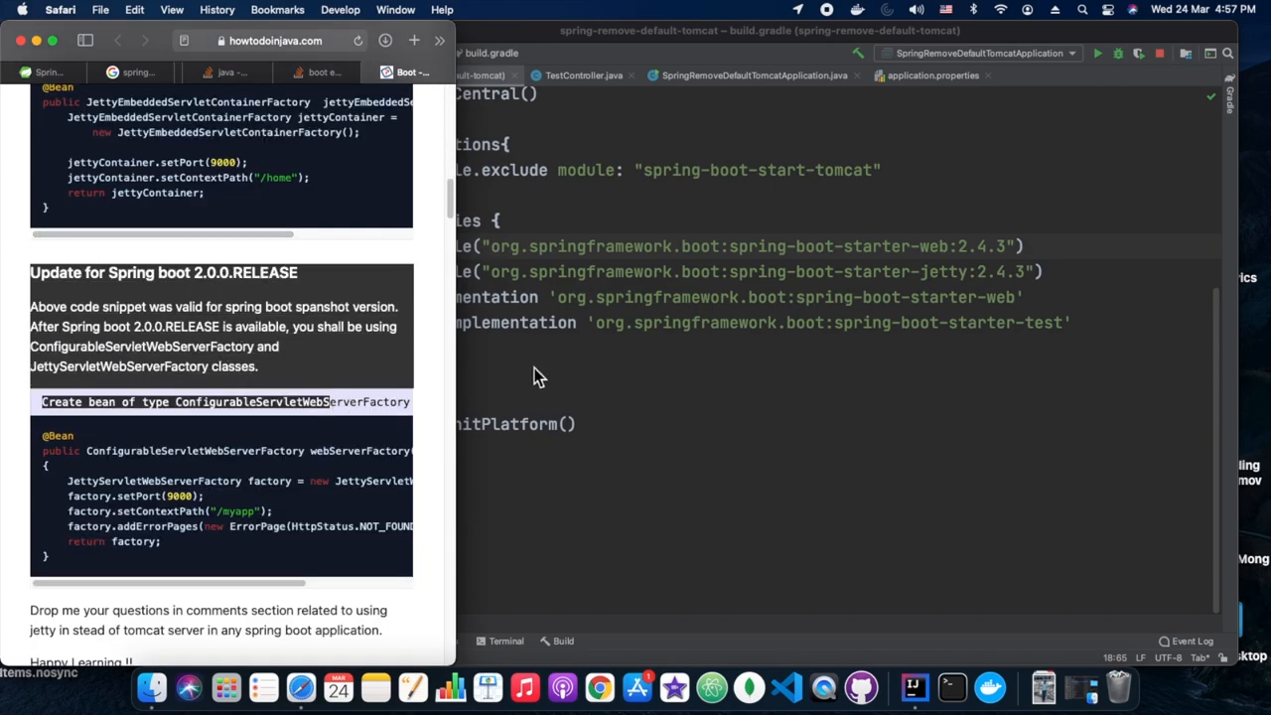
scroll("up", 3)
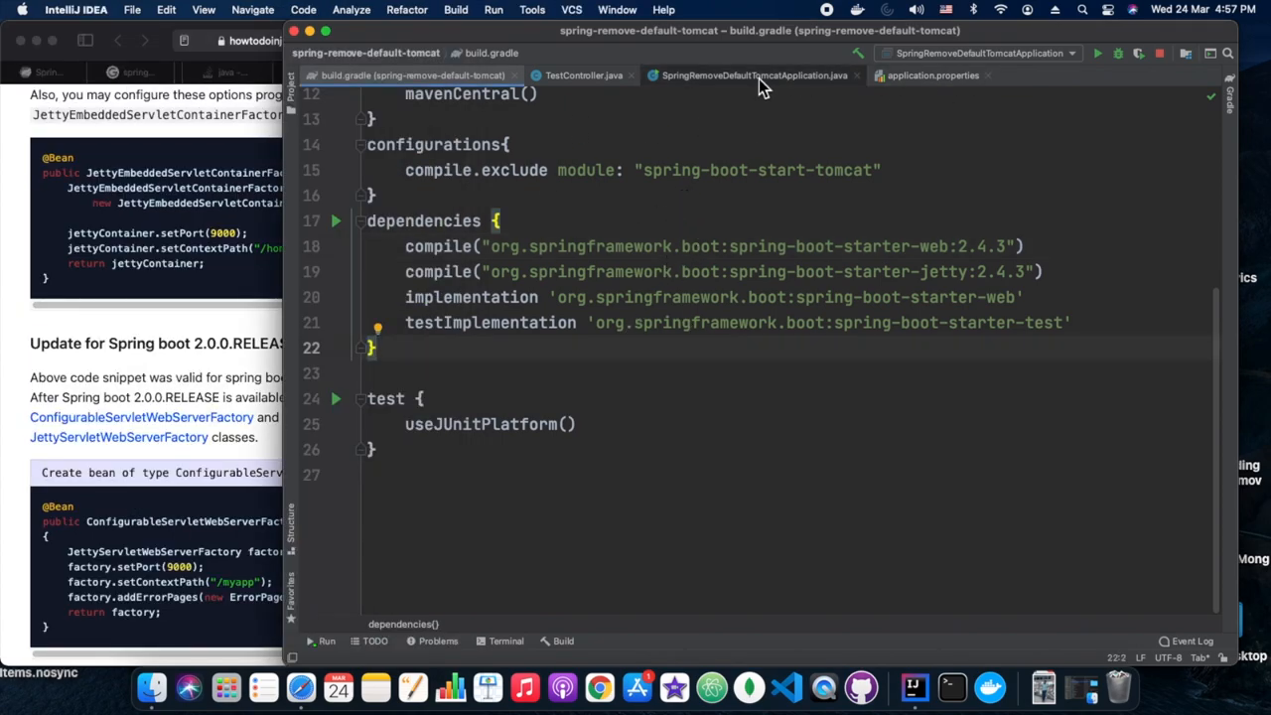
left_click(753, 74)
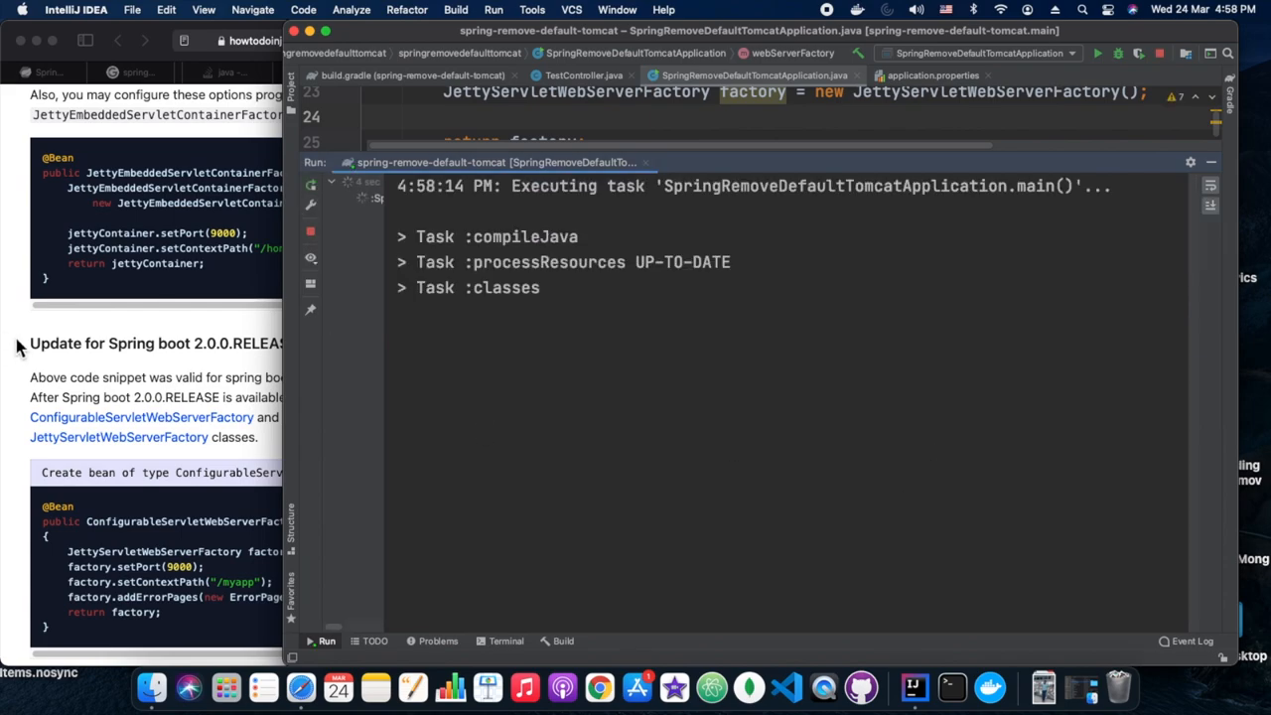
Bring Safari forward and load localhost:8080 to see 'Hello World !!'.
left_click(301, 687)
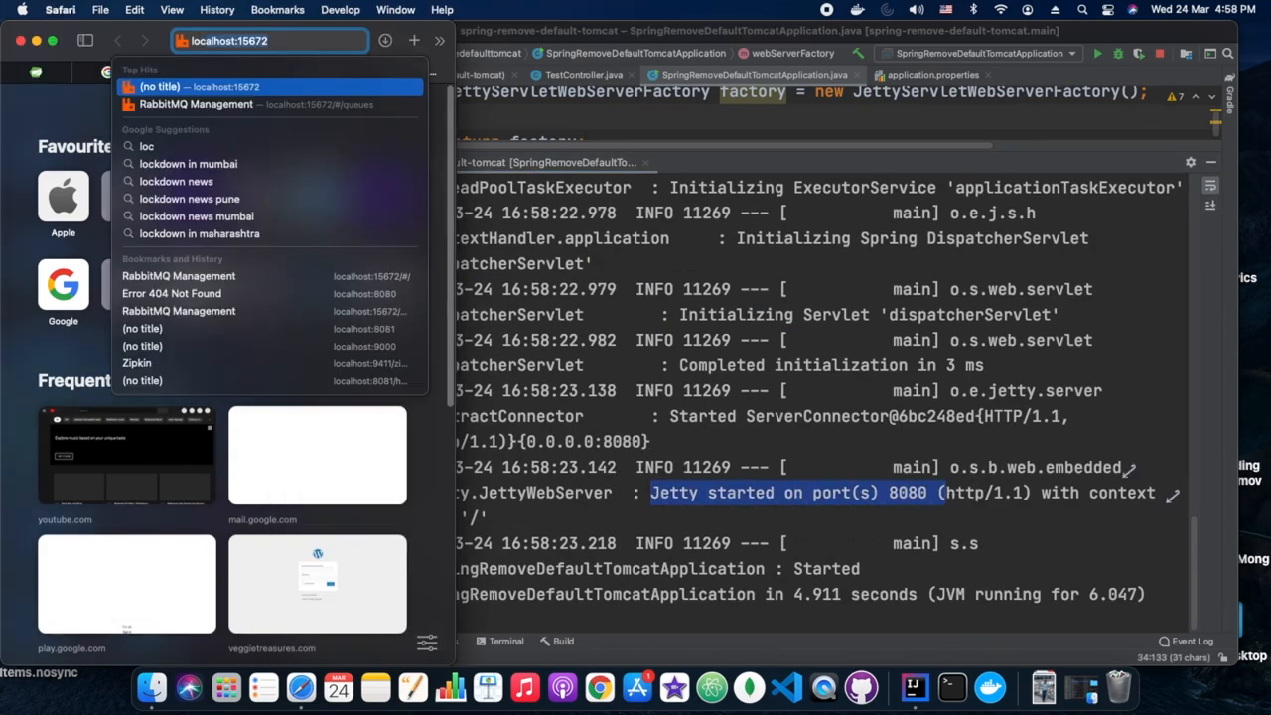
type("localhost:808")
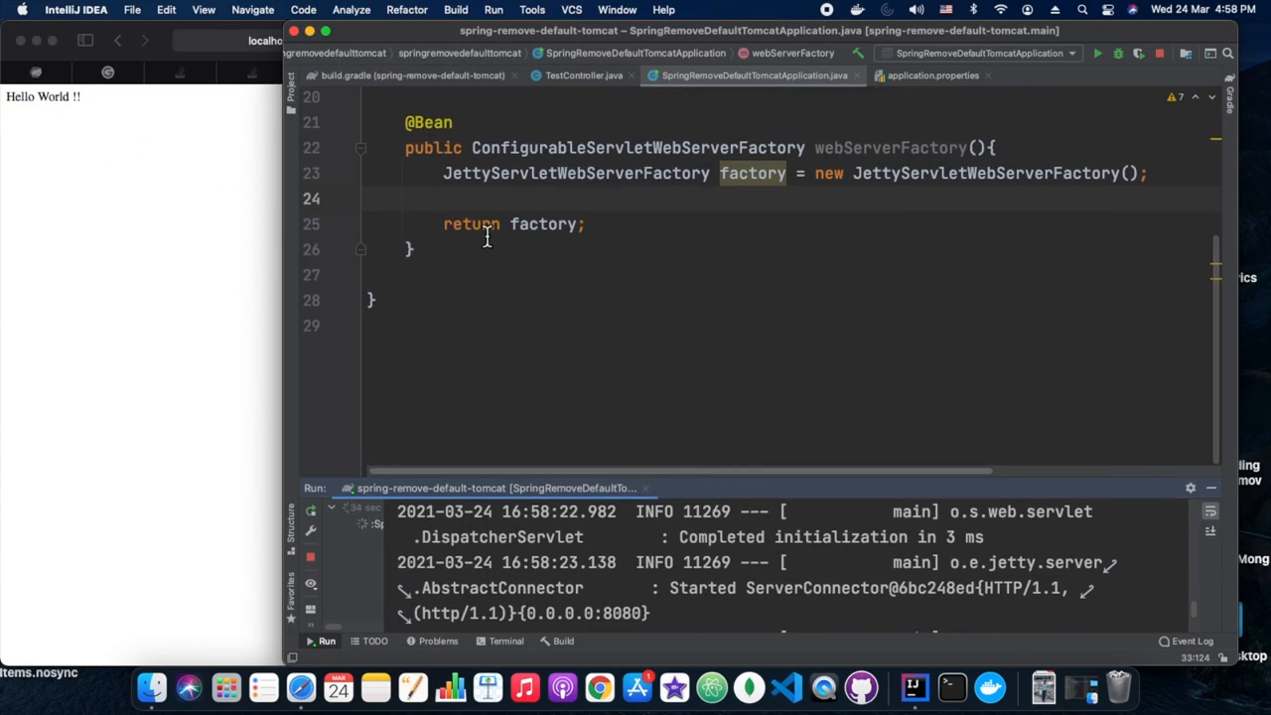
Scroll to the top of the main class and browse the File > Open Recent projects list.
left_click(368, 199)
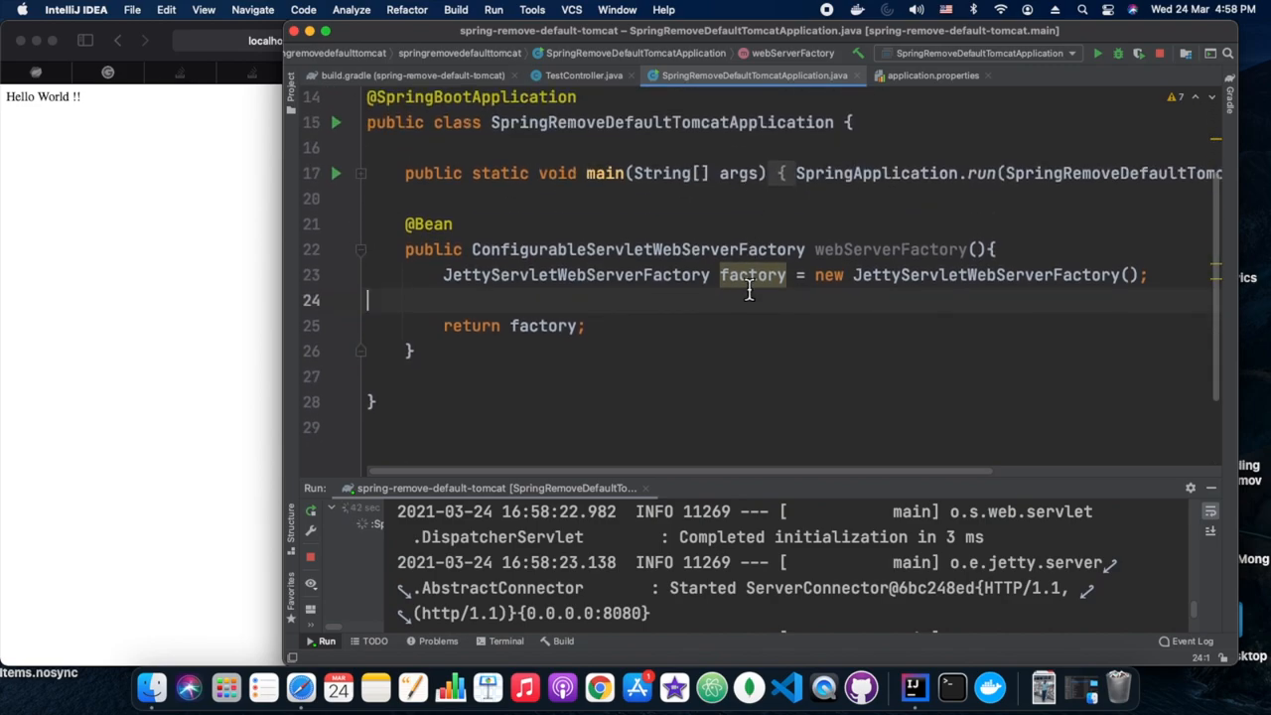
scroll("up", 3)
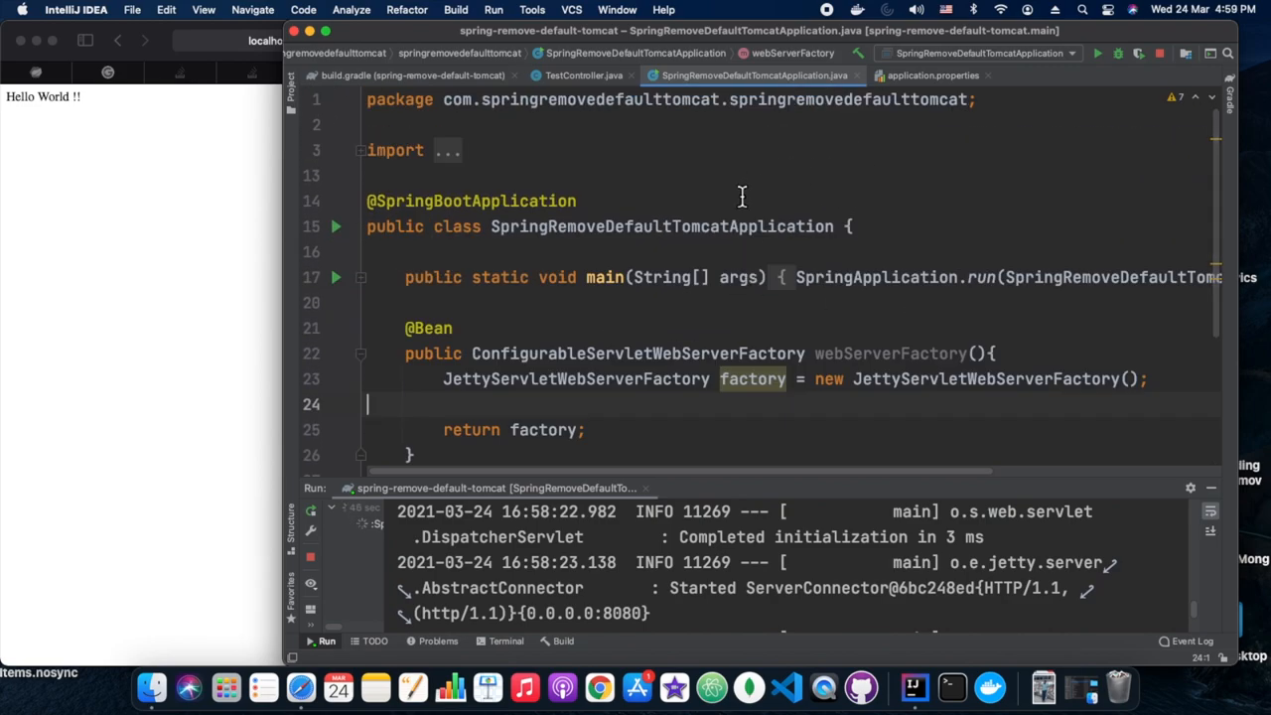
mouse_move(677, 180)
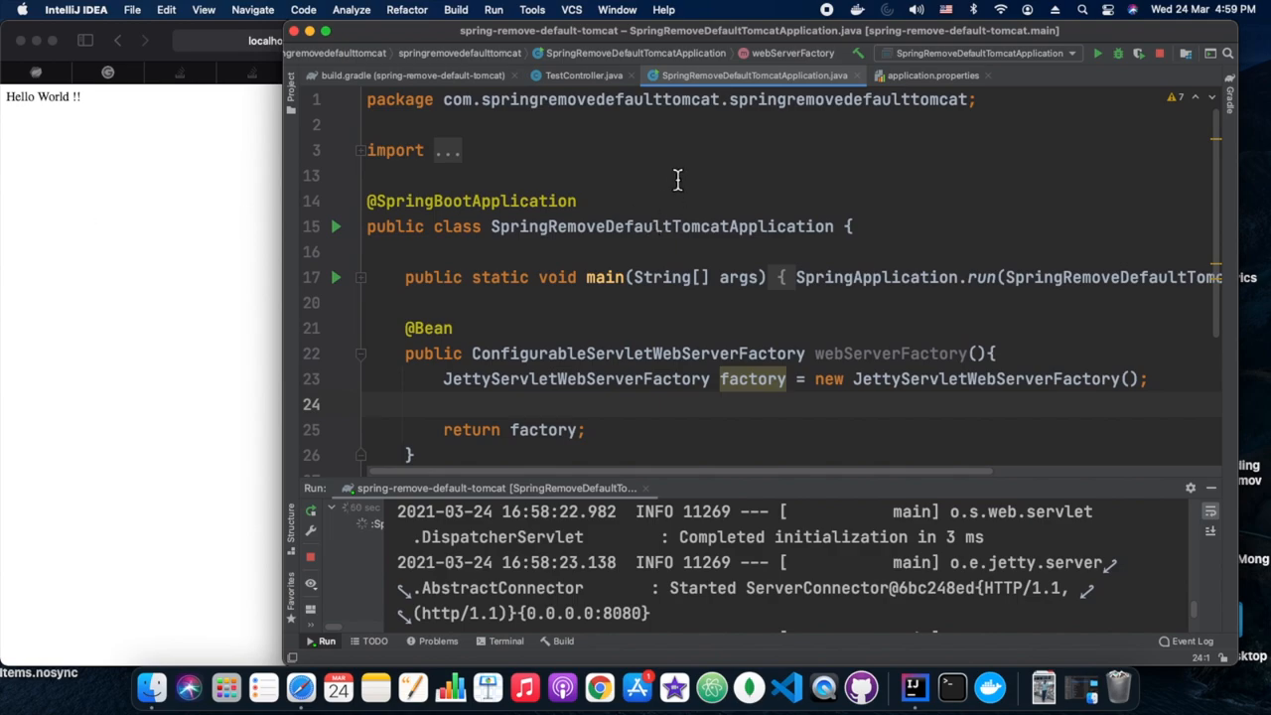
left_click(132, 10)
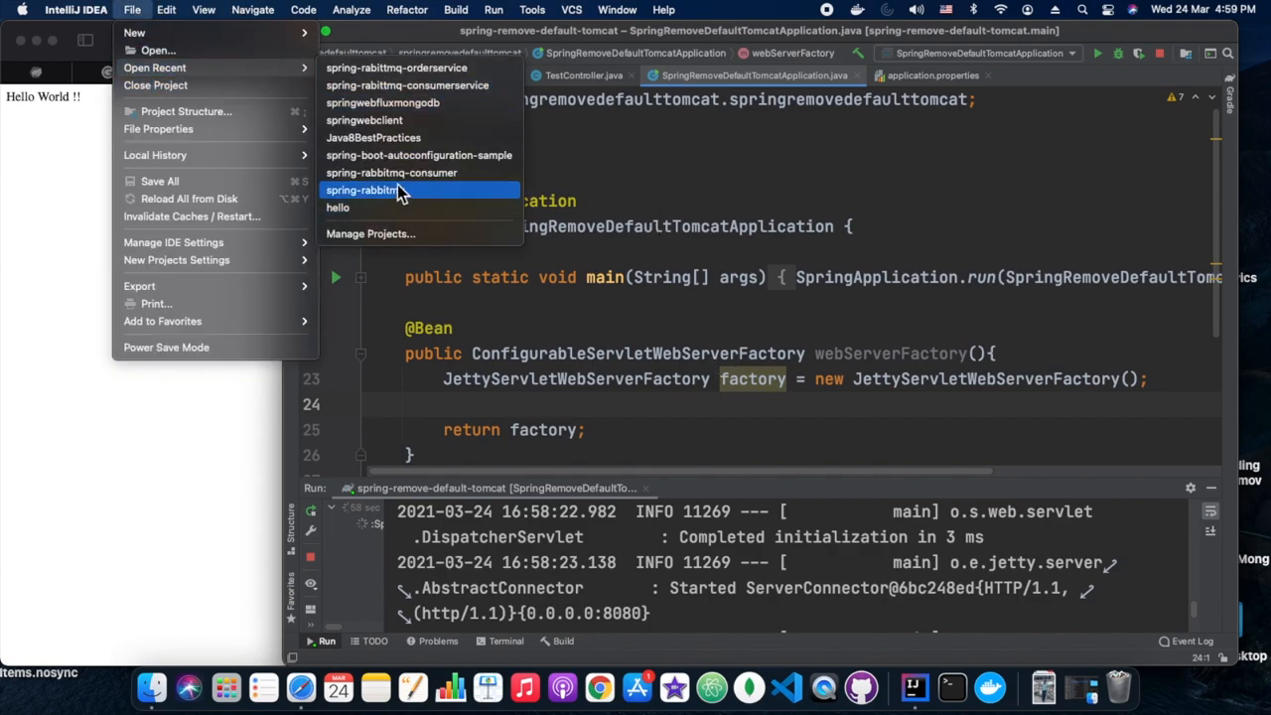
mouse_move(407, 121)
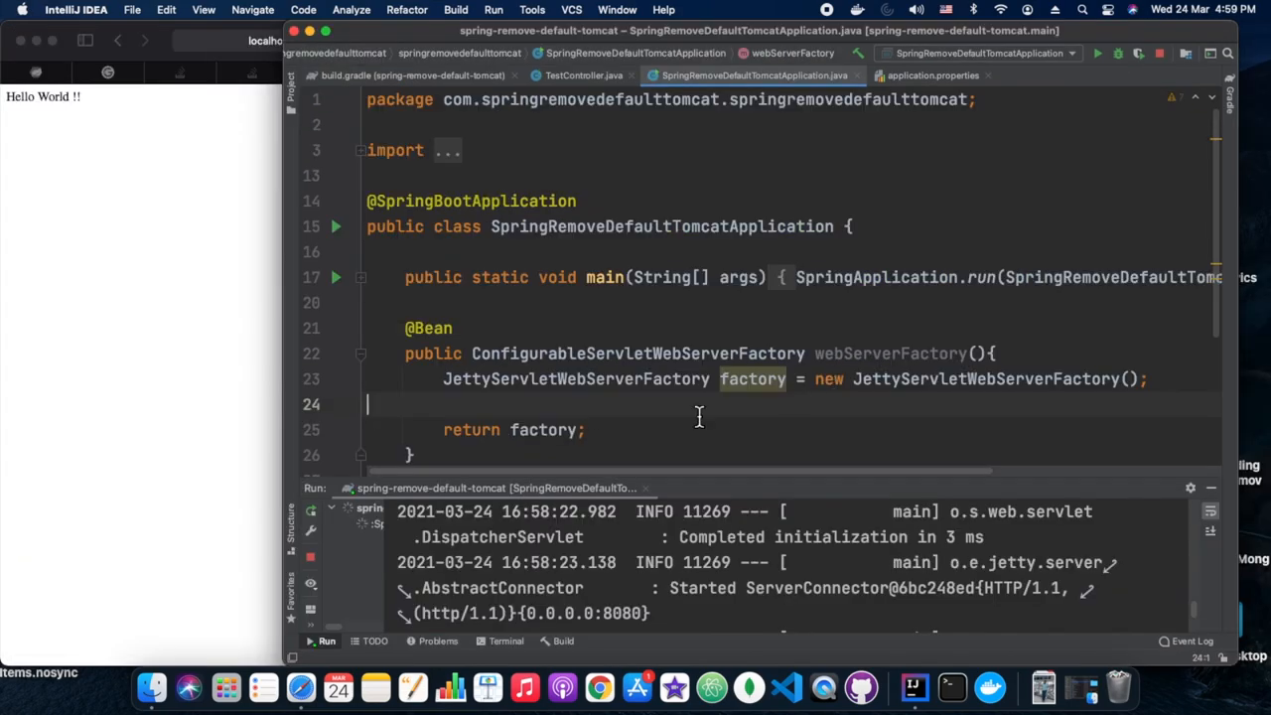
left_click(131, 9)
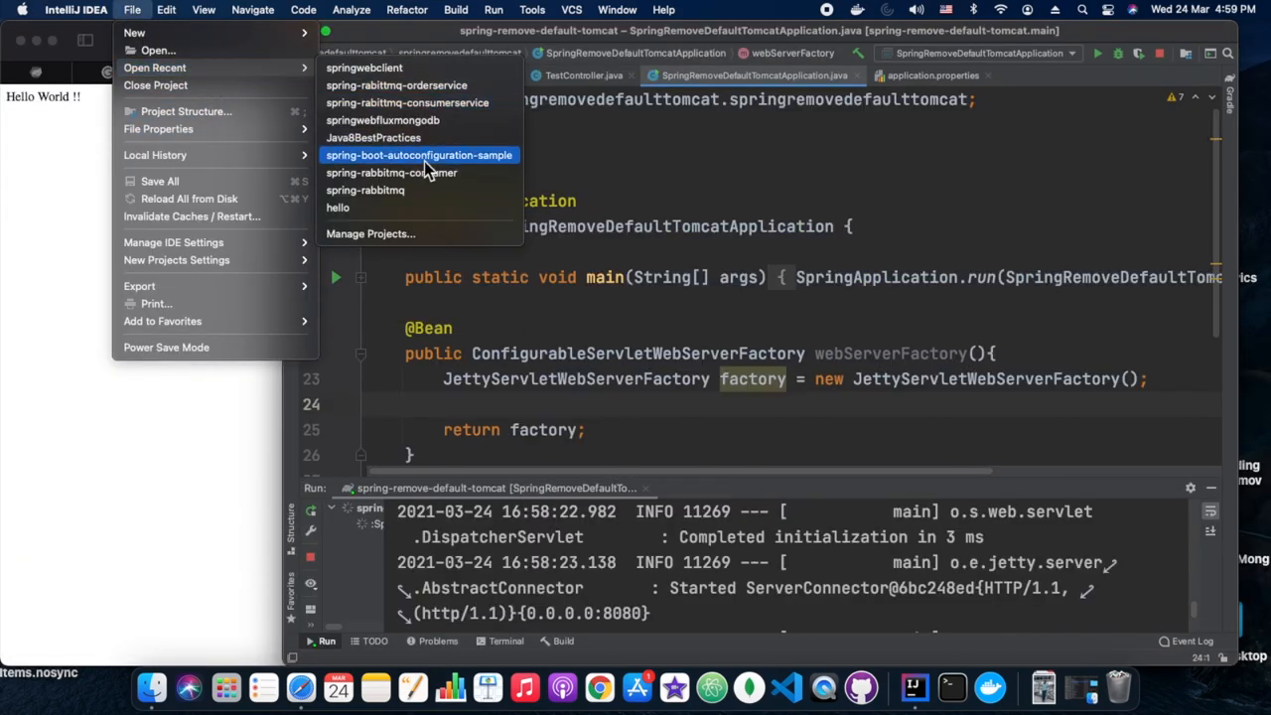
mouse_move(422, 85)
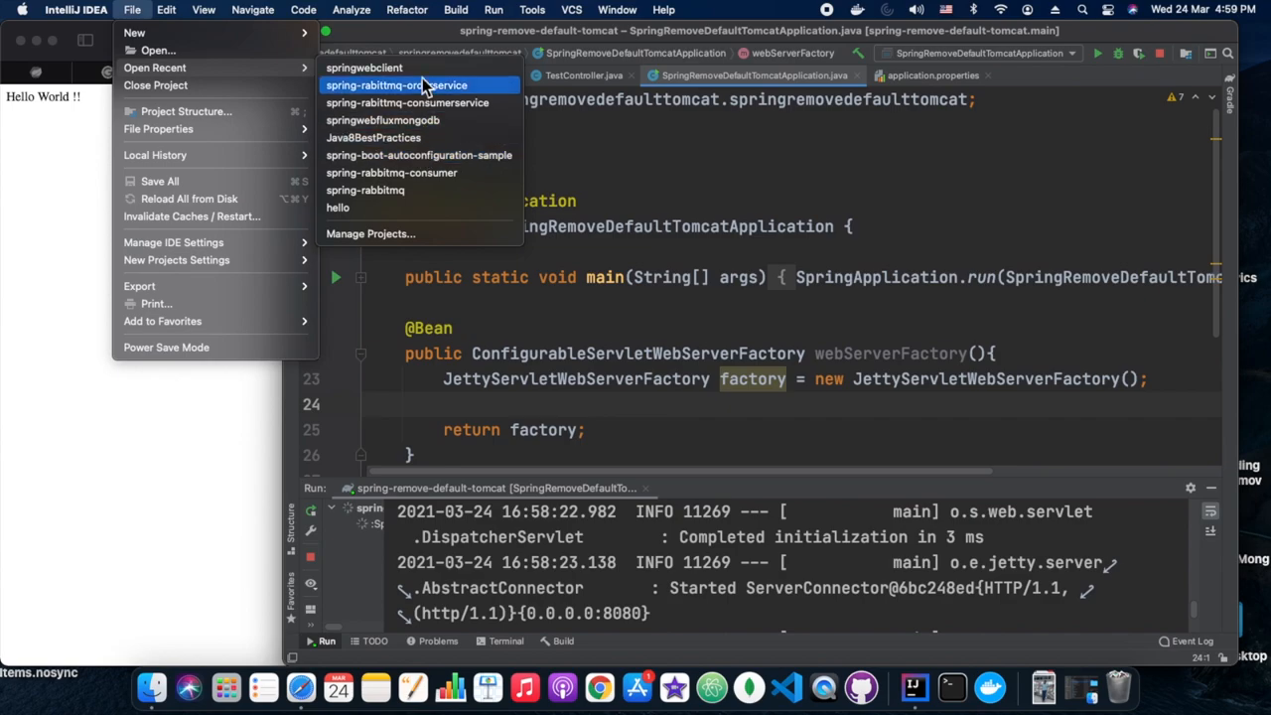
mouse_move(759, 204)
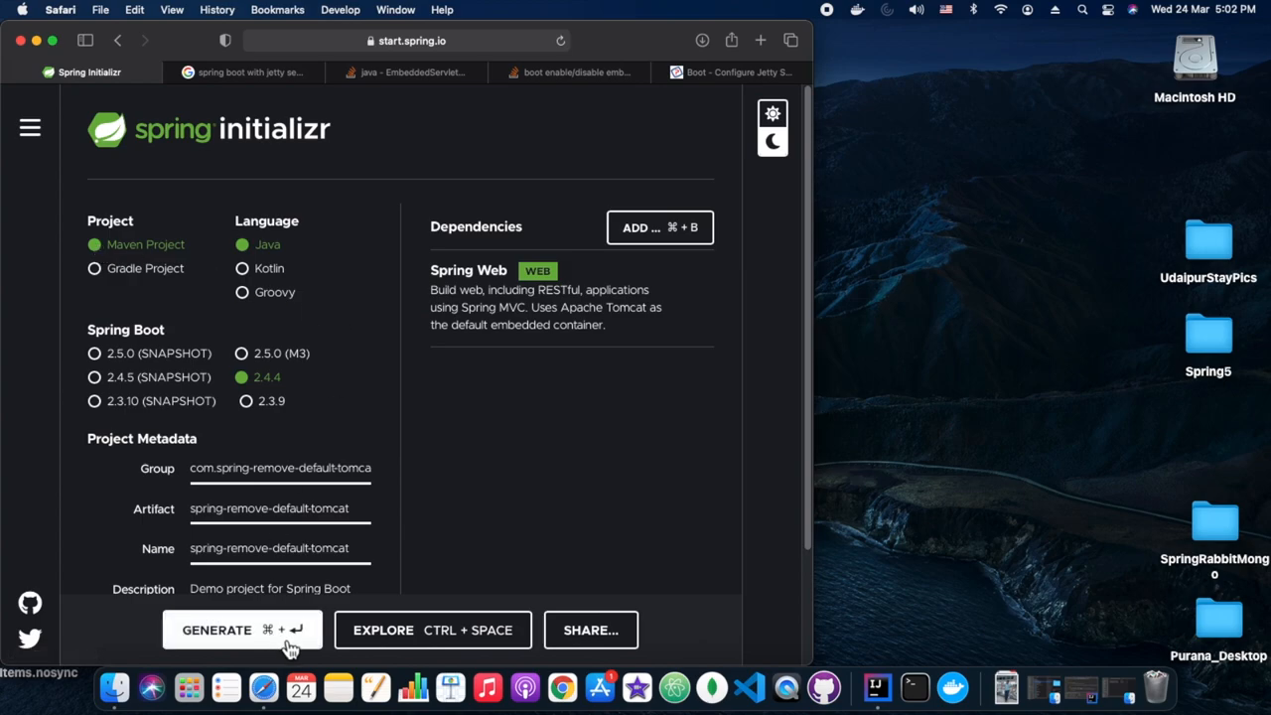
Append -maven to the Group and Artifact names in Spring Initializr.
double_click(354, 467)
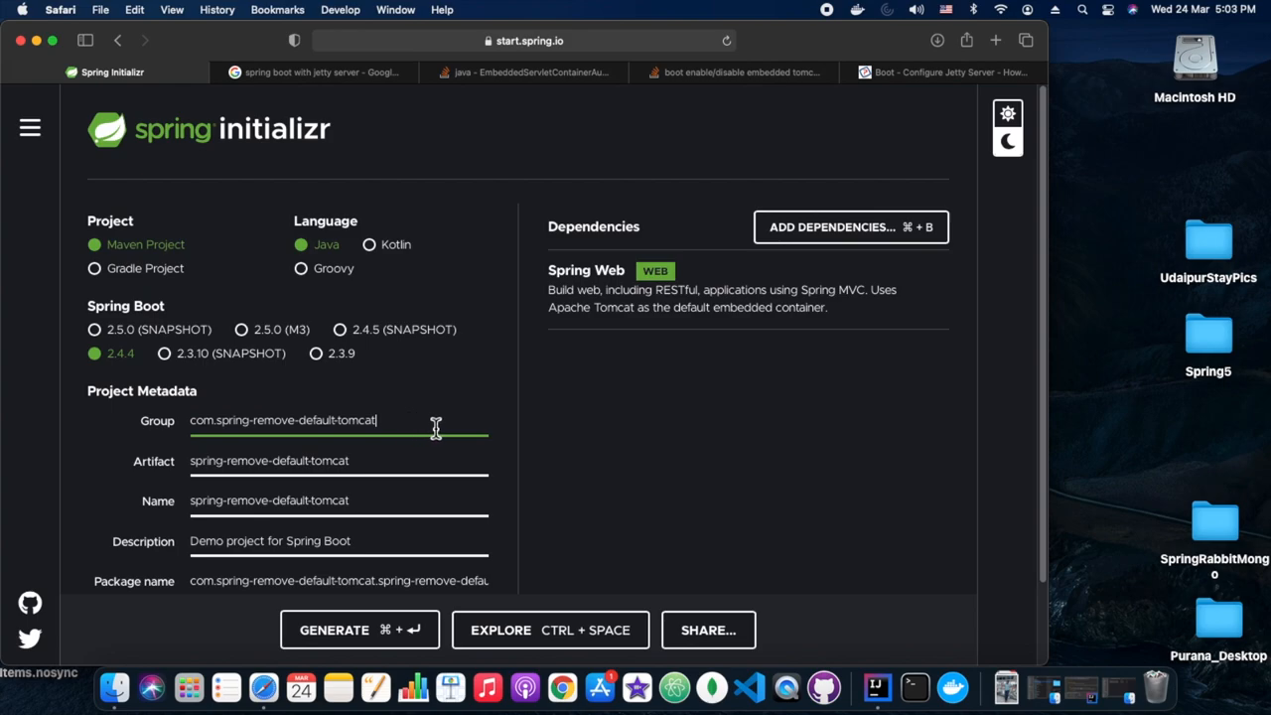
type("-maven")
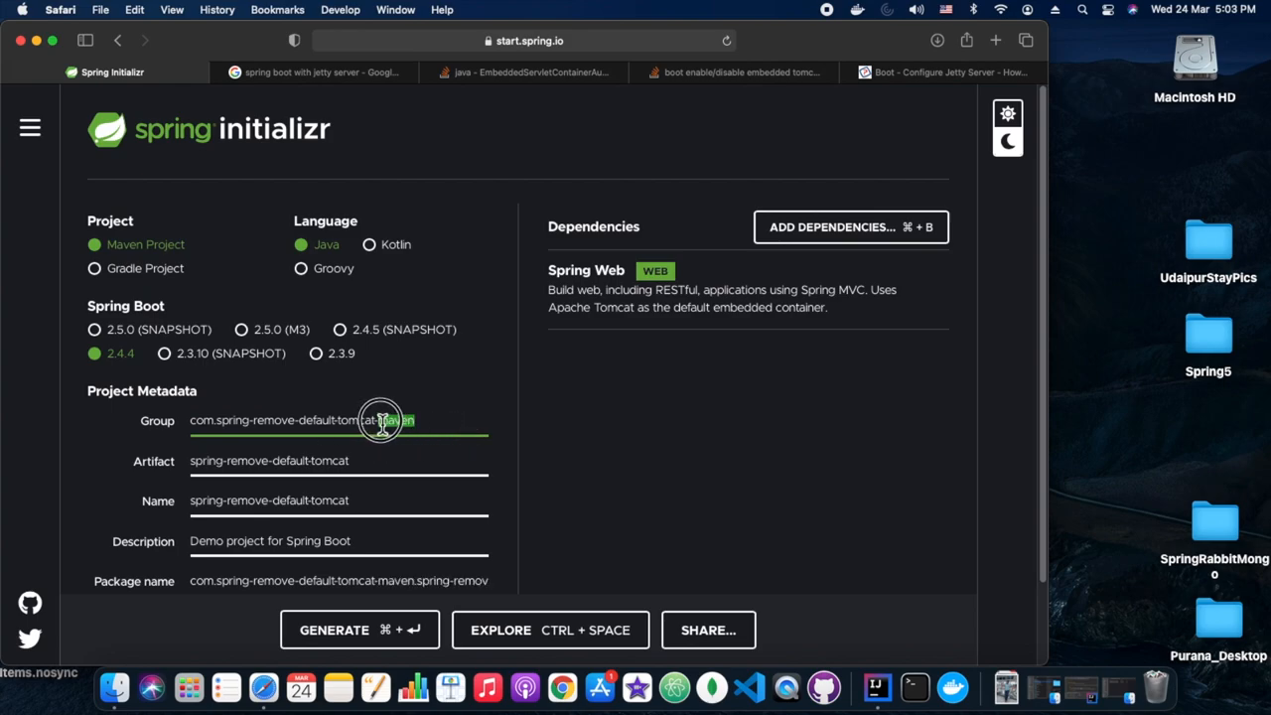
left_click(380, 459)
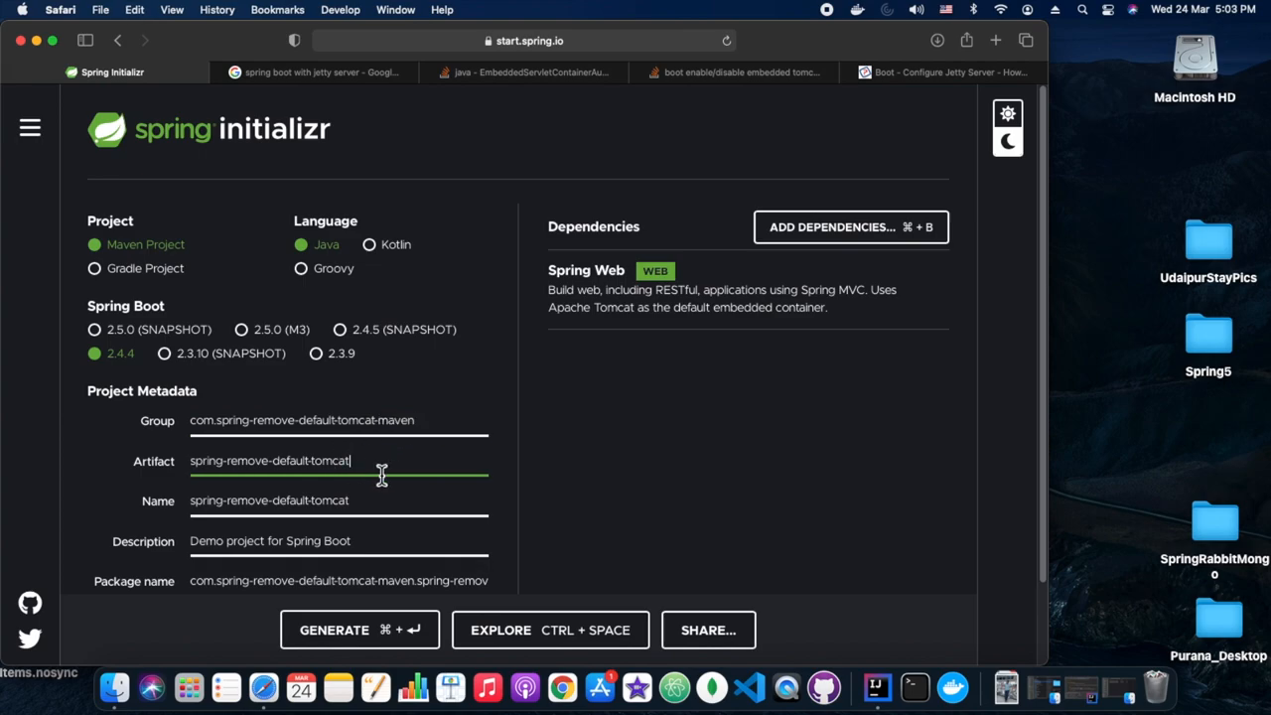
type("-maven")
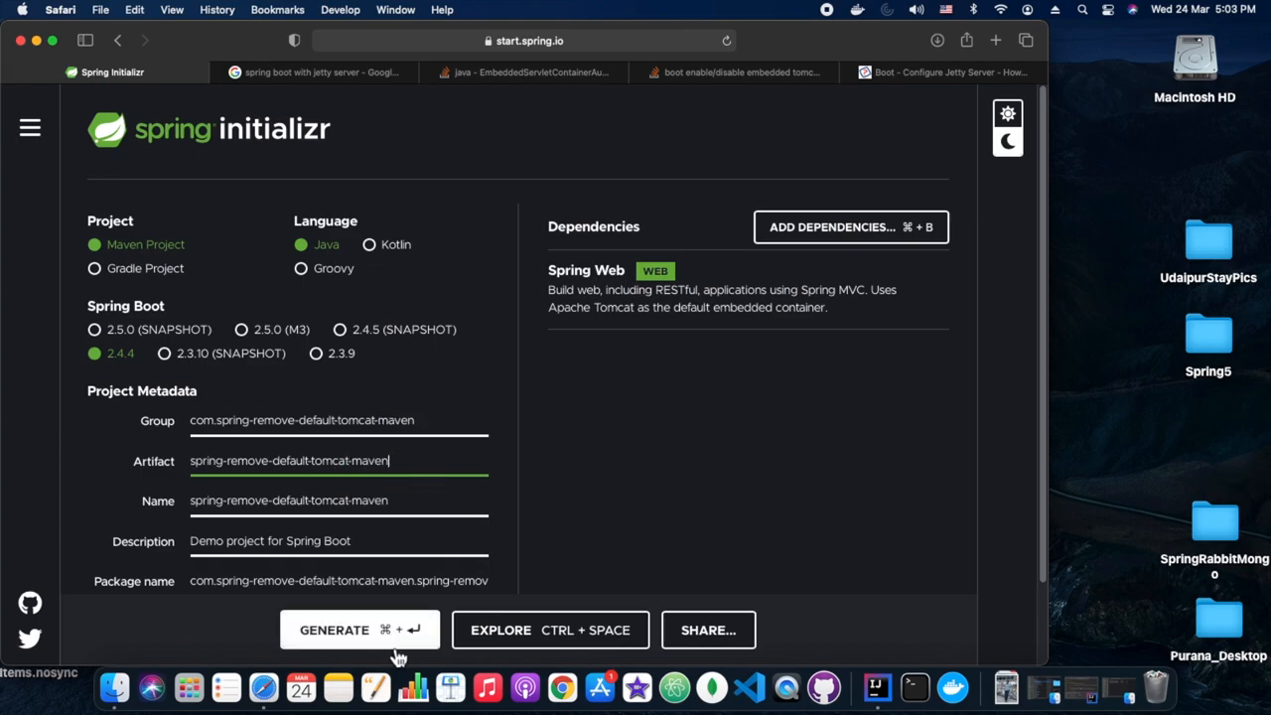
mouse_move(191, 283)
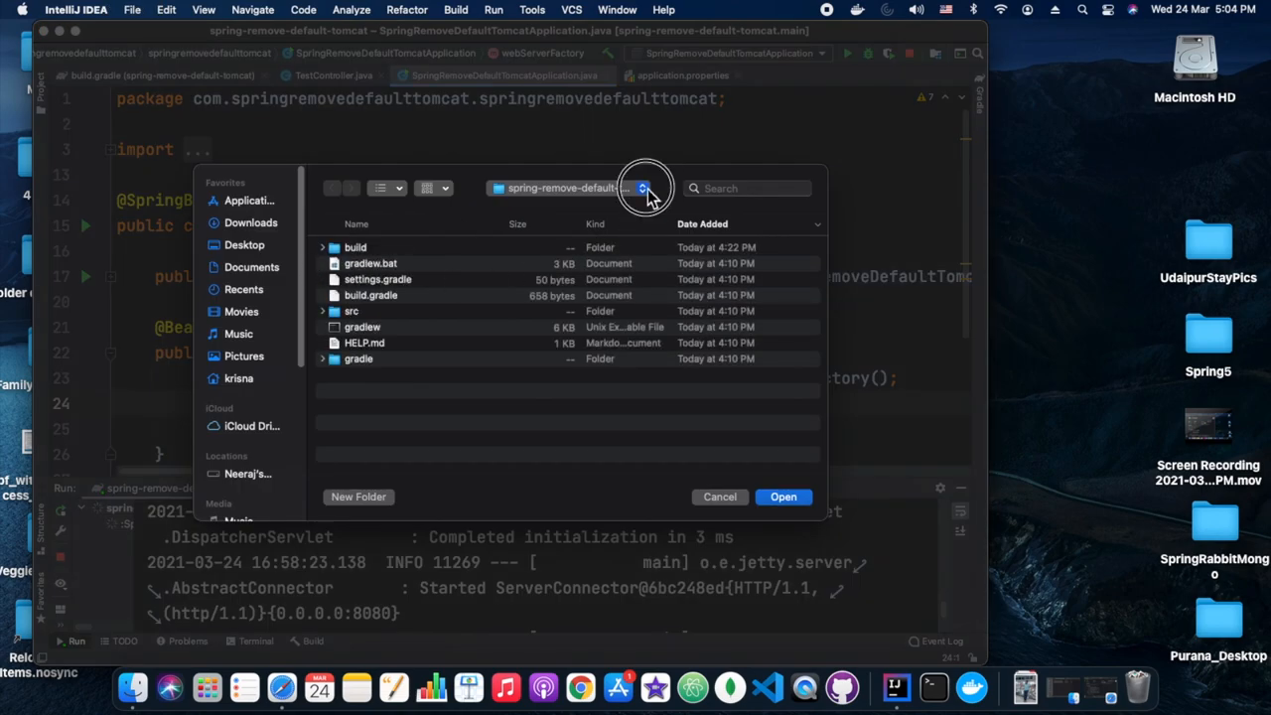
Open spring-remove-default-tomcat-maven from the home folder in a new window and show its files.
left_click(644, 188)
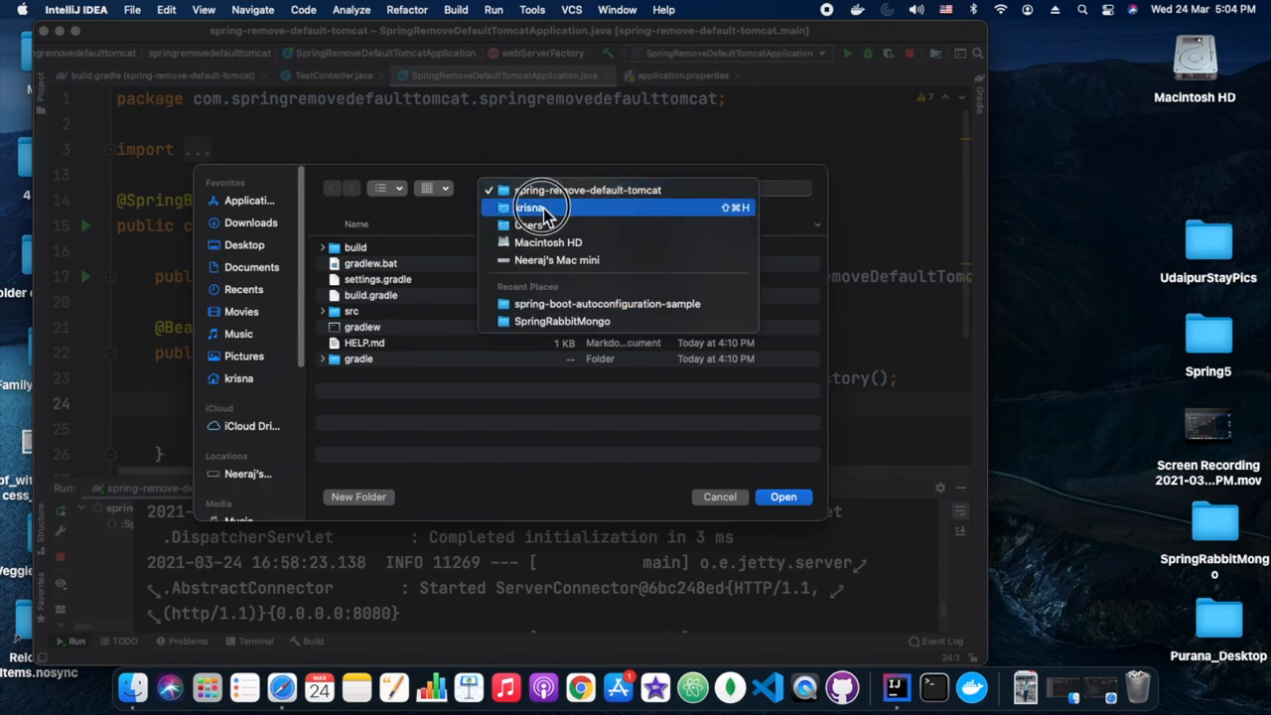
left_click(530, 206)
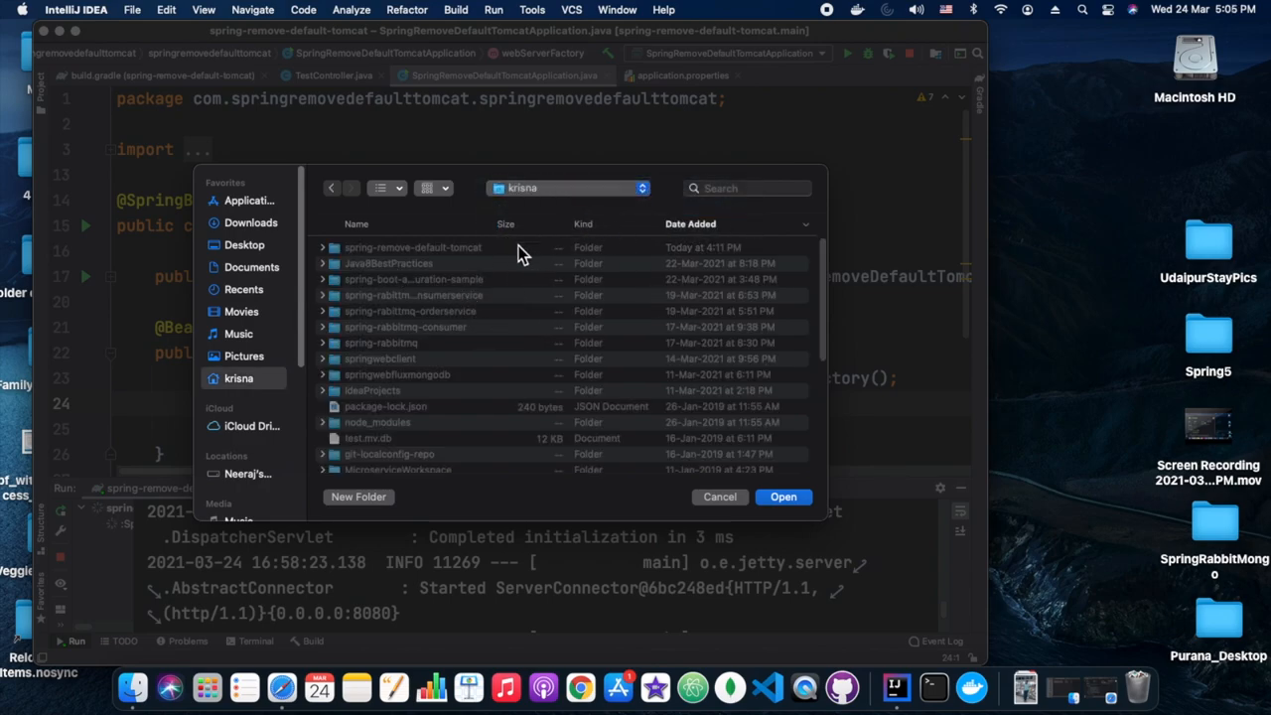
mouse_move(510, 306)
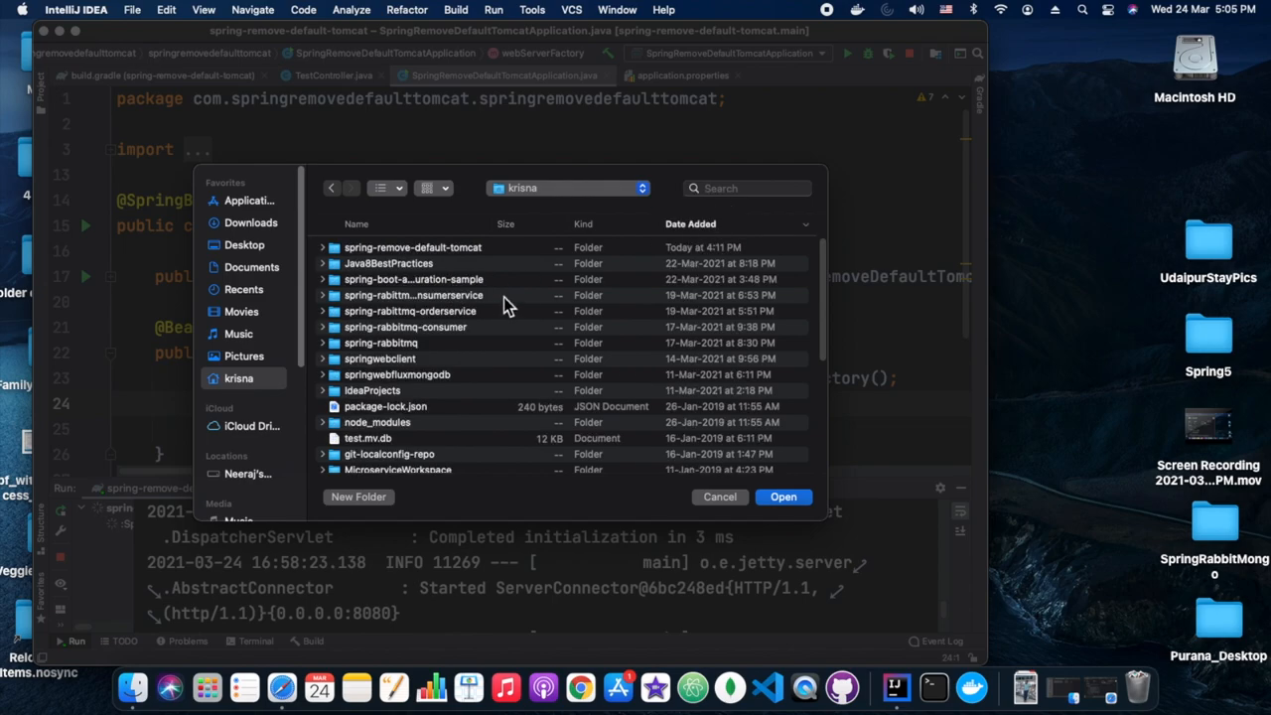
mouse_move(487, 293)
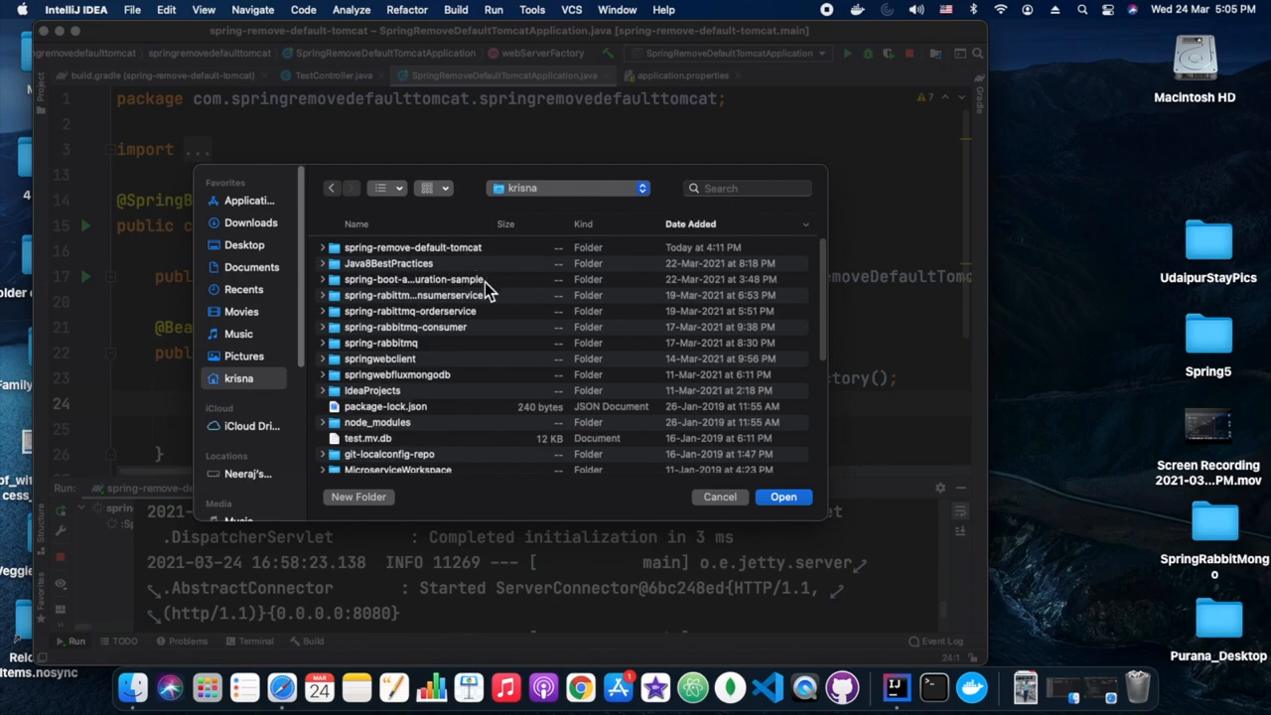
left_click(356, 223)
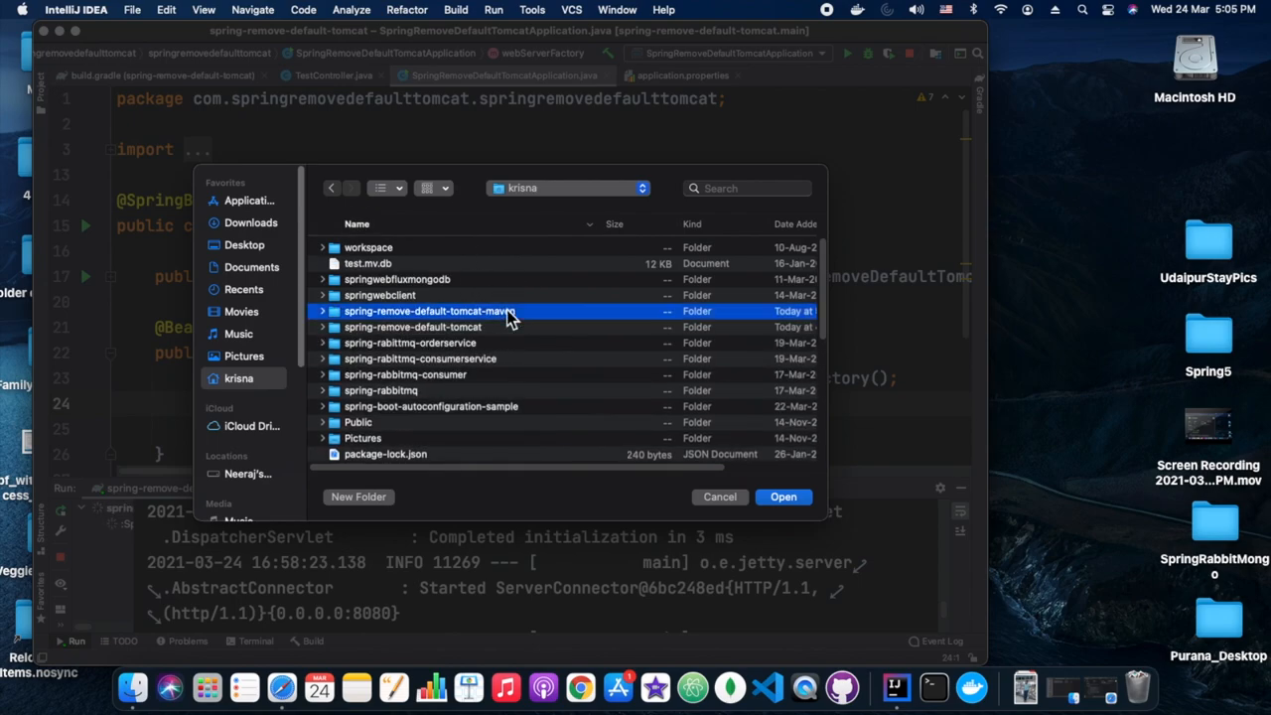
left_click(783, 497)
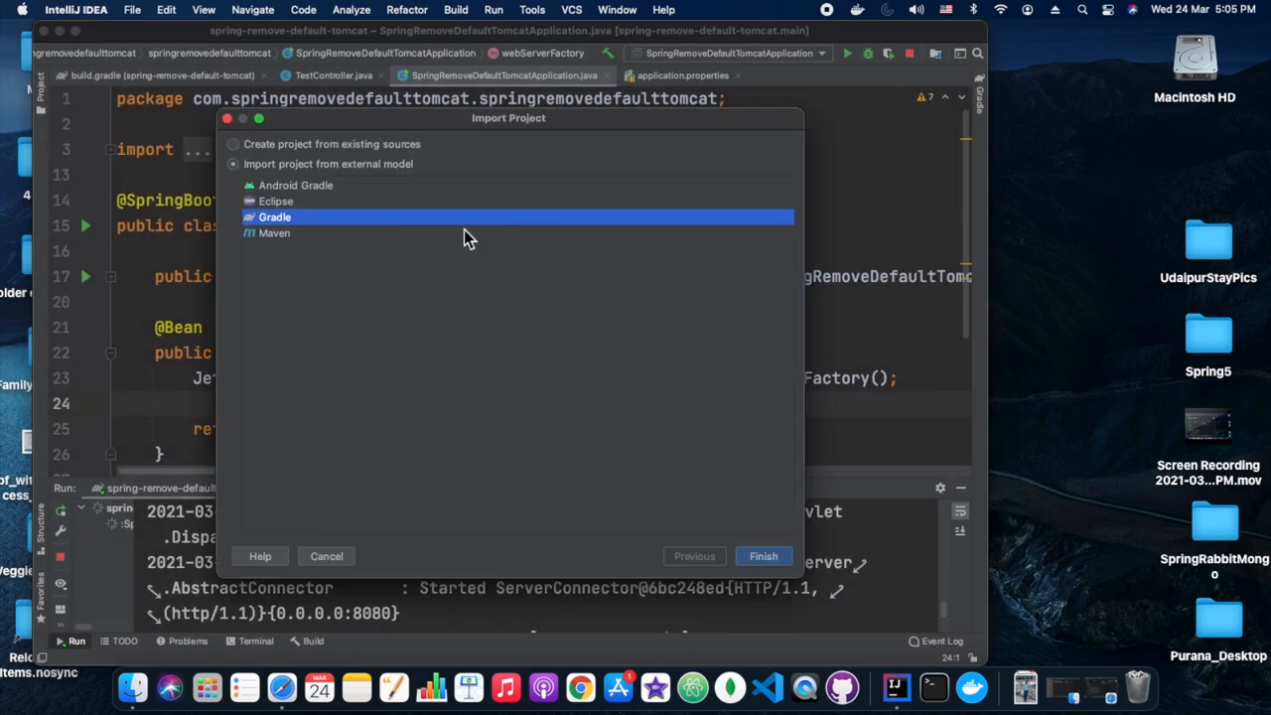
left_click(762, 556)
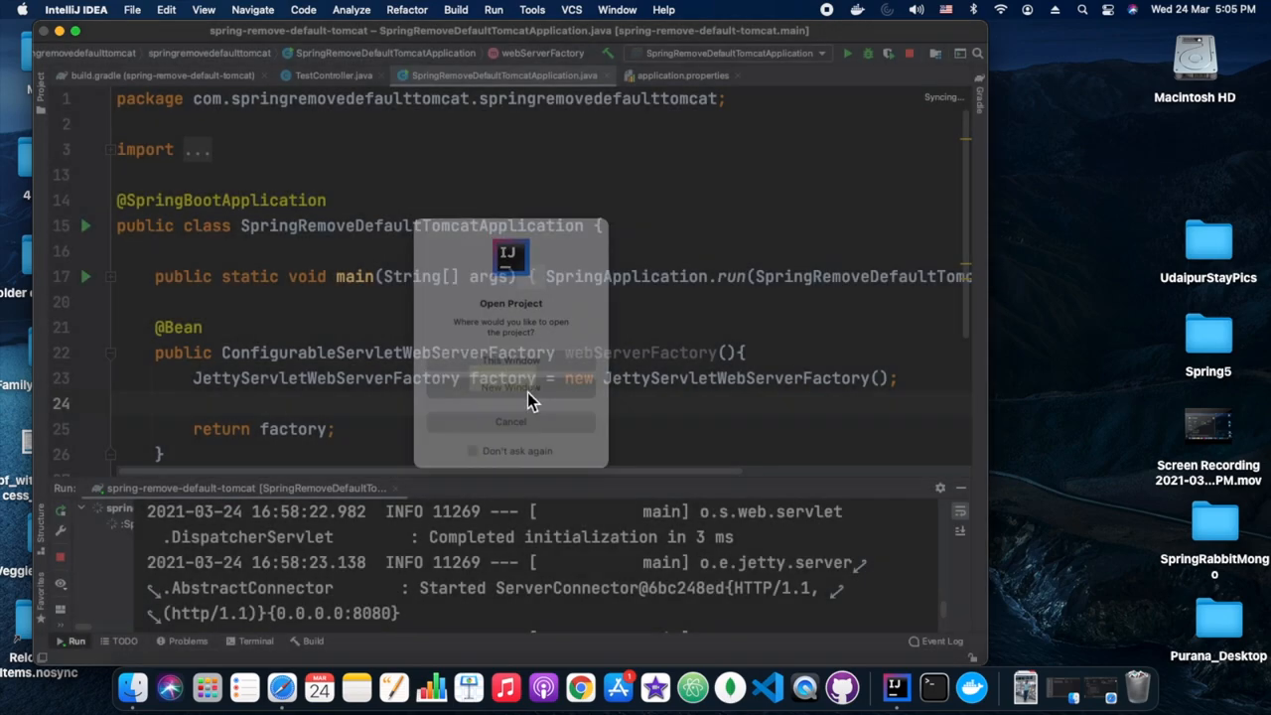
left_click(509, 388)
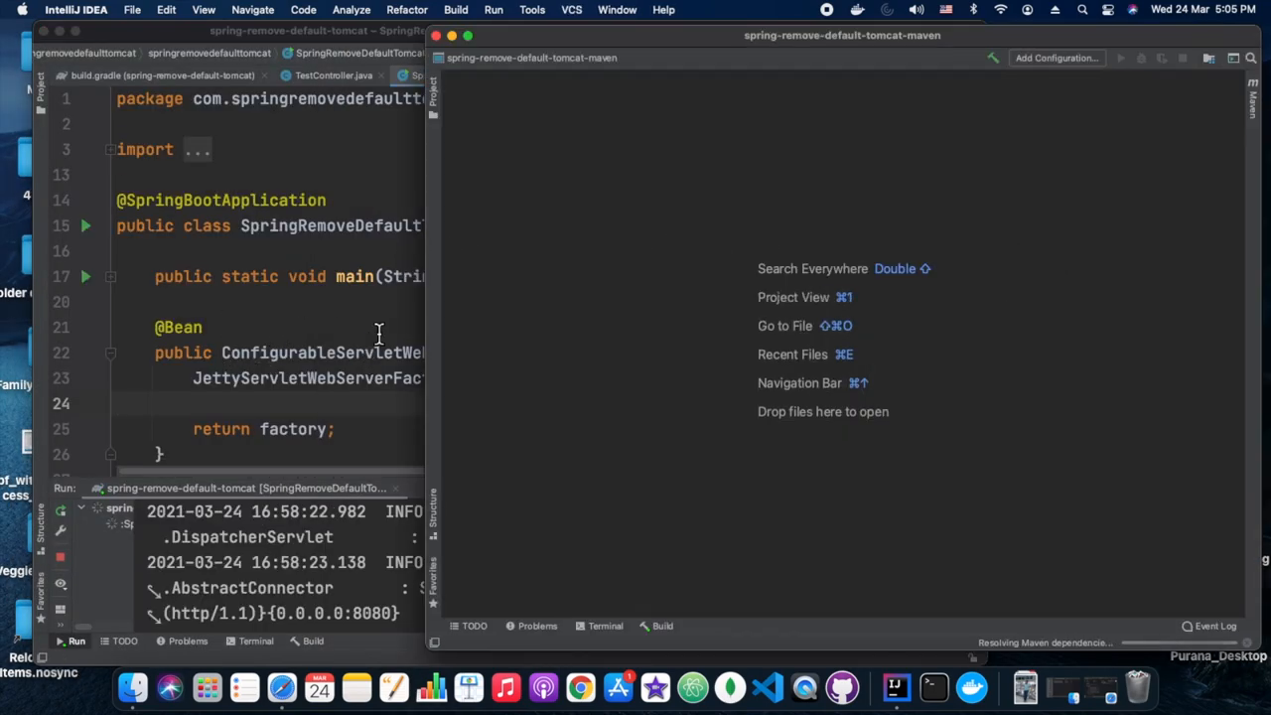
left_click(433, 89)
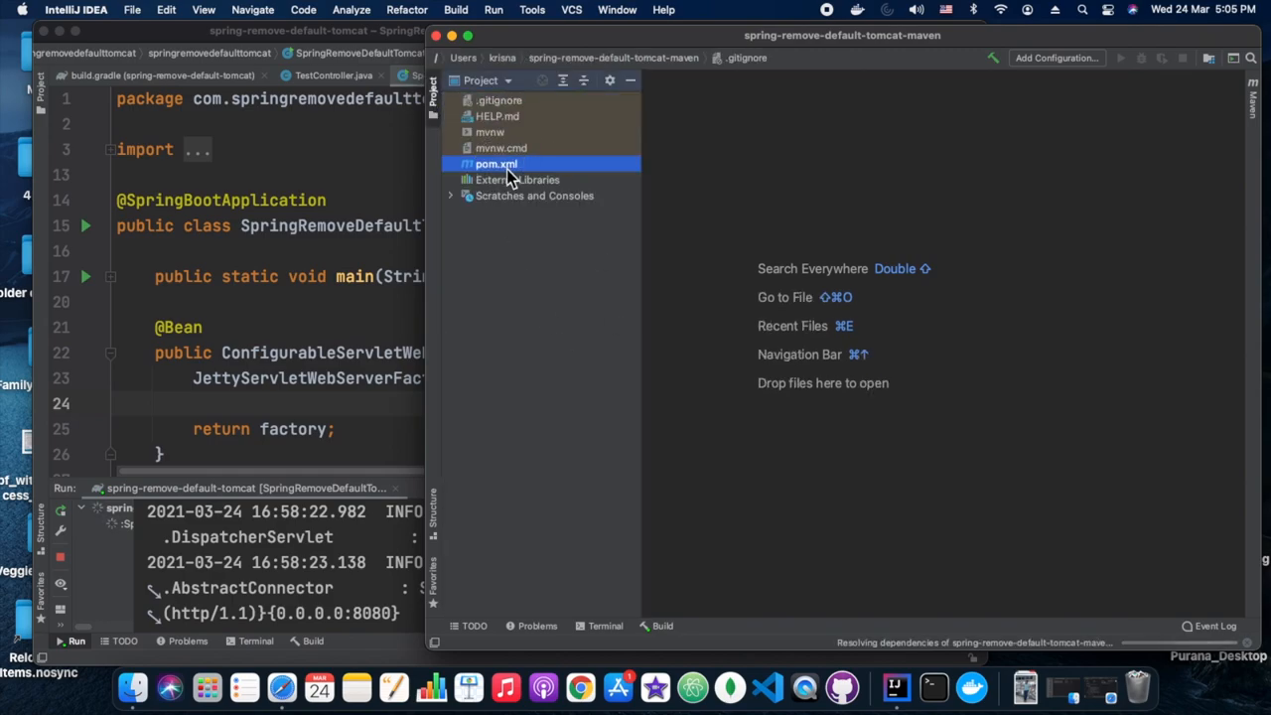
In pom.xml, exclude spring-boot-starter-tomcat from the web starter and add spring-boot-starter-jetty.
double_click(496, 164)
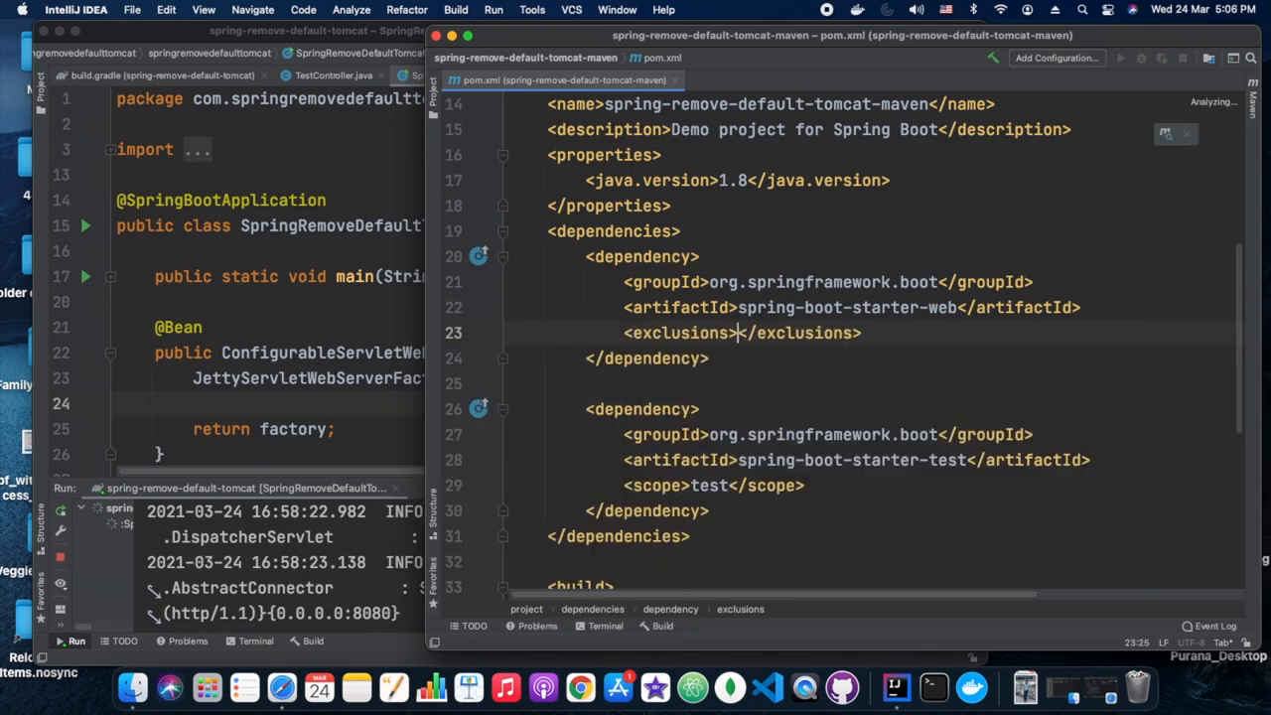
key("enter")
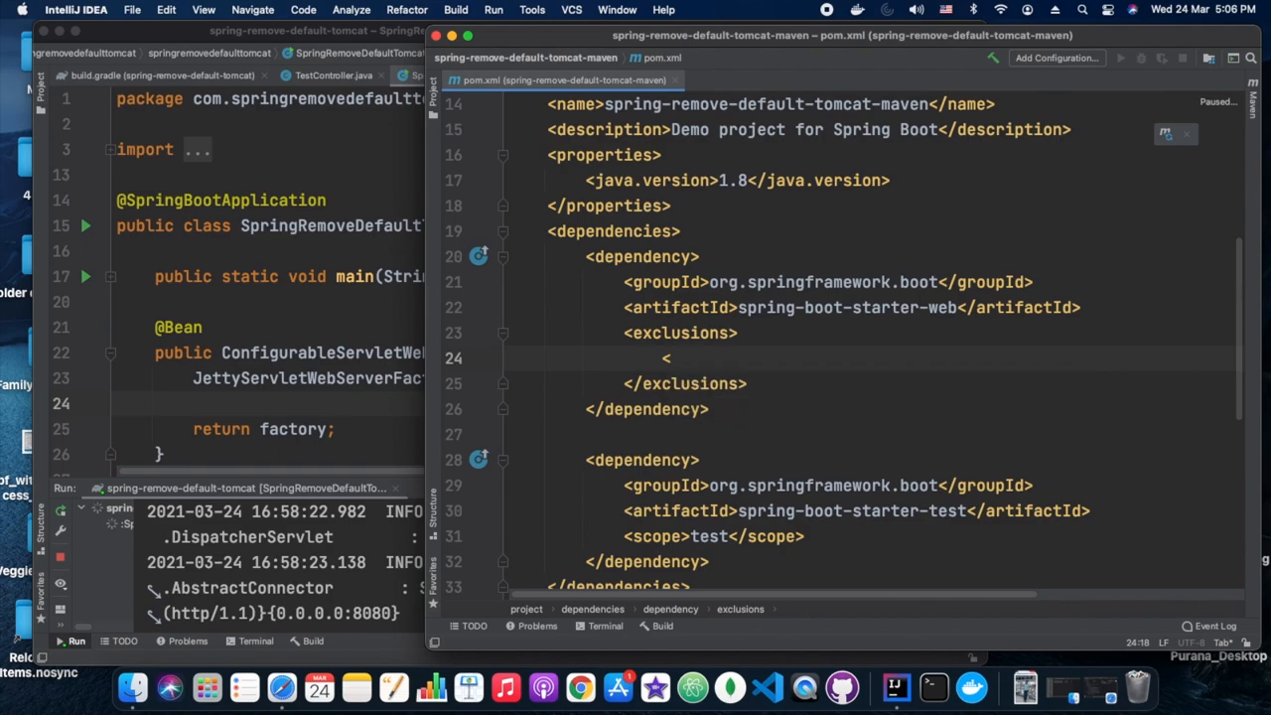
type("spr")
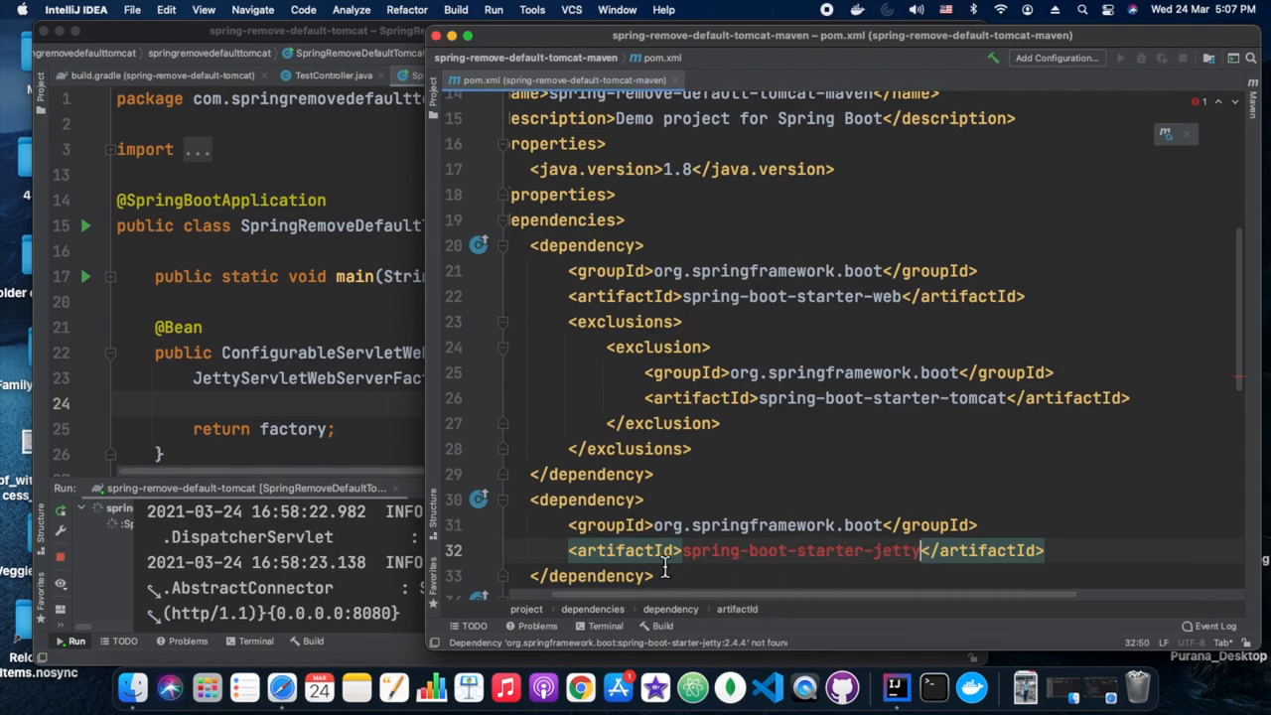
scroll("down", 3)
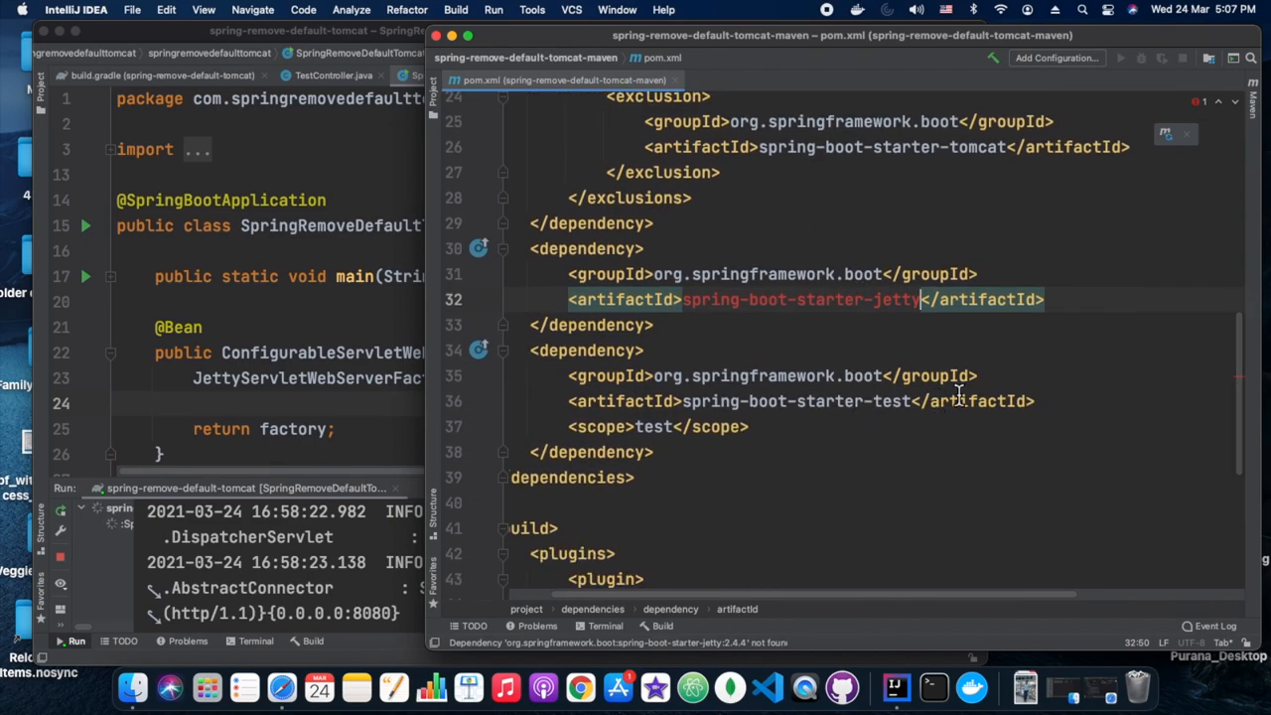
scroll("up", 3)
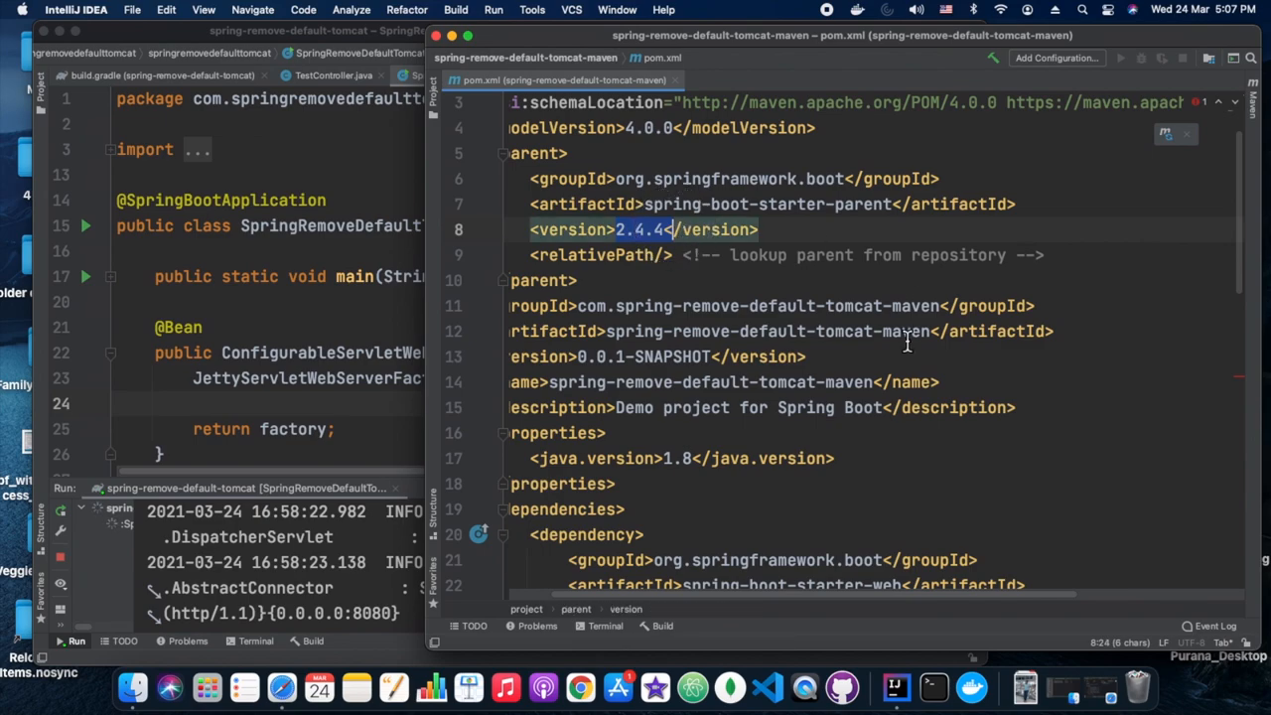
scroll("down", 3)
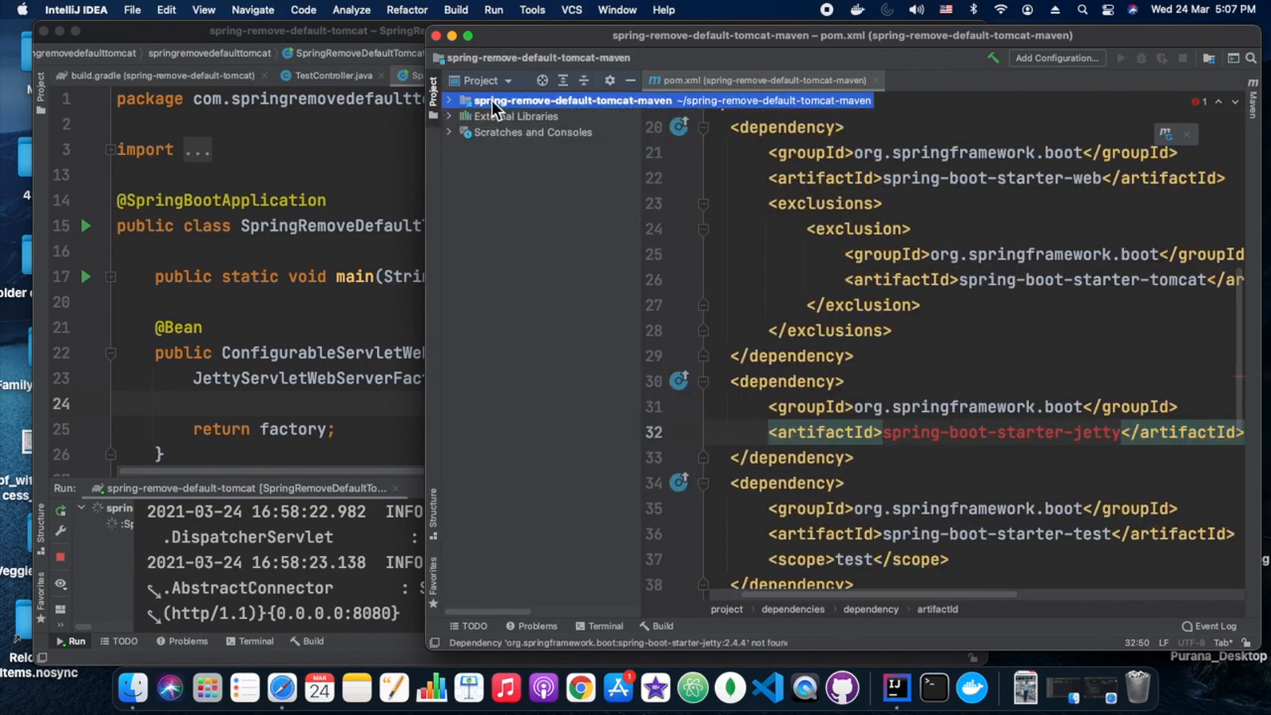
Run Maven > Reload project, then expand the project and src folders in the Project tree.
right_click(573, 99)
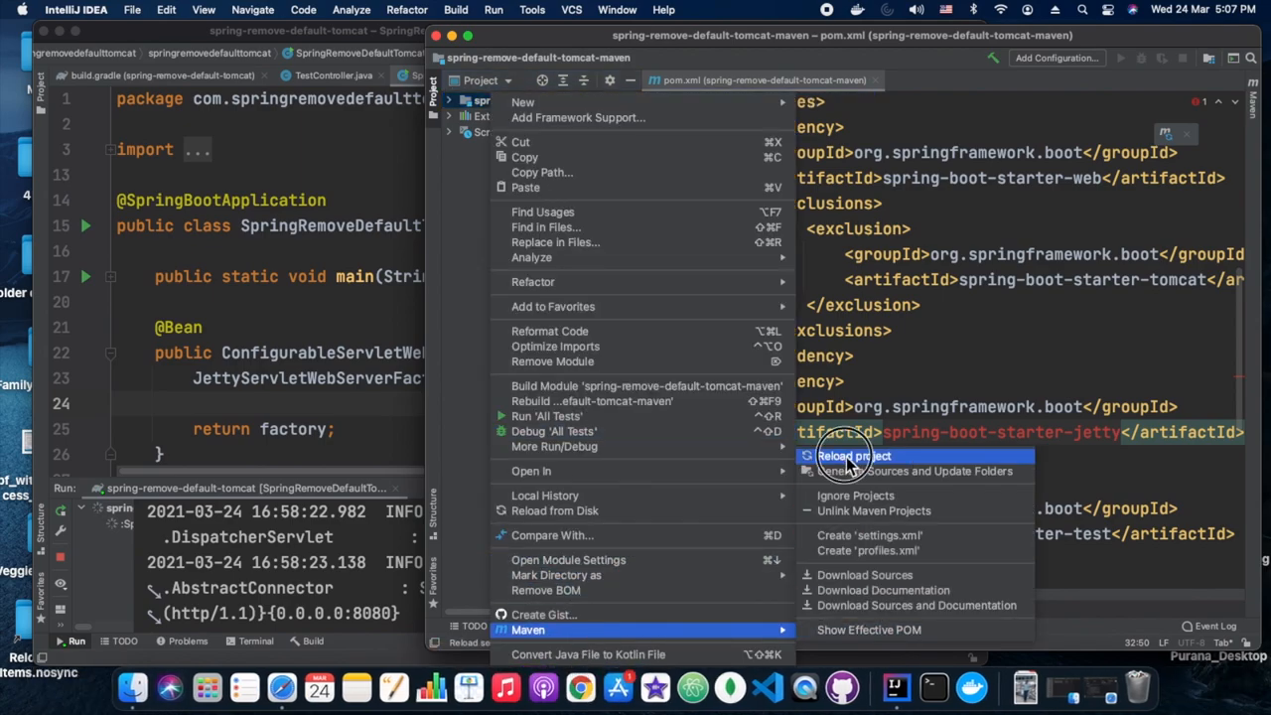
left_click(854, 455)
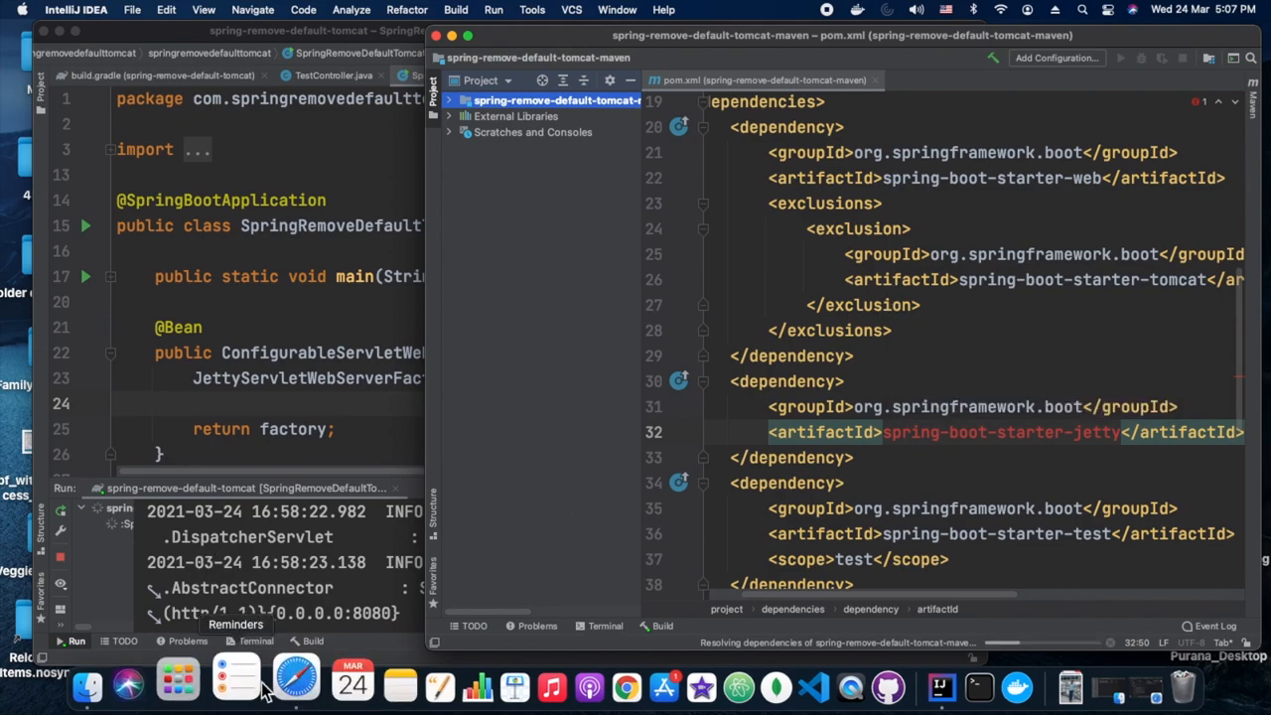
left_click(463, 99)
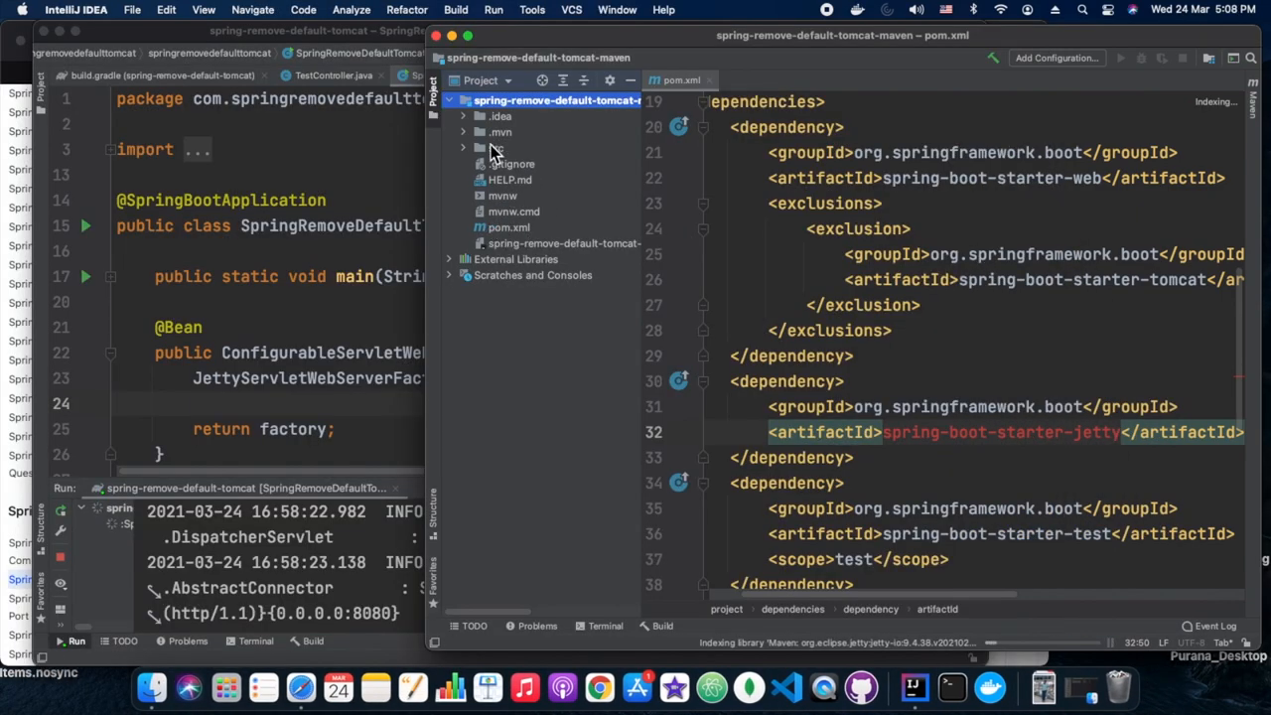
left_click(479, 146)
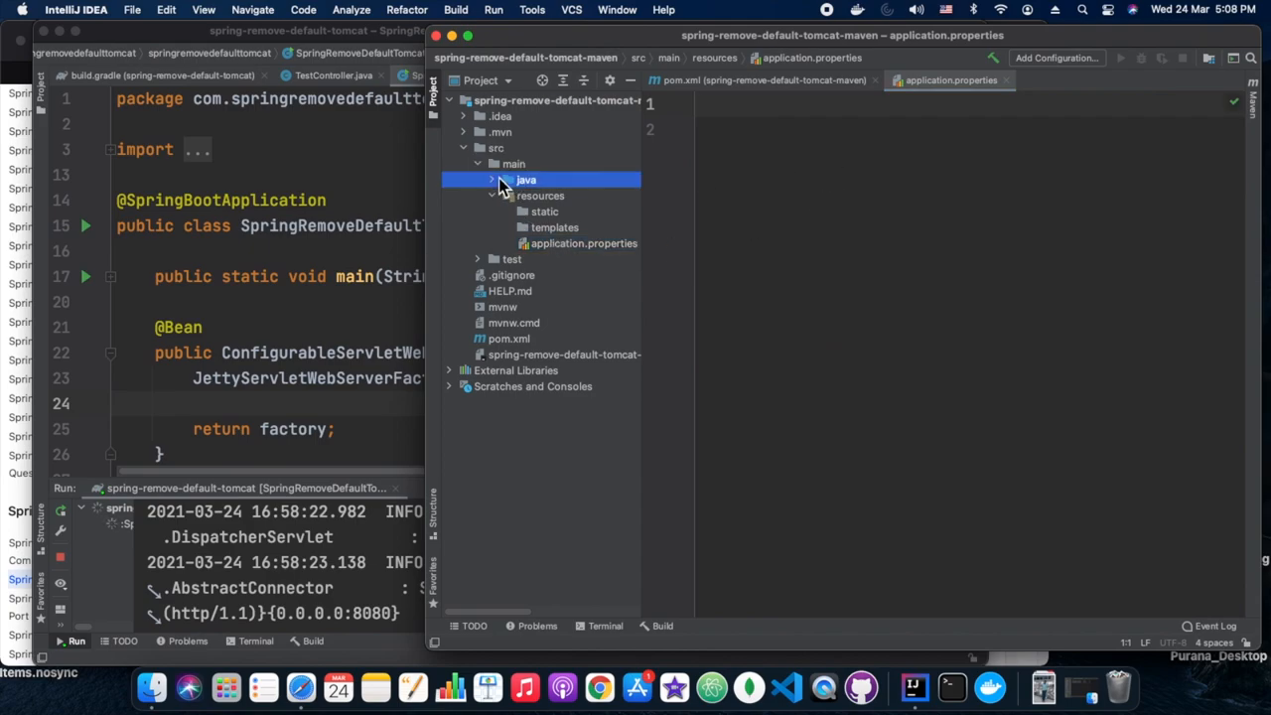
left_click(492, 179)
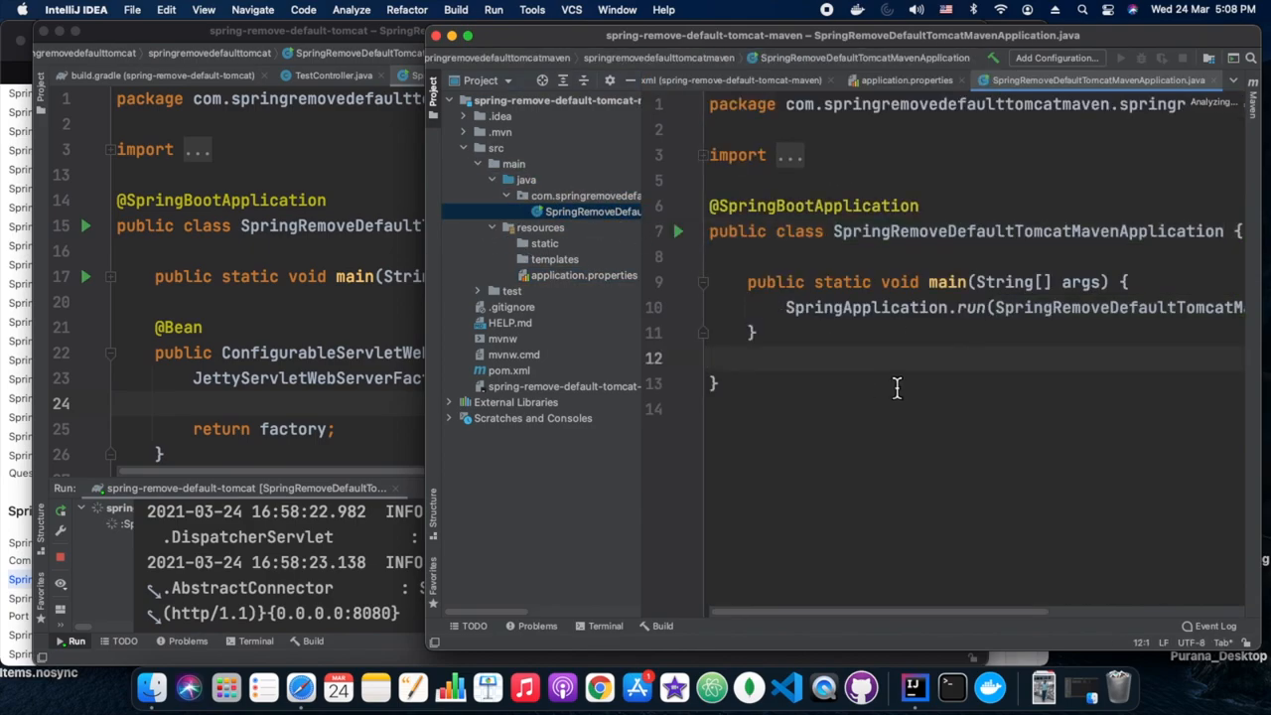
type("@Bean")
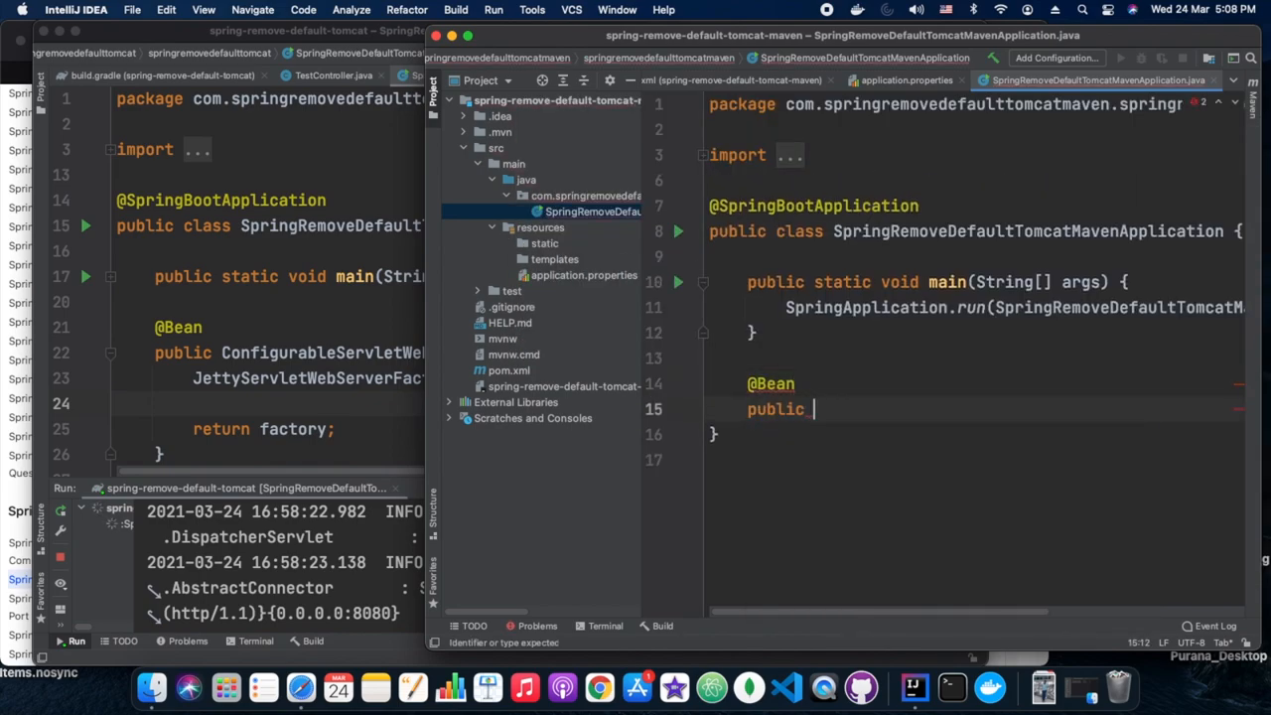
type("ConfigurableServletWebServerFactory configura")
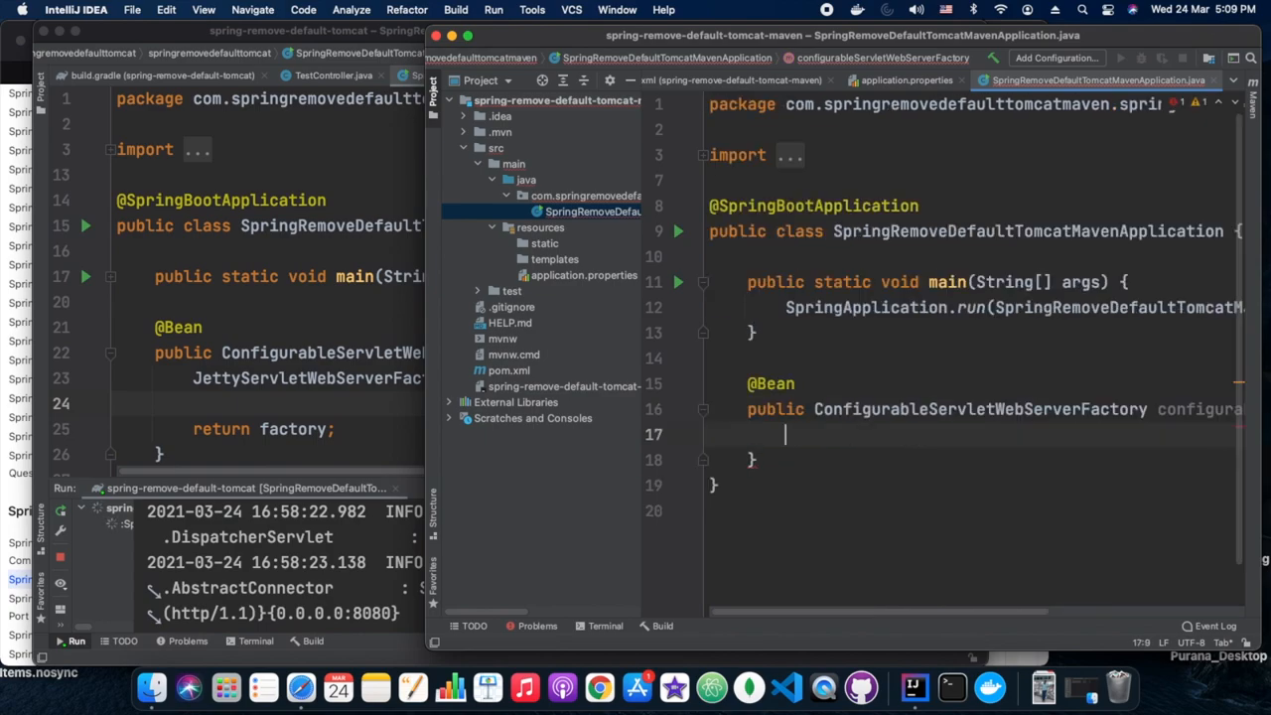
type("return new JettyServletWebServerFactory();")
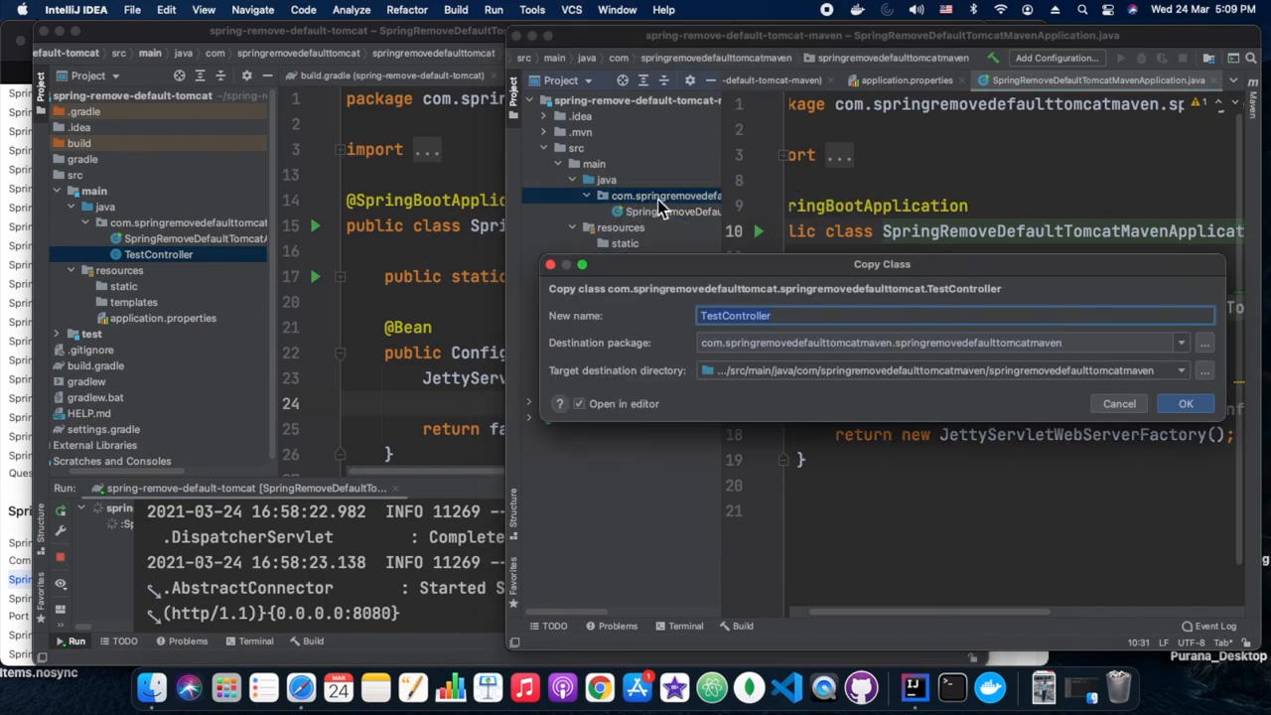
Copy TestController into the Maven package and make it return 'Hello World !! from Maven Jetty'.
left_click(1185, 403)
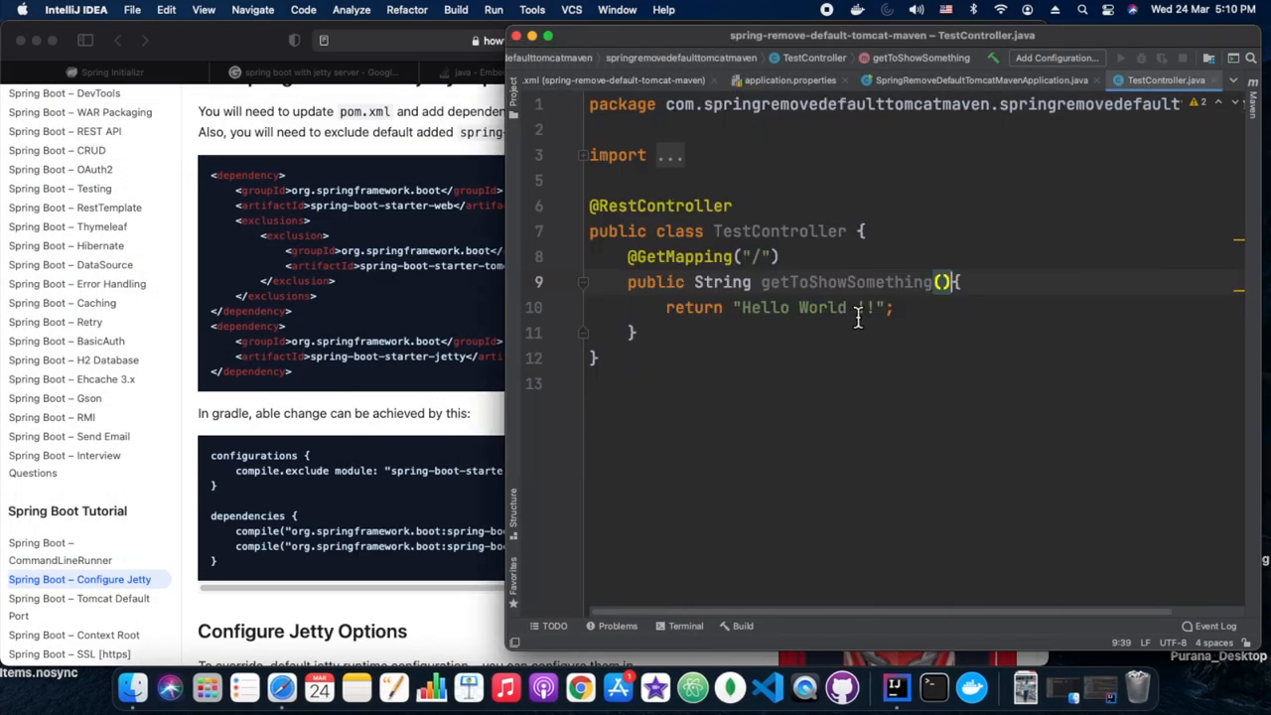
type("!! from Je")
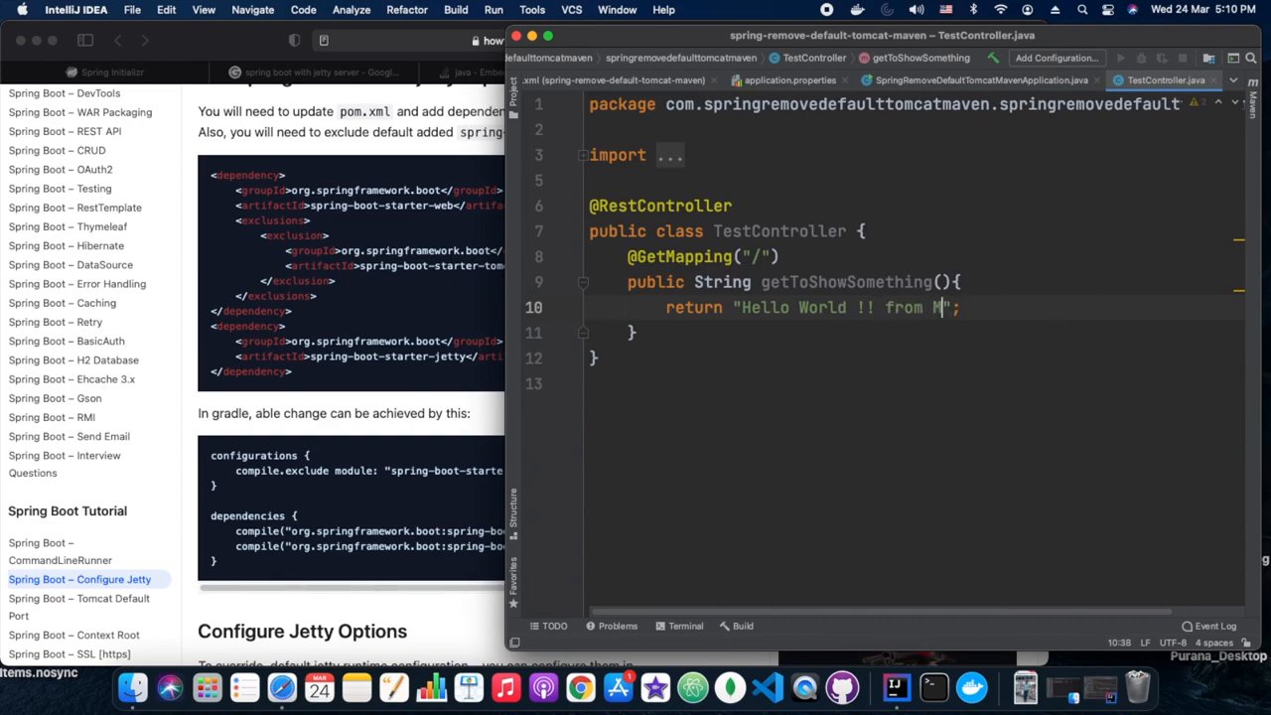
type("aven Jetty")
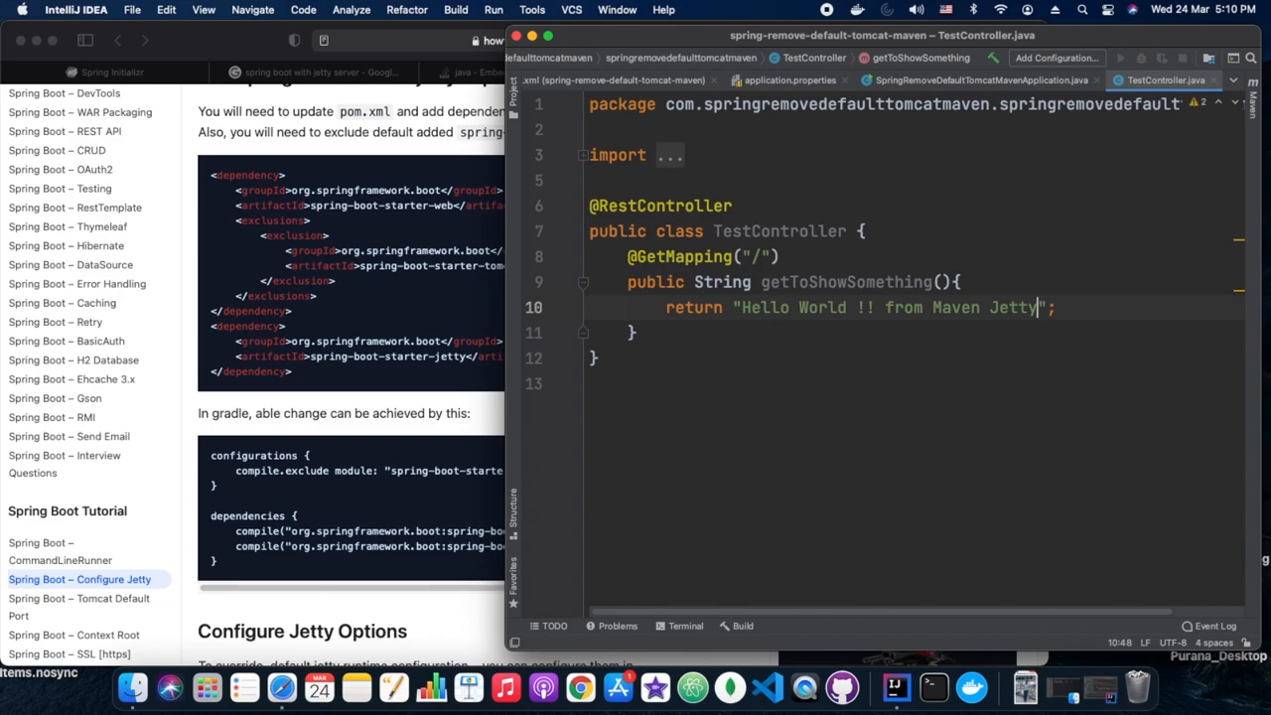
mouse_move(516, 117)
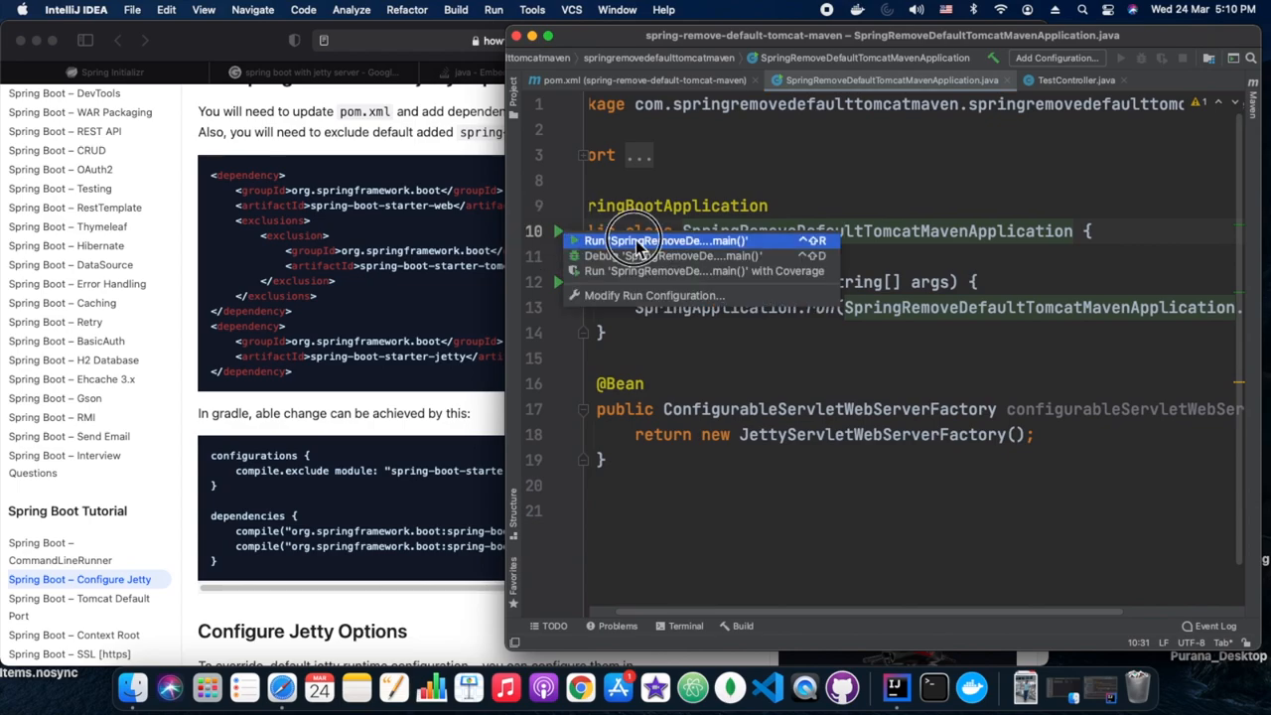
Run SpringRemoveDefaultTomcatMavenApplication.main() and check the console for Jetty started on port 8080.
left_click(679, 240)
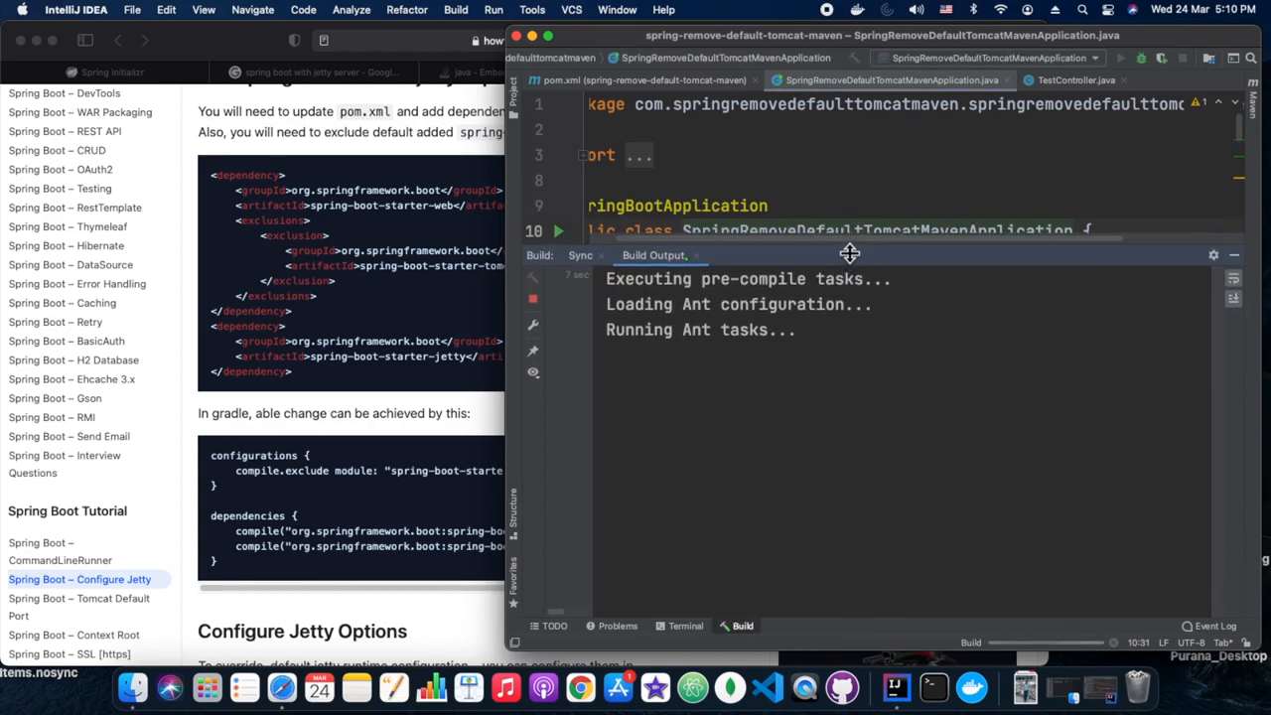
mouse_move(693, 594)
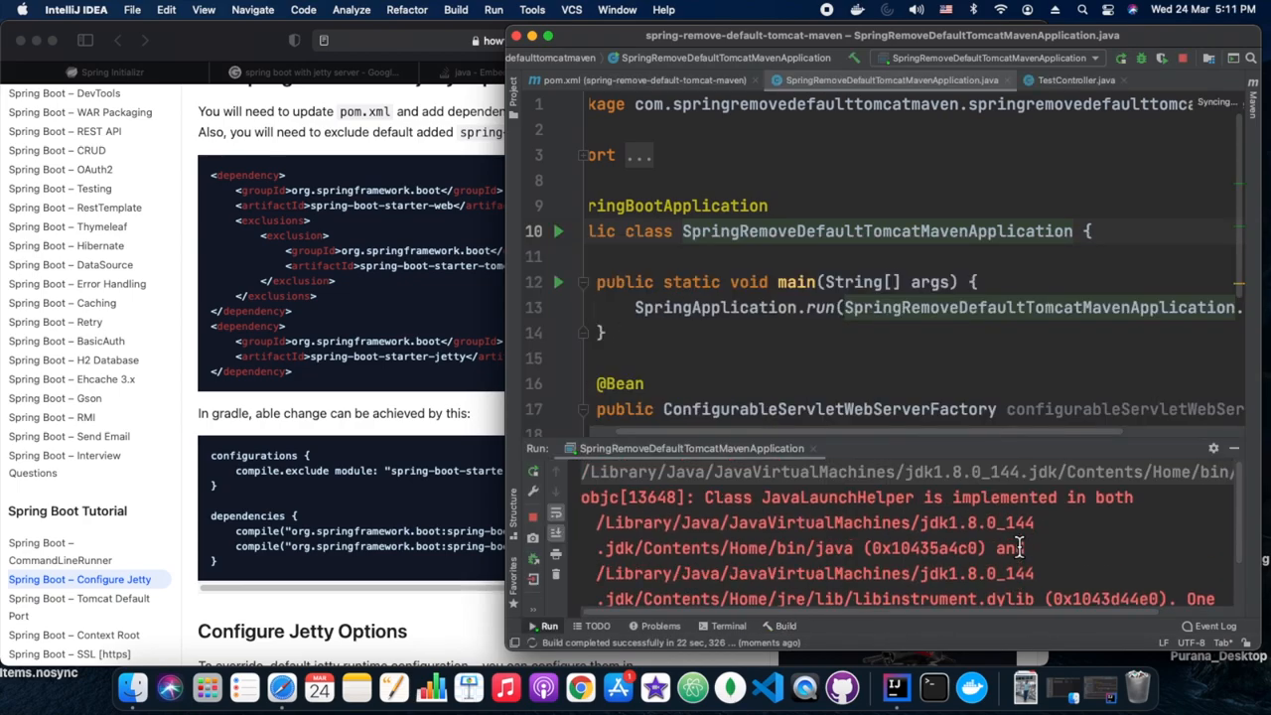
scroll("down", 3)
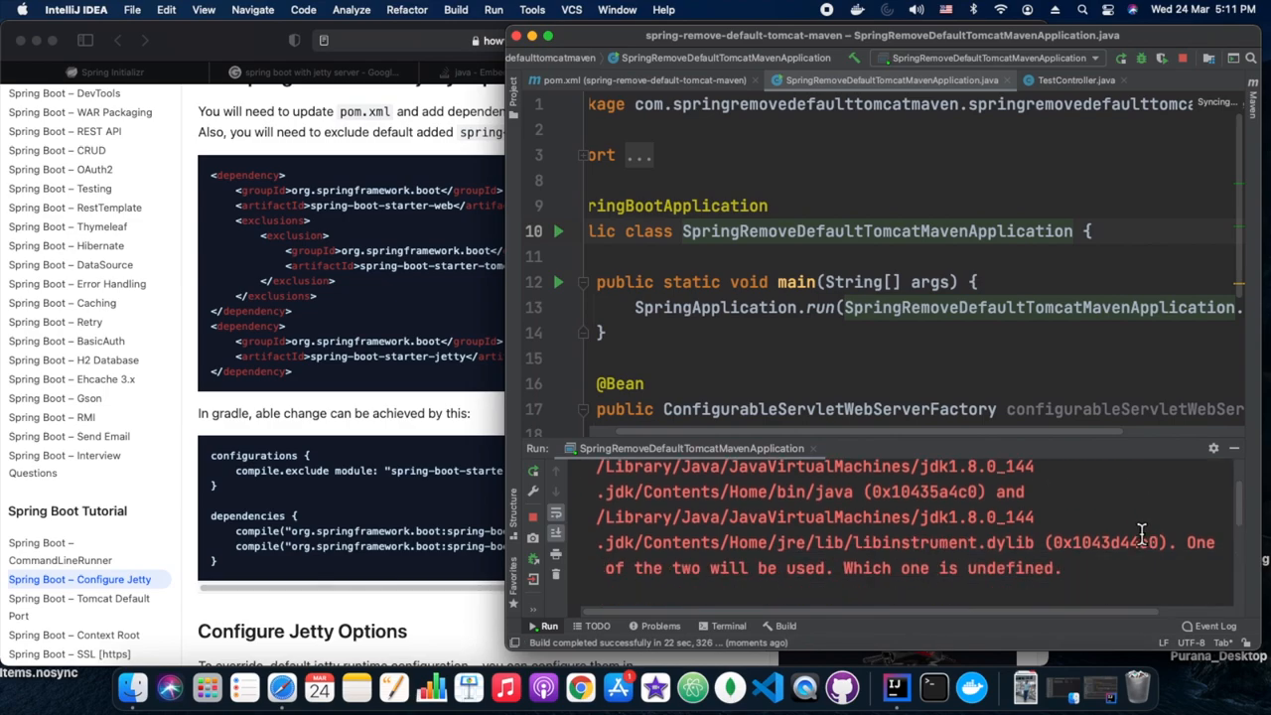
scroll("up", 3)
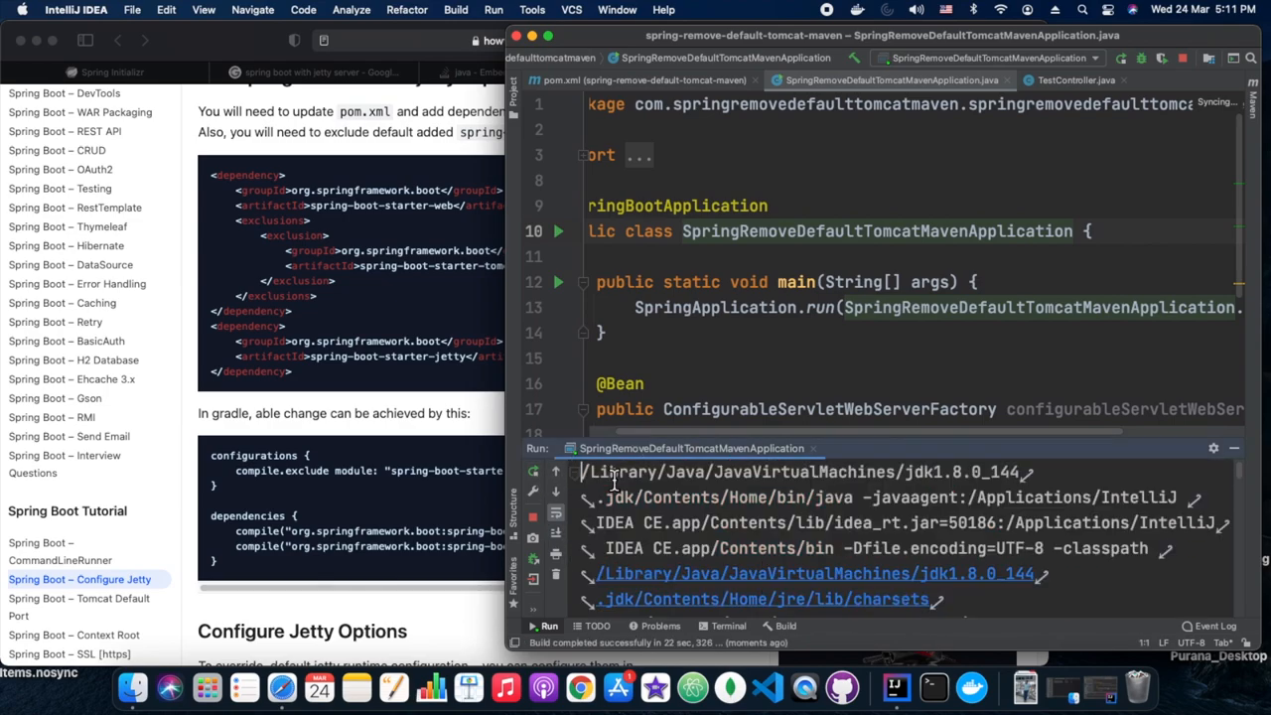
scroll("down", 3)
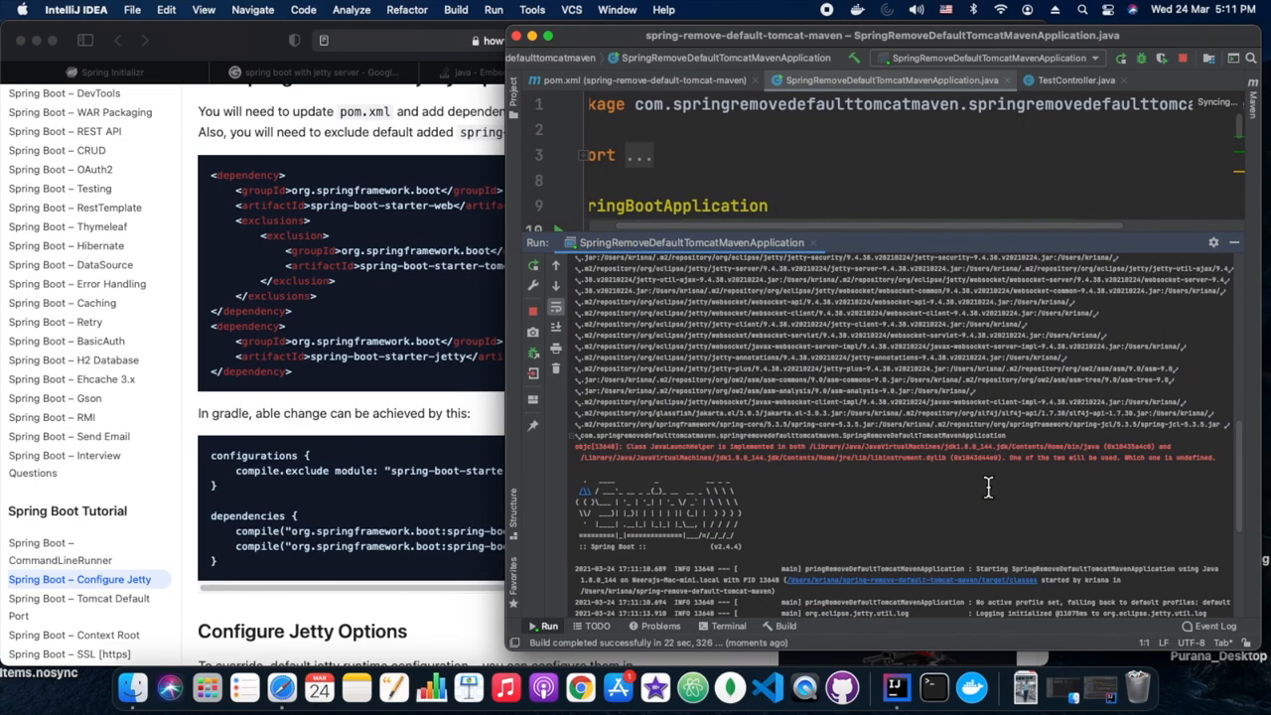
scroll("down", 3)
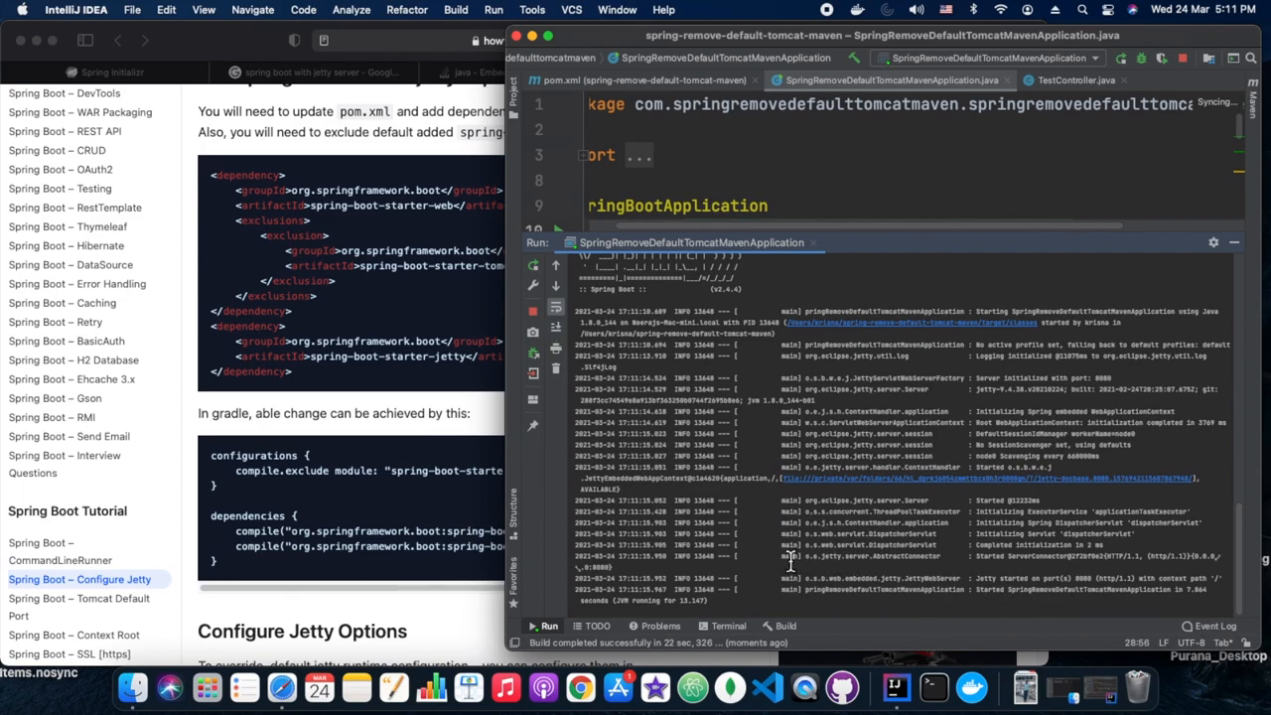
mouse_move(805, 581)
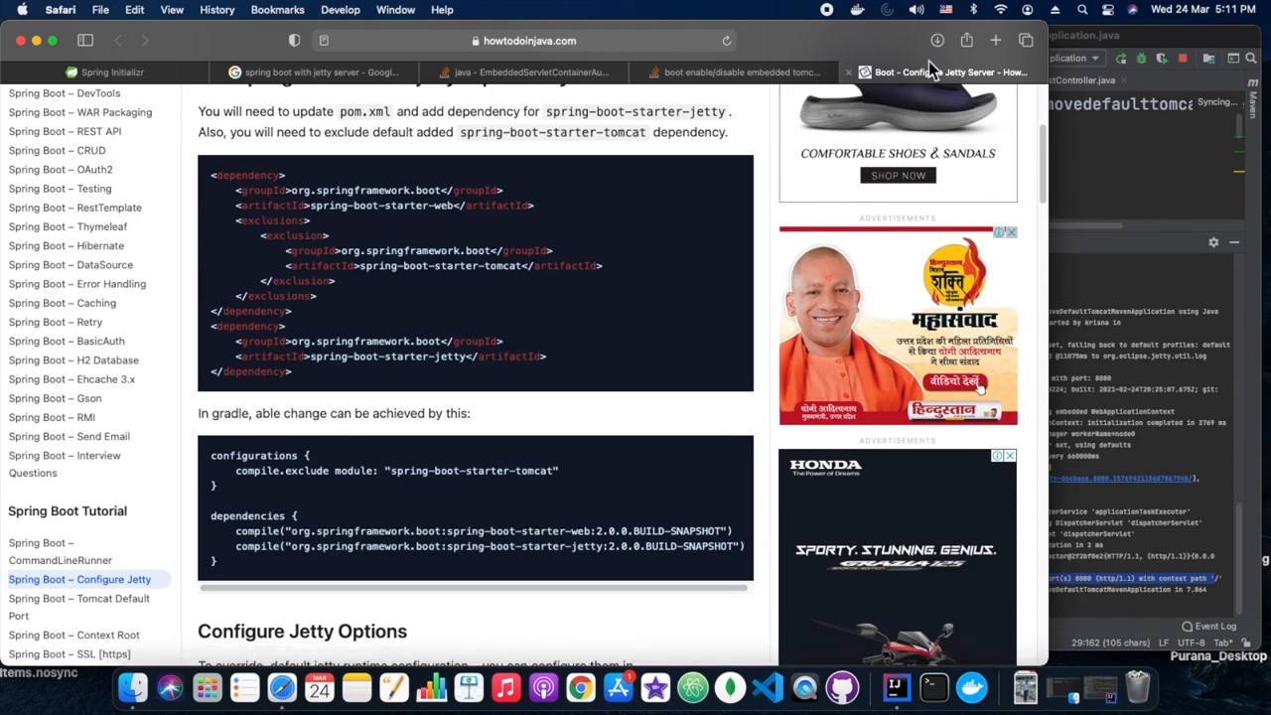
Open a new Safari tab and load localhost:8080.
left_click(995, 40)
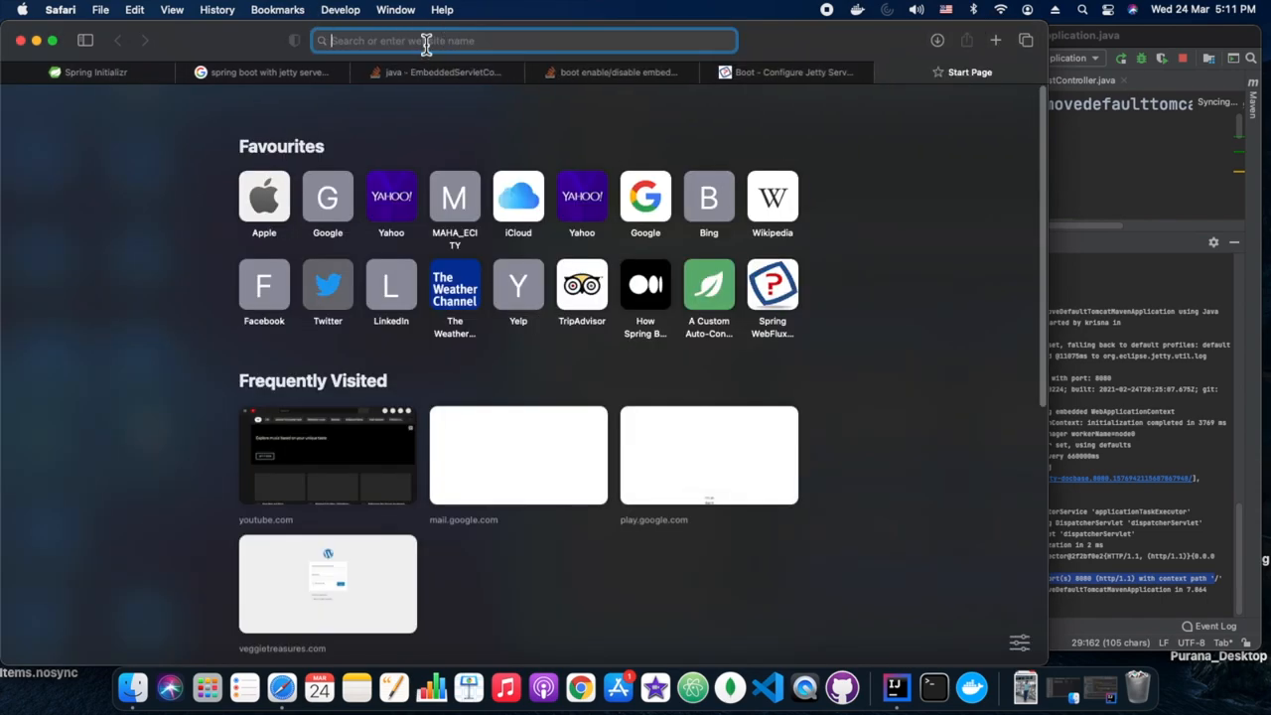
type("localhost:15672")
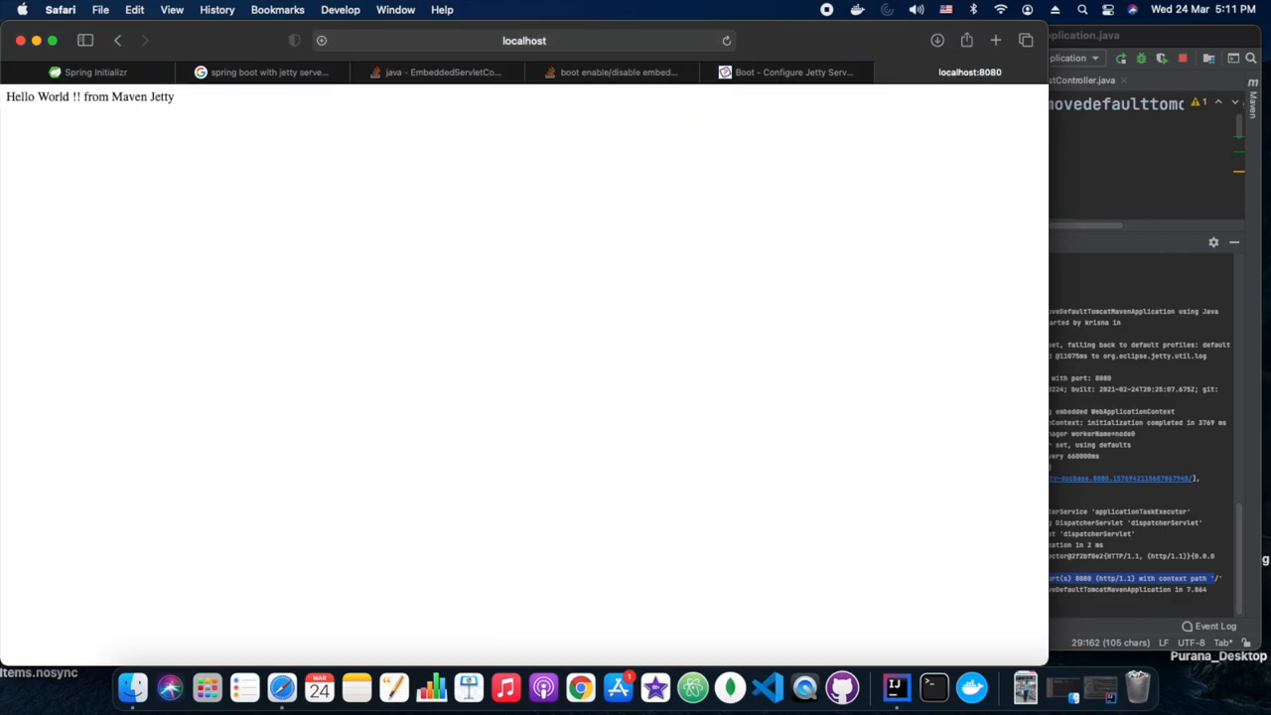
mouse_move(375, 163)
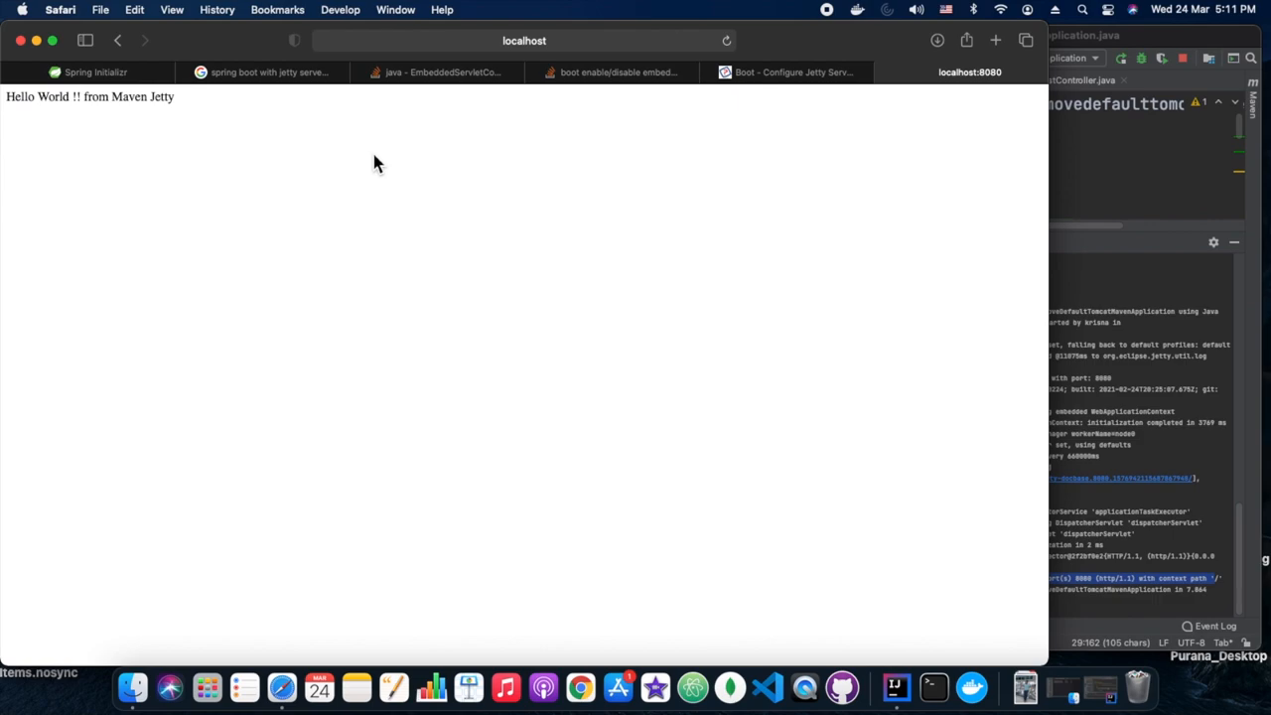
mouse_move(829, 25)
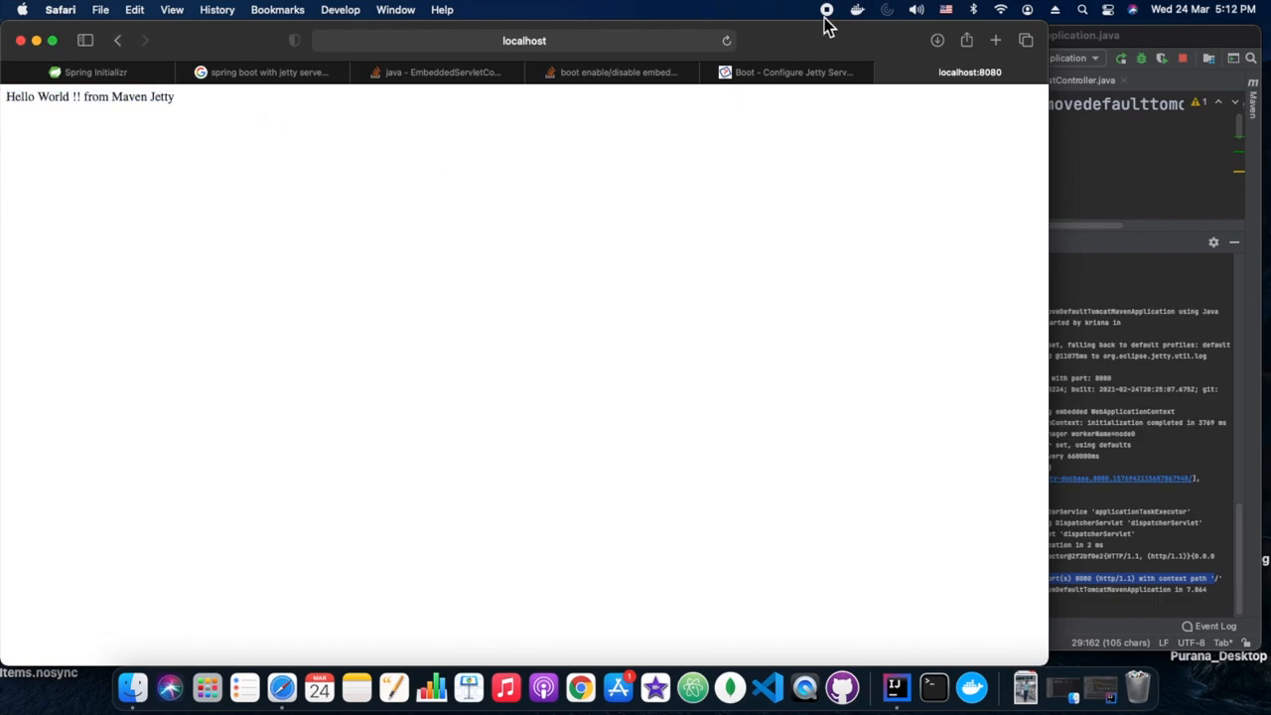